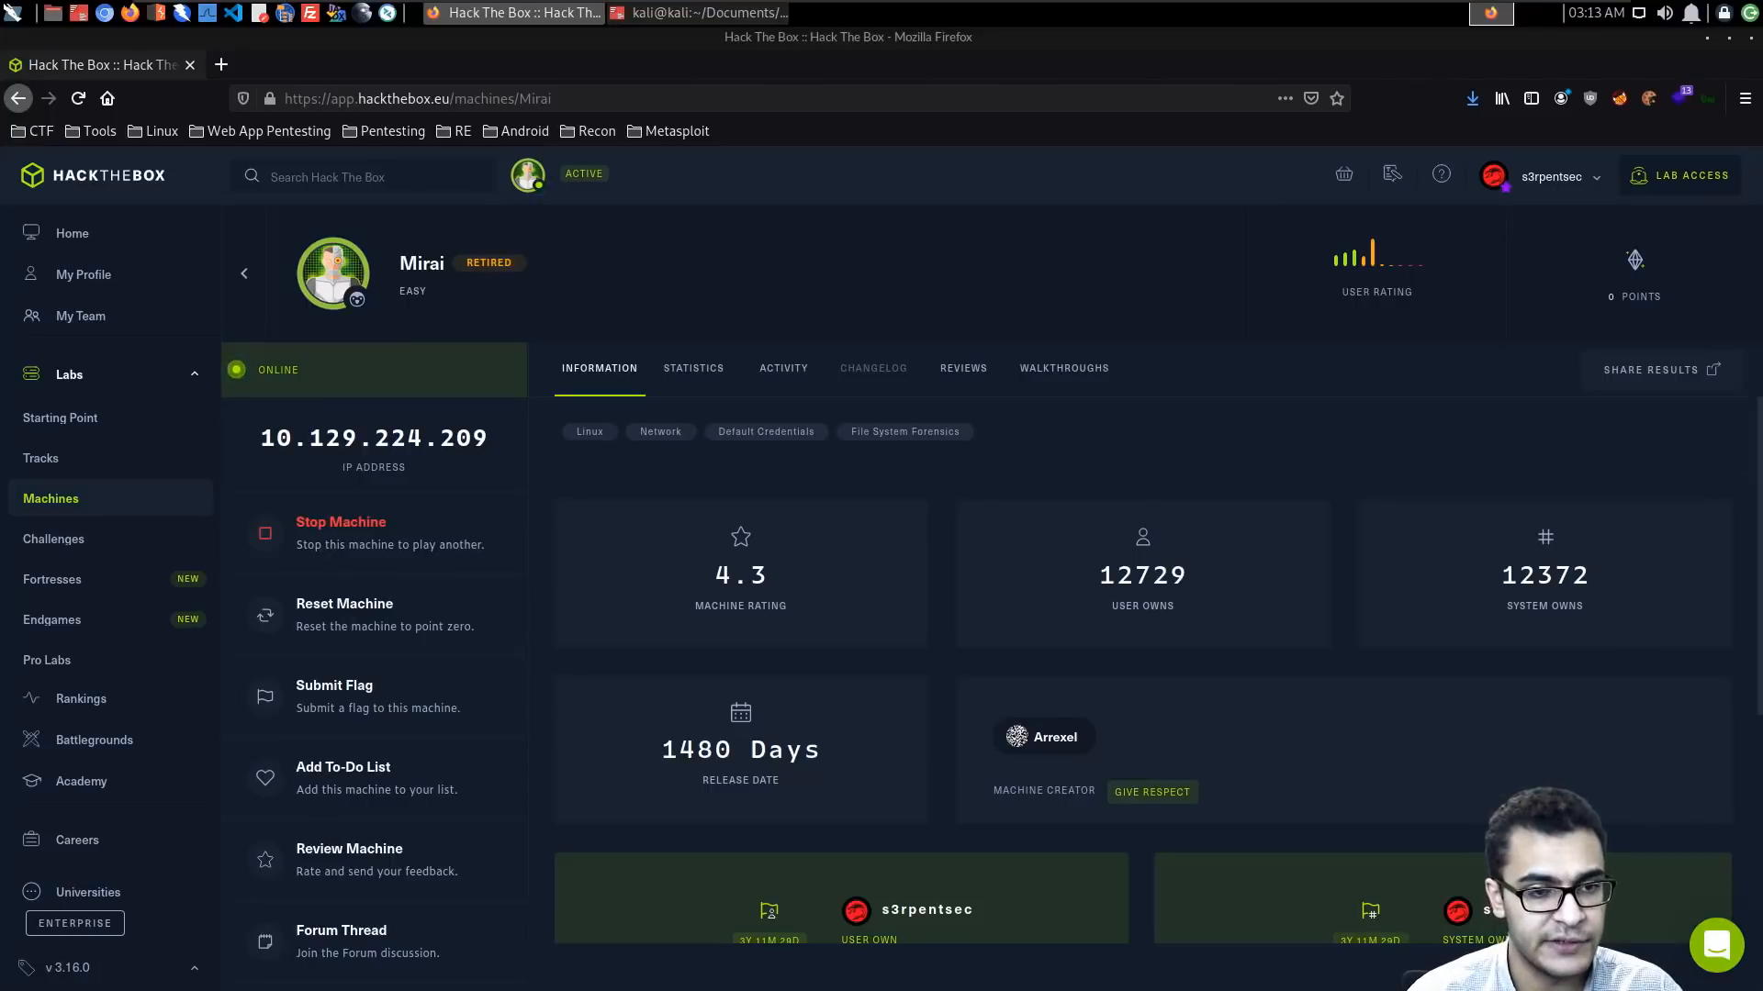
{"action": "mouse_move", "coordinate": [969, 493]}
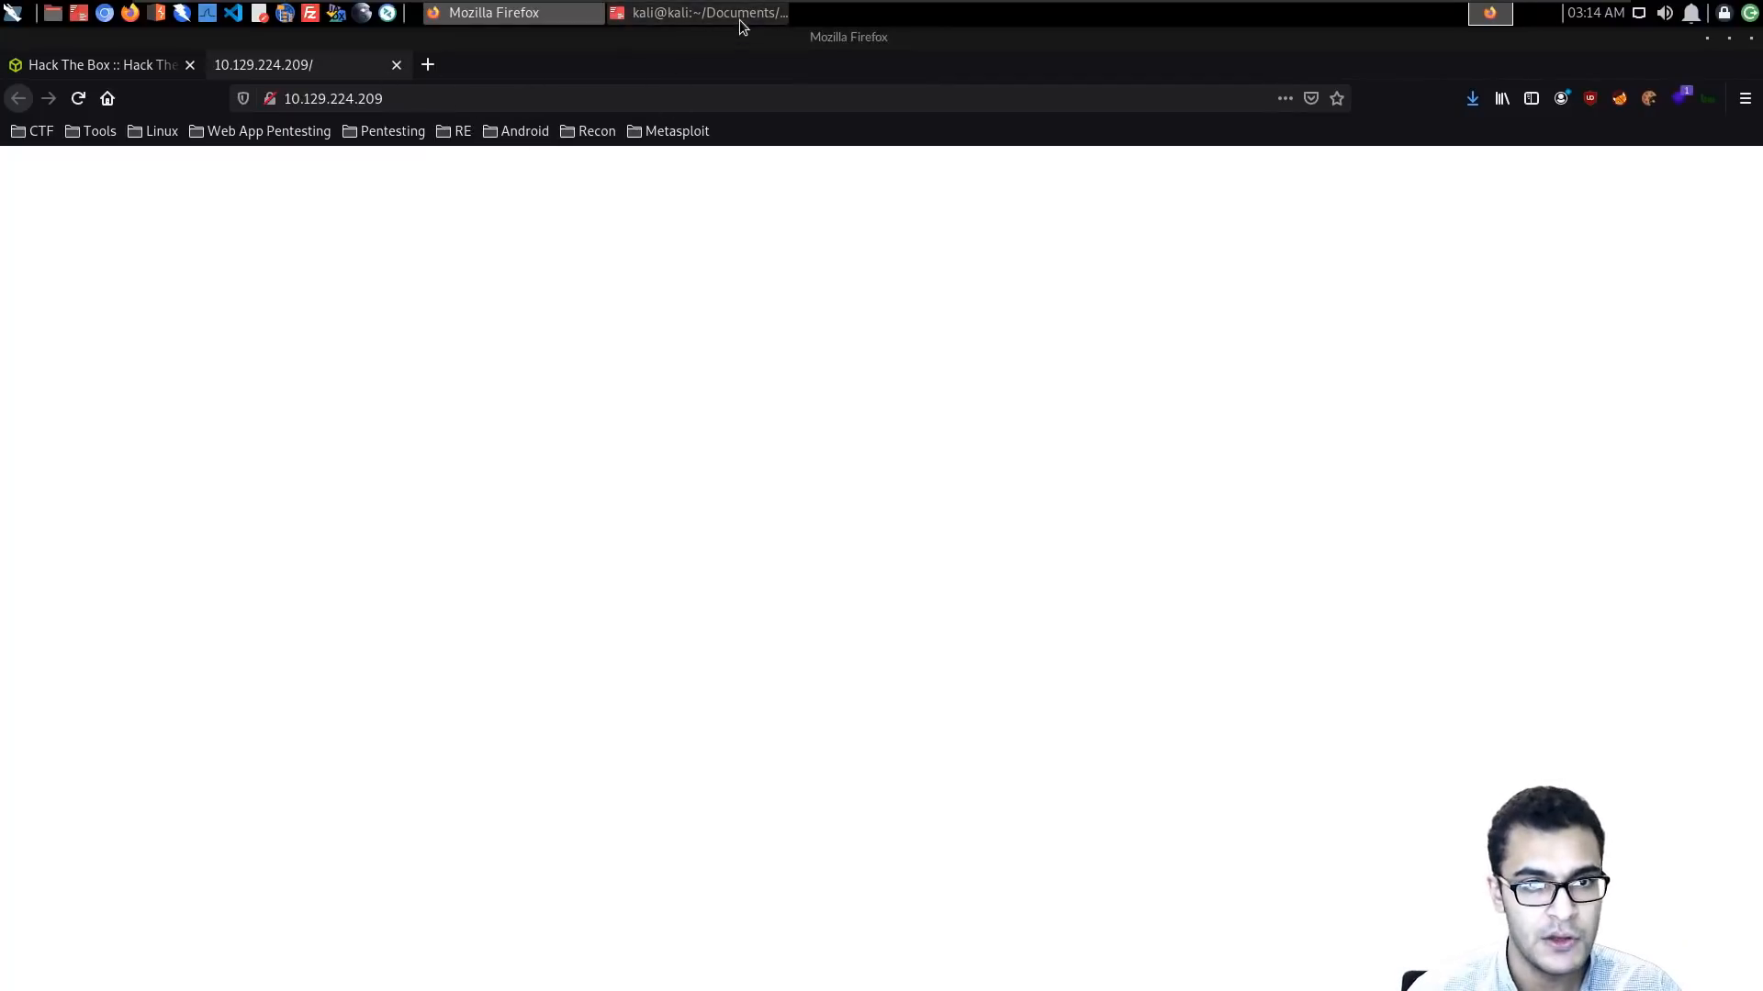
Step: Print nmap_all.txt in the terminal and look over the open SSH, DNS and HTTP services
{"action": "left_click", "coordinate": [692, 13]}
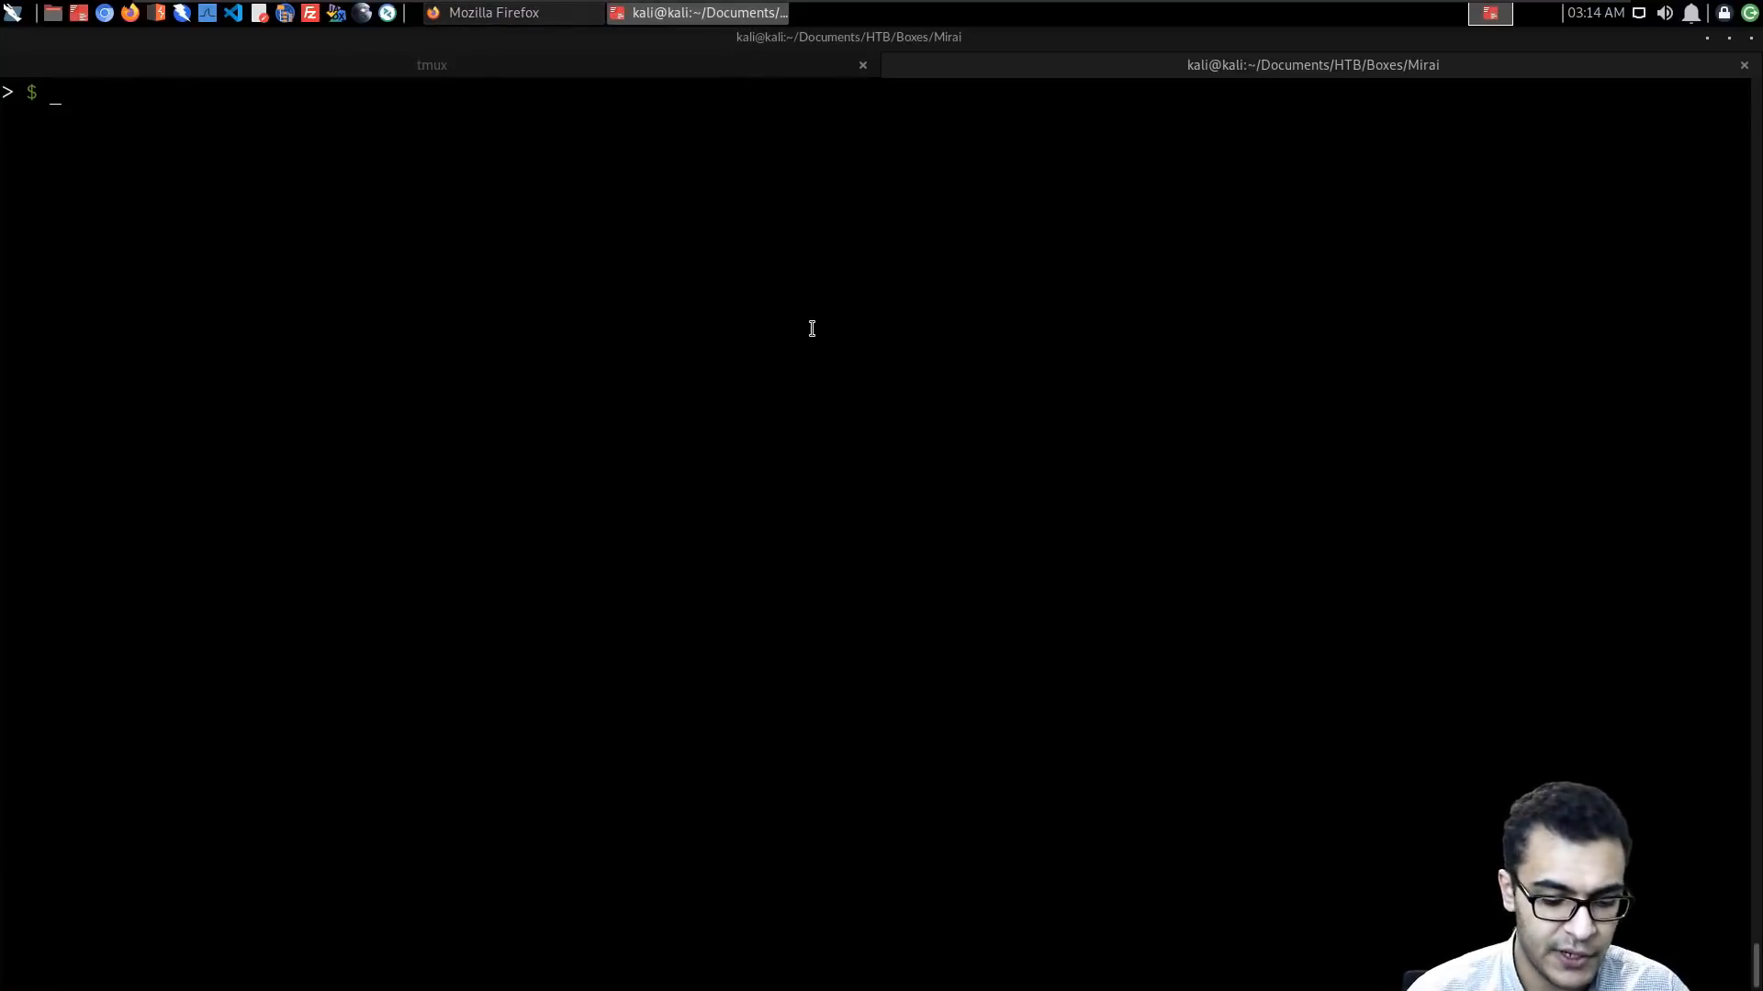
{"action": "type", "text": "cat nmap_all.txt"}
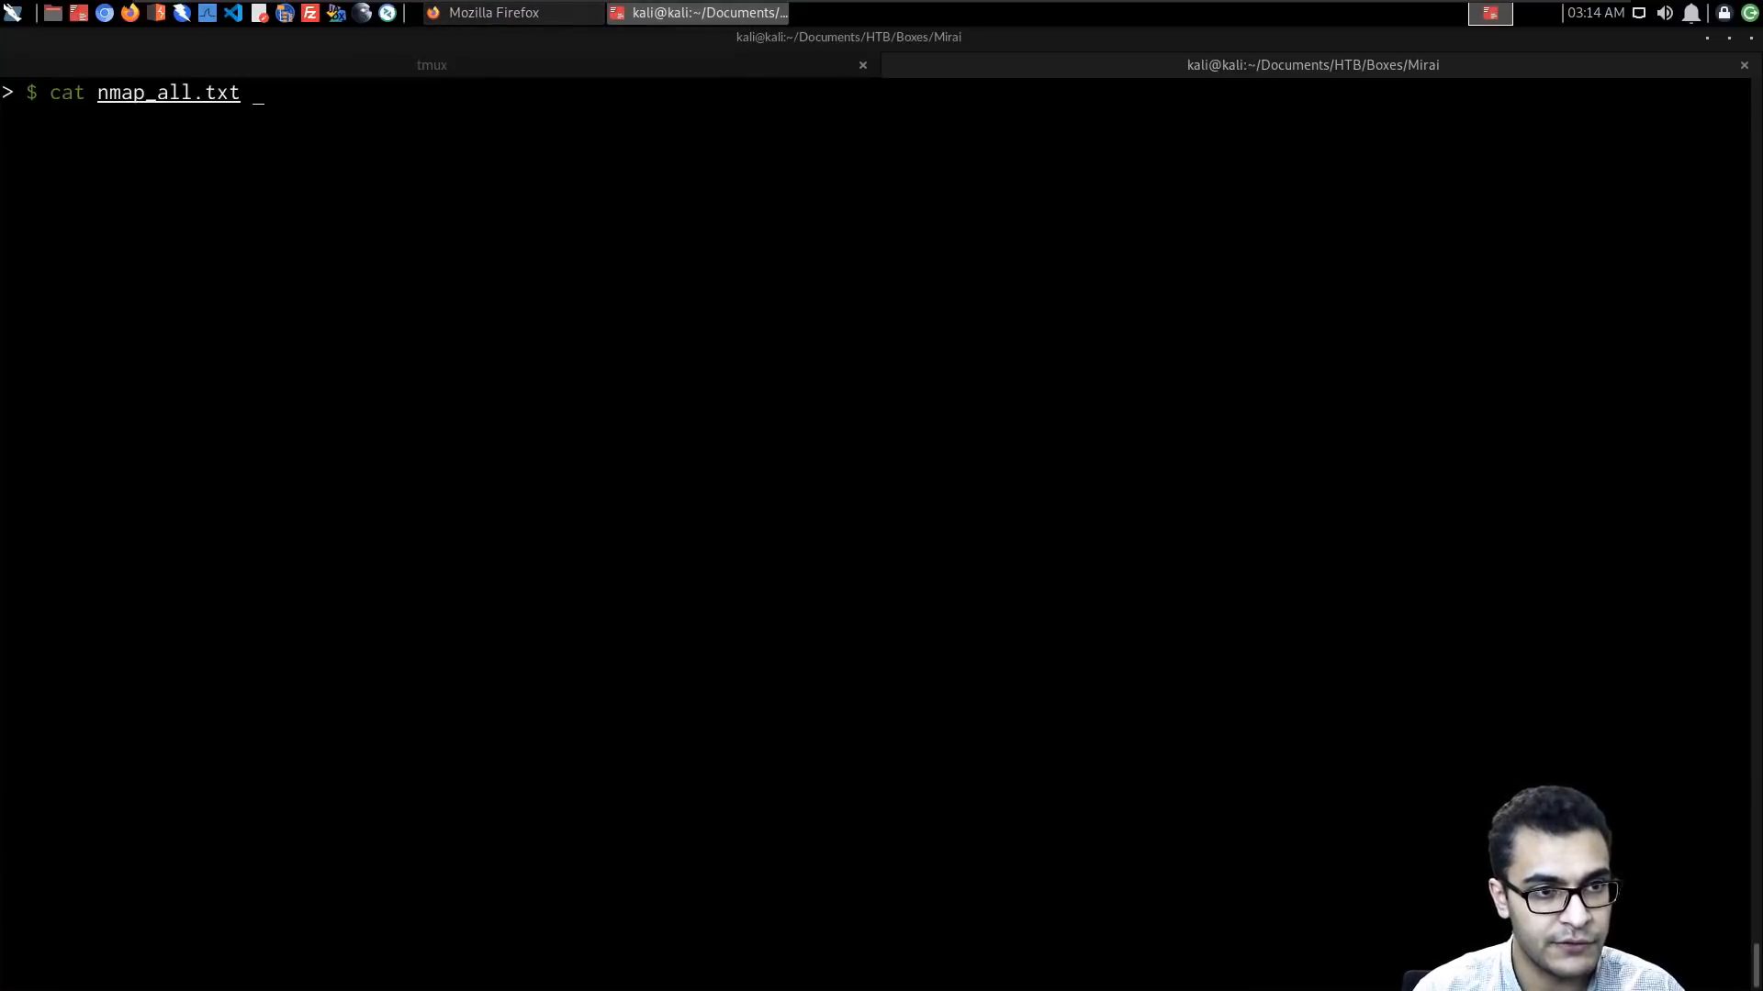
{"action": "key", "text": "Return"}
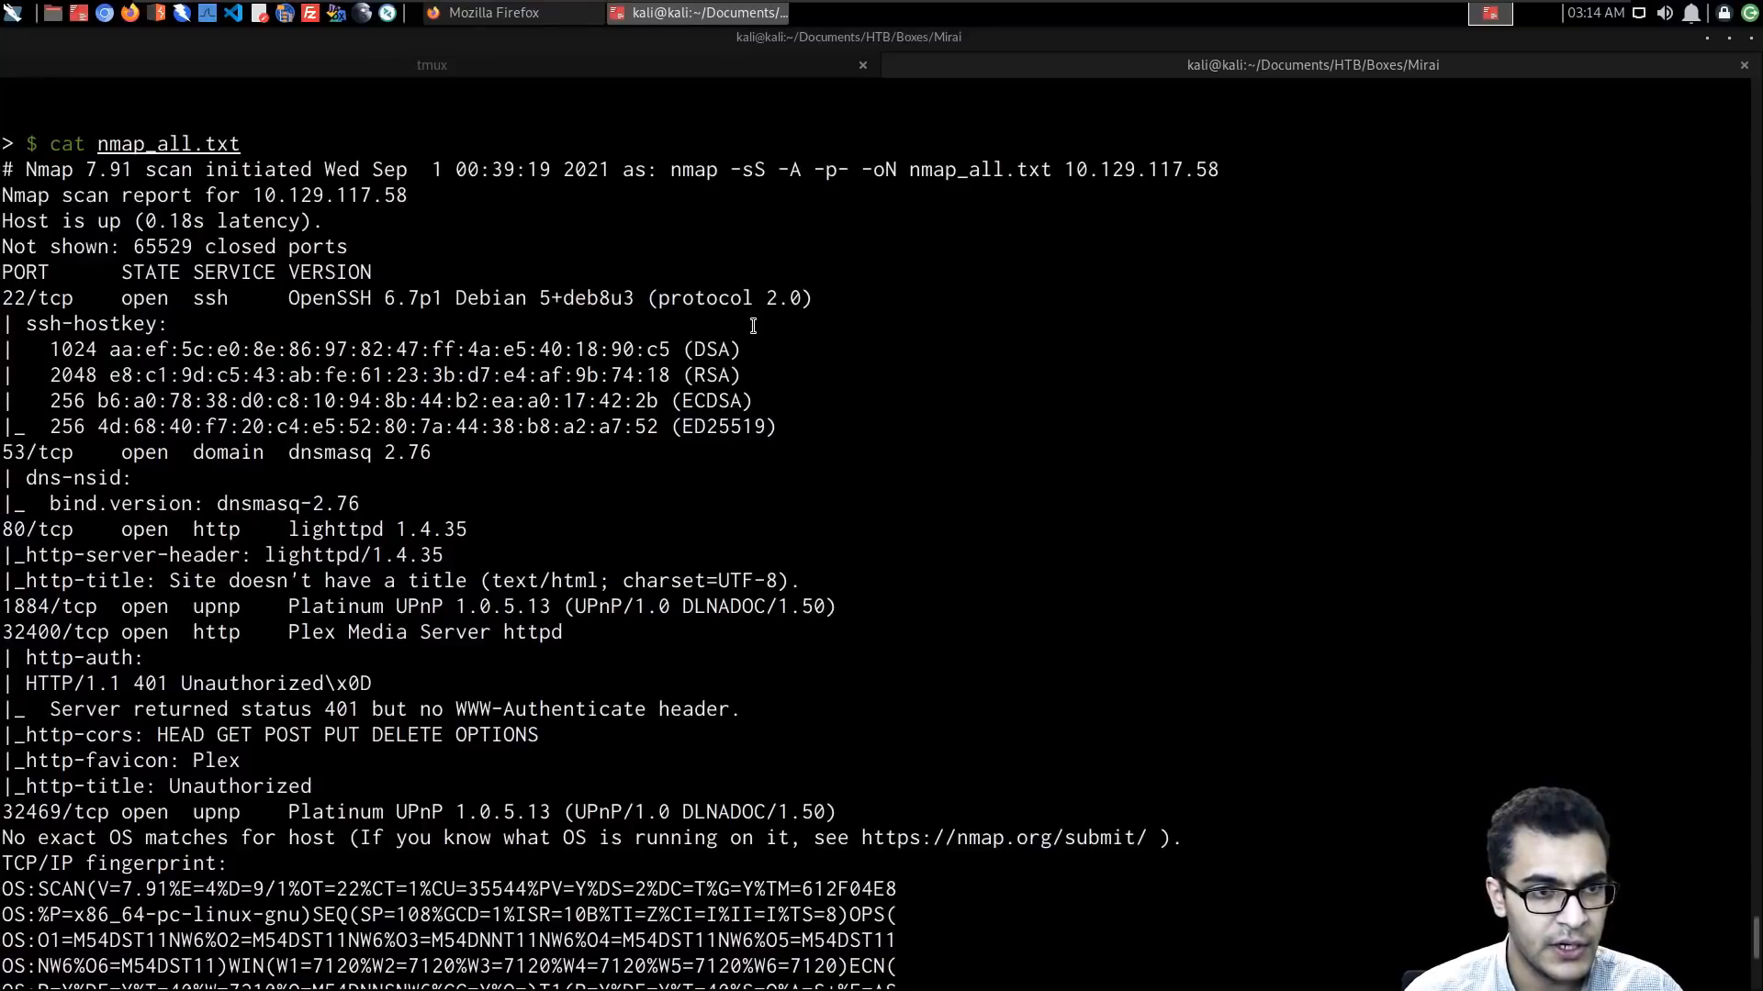
{"action": "mouse_move", "coordinate": [349, 373]}
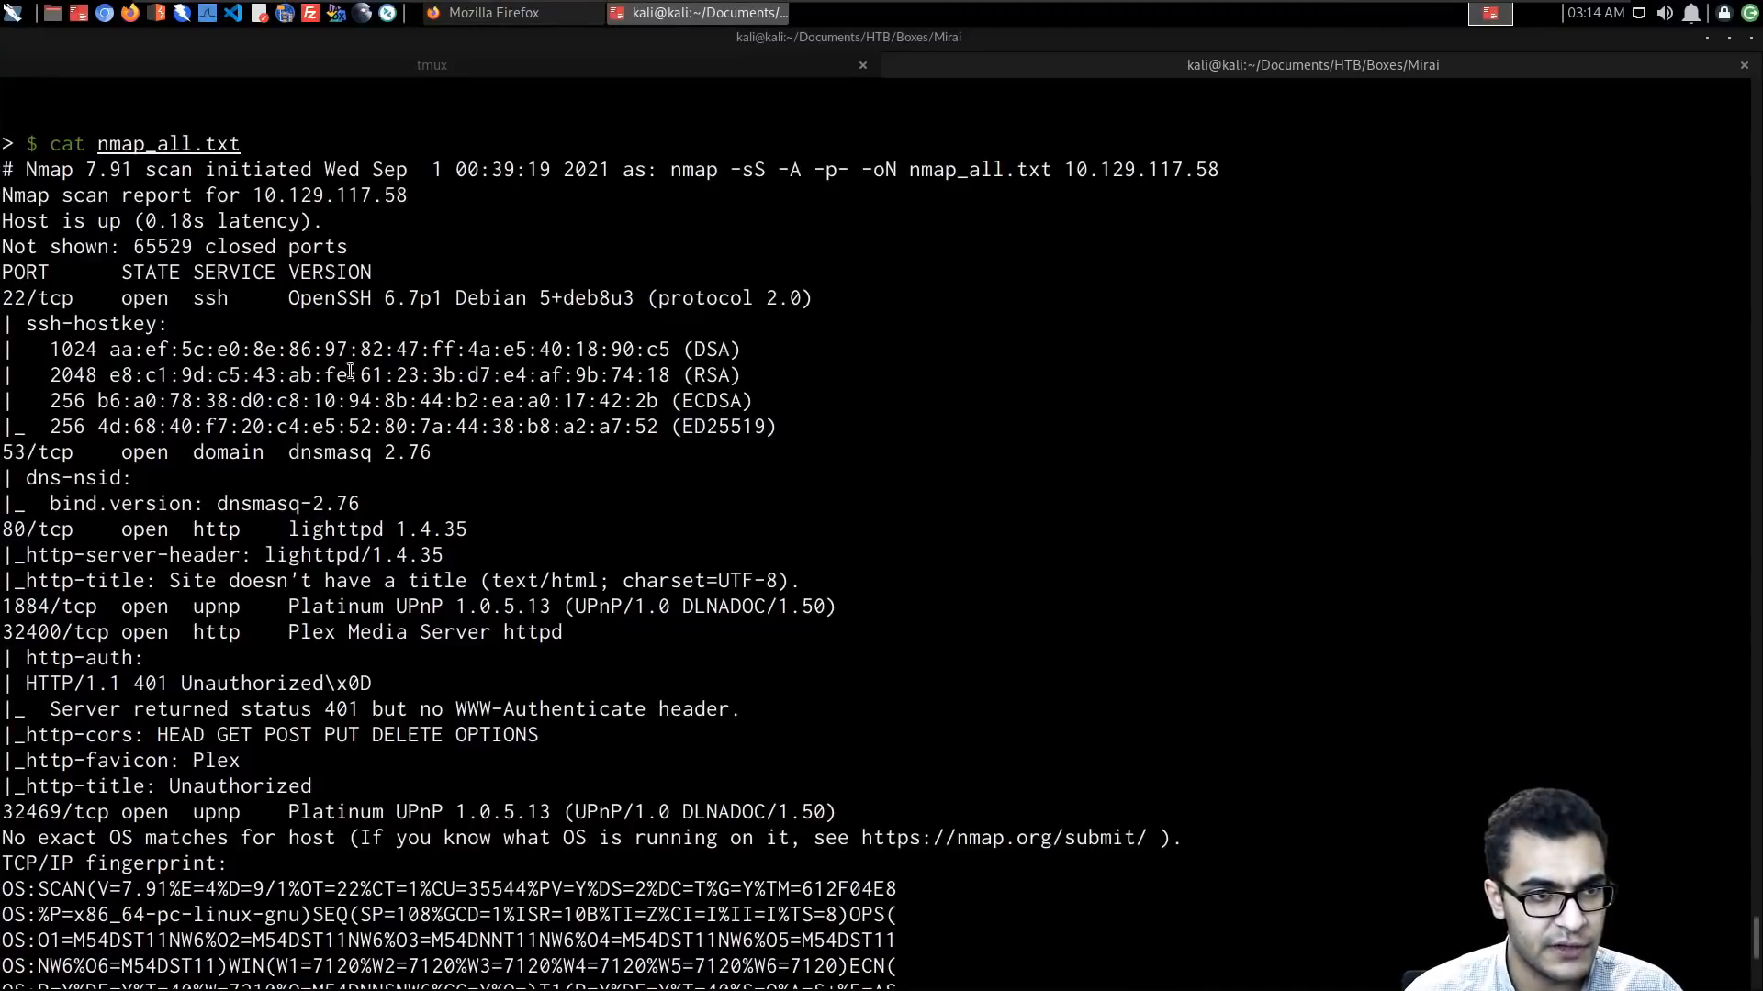
{"action": "left_click_drag", "start_coordinate": [672, 169], "coordinate": [1043, 169]}
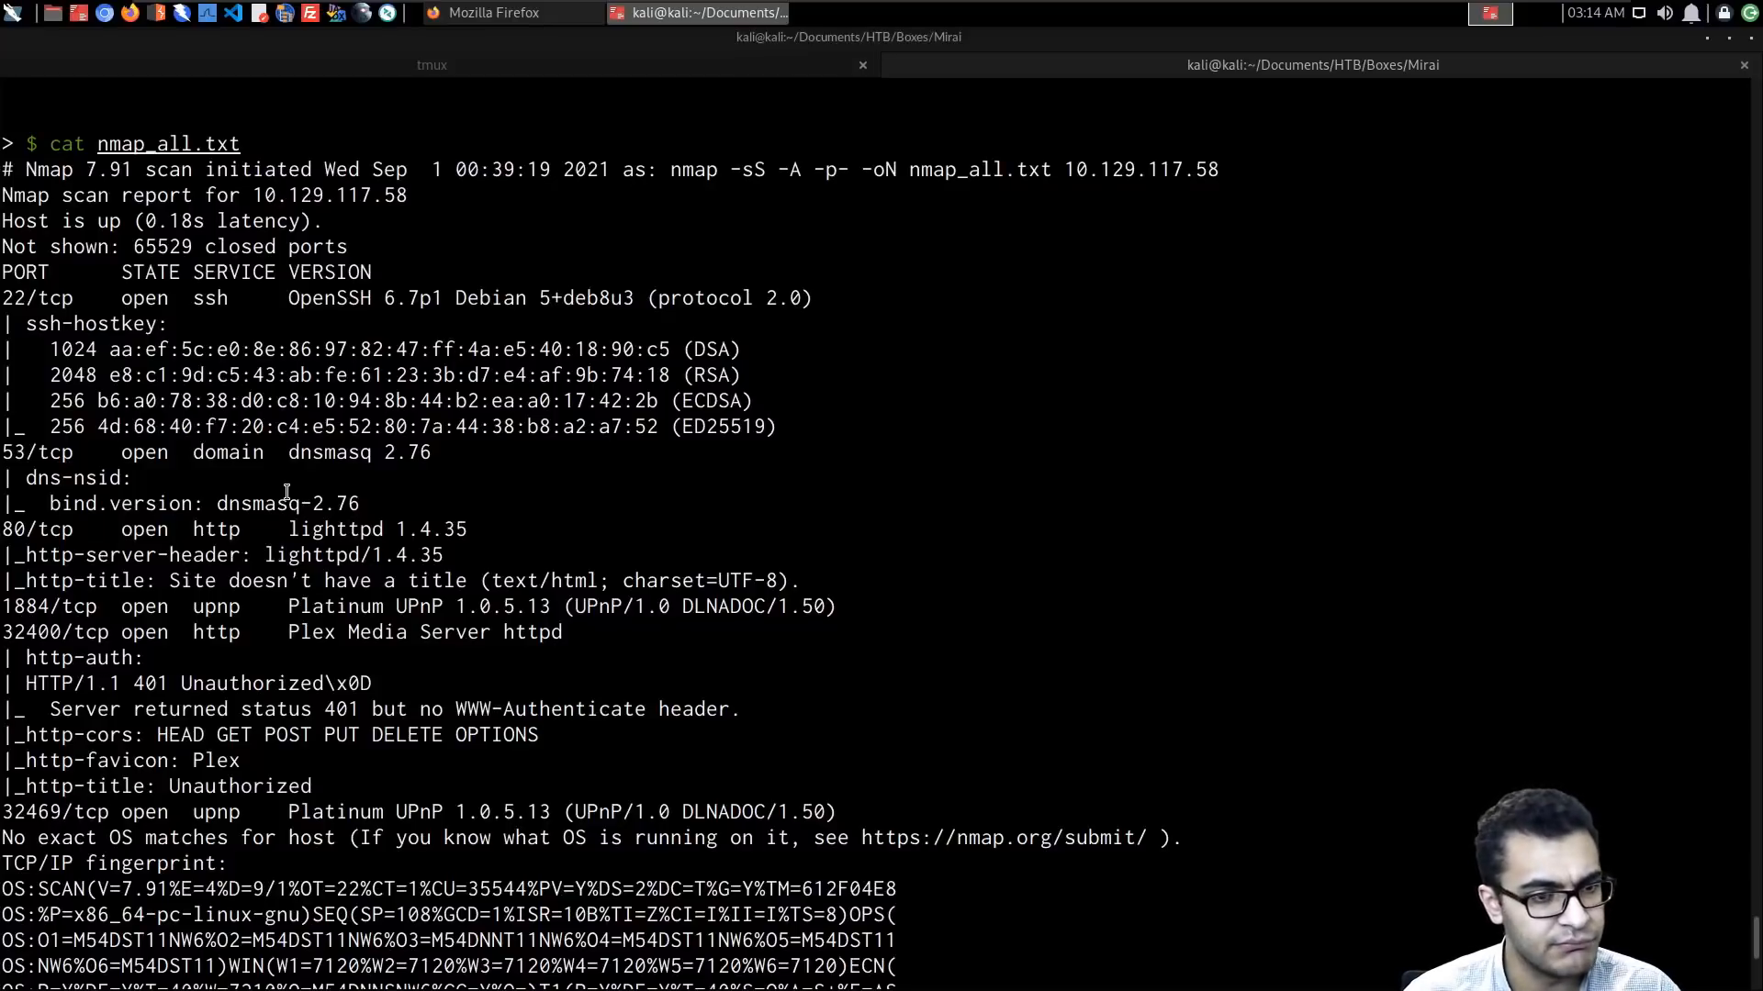
{"action": "mouse_move", "coordinate": [261, 349]}
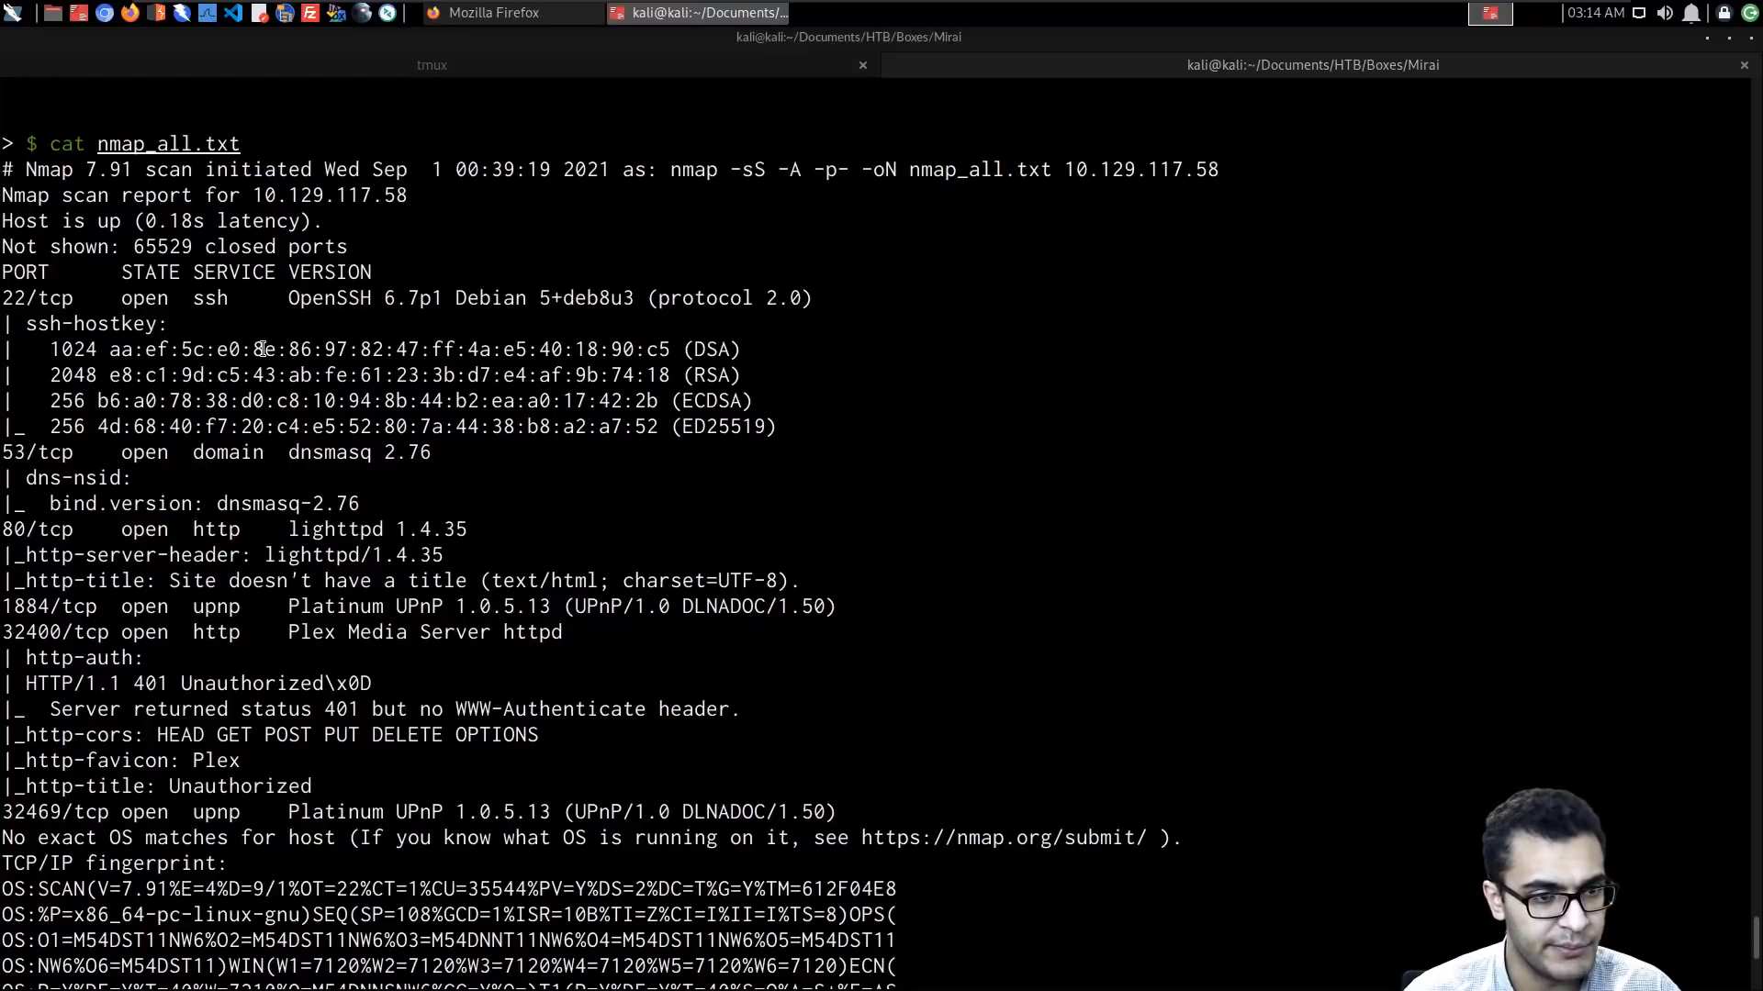
{"action": "mouse_move", "coordinate": [248, 323]}
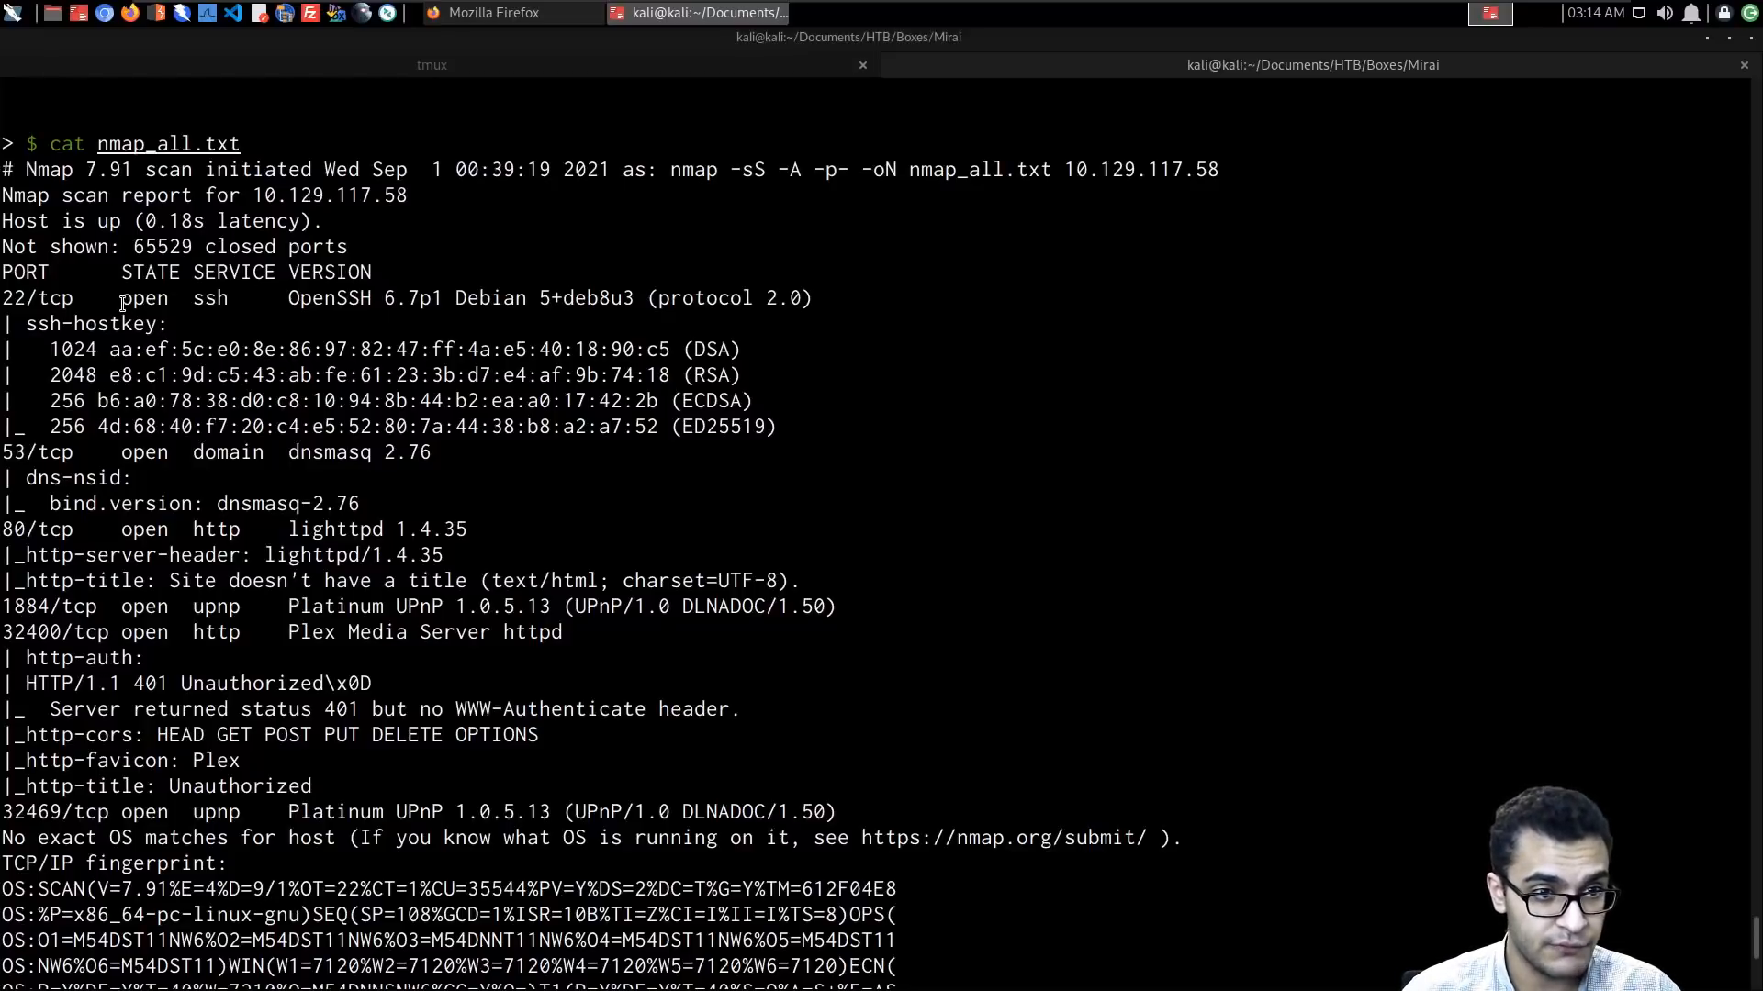
{"action": "double_click", "coordinate": [328, 298]}
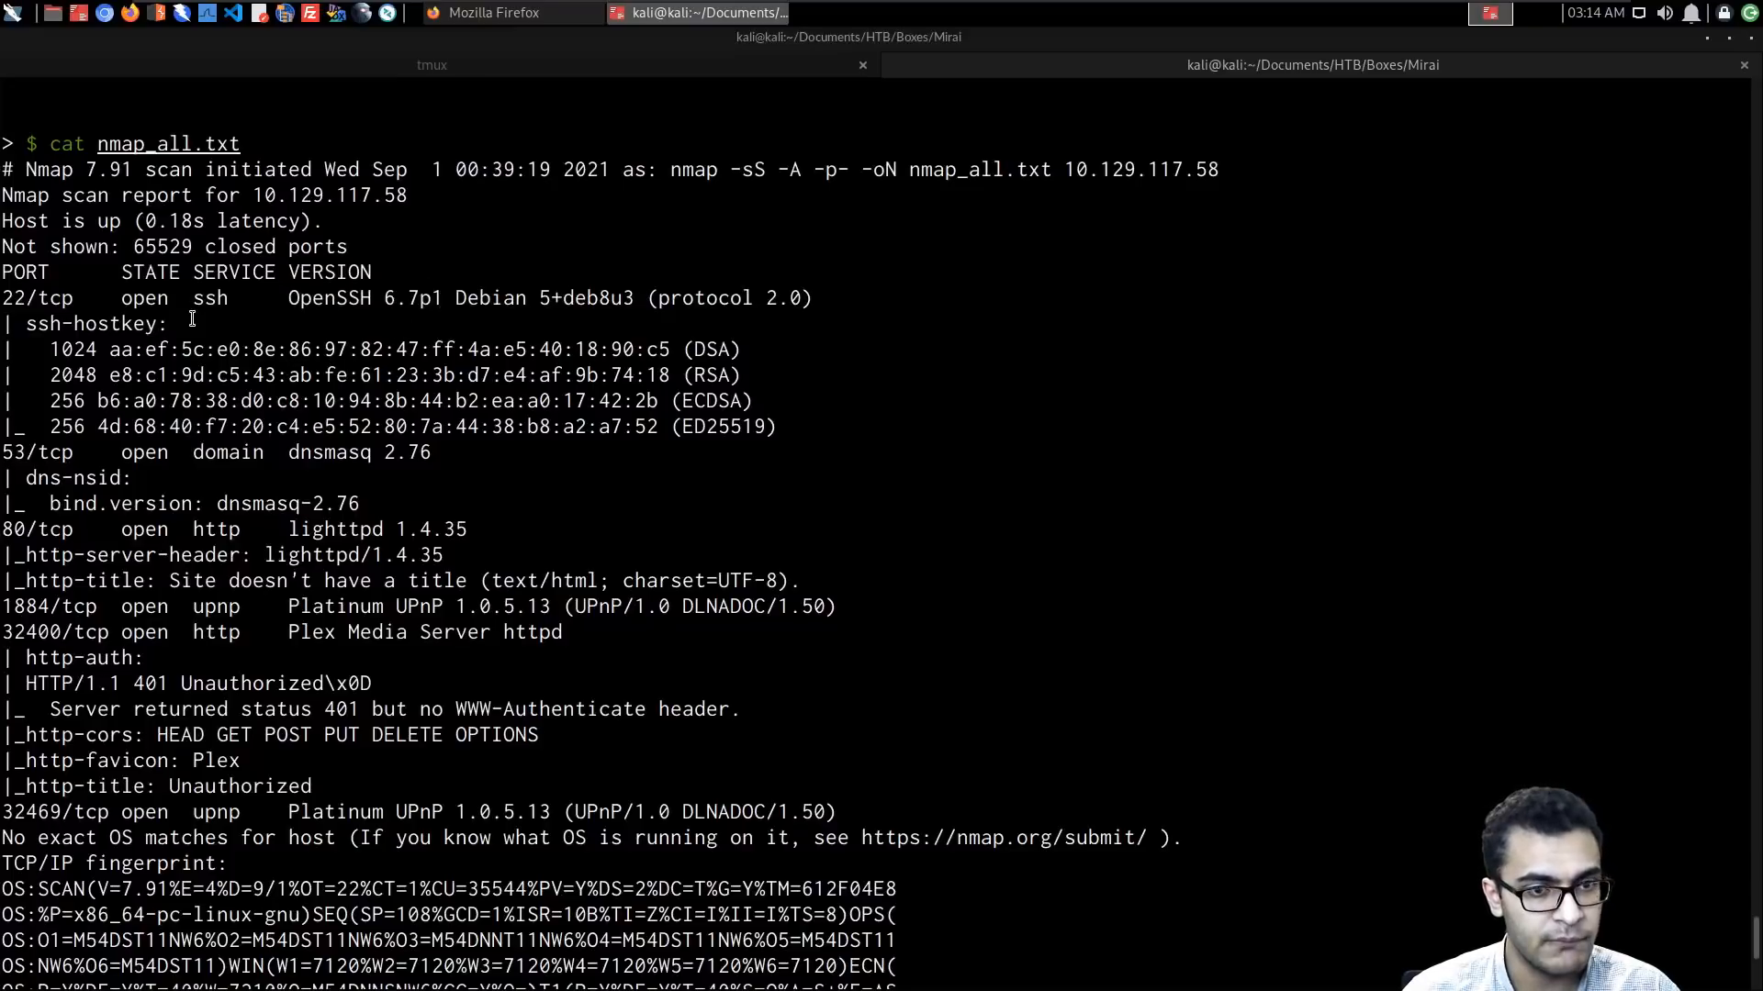
{"action": "double_click", "coordinate": [490, 297]}
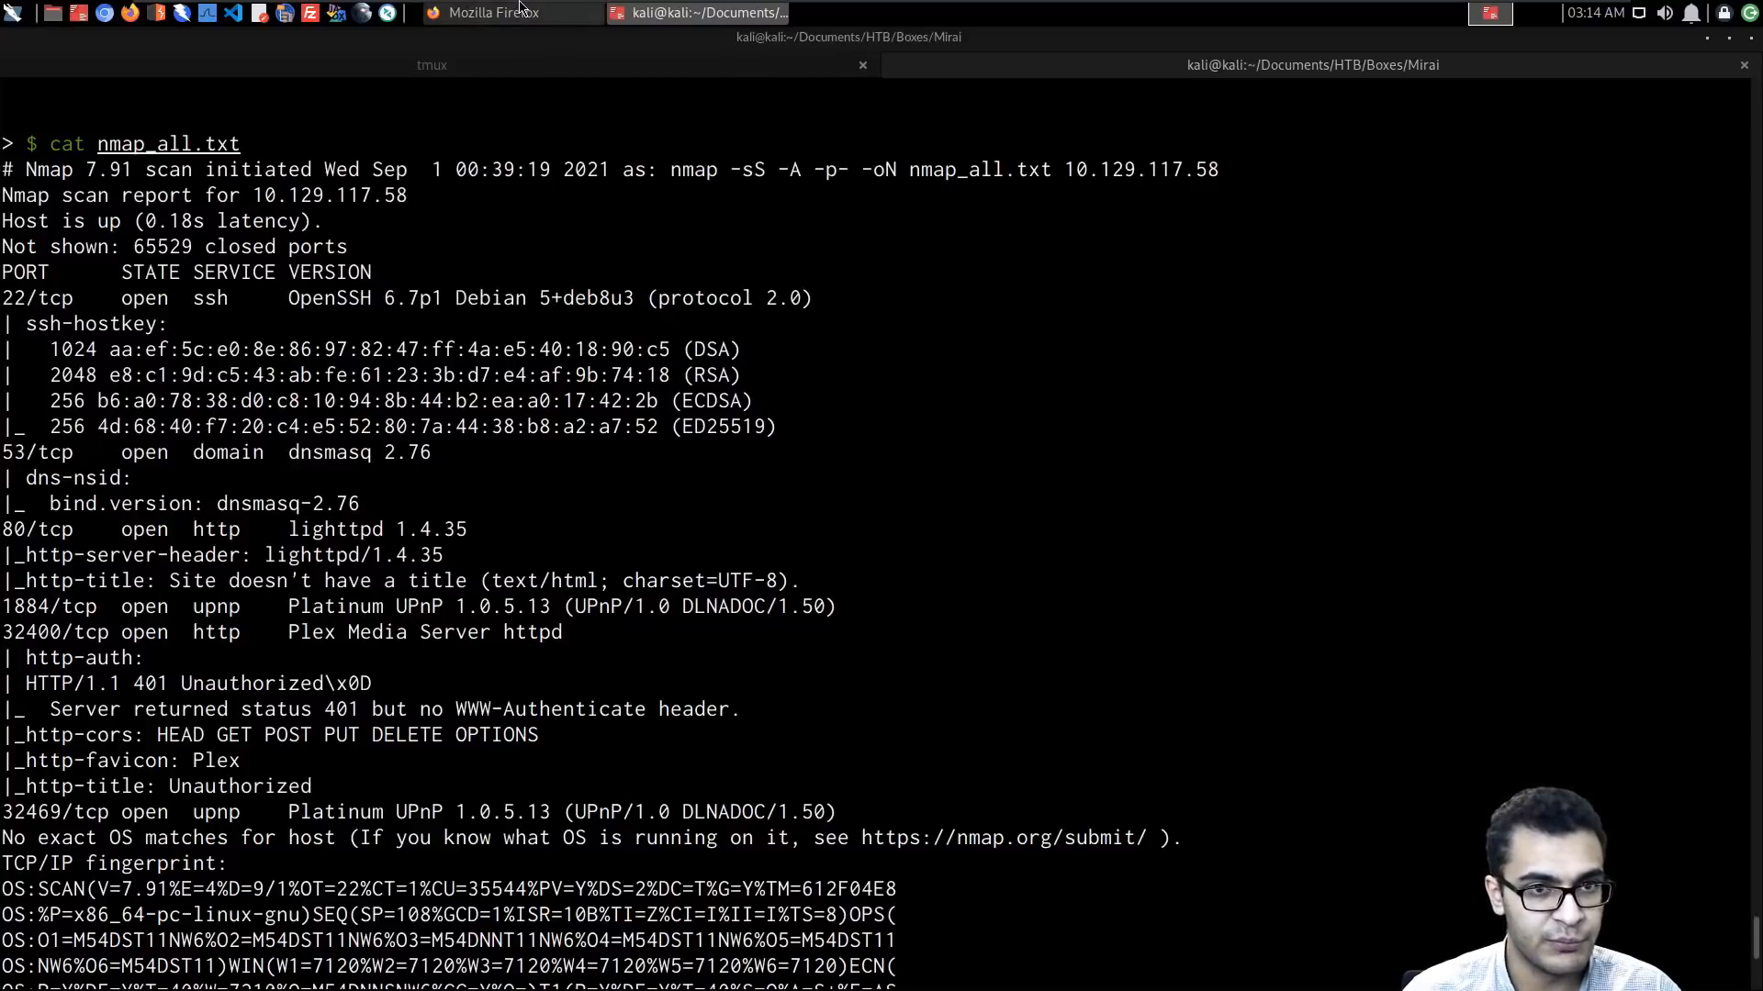
{"action": "mouse_move", "coordinate": [521, 37]}
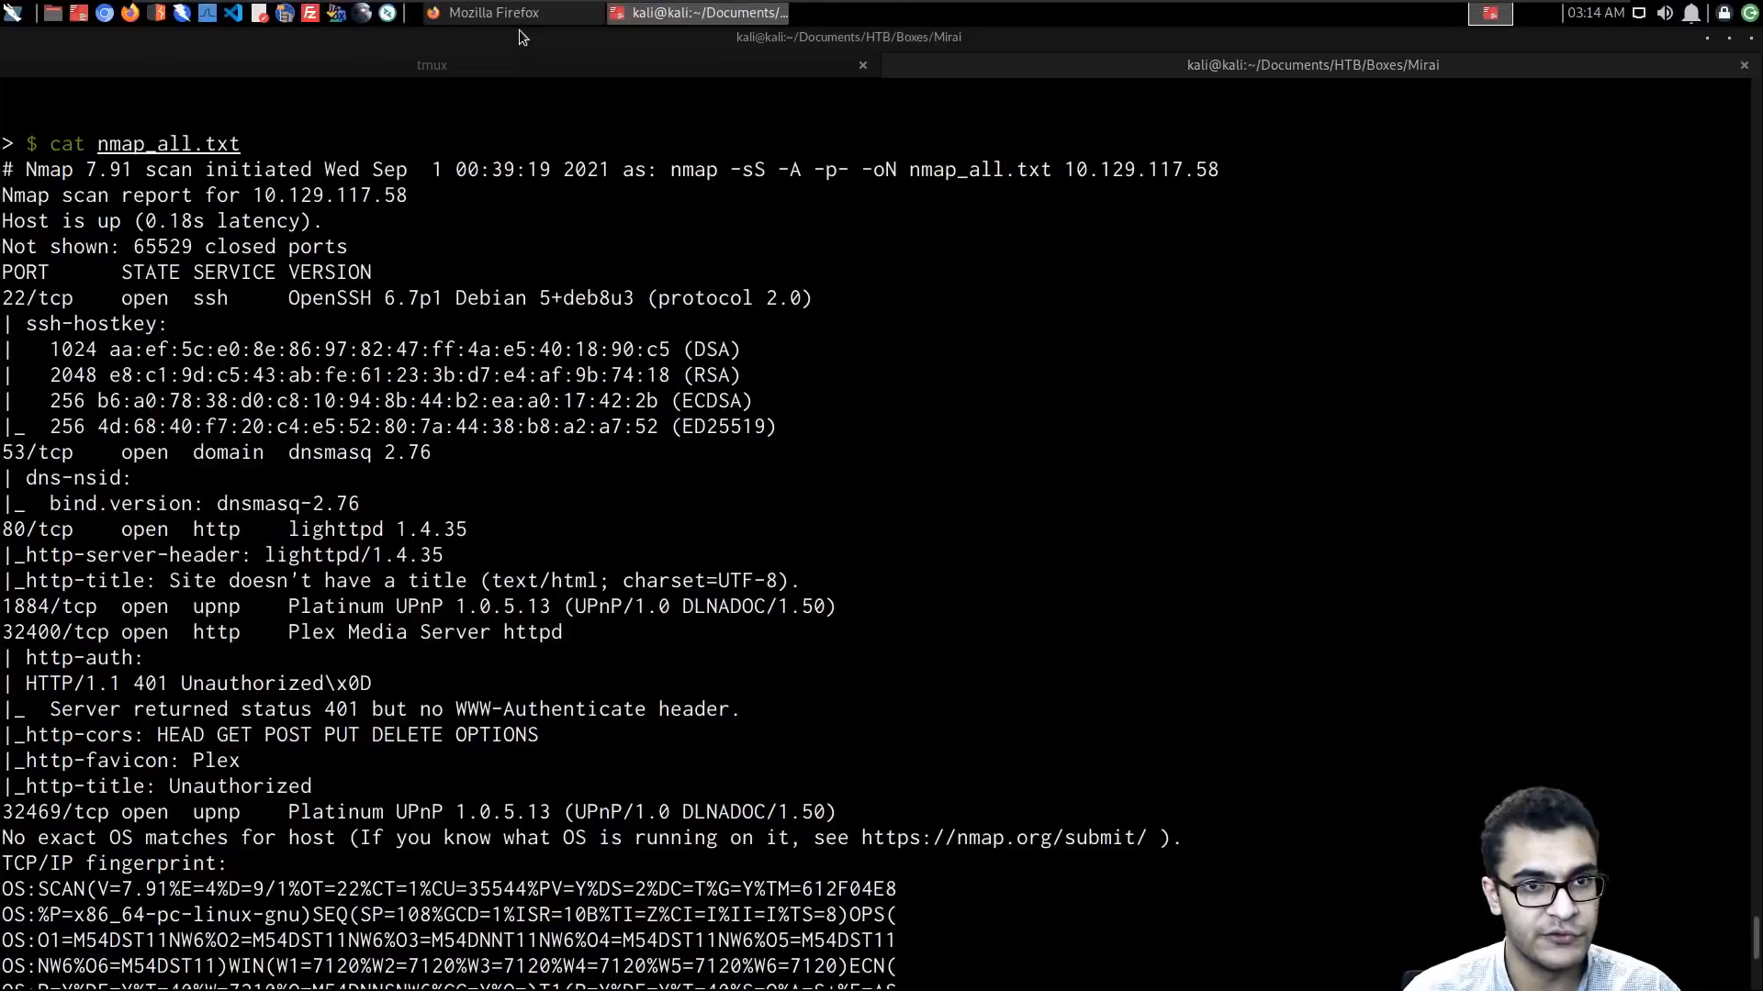
Step: Read down the rest of the scan output covering the UPnP and Plex services
{"action": "left_click", "coordinate": [494, 11]}
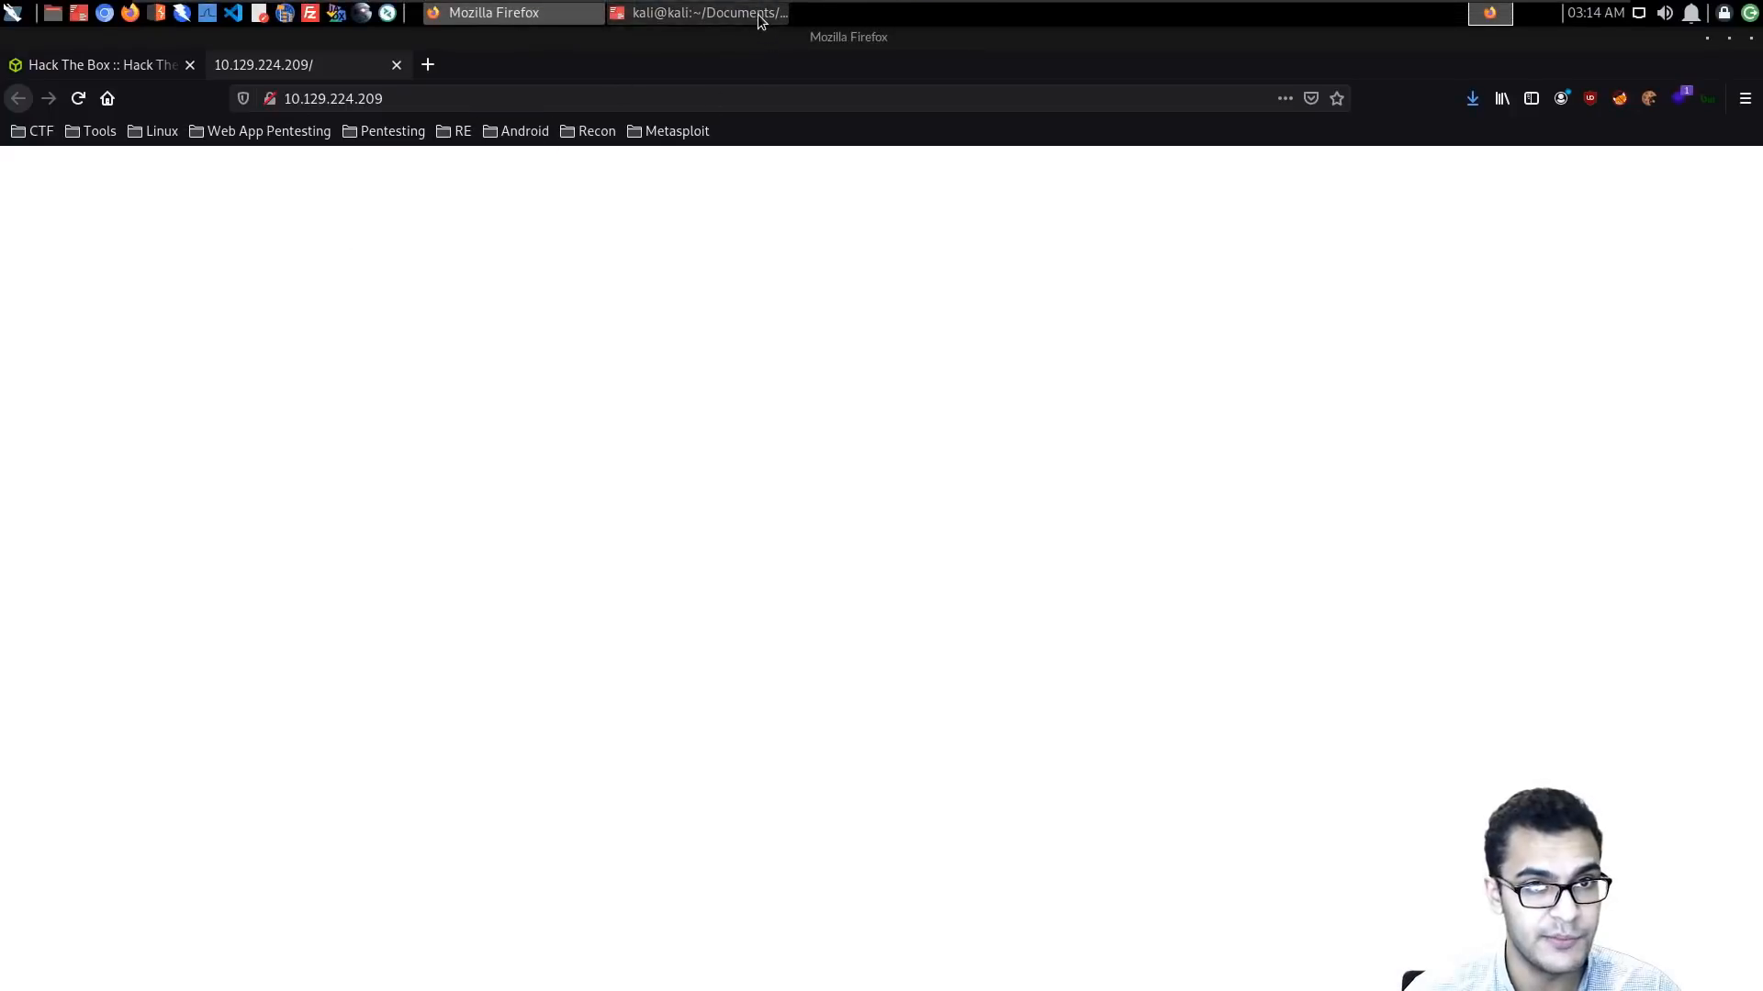
{"action": "left_click", "coordinate": [712, 15]}
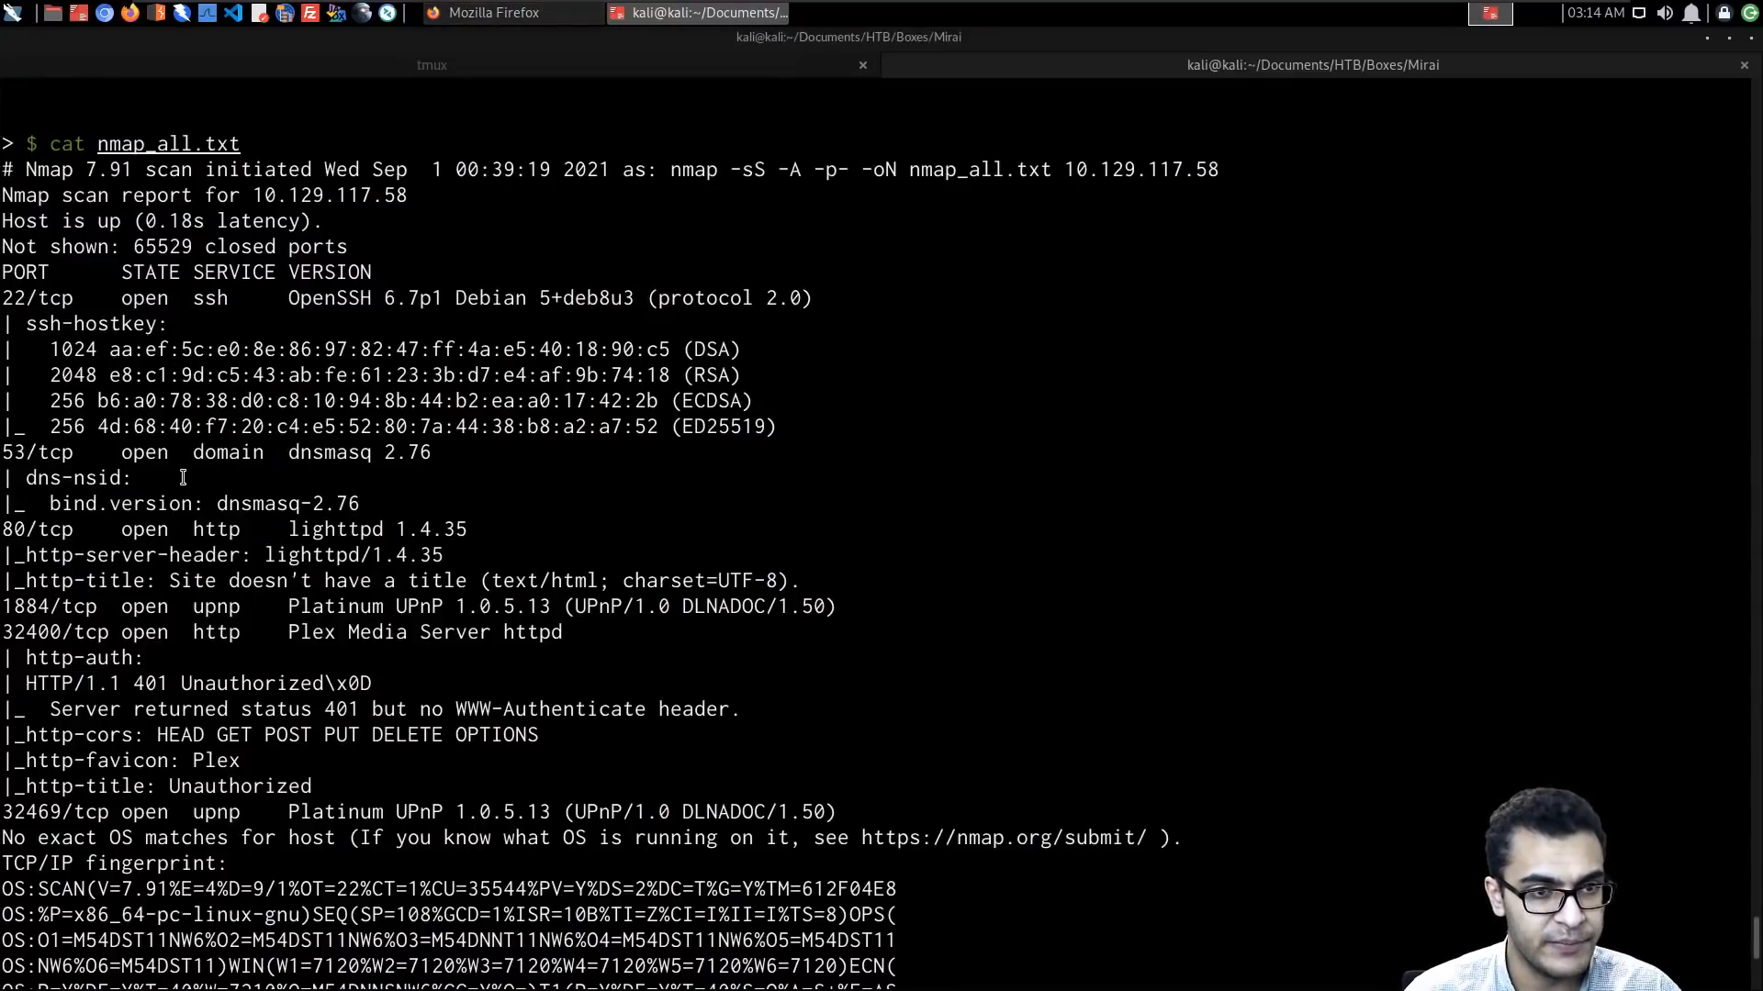
{"action": "mouse_move", "coordinate": [173, 470]}
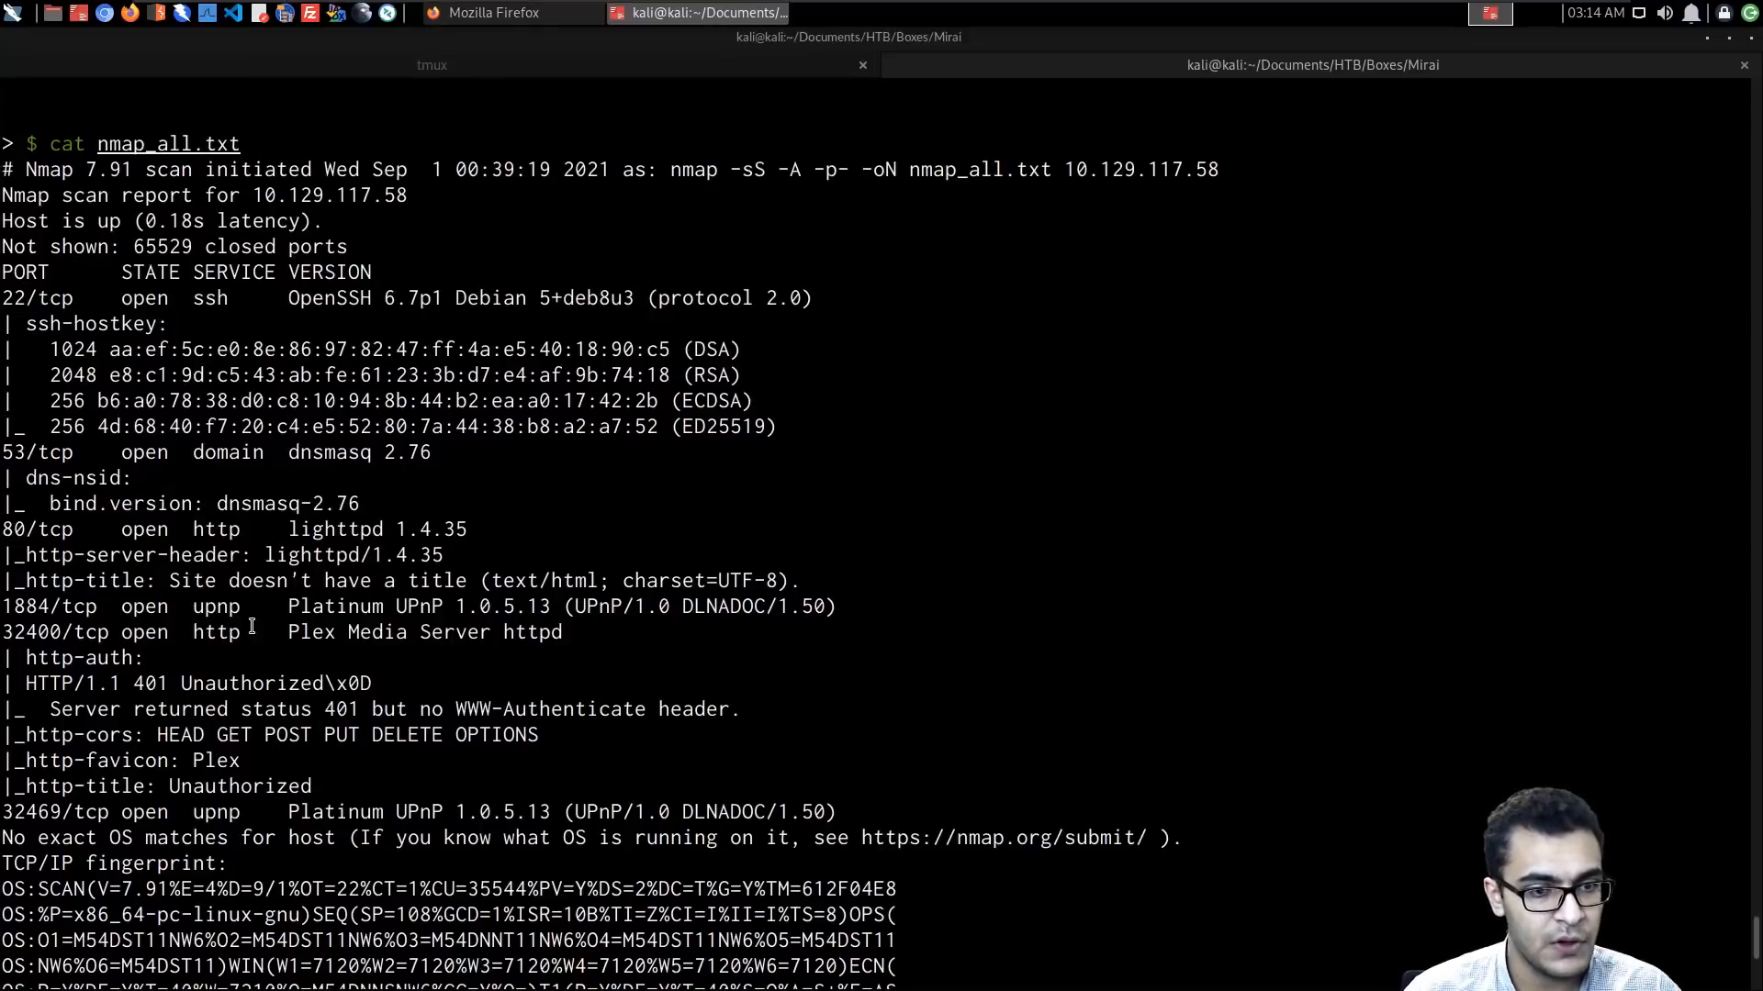
{"action": "mouse_move", "coordinate": [426, 688]}
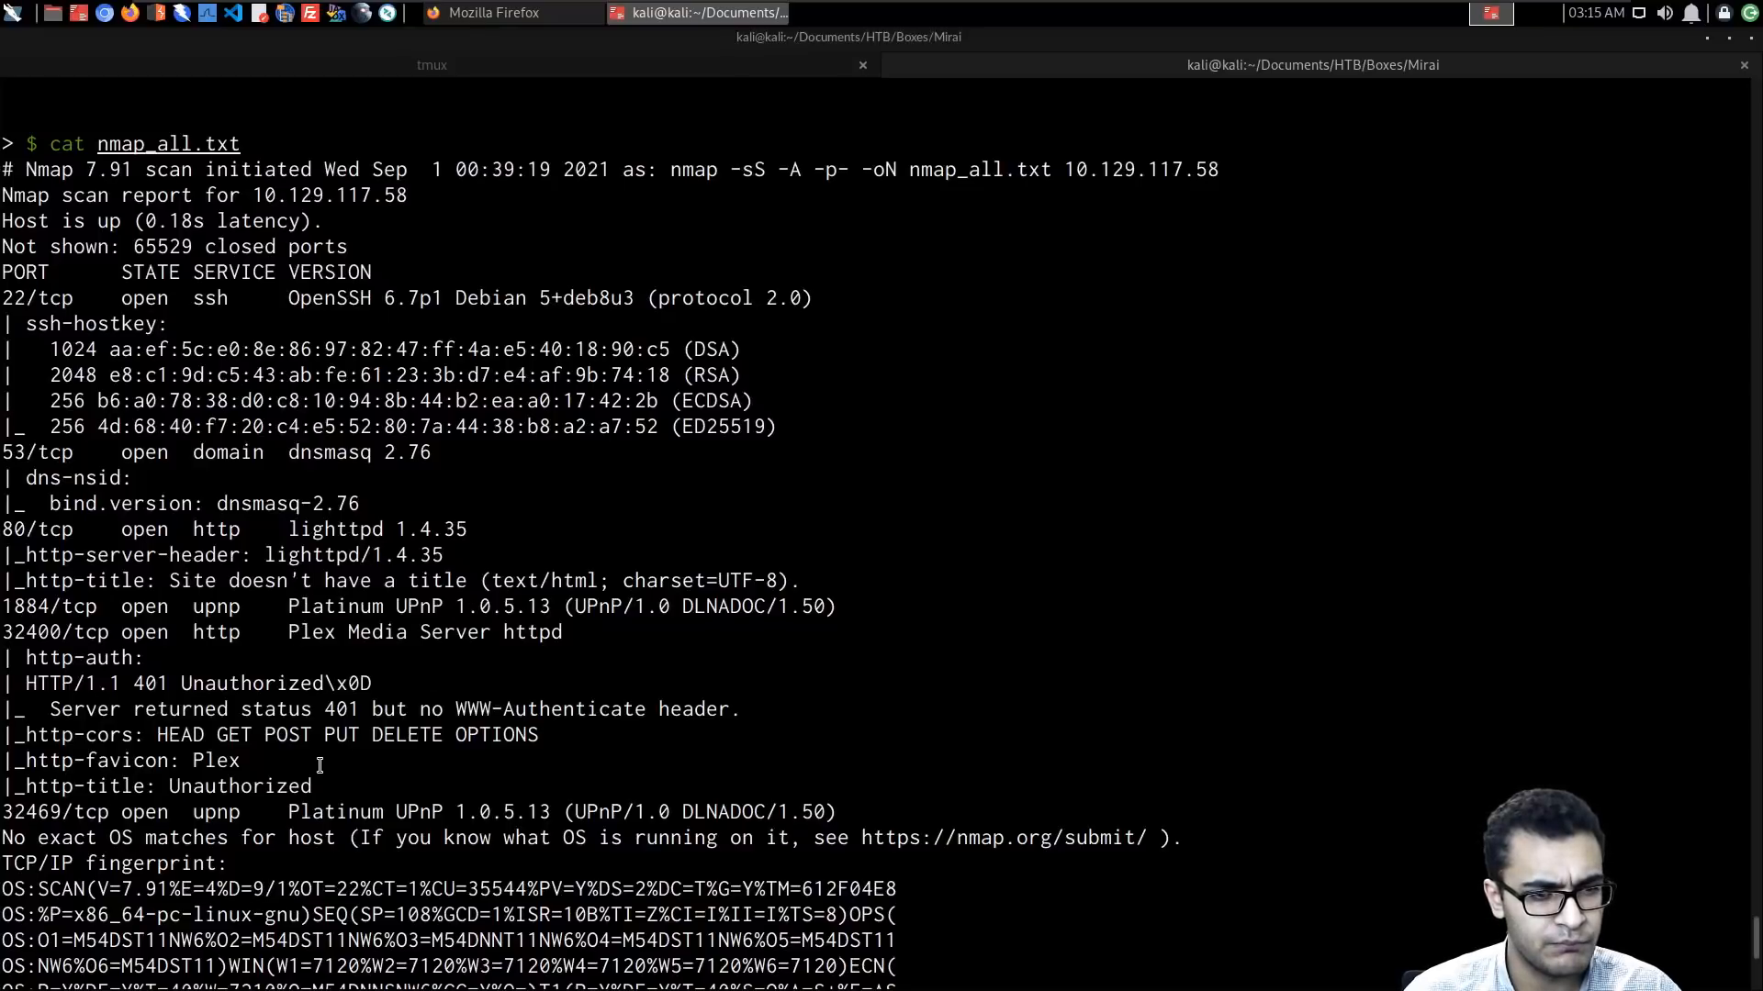
{"action": "mouse_move", "coordinate": [28, 614]}
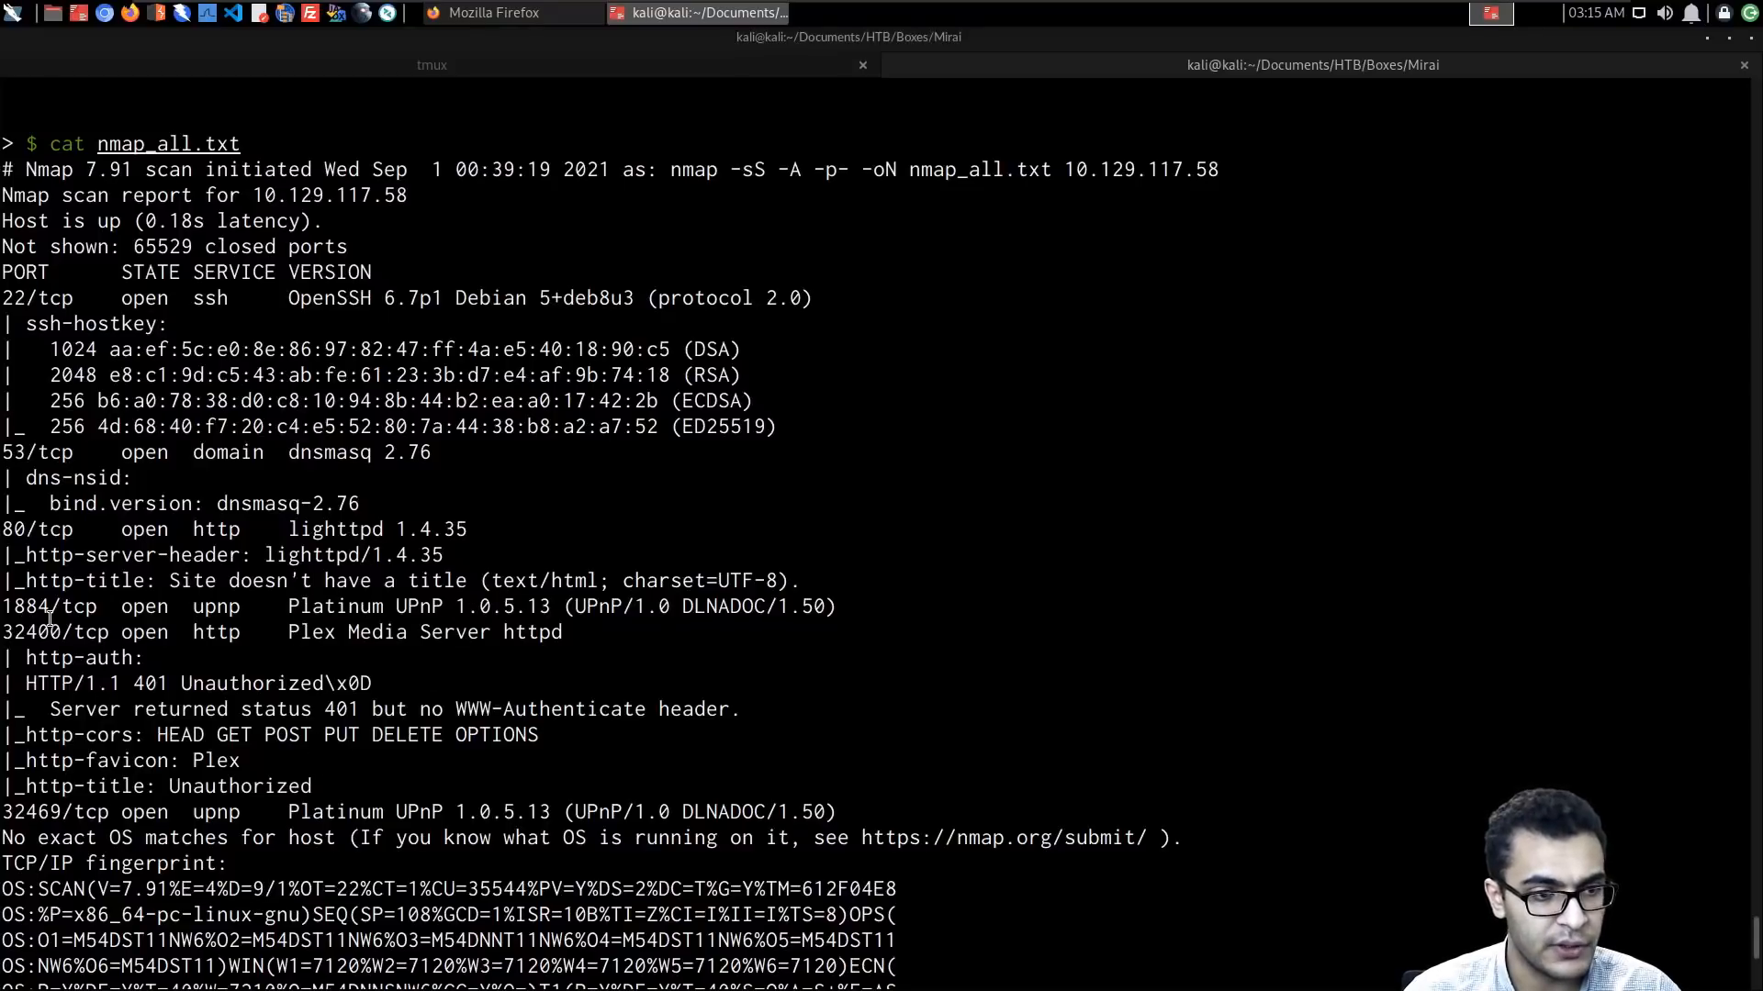
{"action": "scroll", "scroll_direction": "down", "scroll_amount": 3}
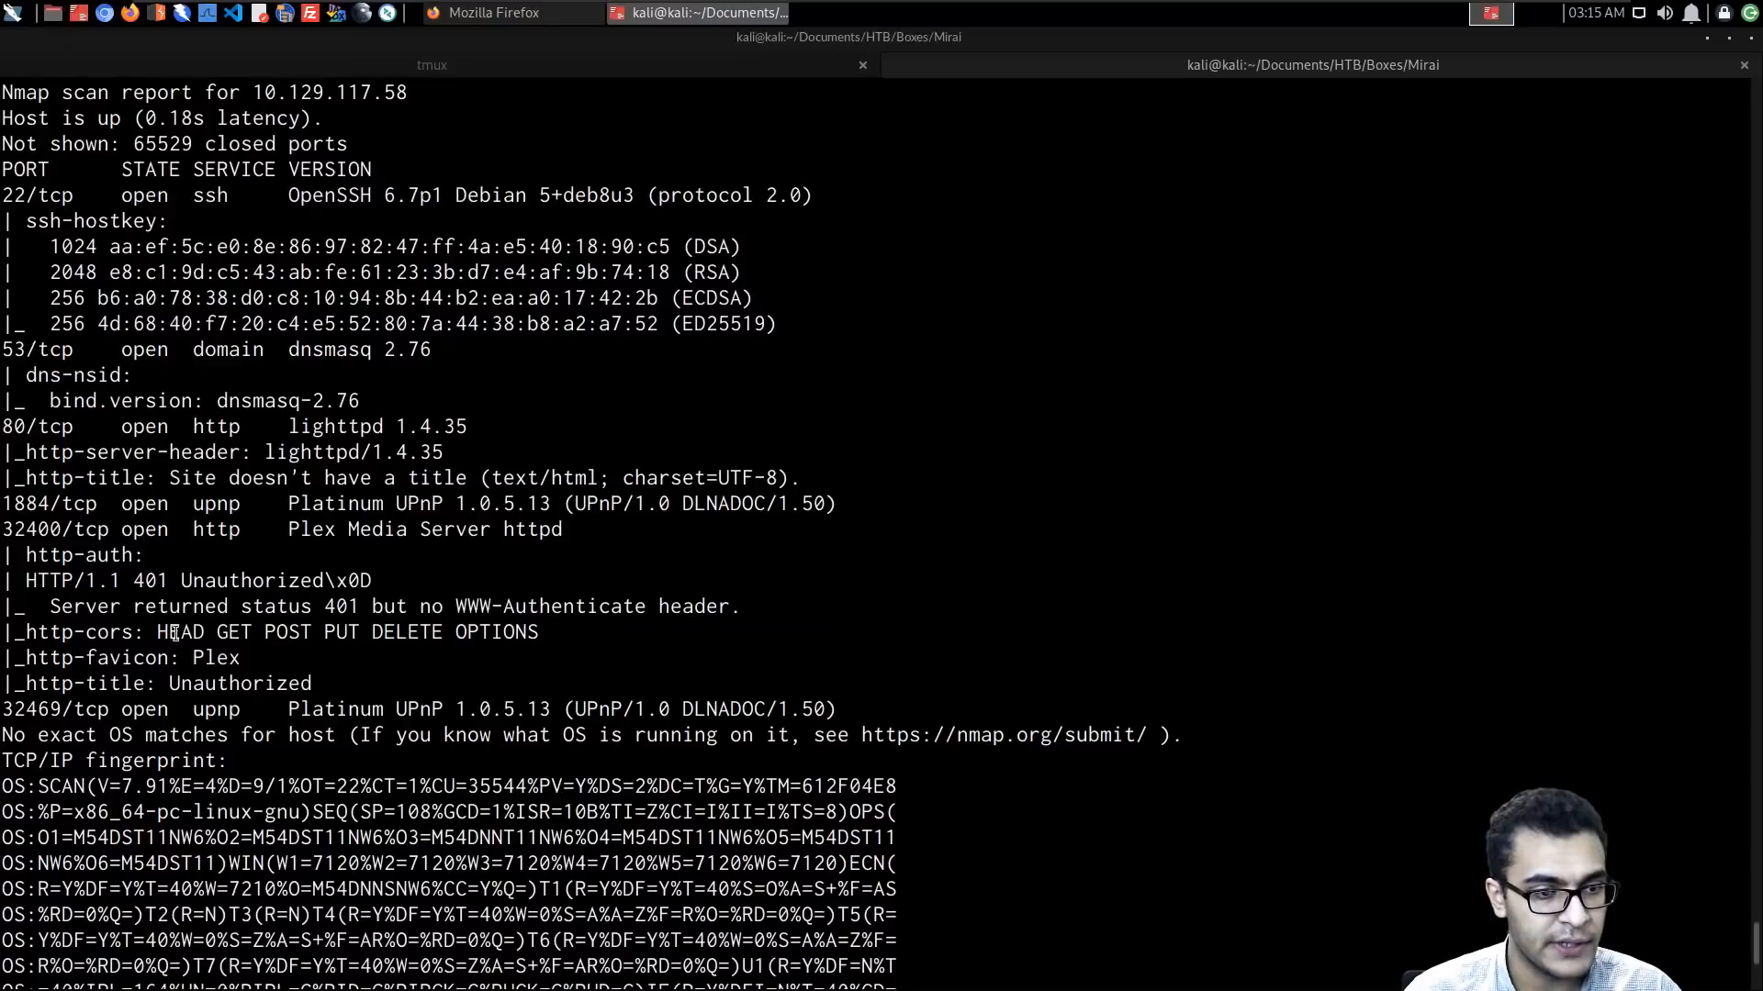
{"action": "scroll", "scroll_direction": "down", "scroll_amount": 3}
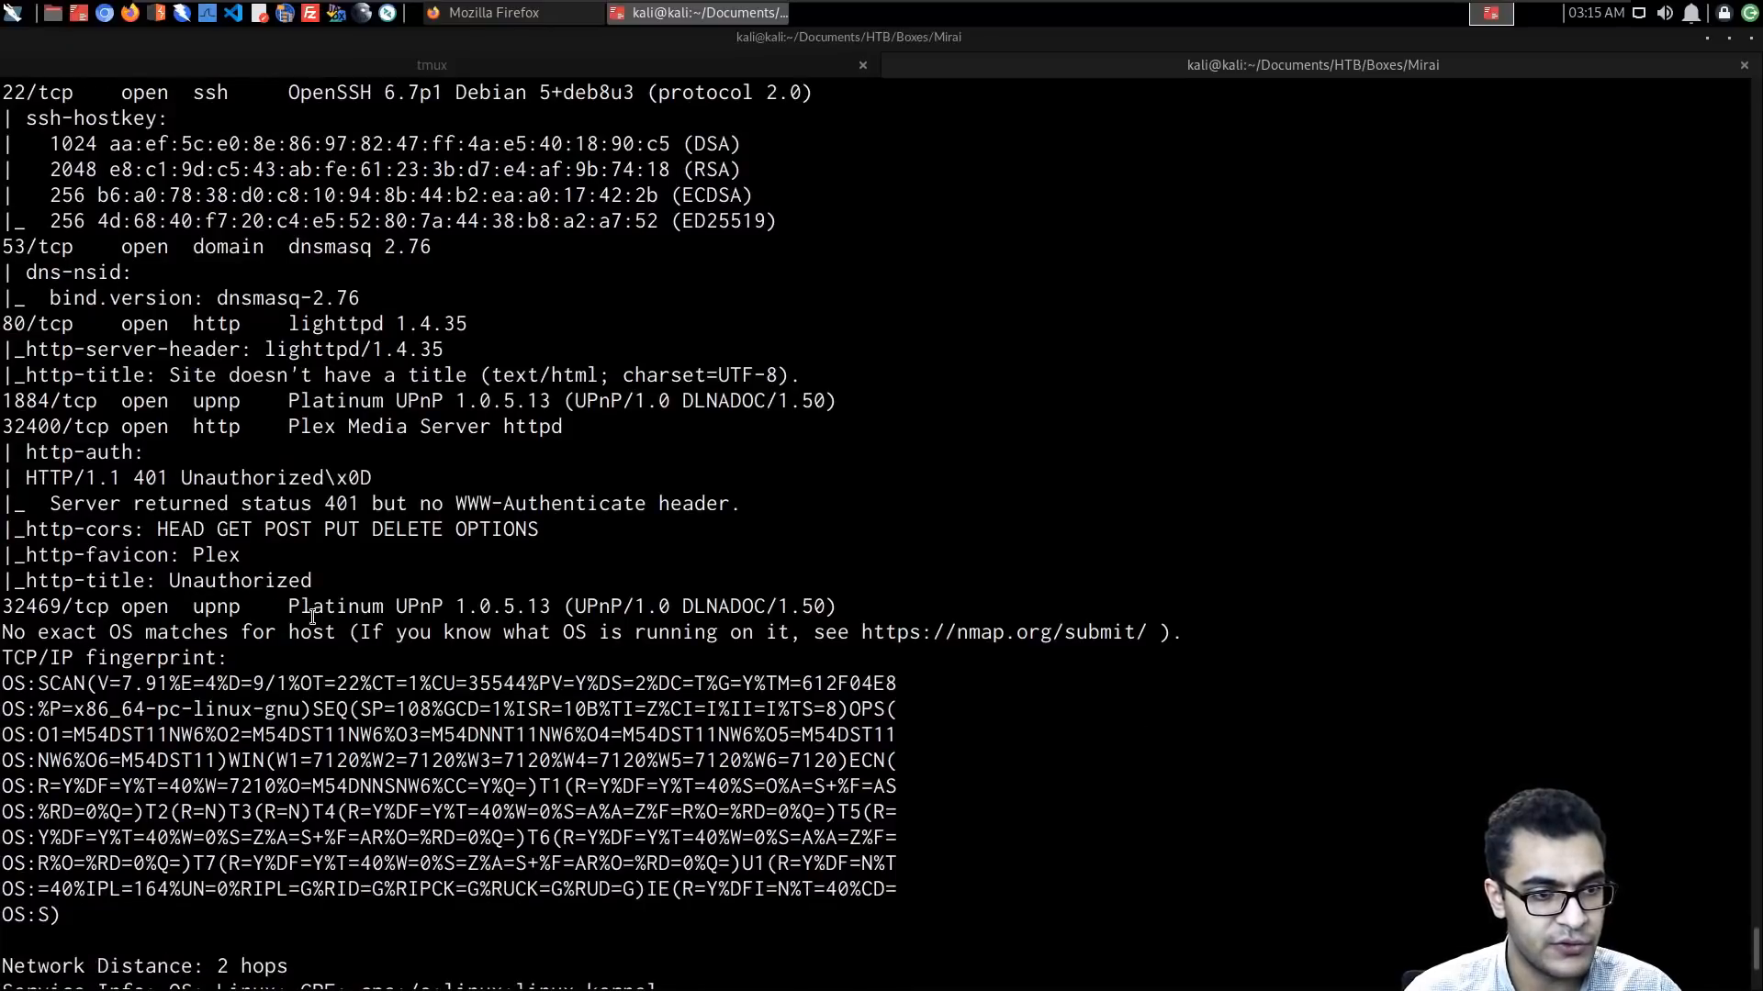
{"action": "scroll", "scroll_direction": "down", "scroll_amount": 3}
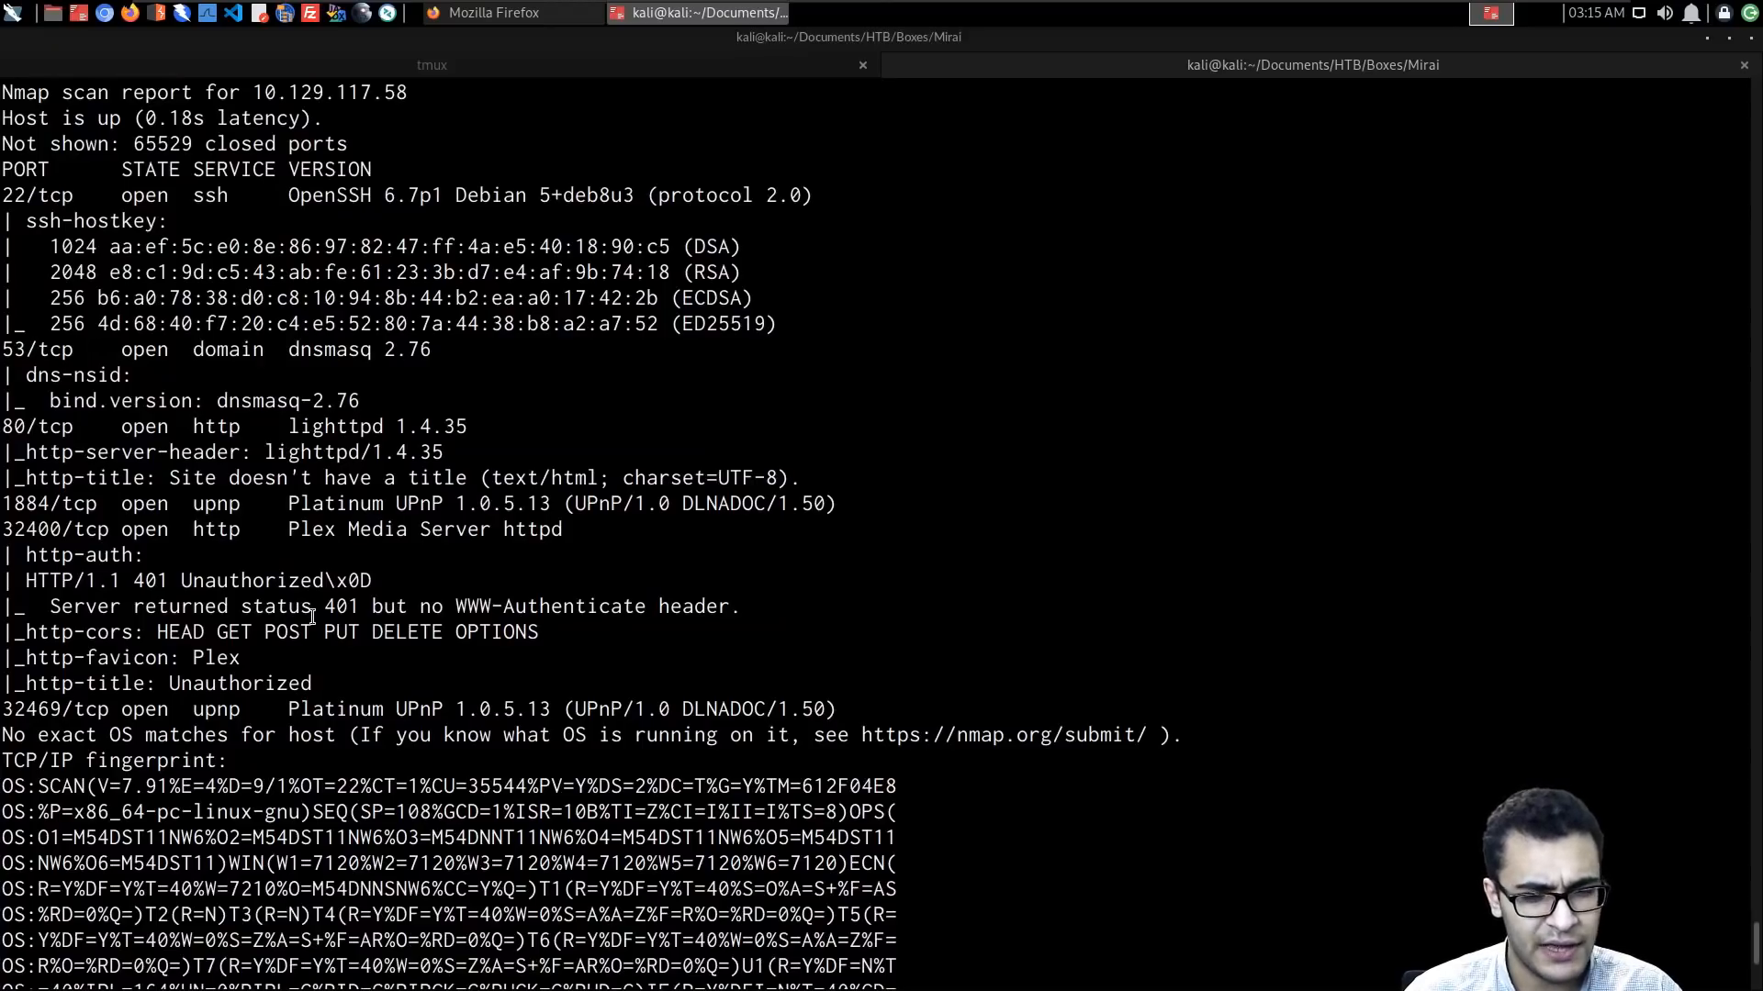
{"action": "scroll", "scroll_direction": "down", "scroll_amount": 3}
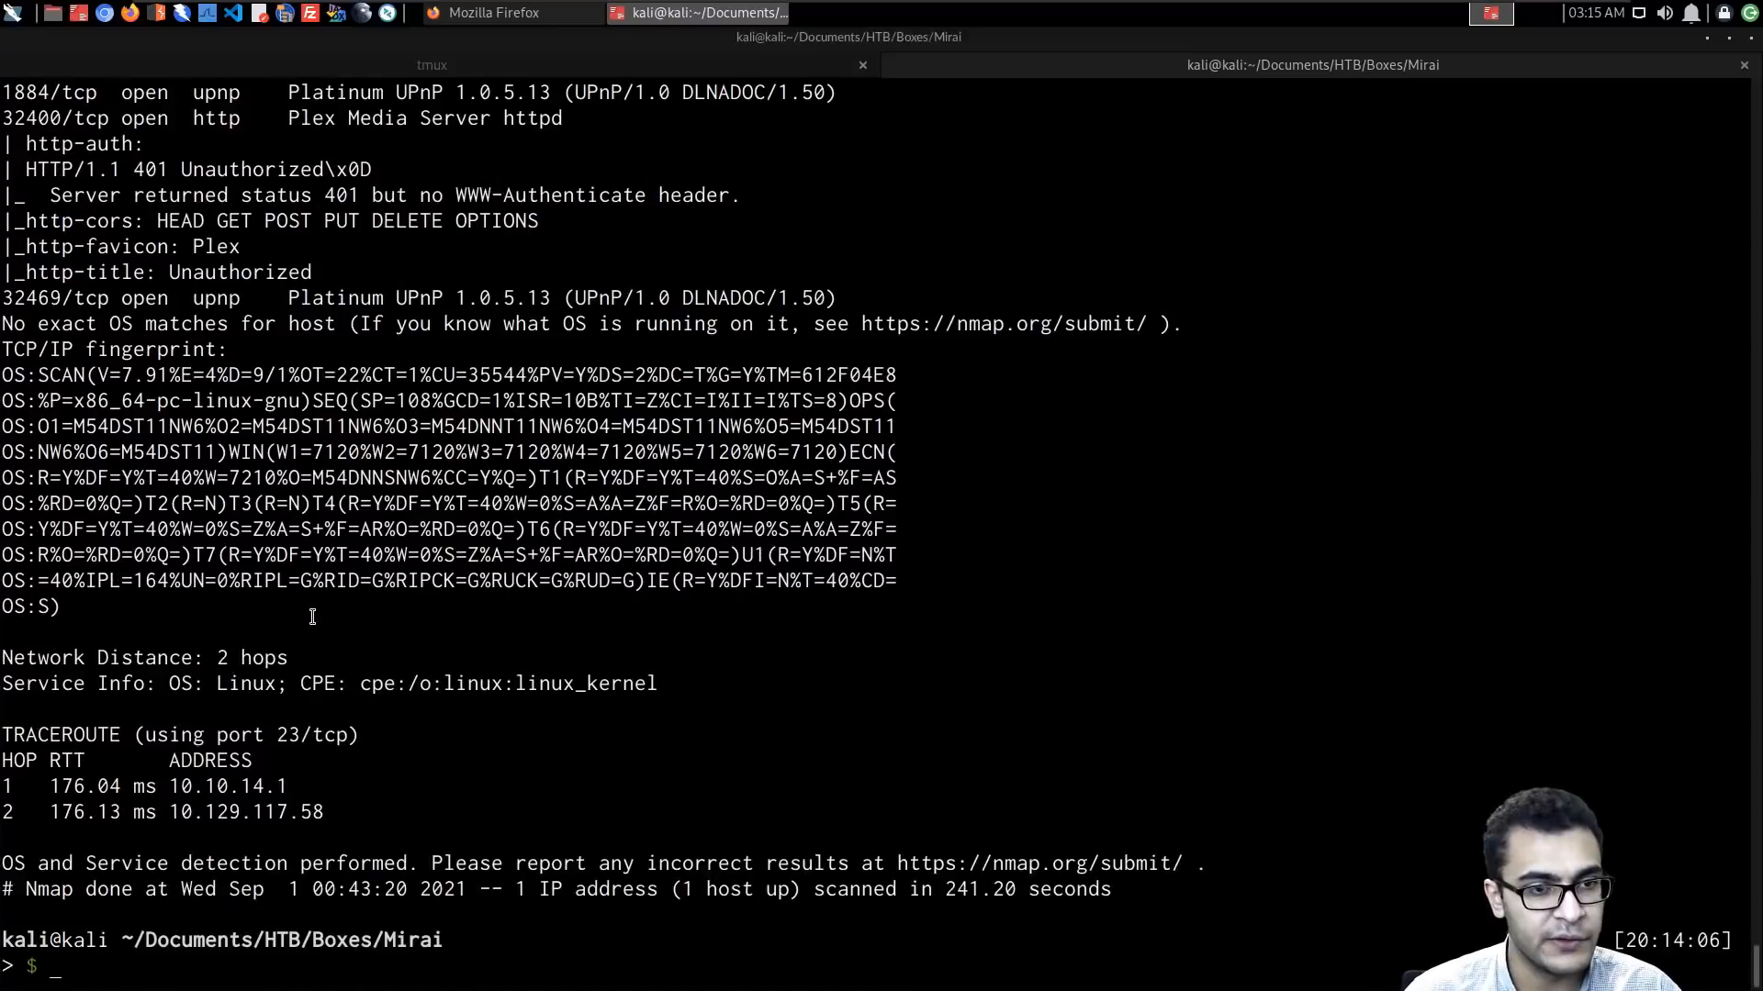
{"action": "mouse_move", "coordinate": [527, 567]}
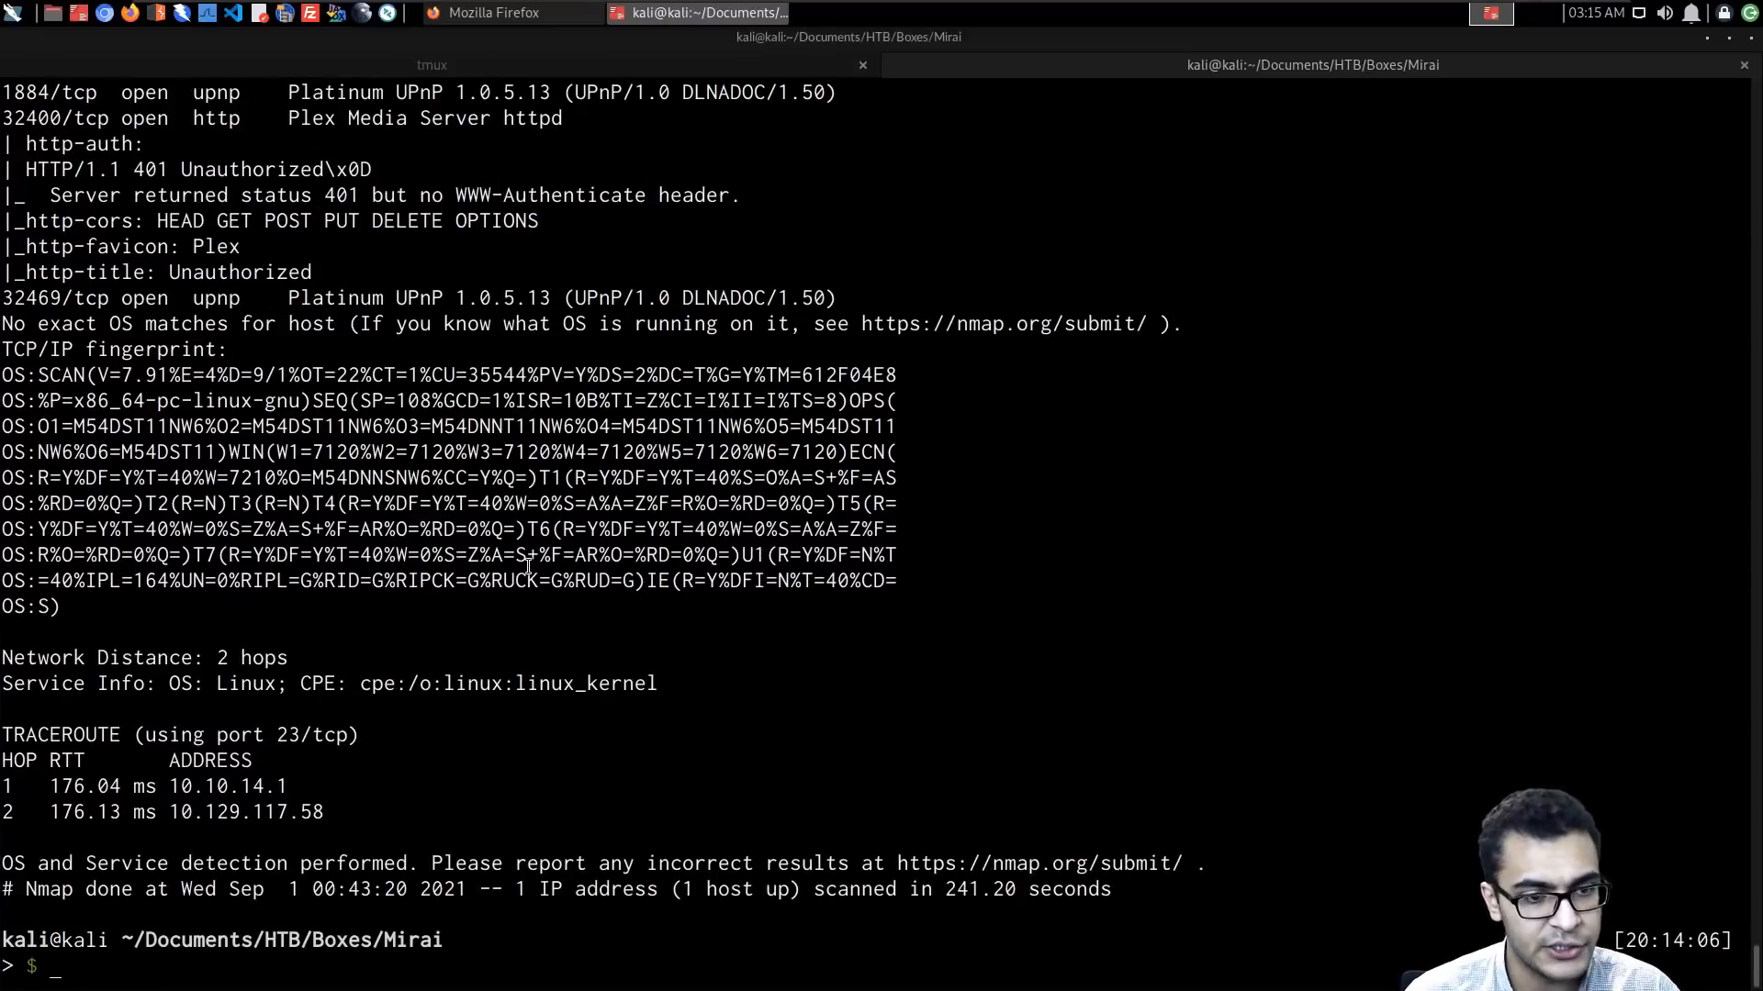
{"action": "mouse_move", "coordinate": [628, 676]}
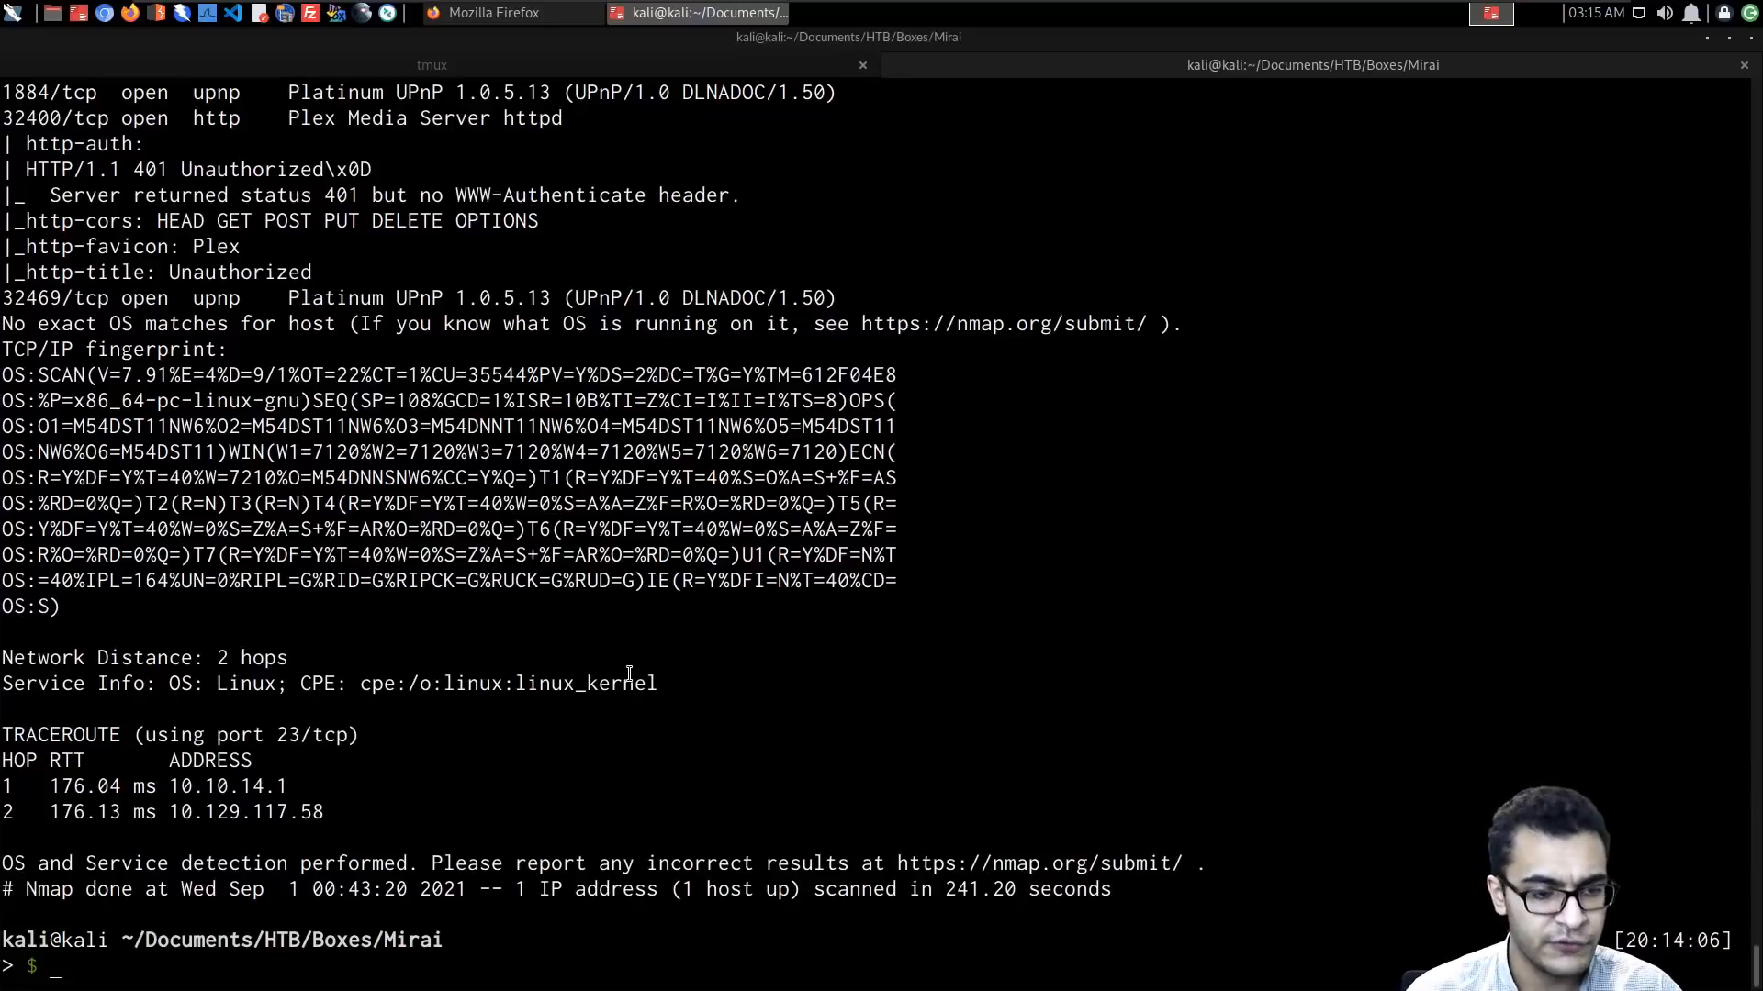
Step: Edit /etc/hosts with sudo vim, adding 10.129.224.209 mirai.htb, then save and quit
{"action": "type", "text": "sudo vim /"}
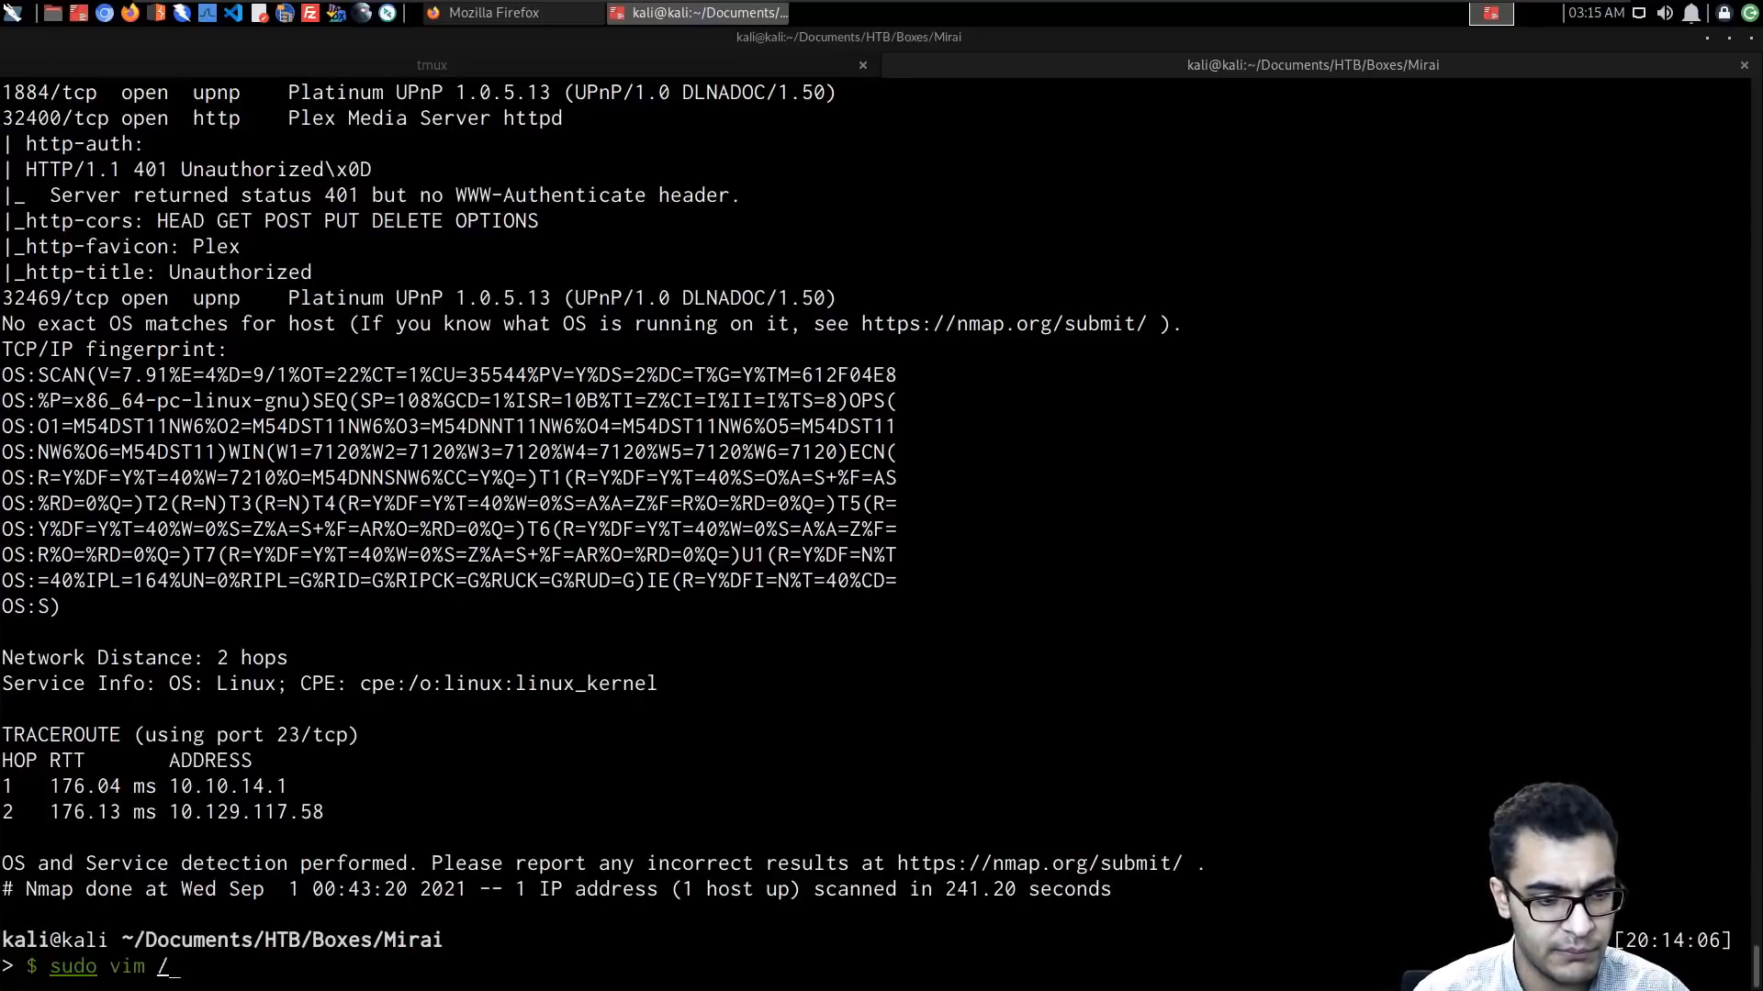
{"action": "type", "text": "etc/hosts"}
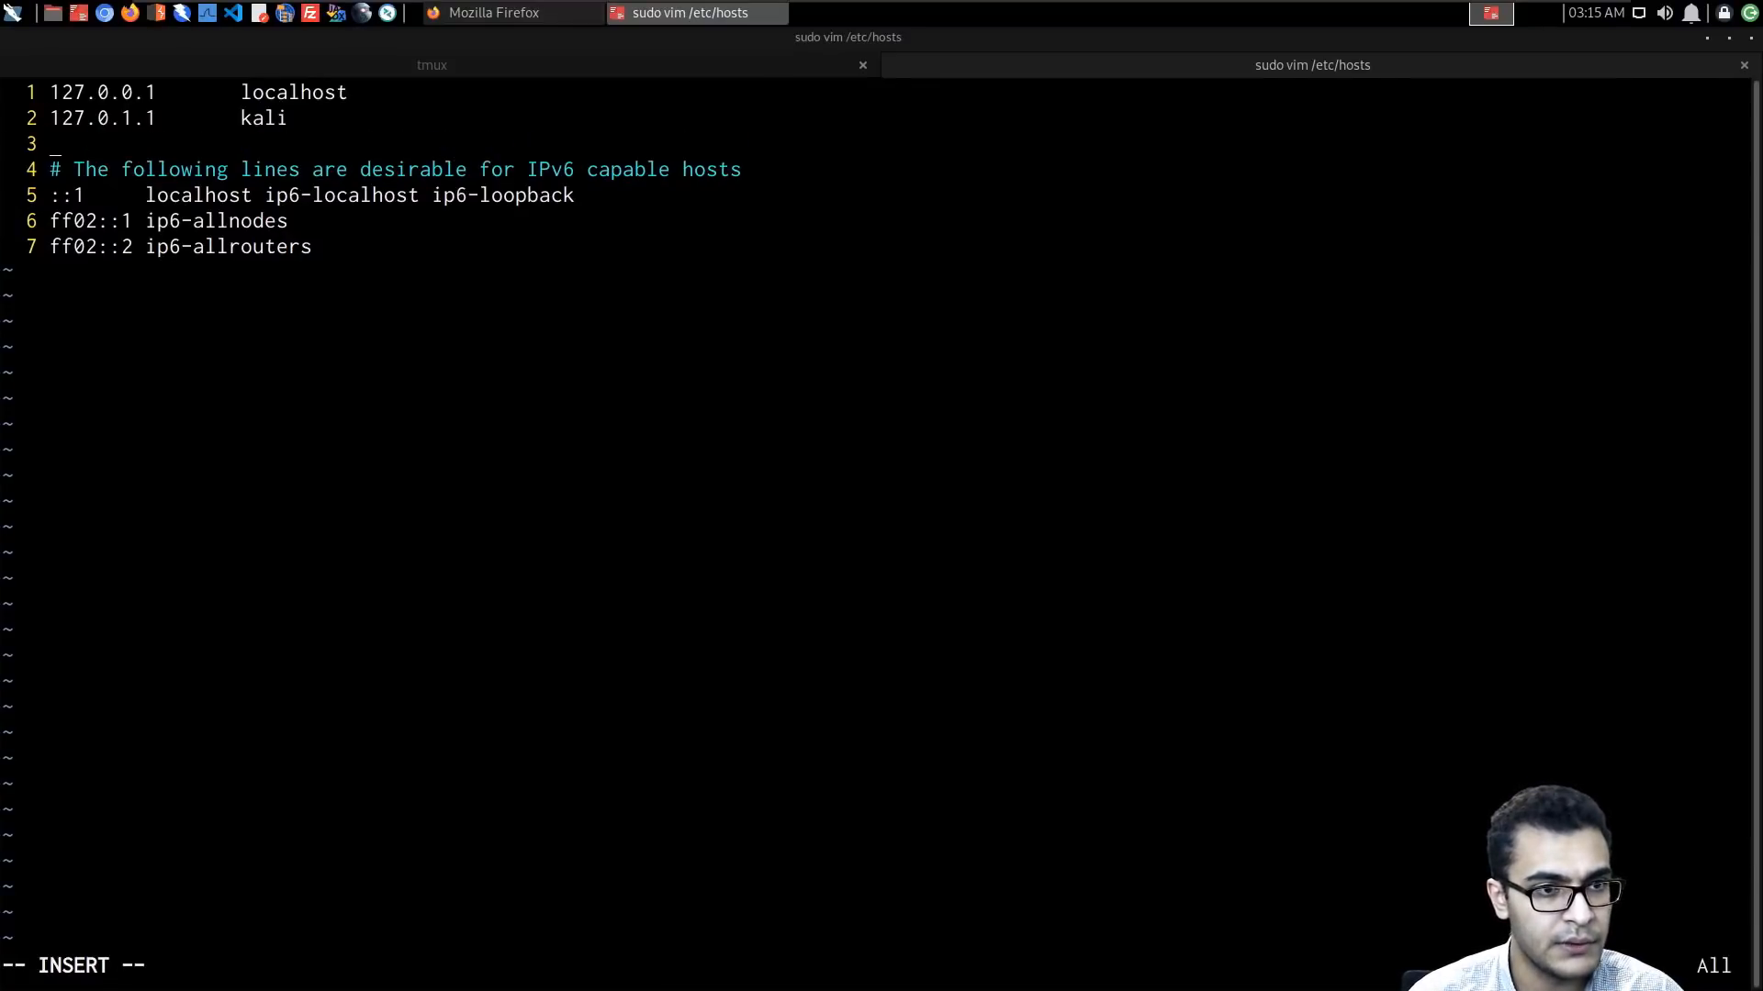
{"action": "type", "text": "10.129.224.209"}
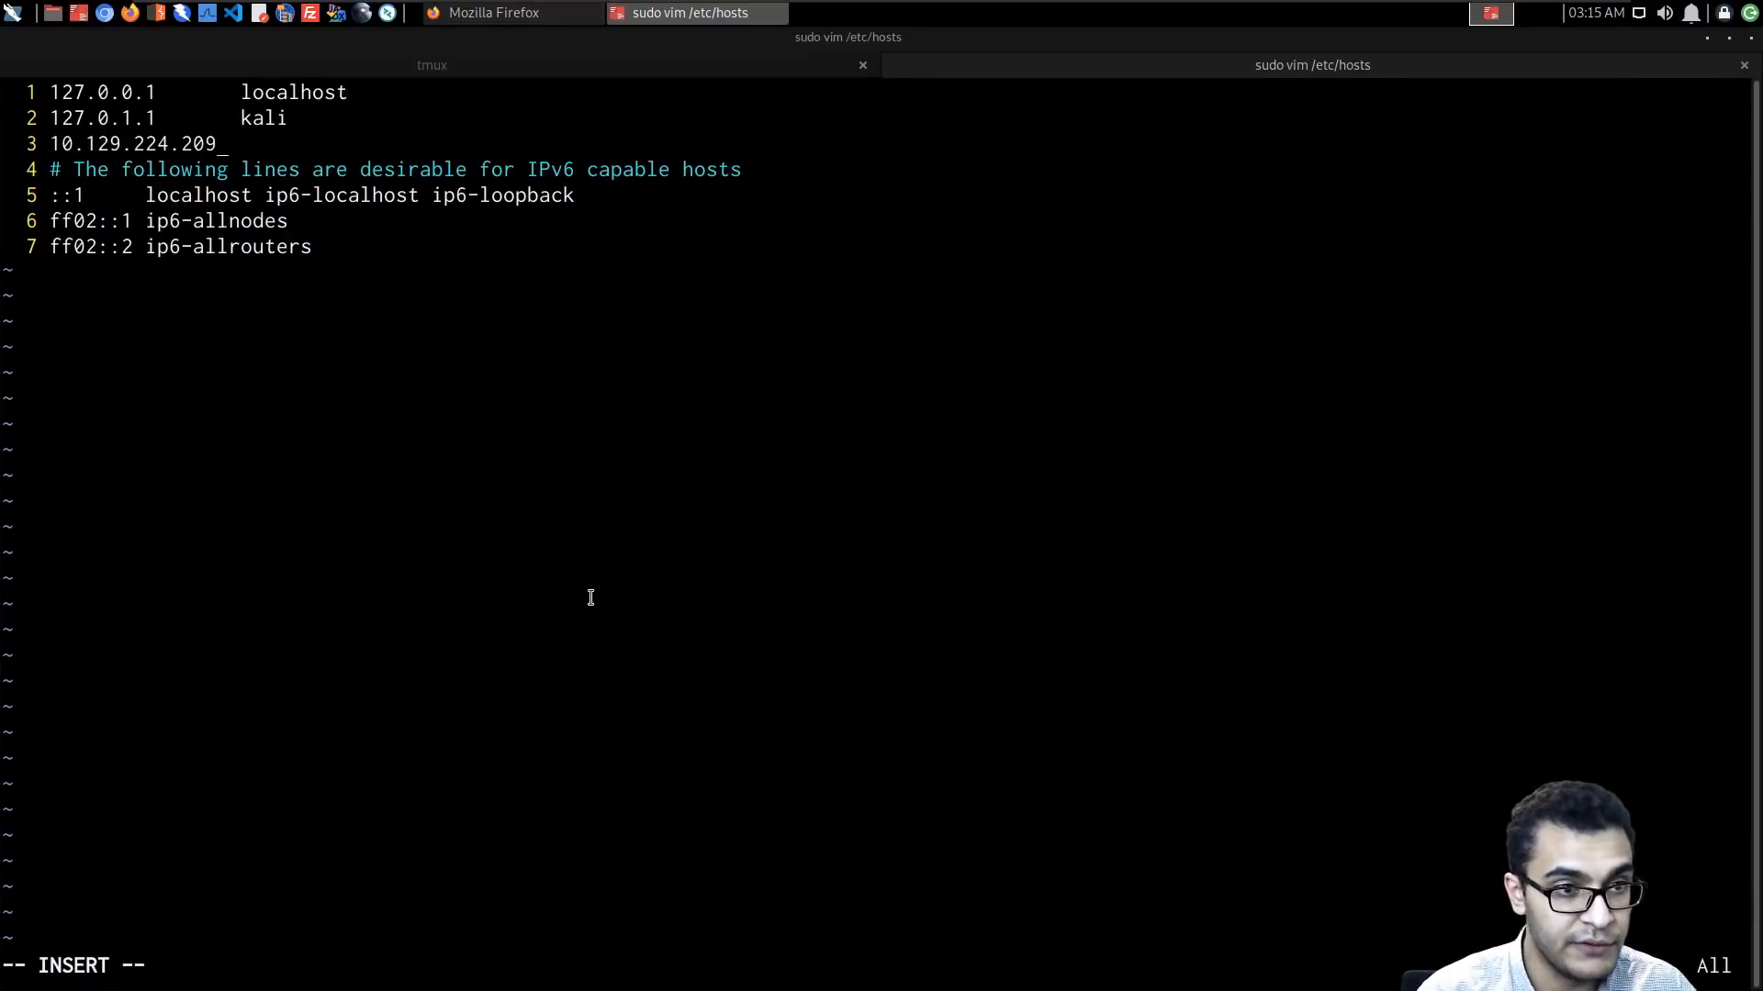
{"action": "type", "text": "mir"}
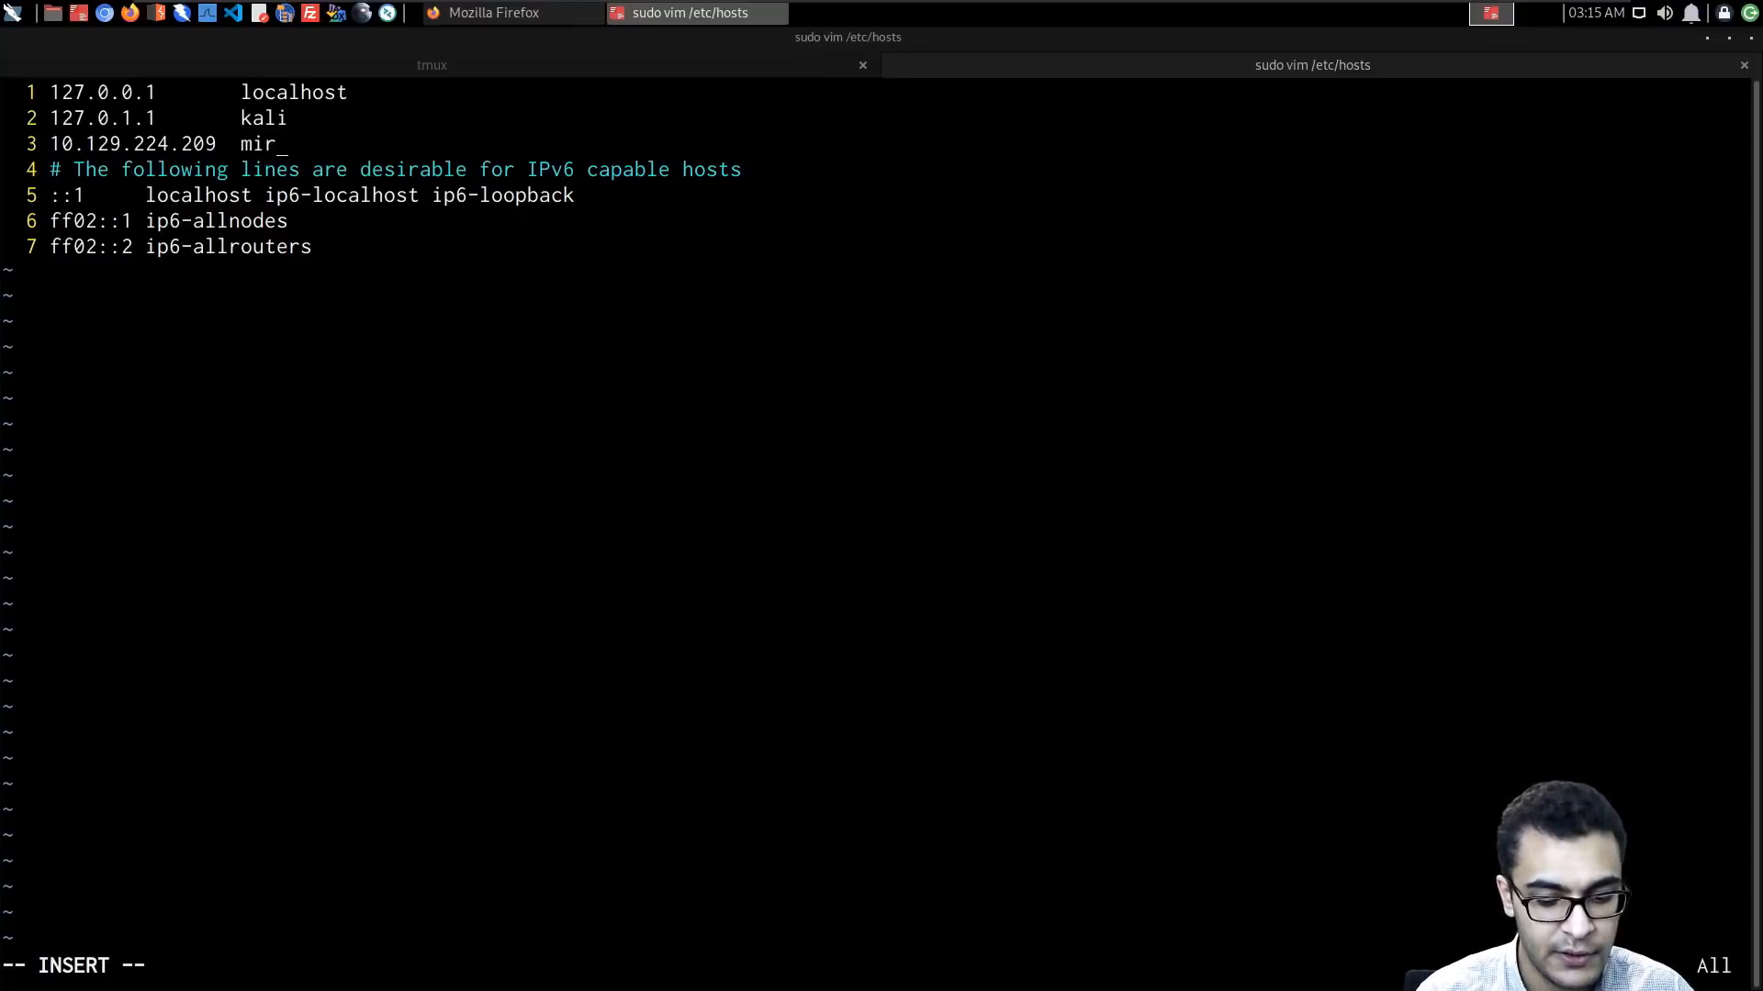
{"action": "type", "text": "ai.h"}
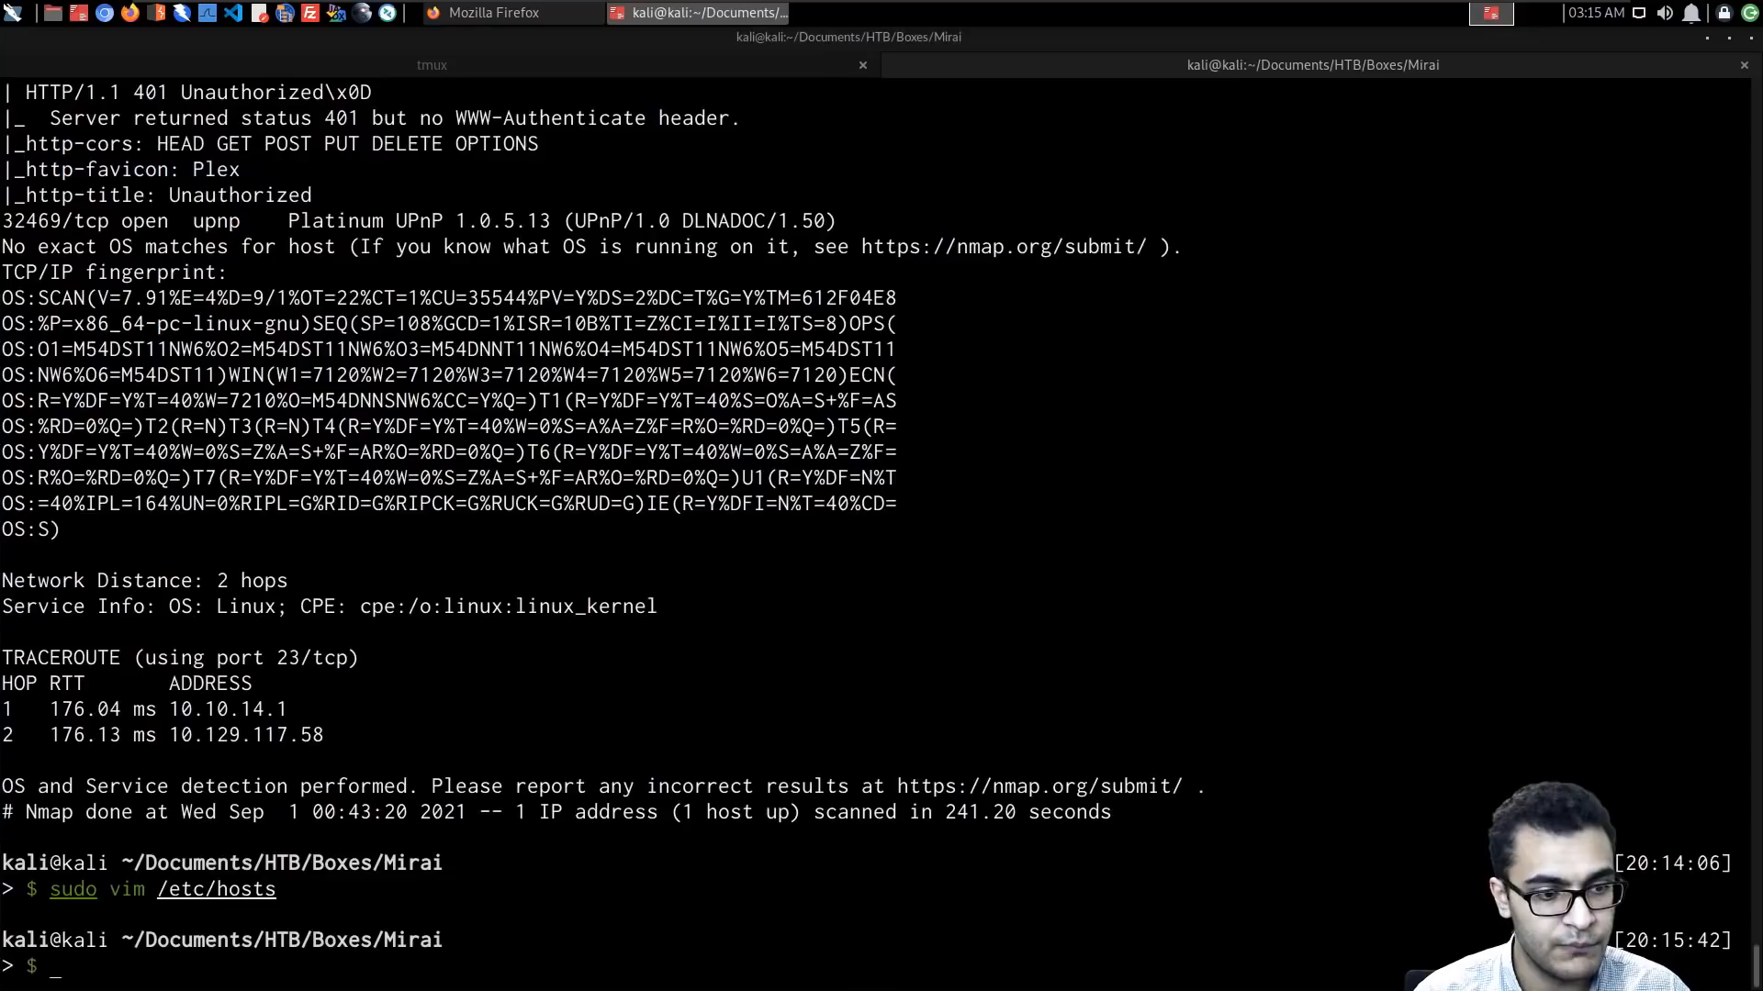
{"action": "left_click", "coordinate": [514, 13]}
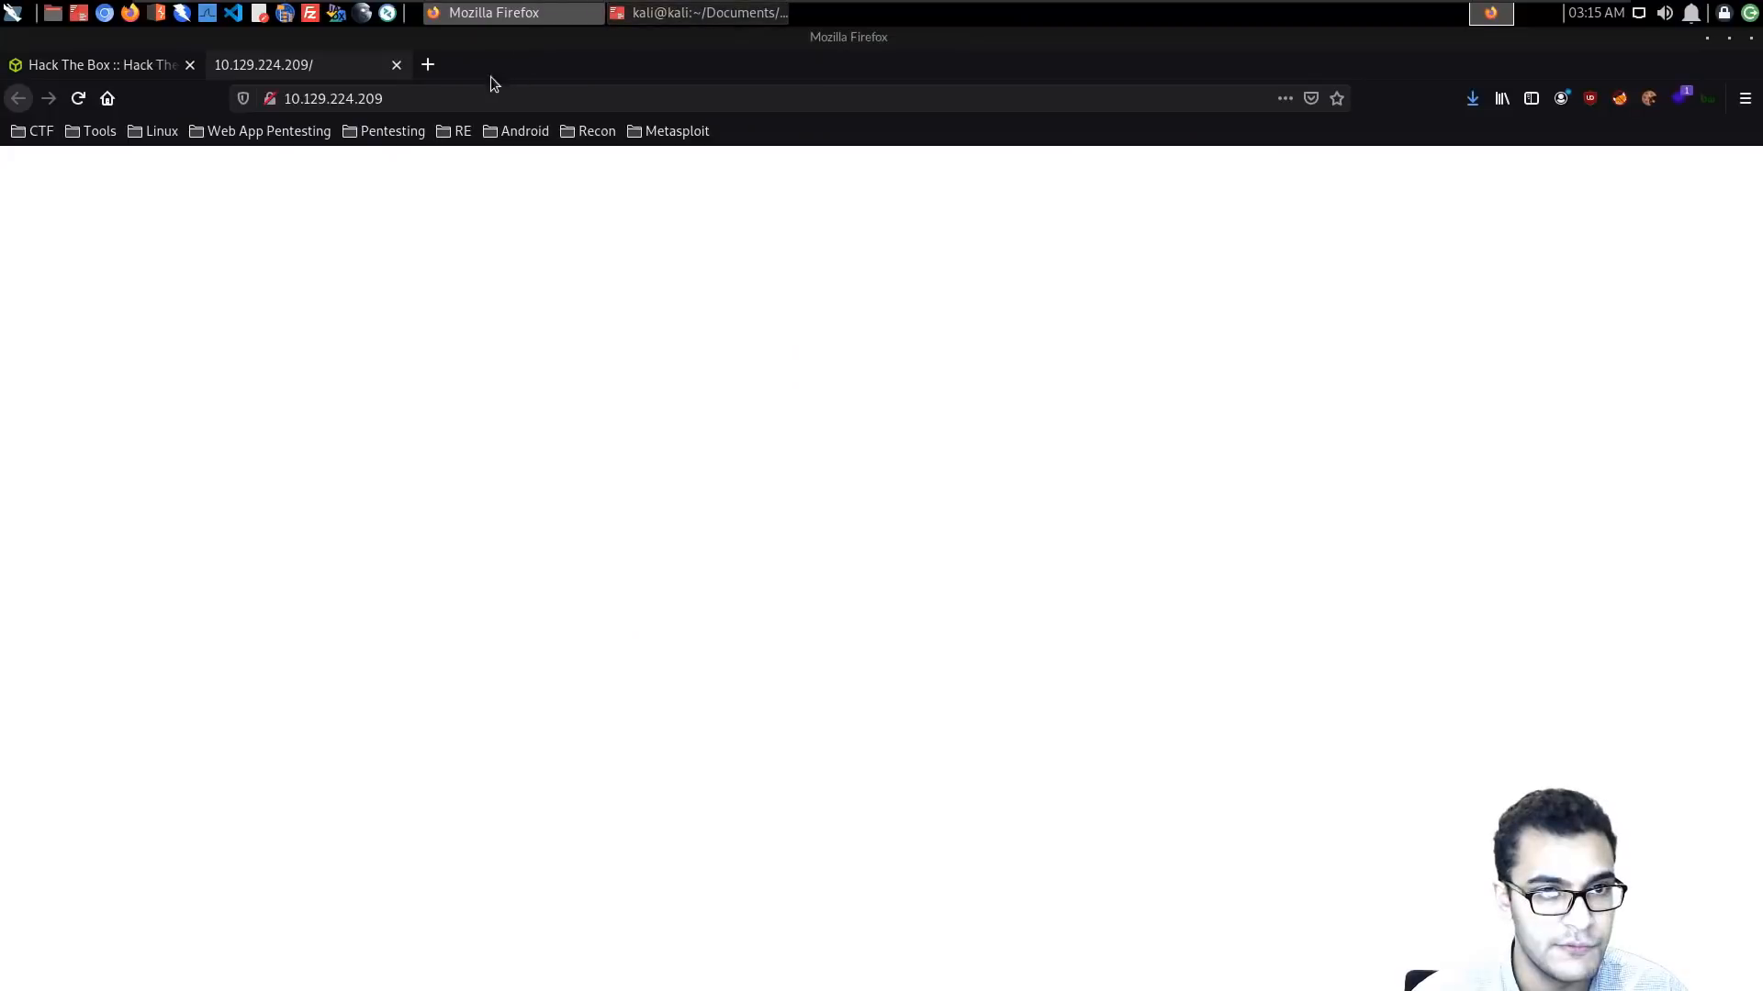
{"action": "type", "text": "htt"}
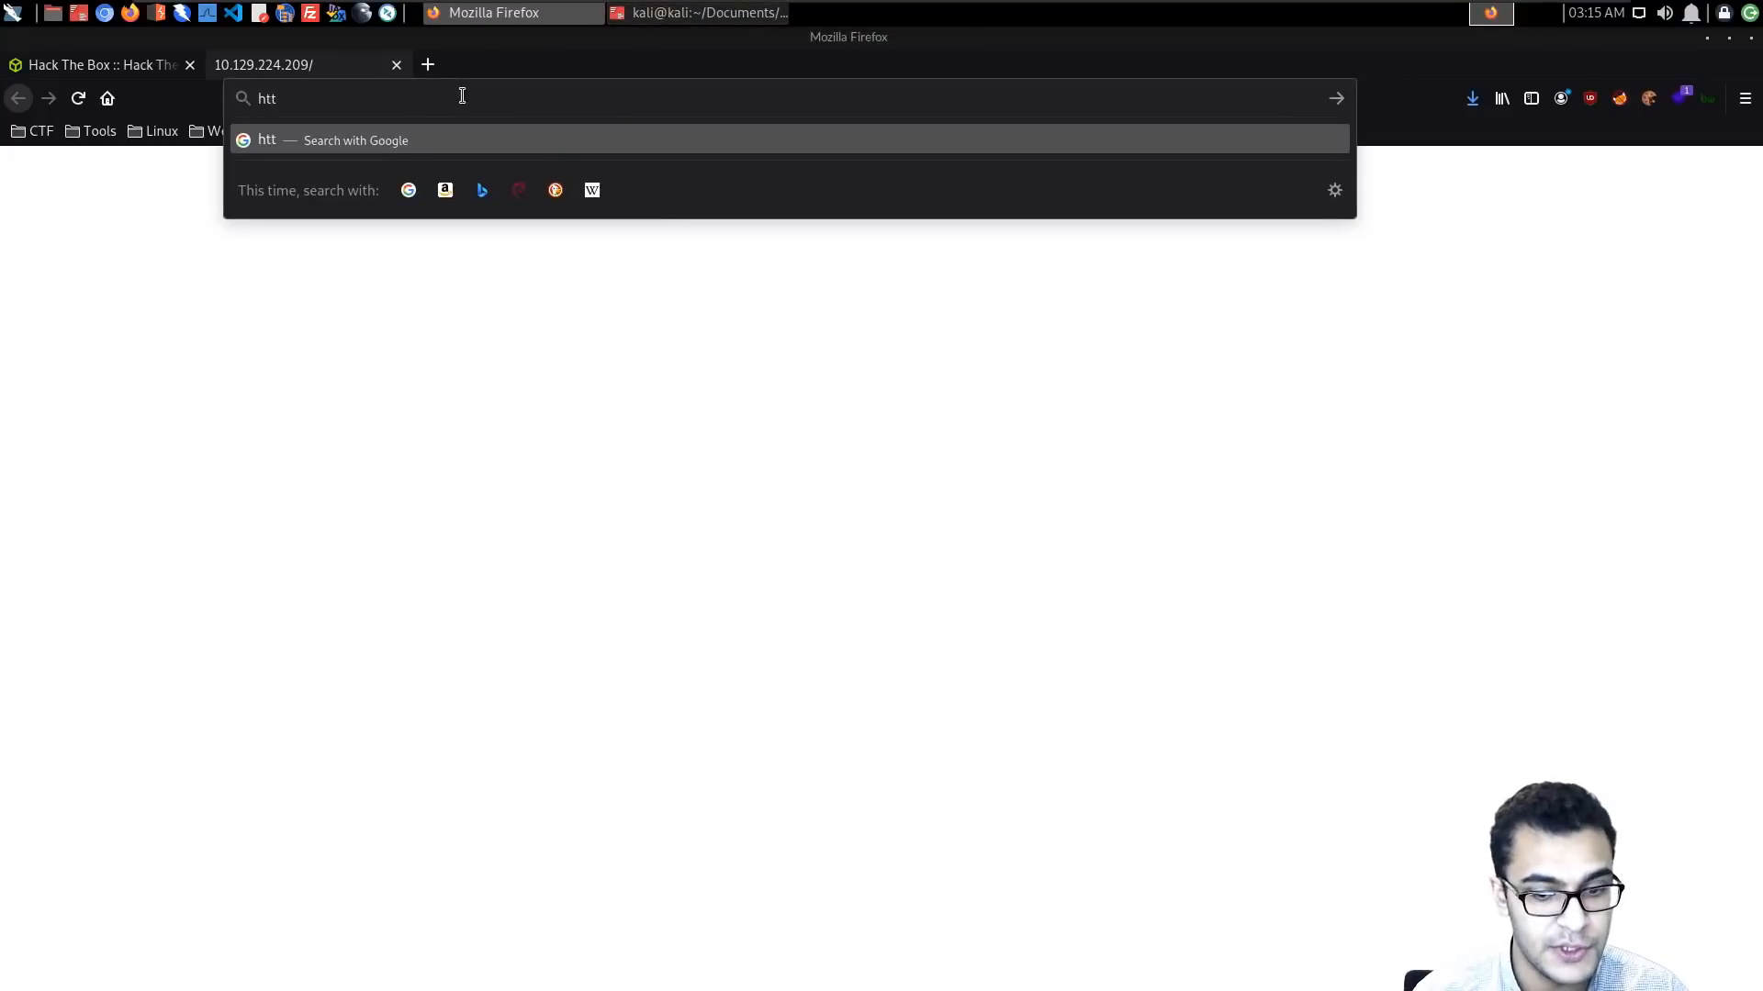
{"action": "type", "text": "p"}
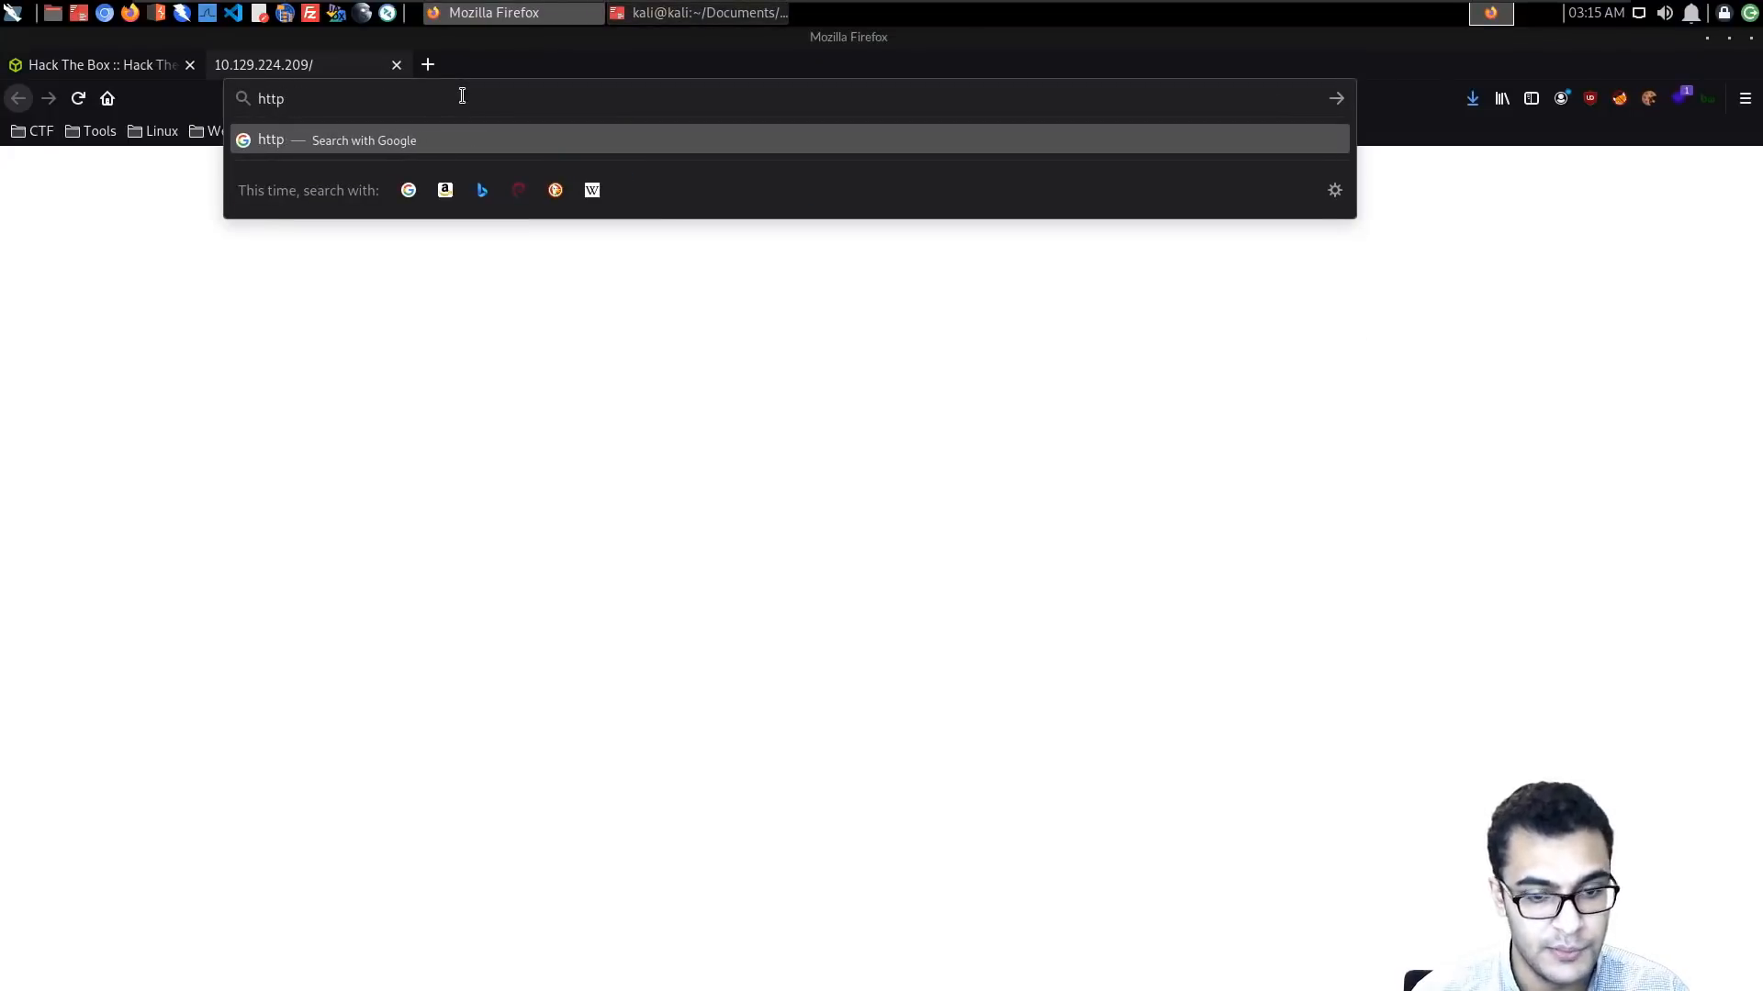
{"action": "type", "text": "://"}
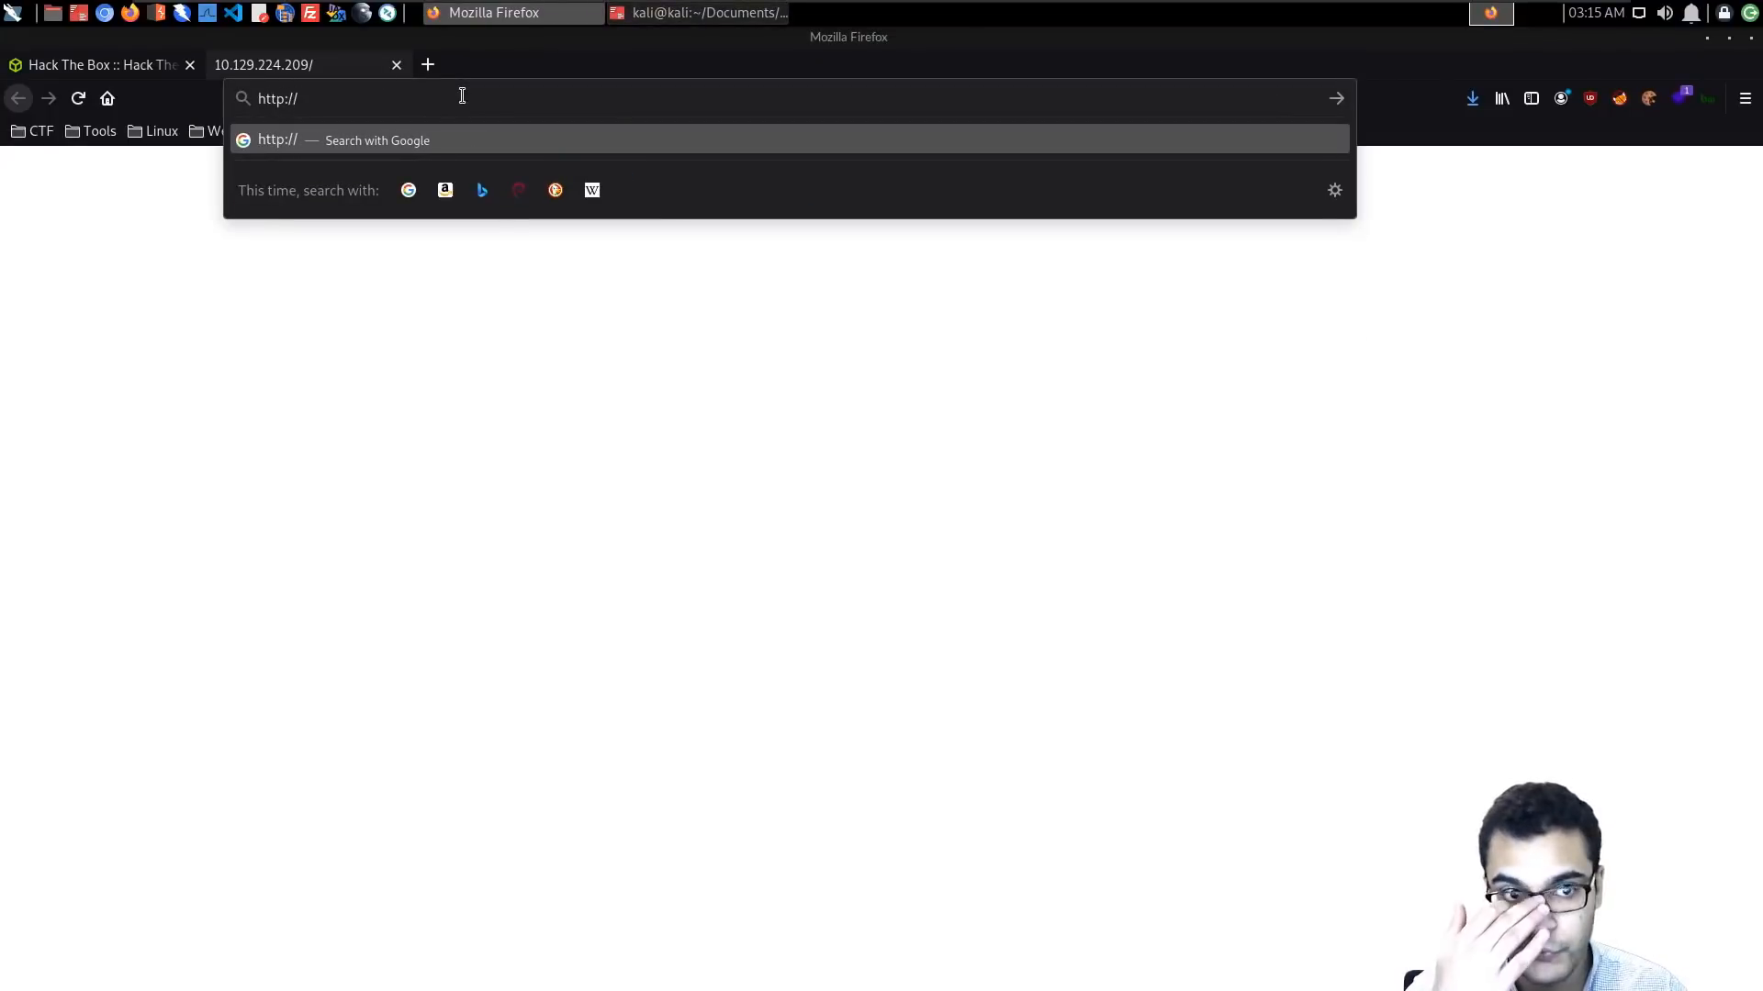
{"action": "type", "text": "mirai"}
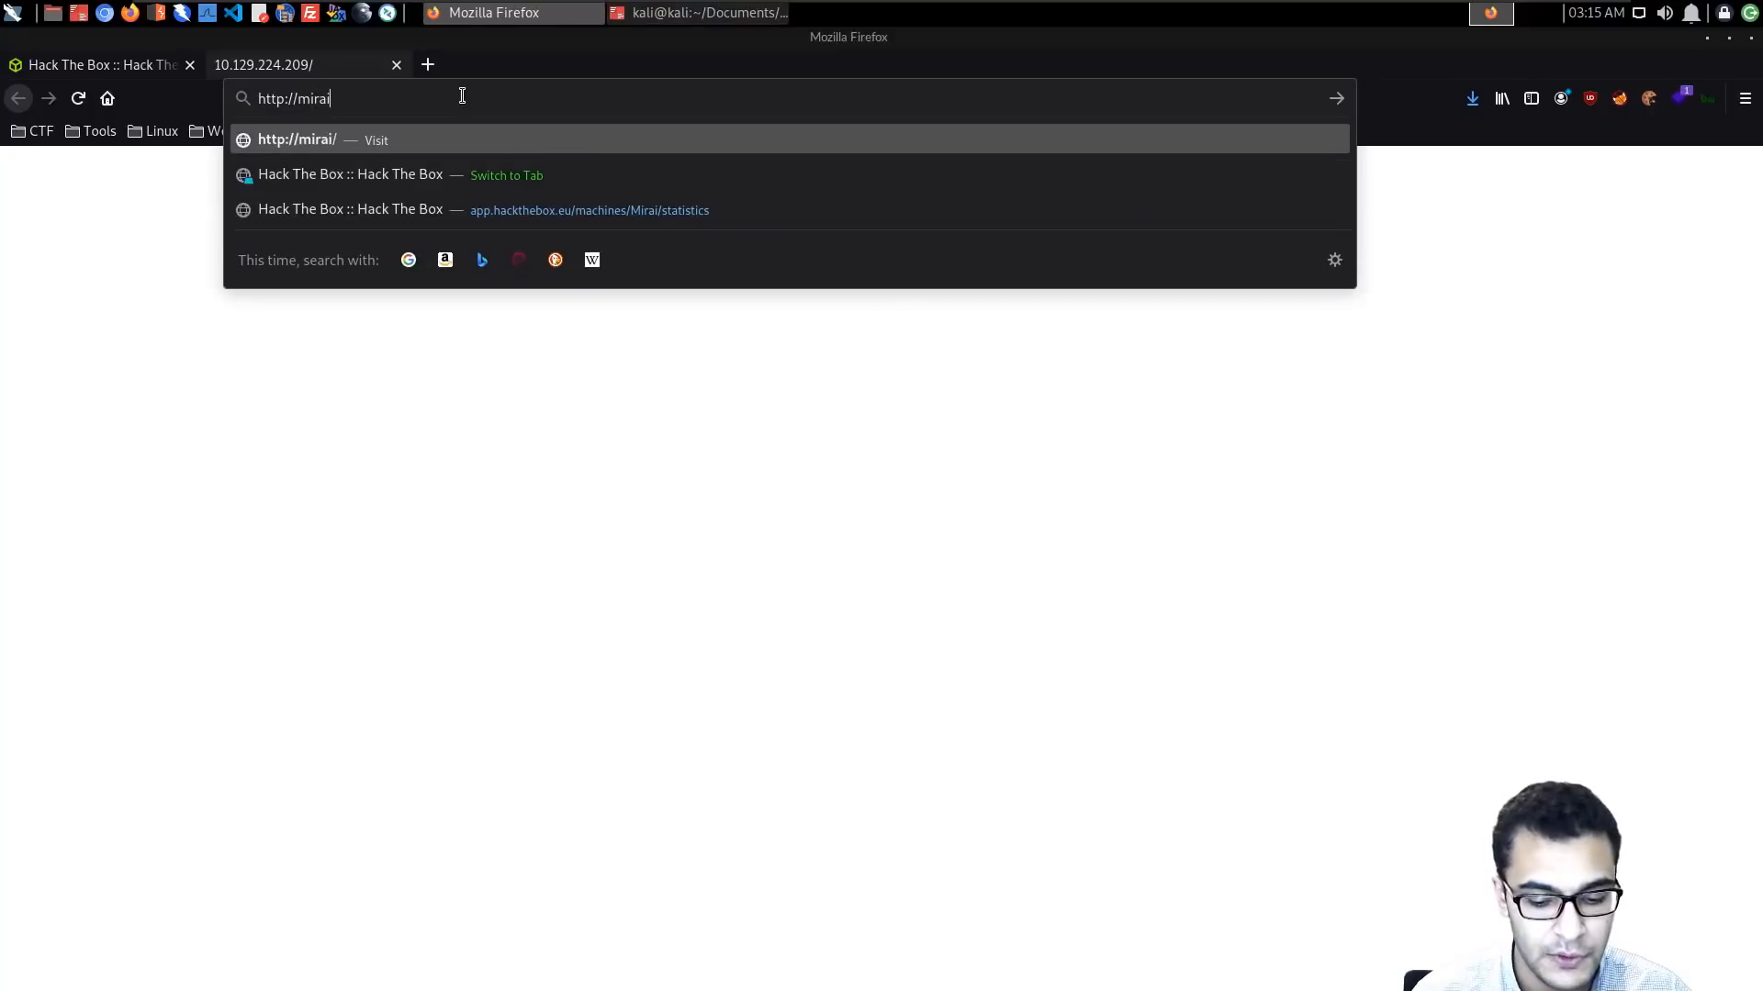
{"action": "type", "text": ".ht"}
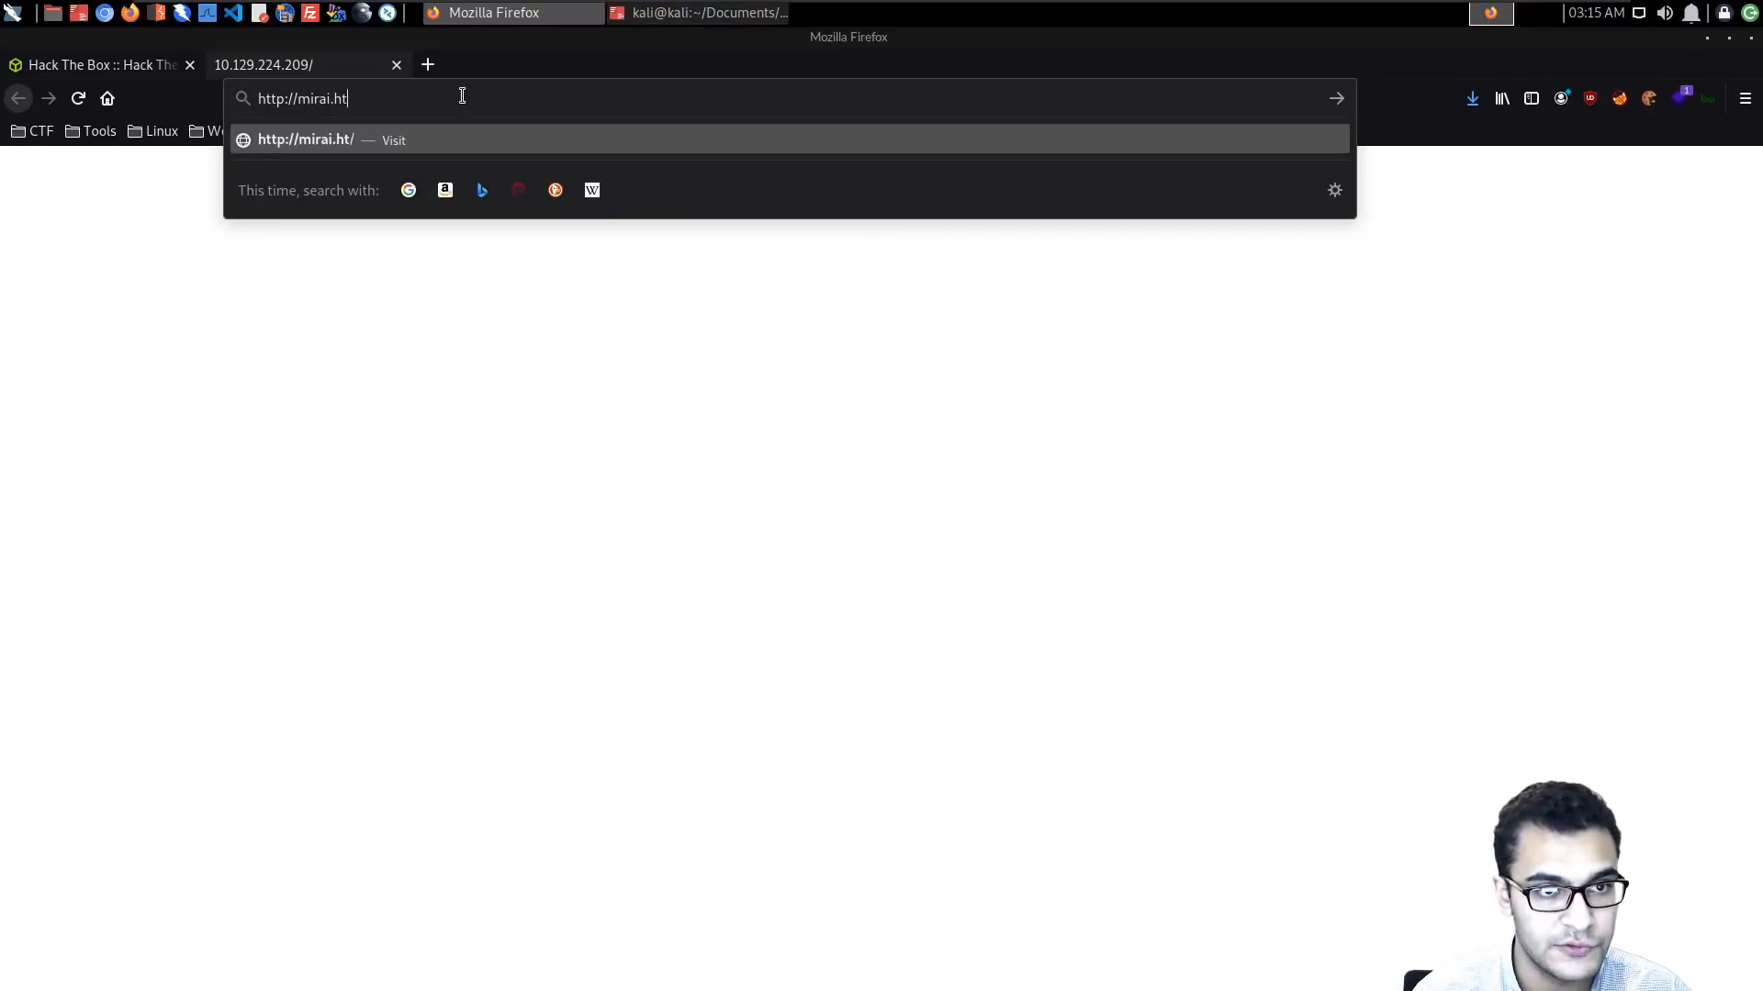
{"action": "type", "text": "b/"}
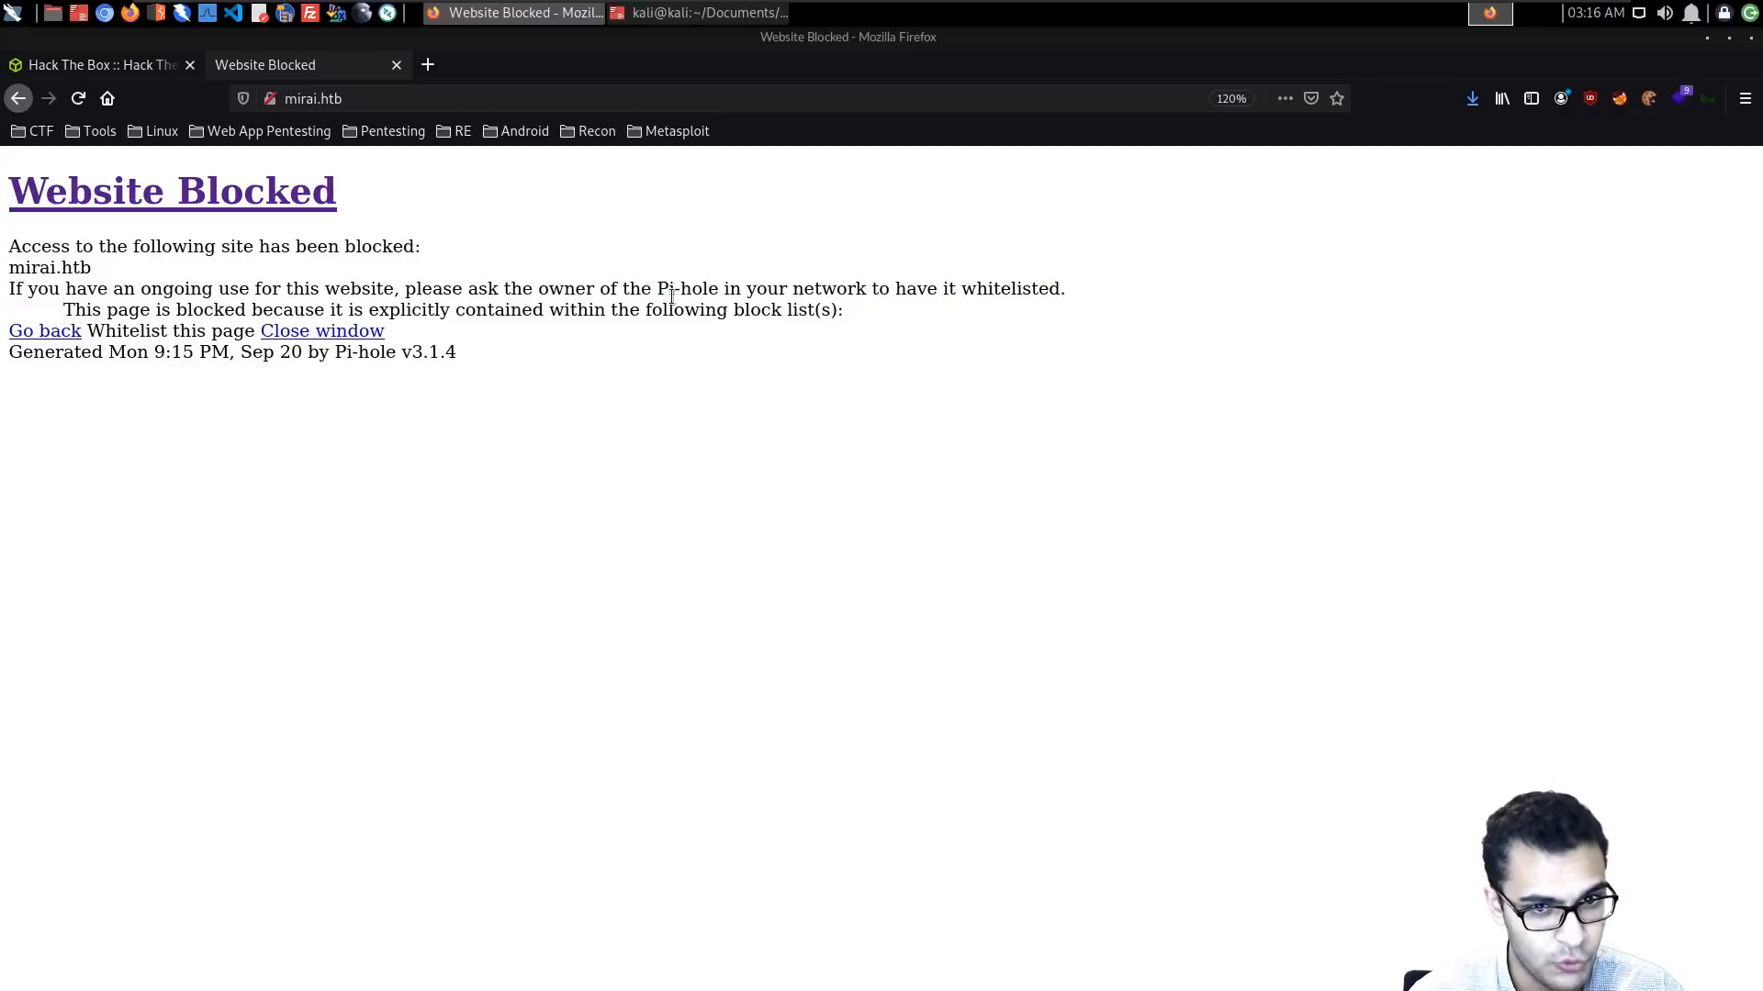
{"action": "double_click", "coordinate": [663, 289]}
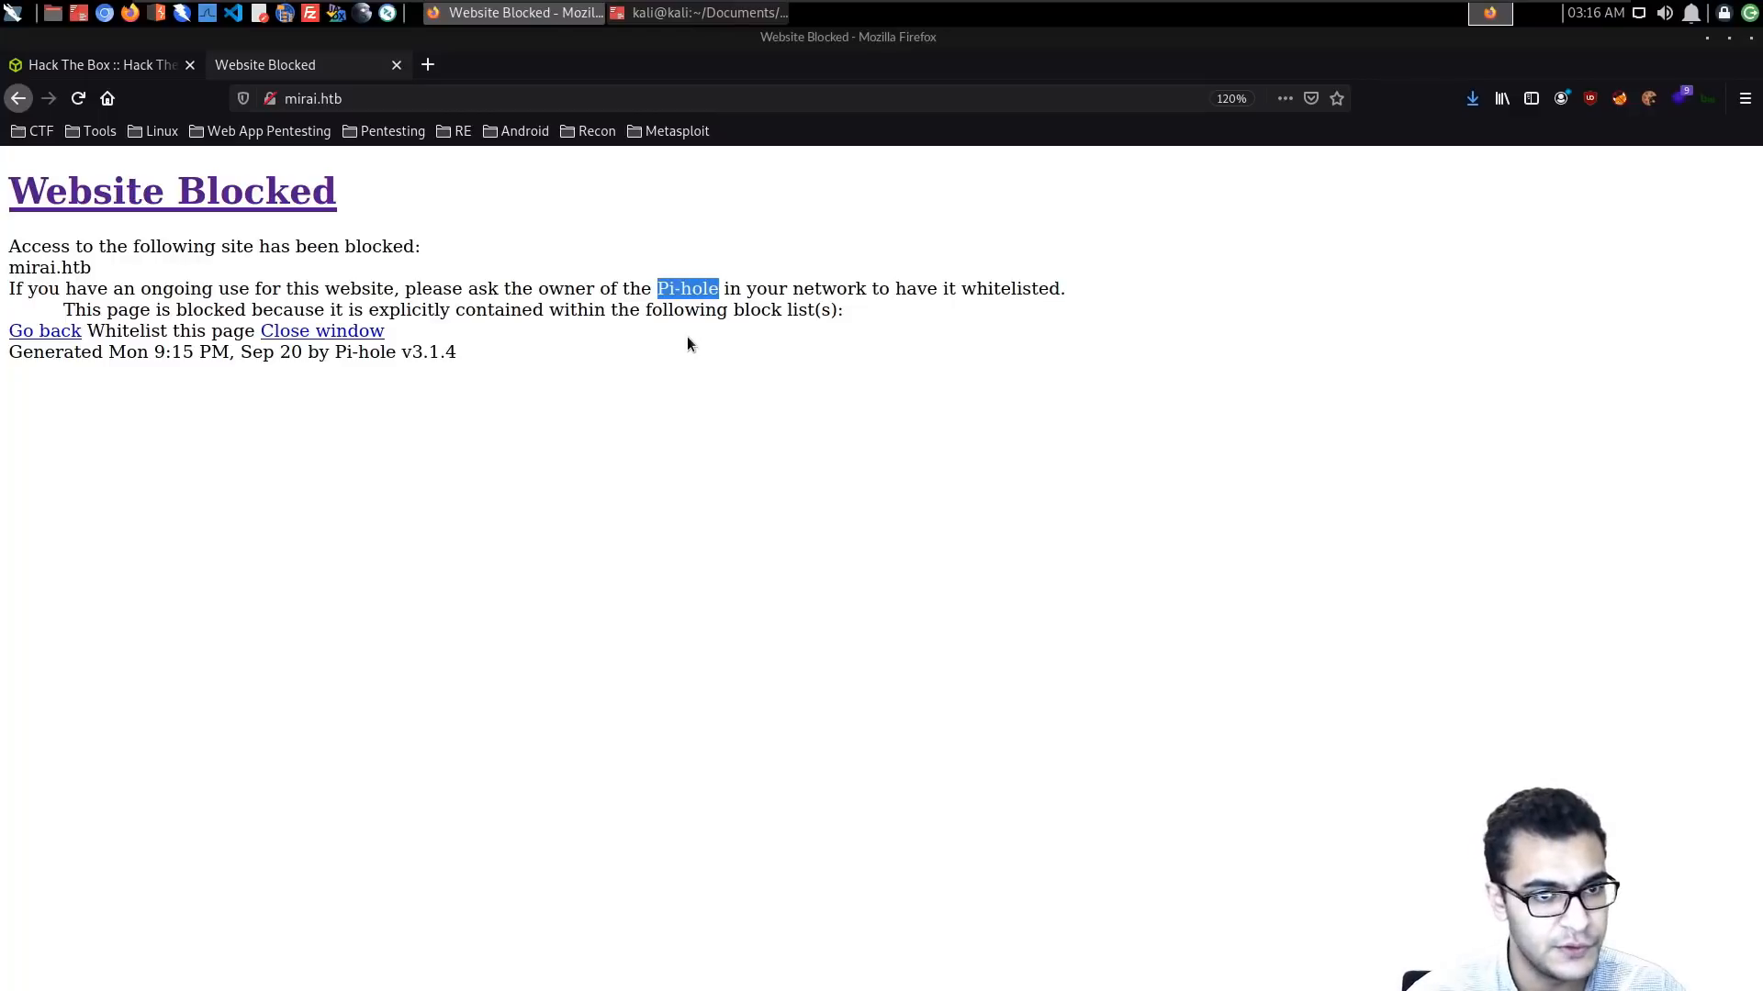
{"action": "mouse_move", "coordinate": [668, 343]}
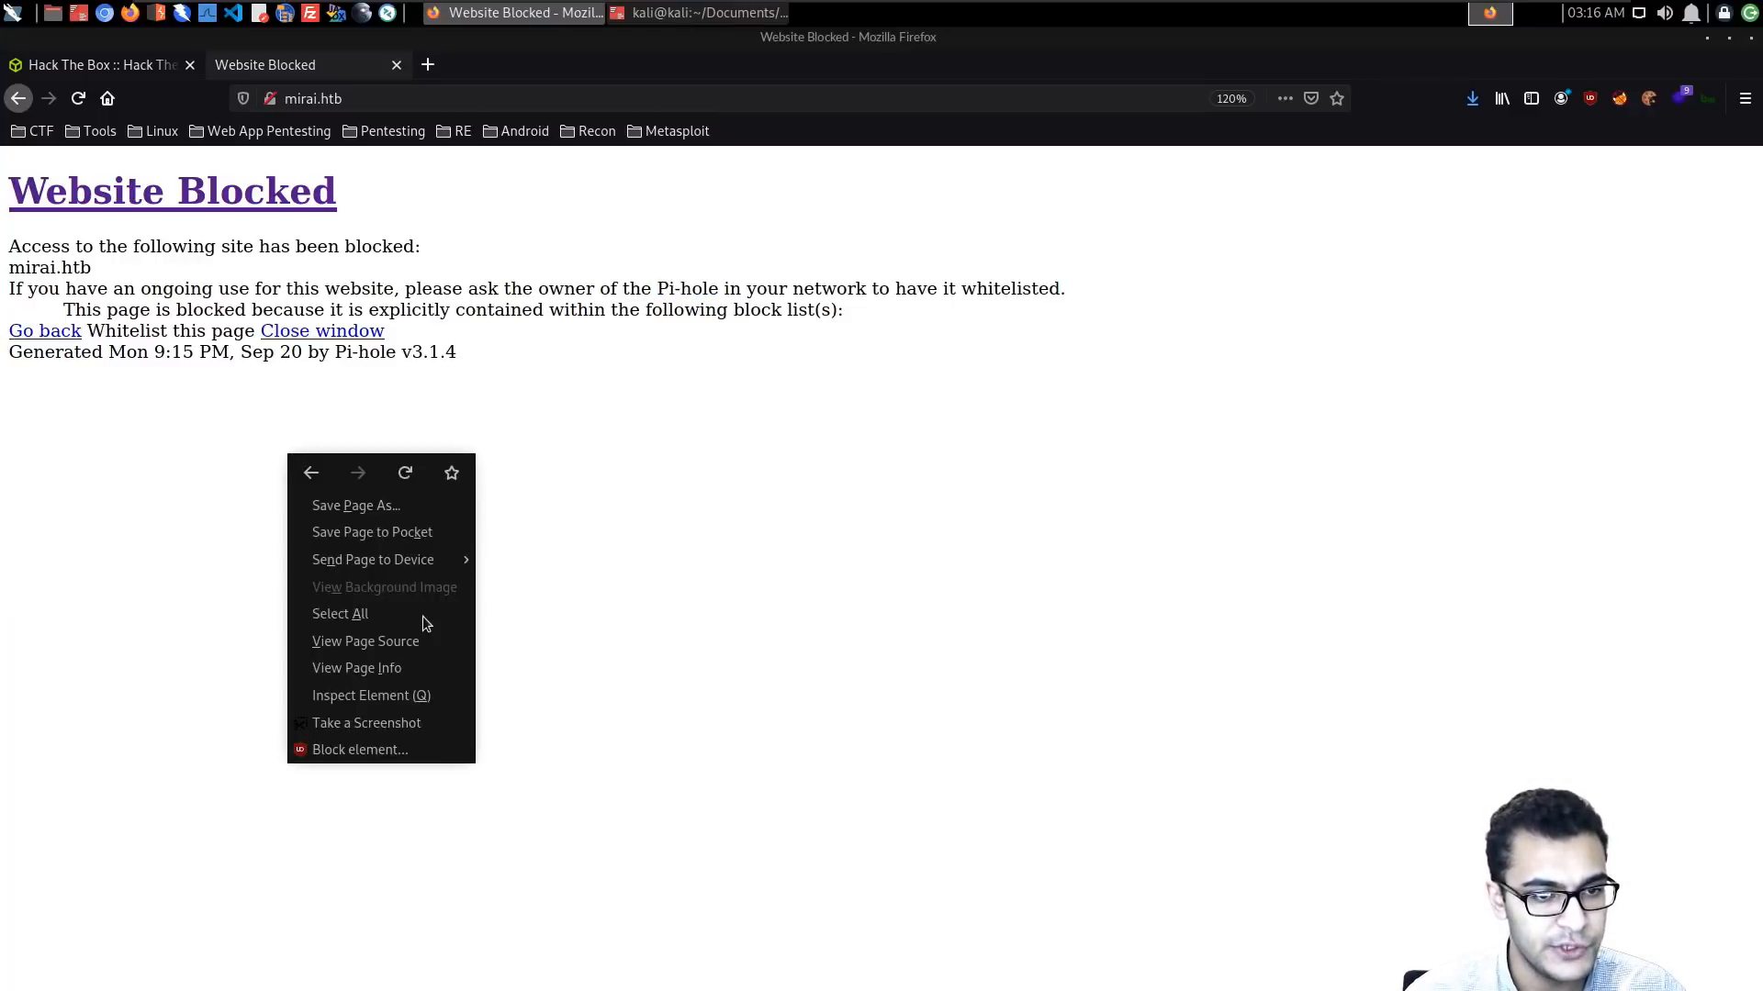
Step: Read the blocked page's HTML source in a new tab, then return to the blocked page
{"action": "left_click", "coordinate": [365, 640]}
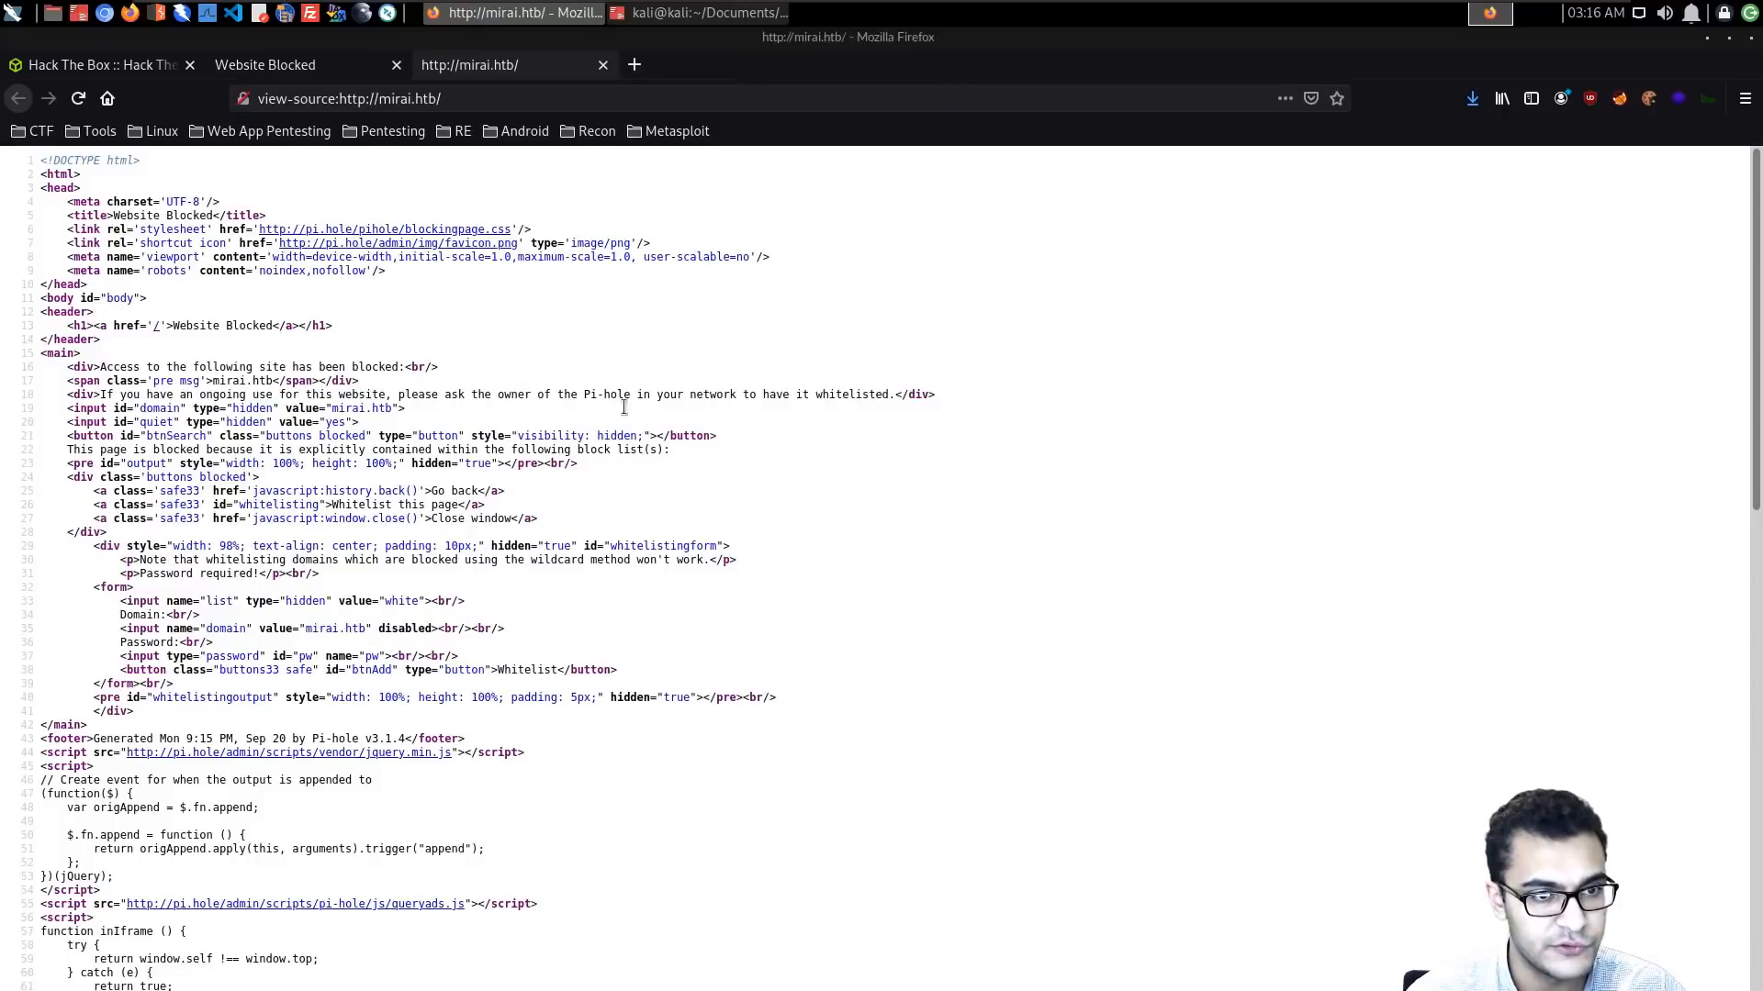
{"action": "scroll", "scroll_direction": "down", "scroll_amount": 3}
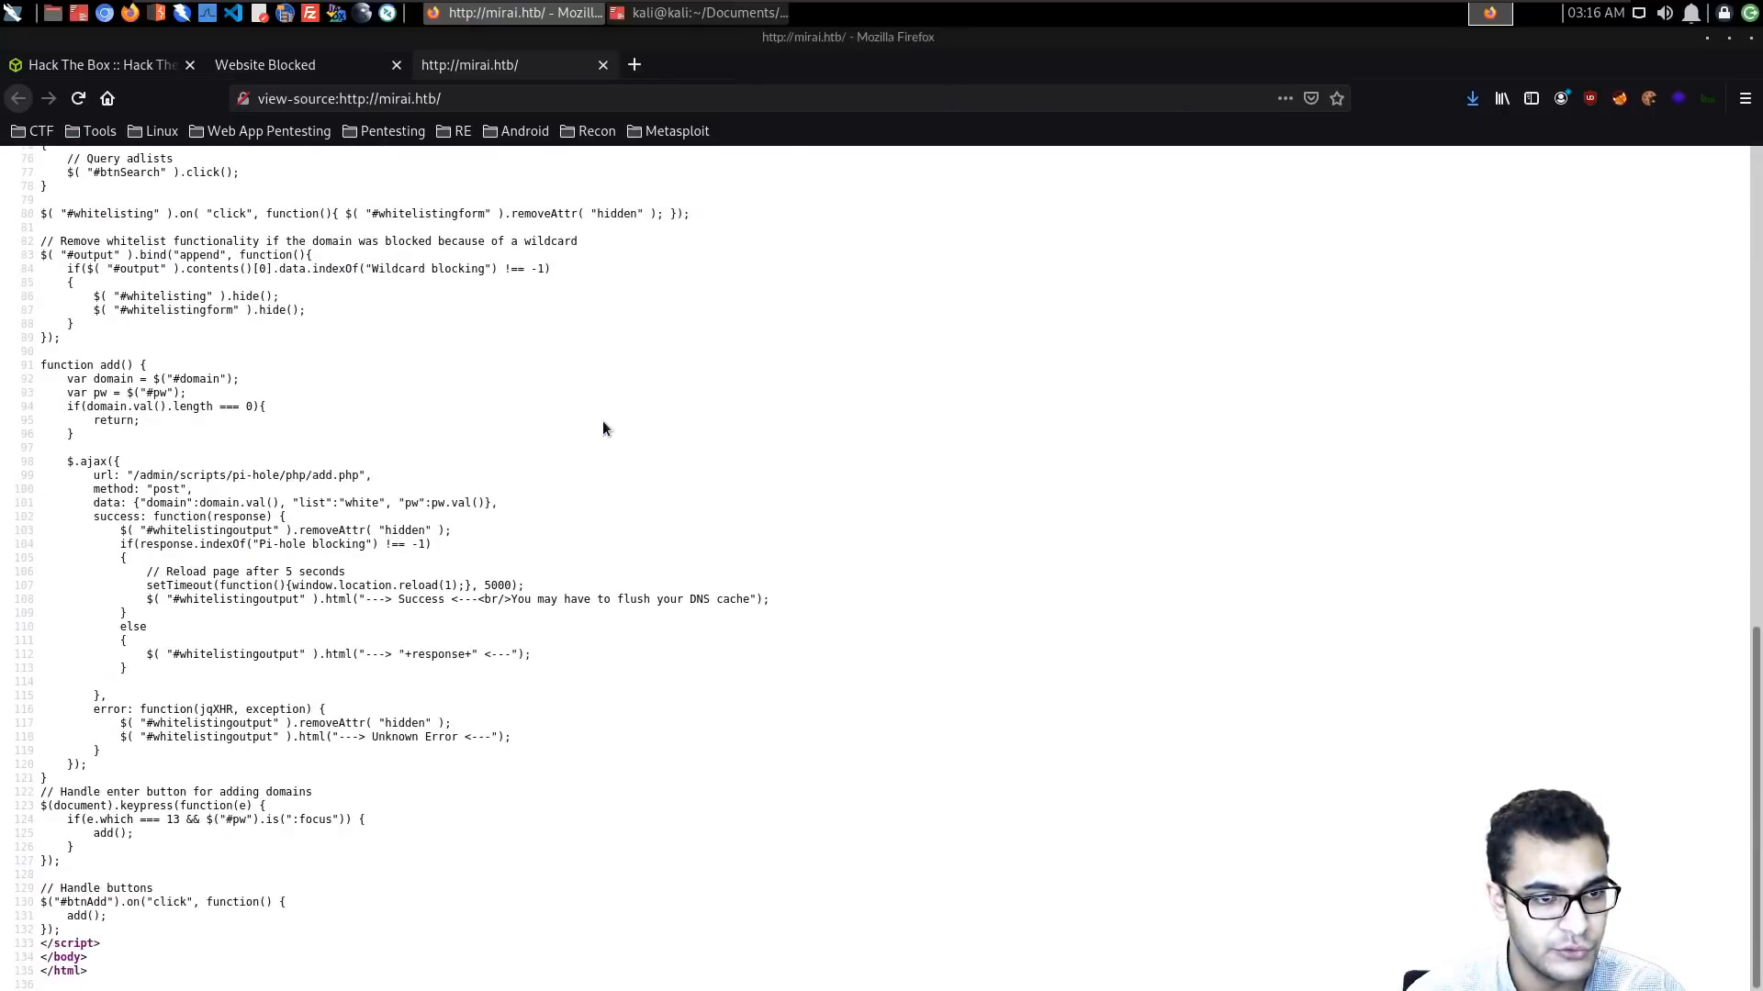
{"action": "left_click", "coordinate": [265, 65]}
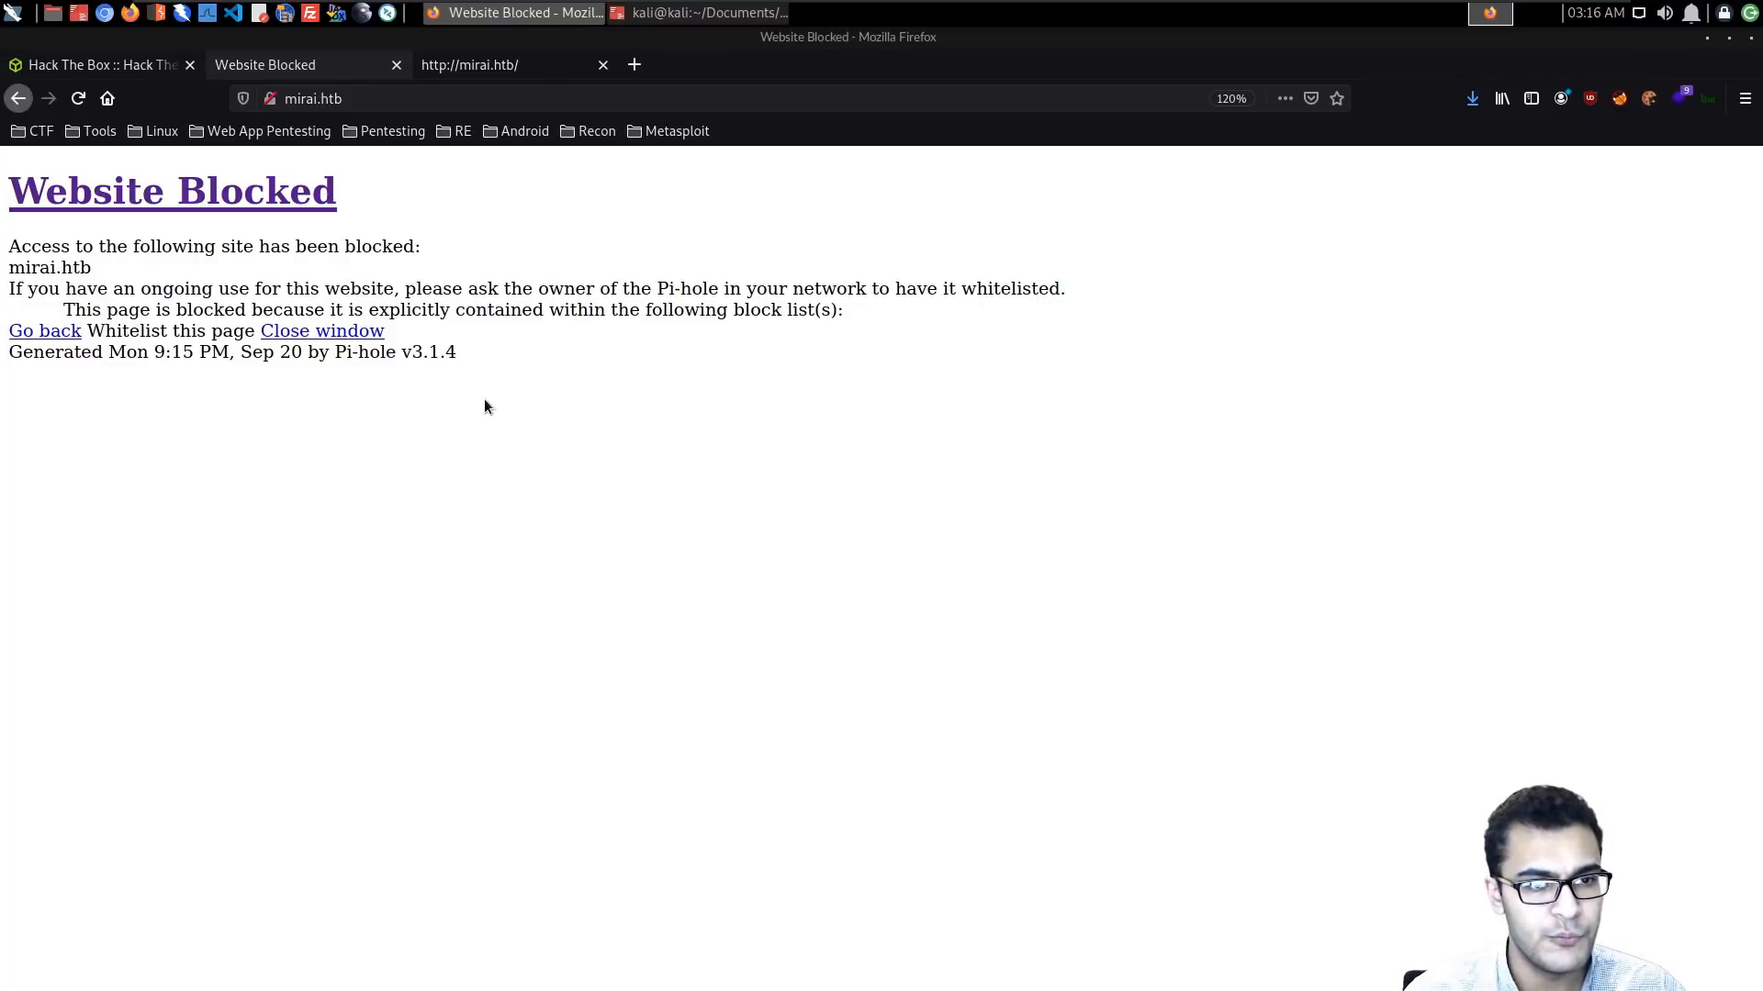
{"action": "mouse_move", "coordinate": [470, 400]}
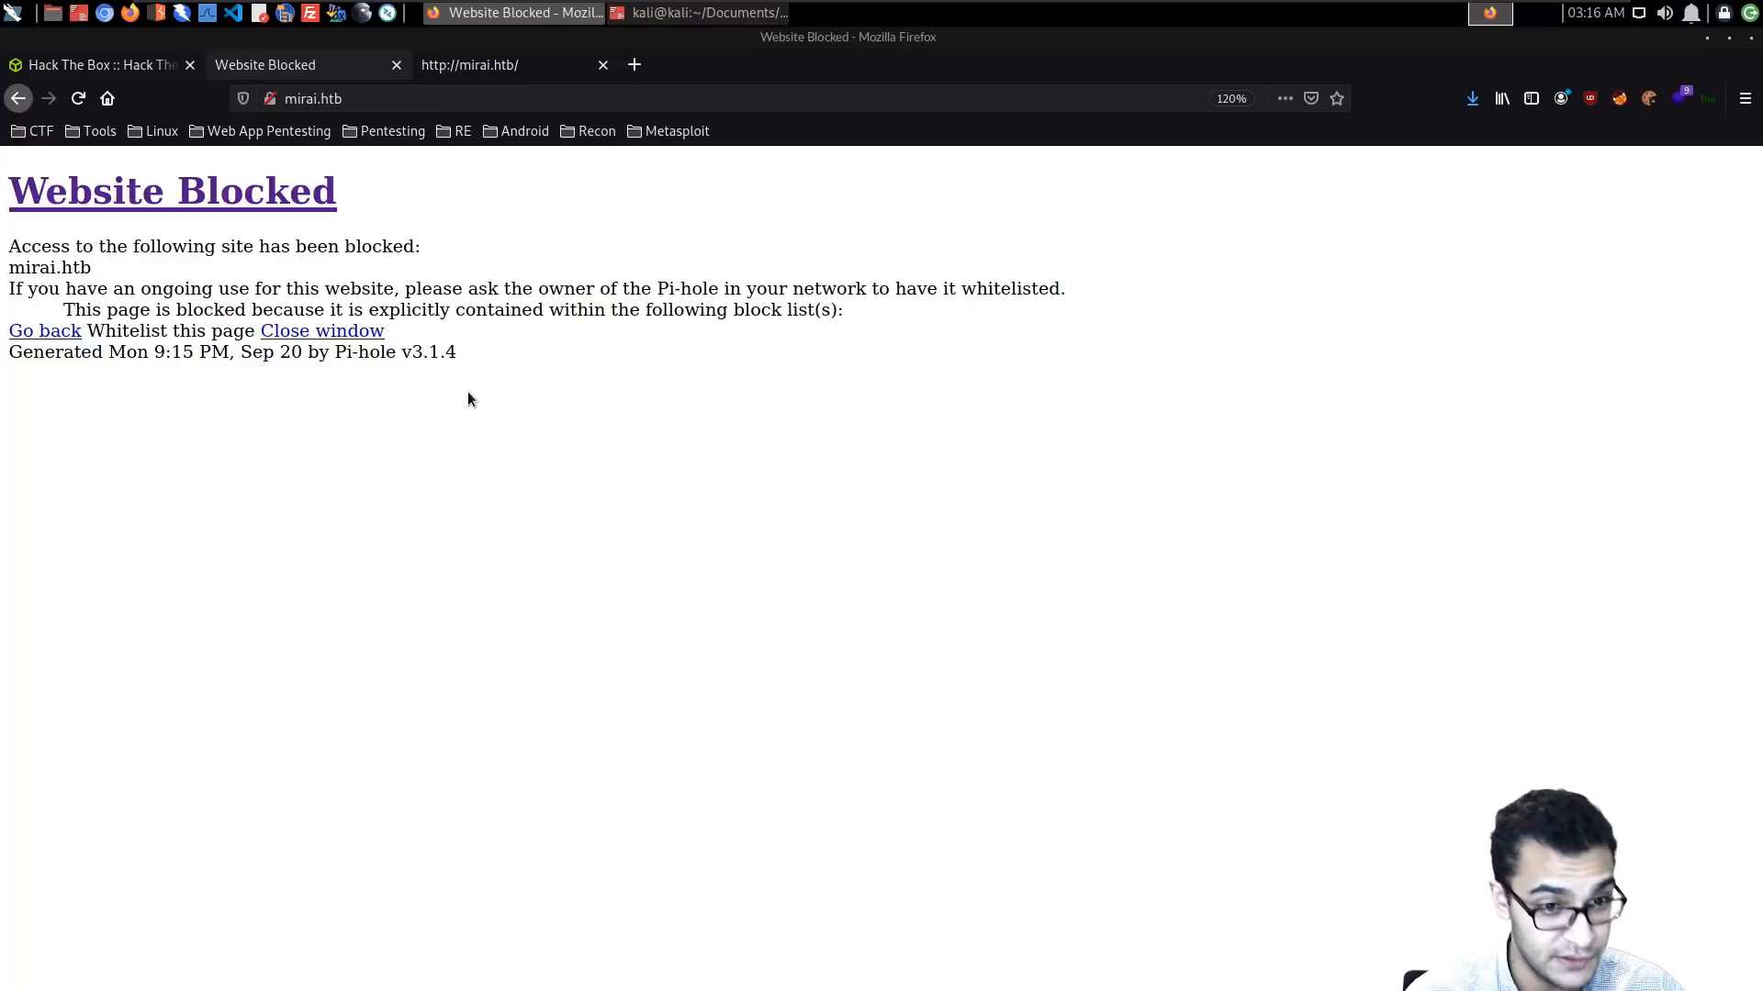
{"action": "mouse_move", "coordinate": [472, 378]}
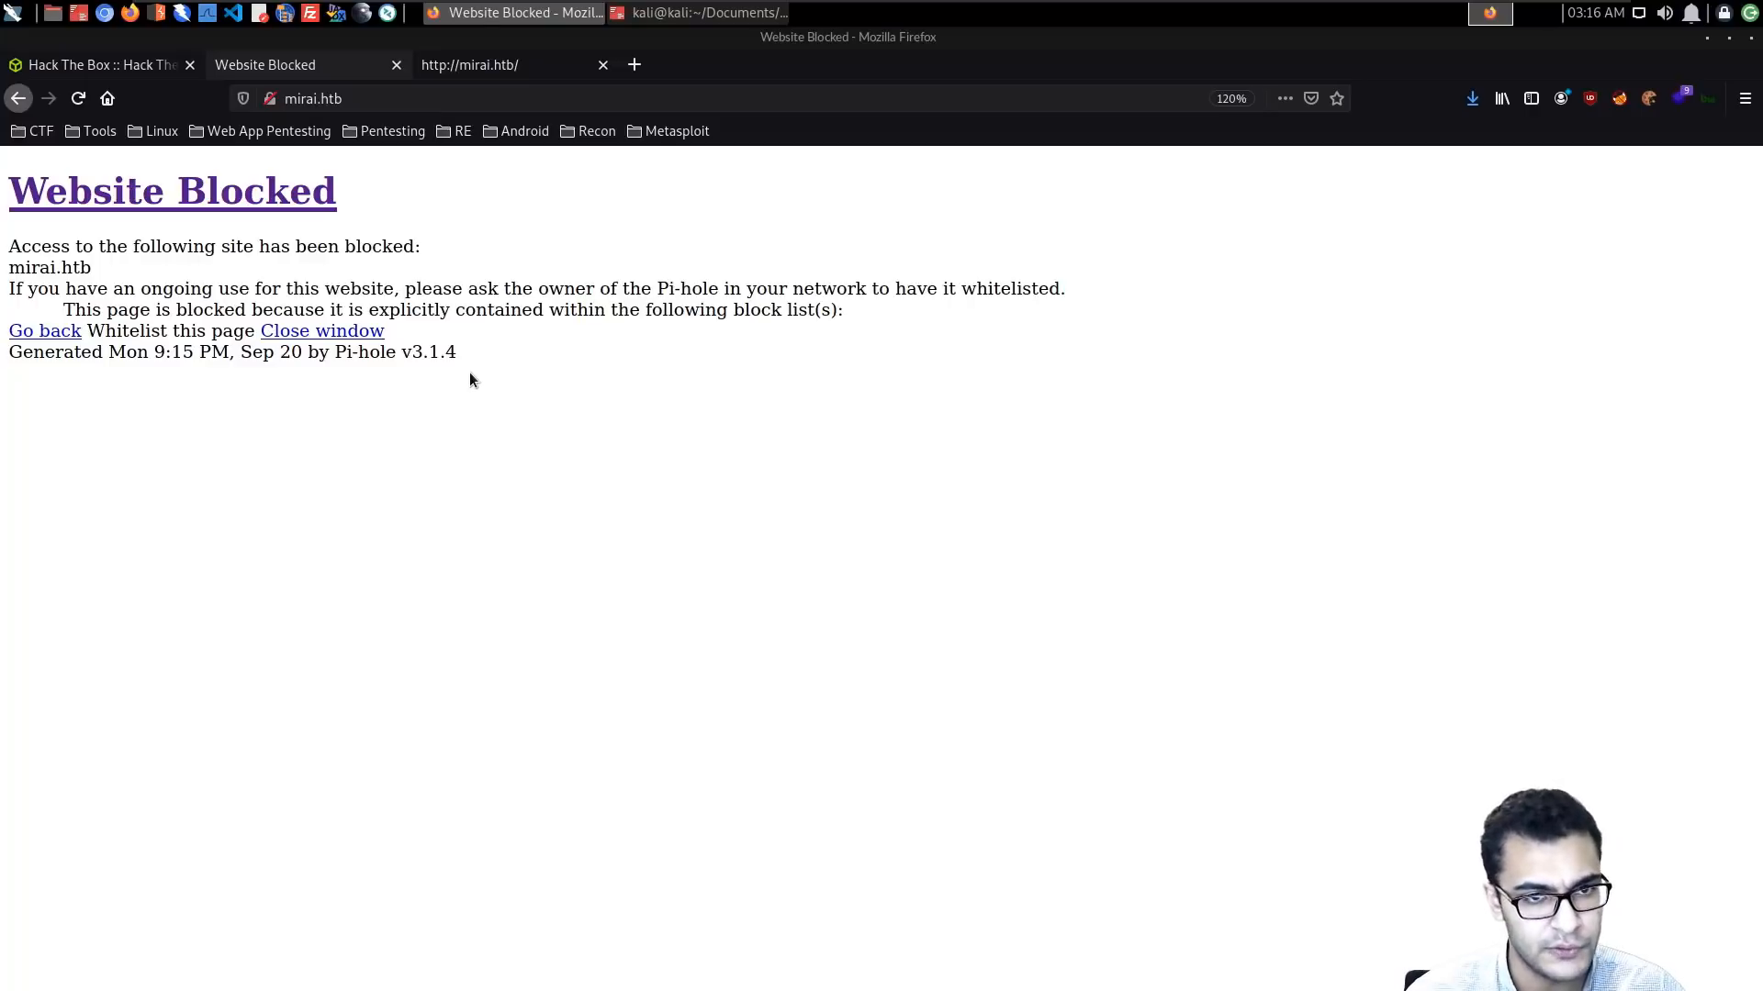
{"action": "mouse_move", "coordinate": [712, 20]}
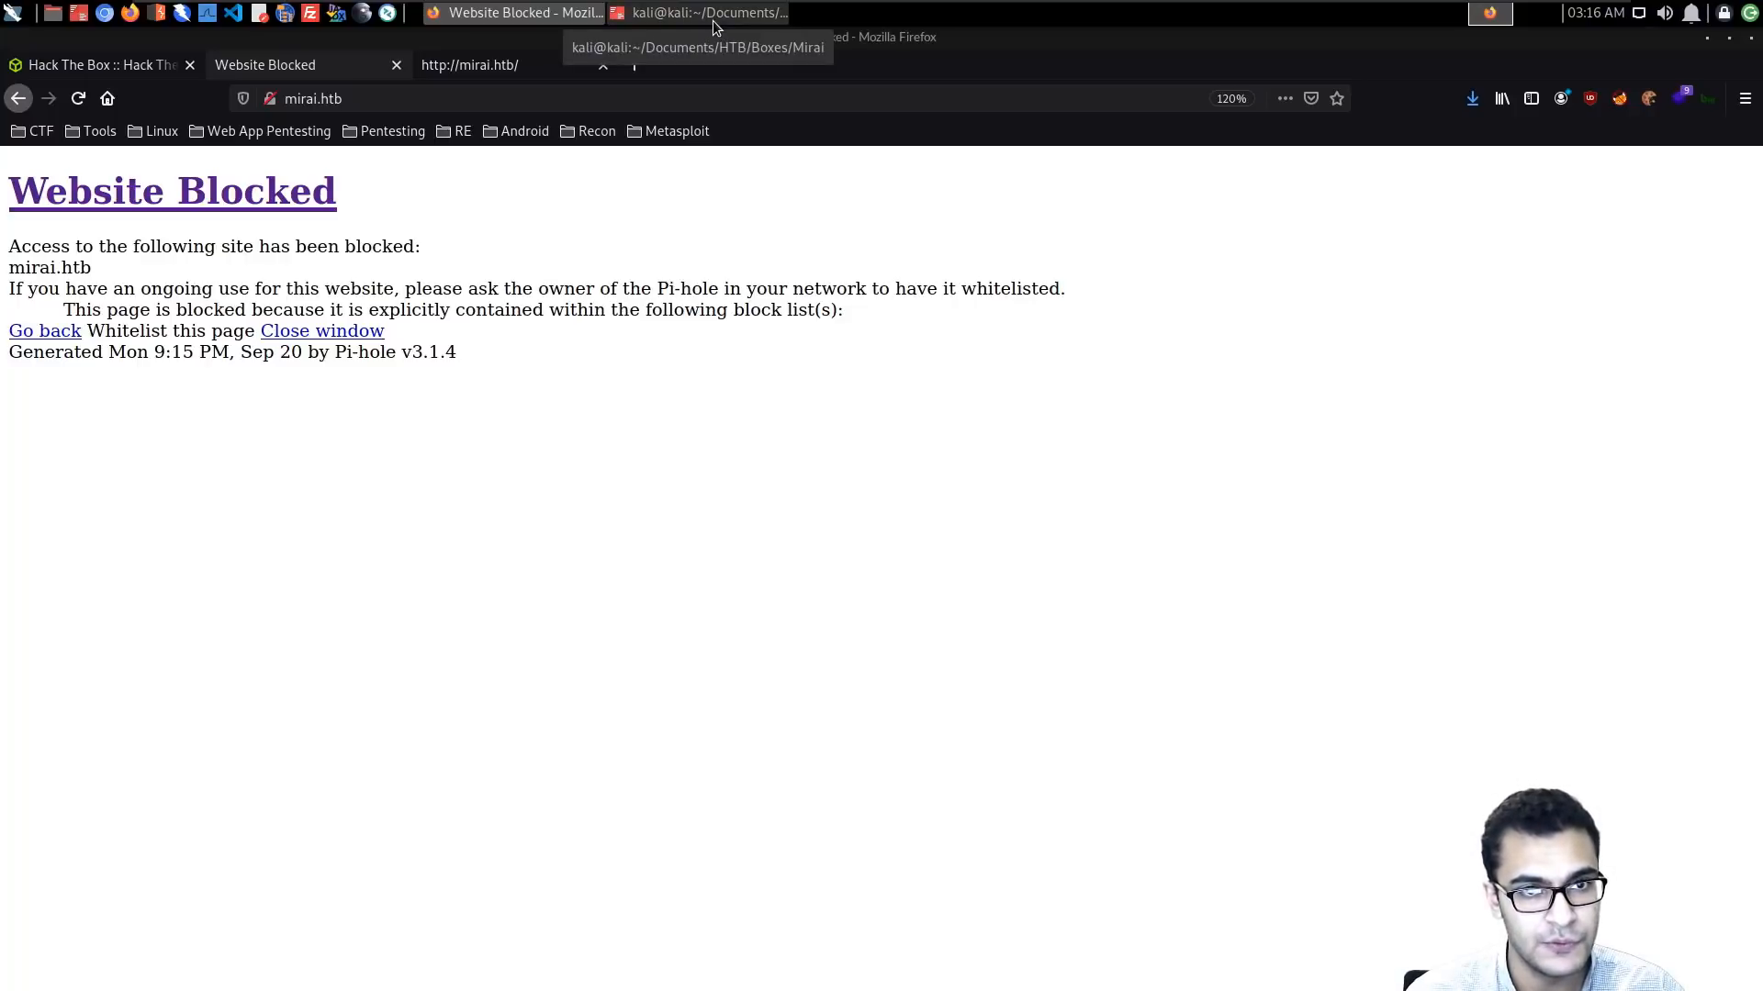
{"action": "left_click", "coordinate": [705, 11]}
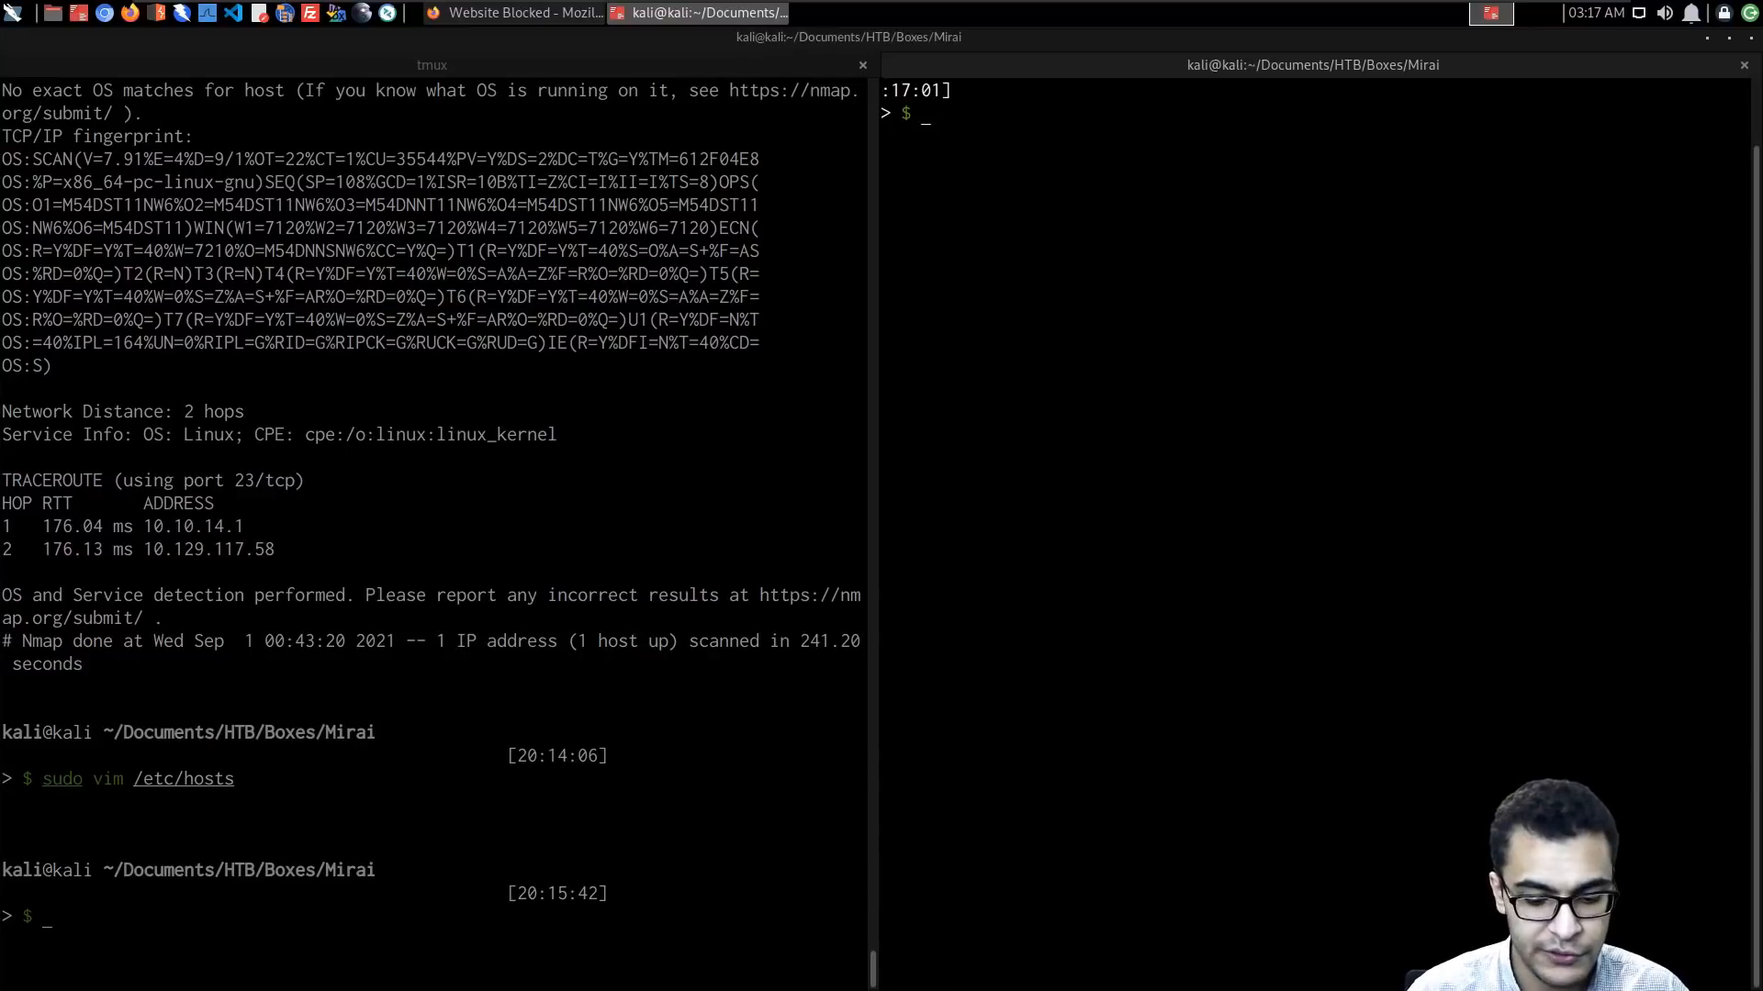
{"action": "type", "text": "gobuster dir"}
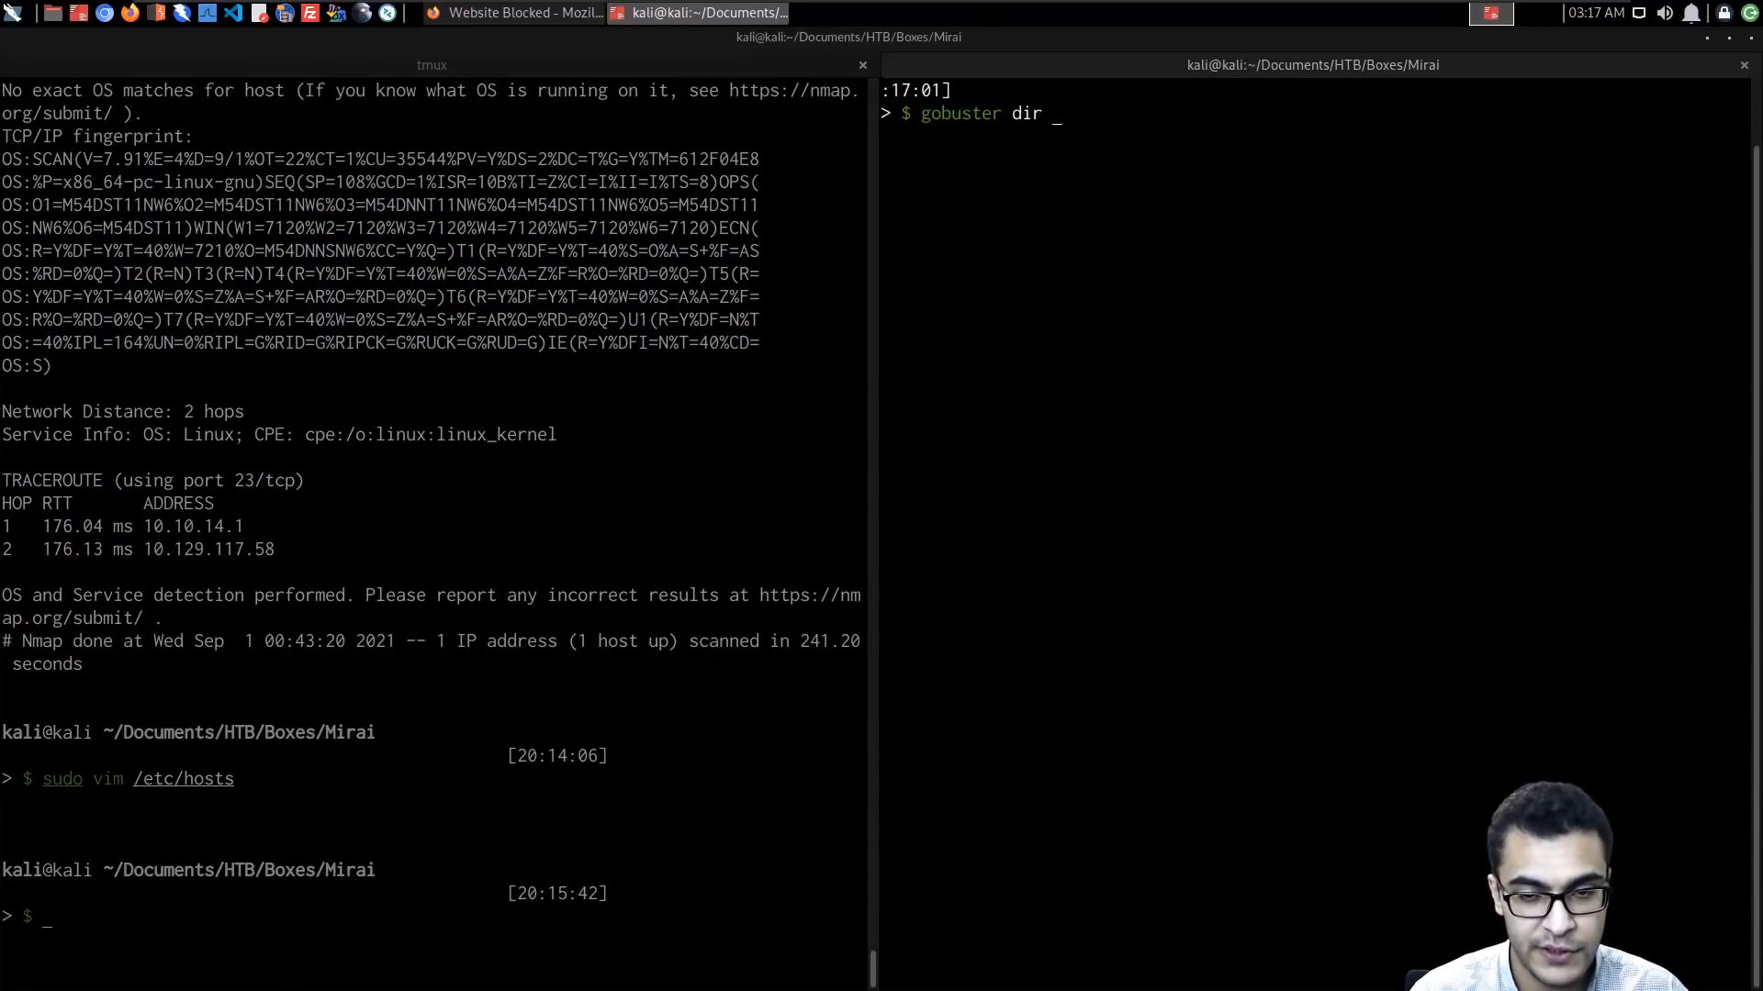
{"action": "type", "text": "--ht"}
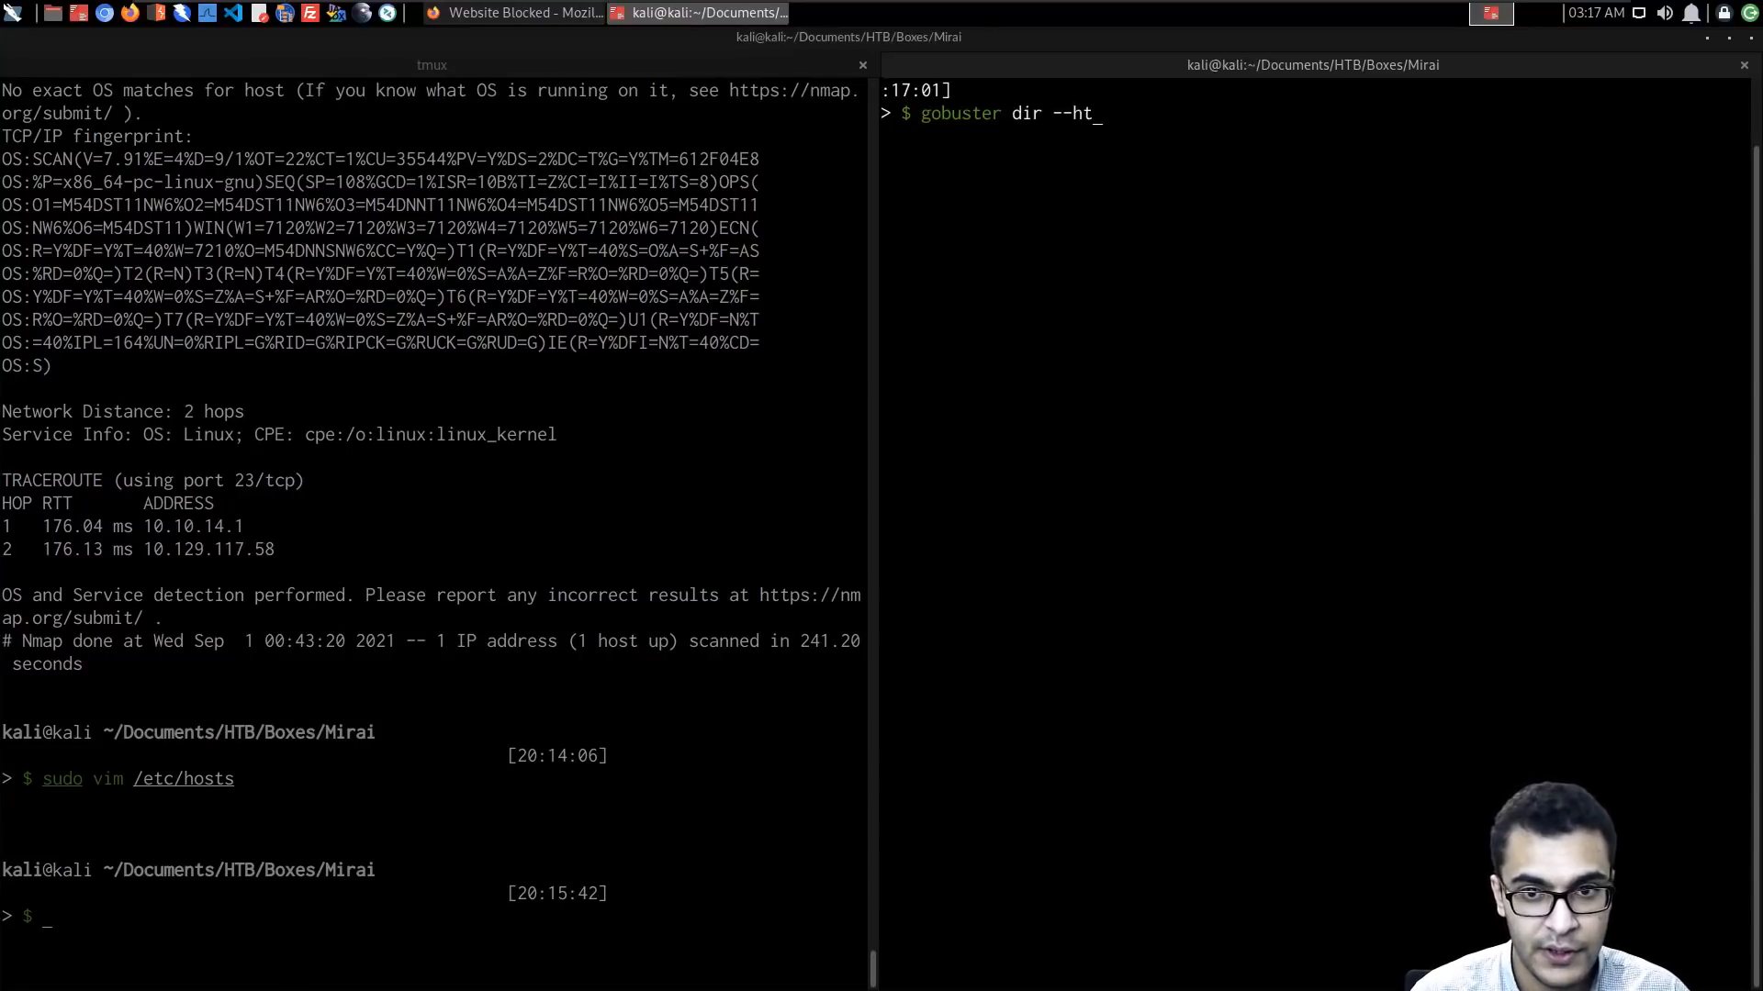
{"action": "key", "text": "BackSpace"}
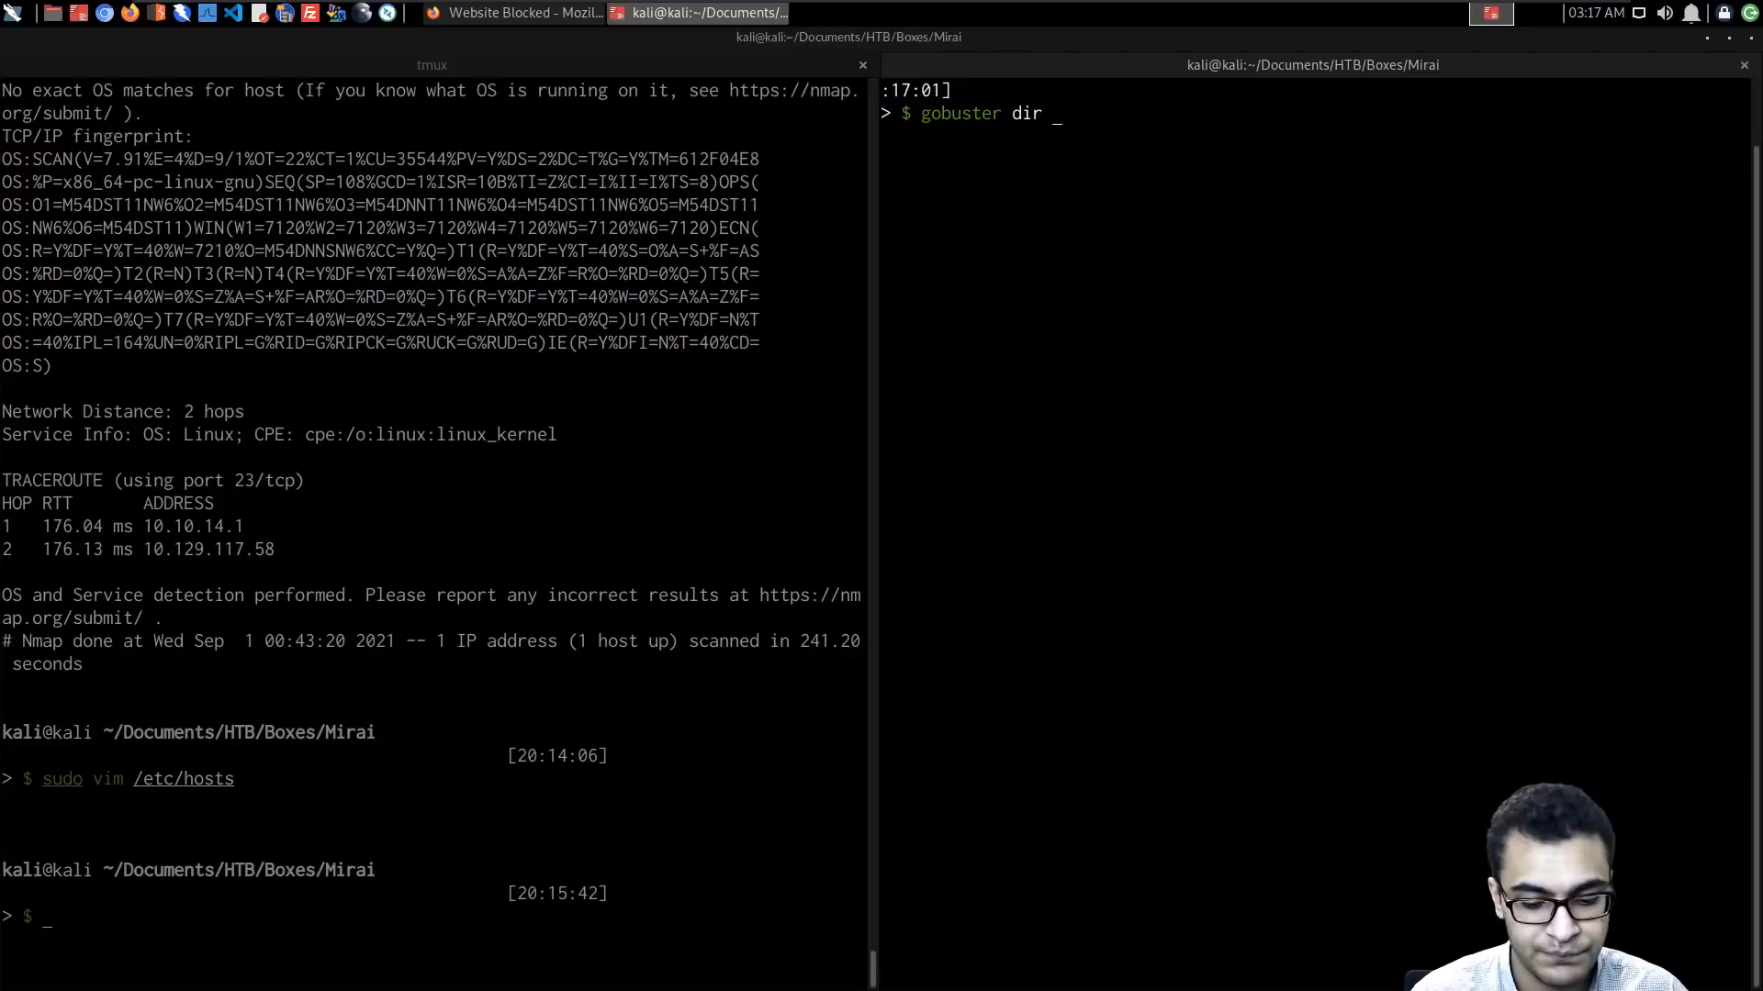
{"action": "type", "text": "--url http://10.129.224.209"}
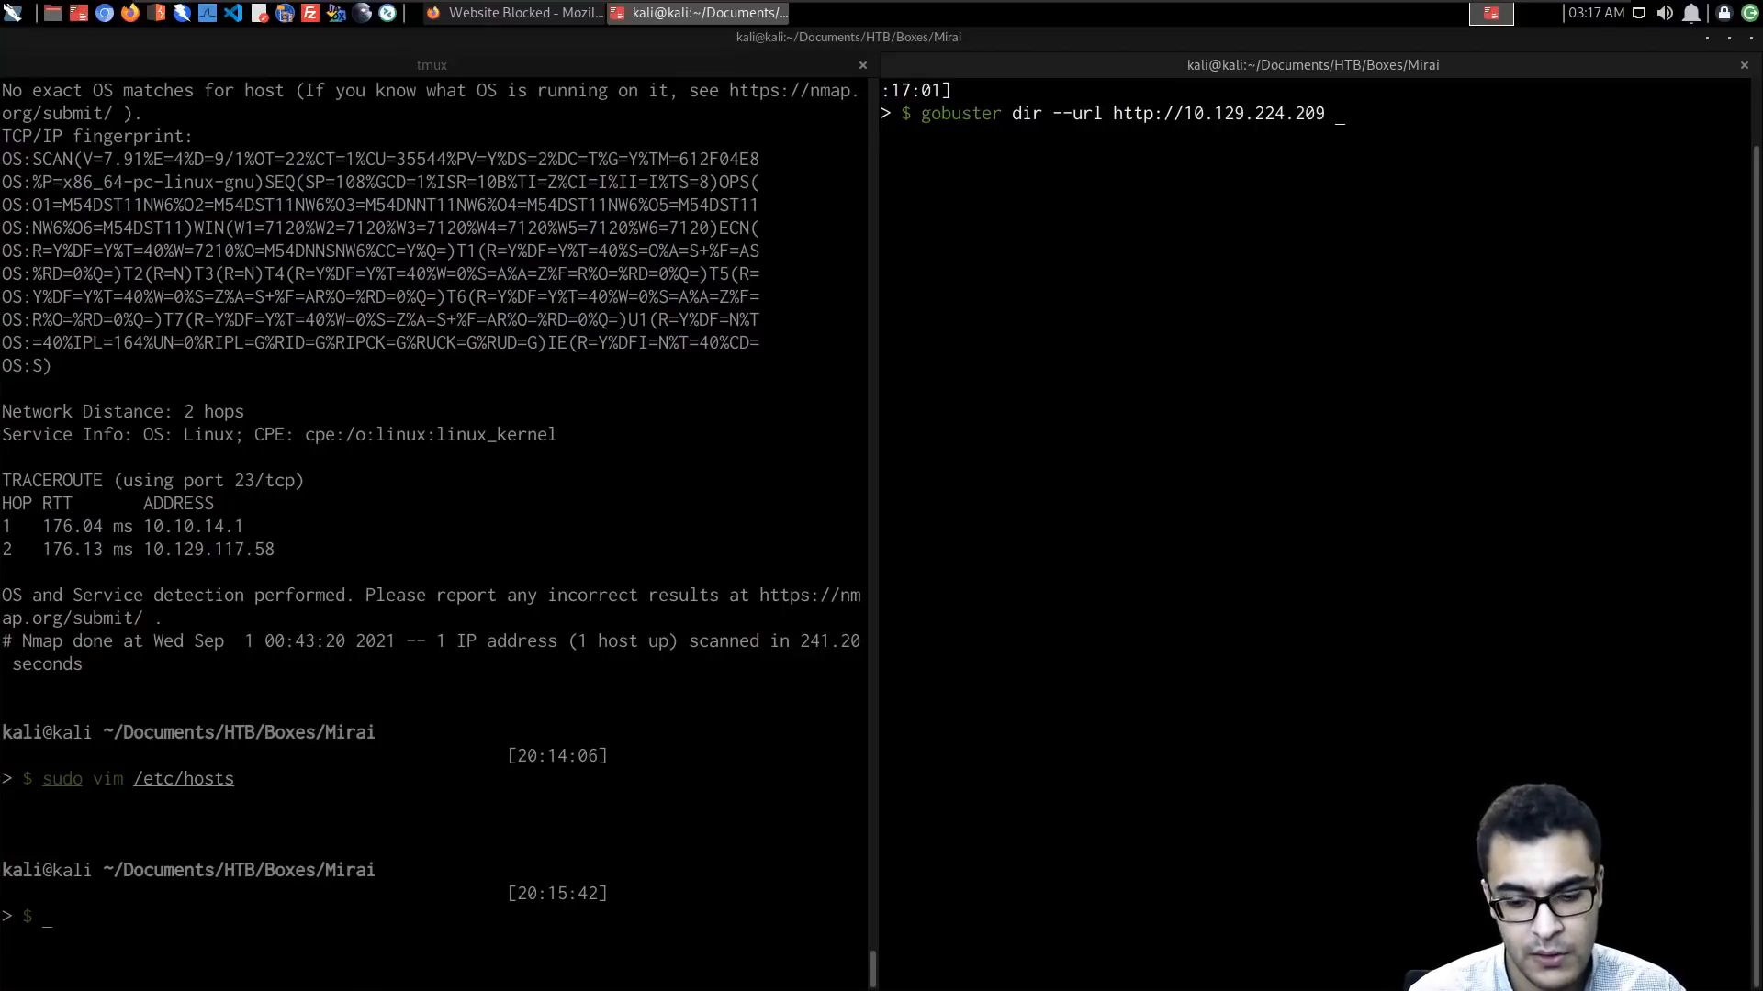
{"action": "type", "text": "--wordlist /usr/sh"}
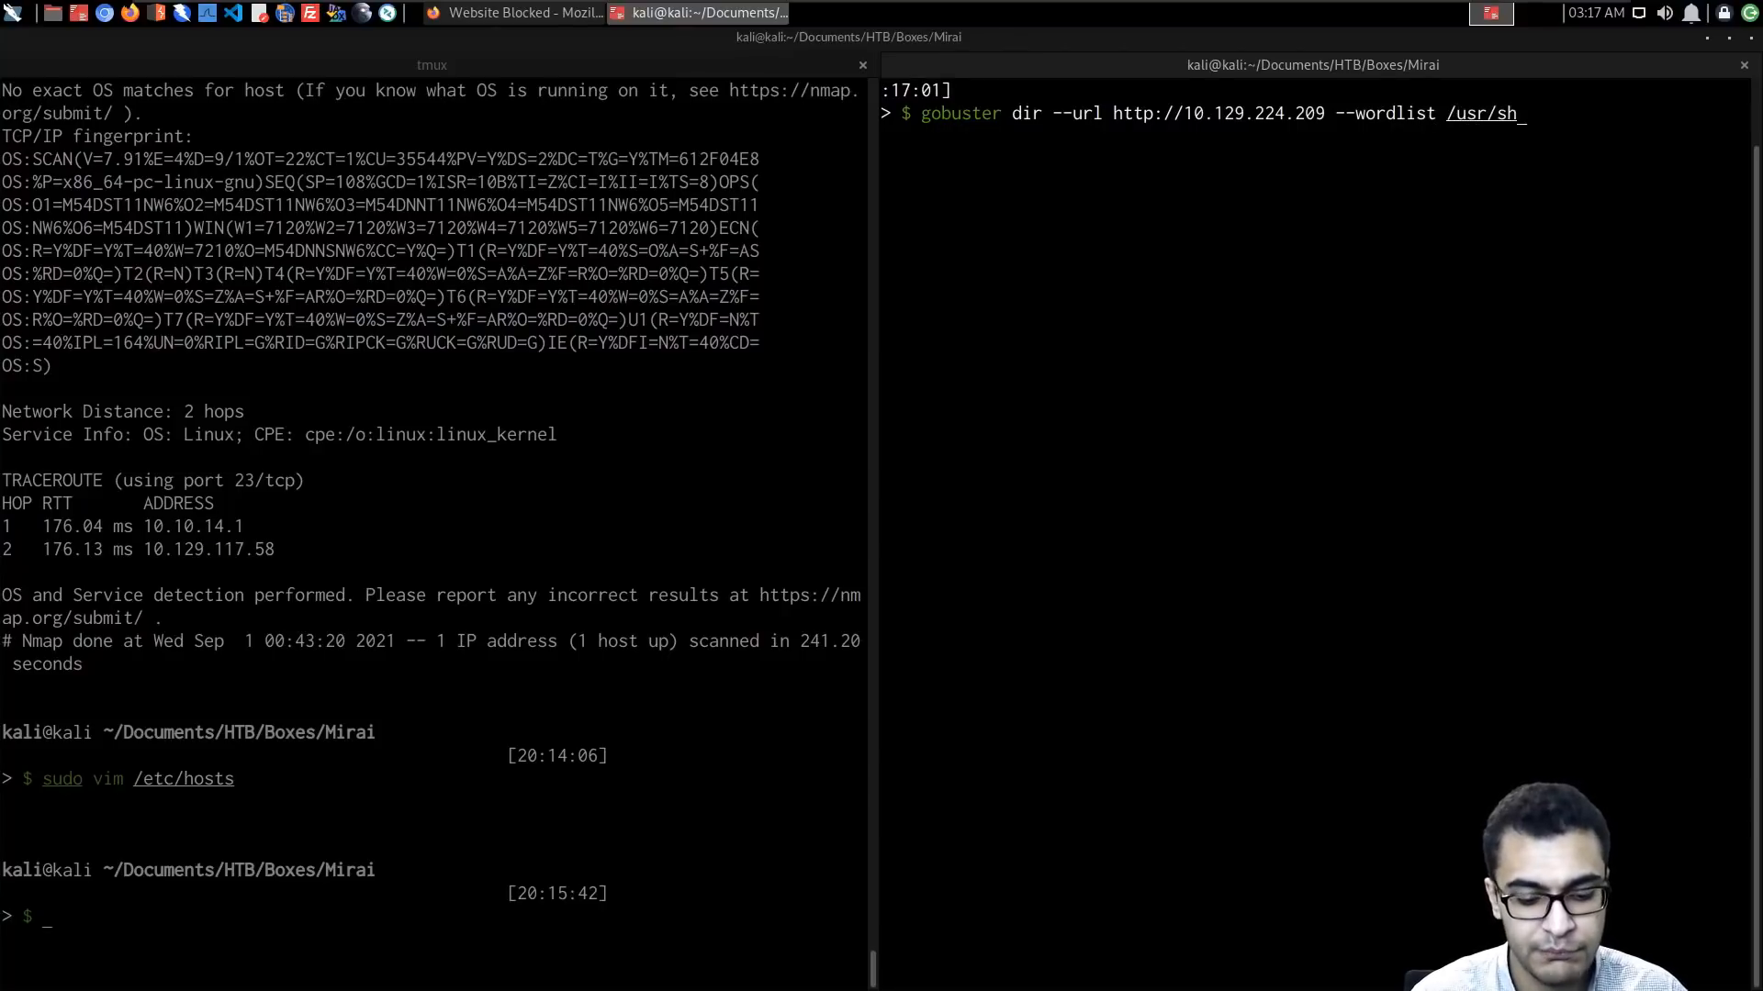
{"action": "type", "text": "are/seclists/"}
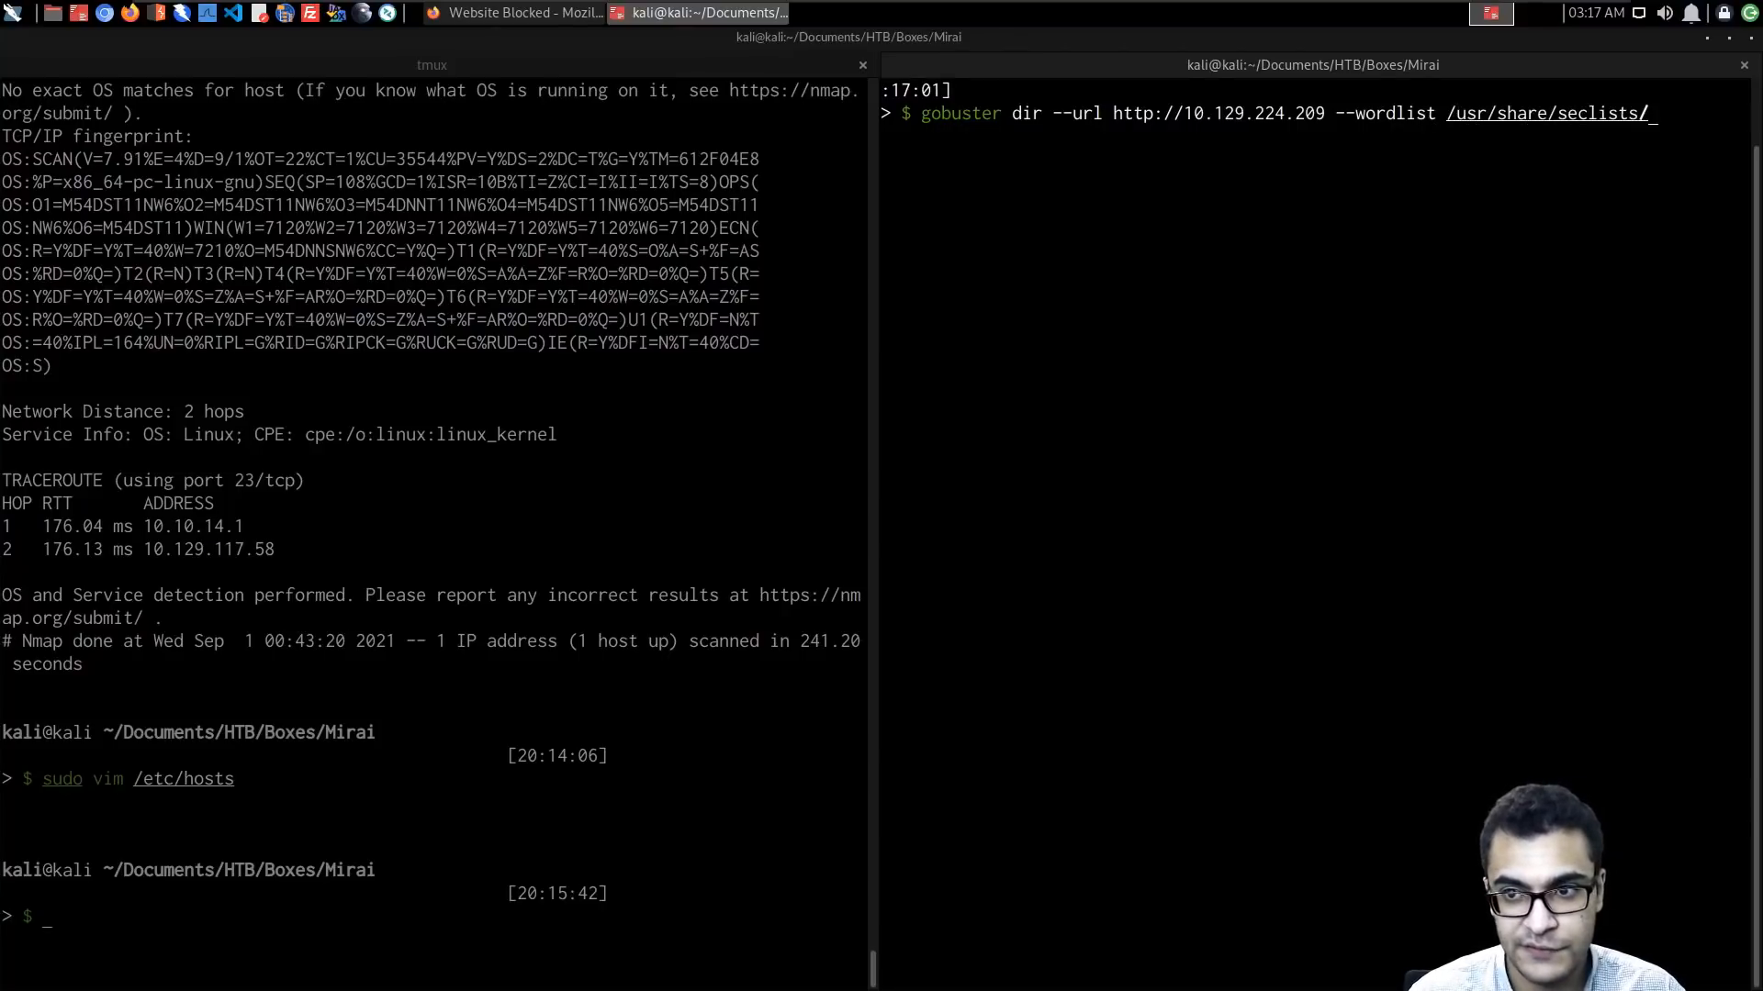
{"action": "type", "text": "Discovery/Web-Content/"}
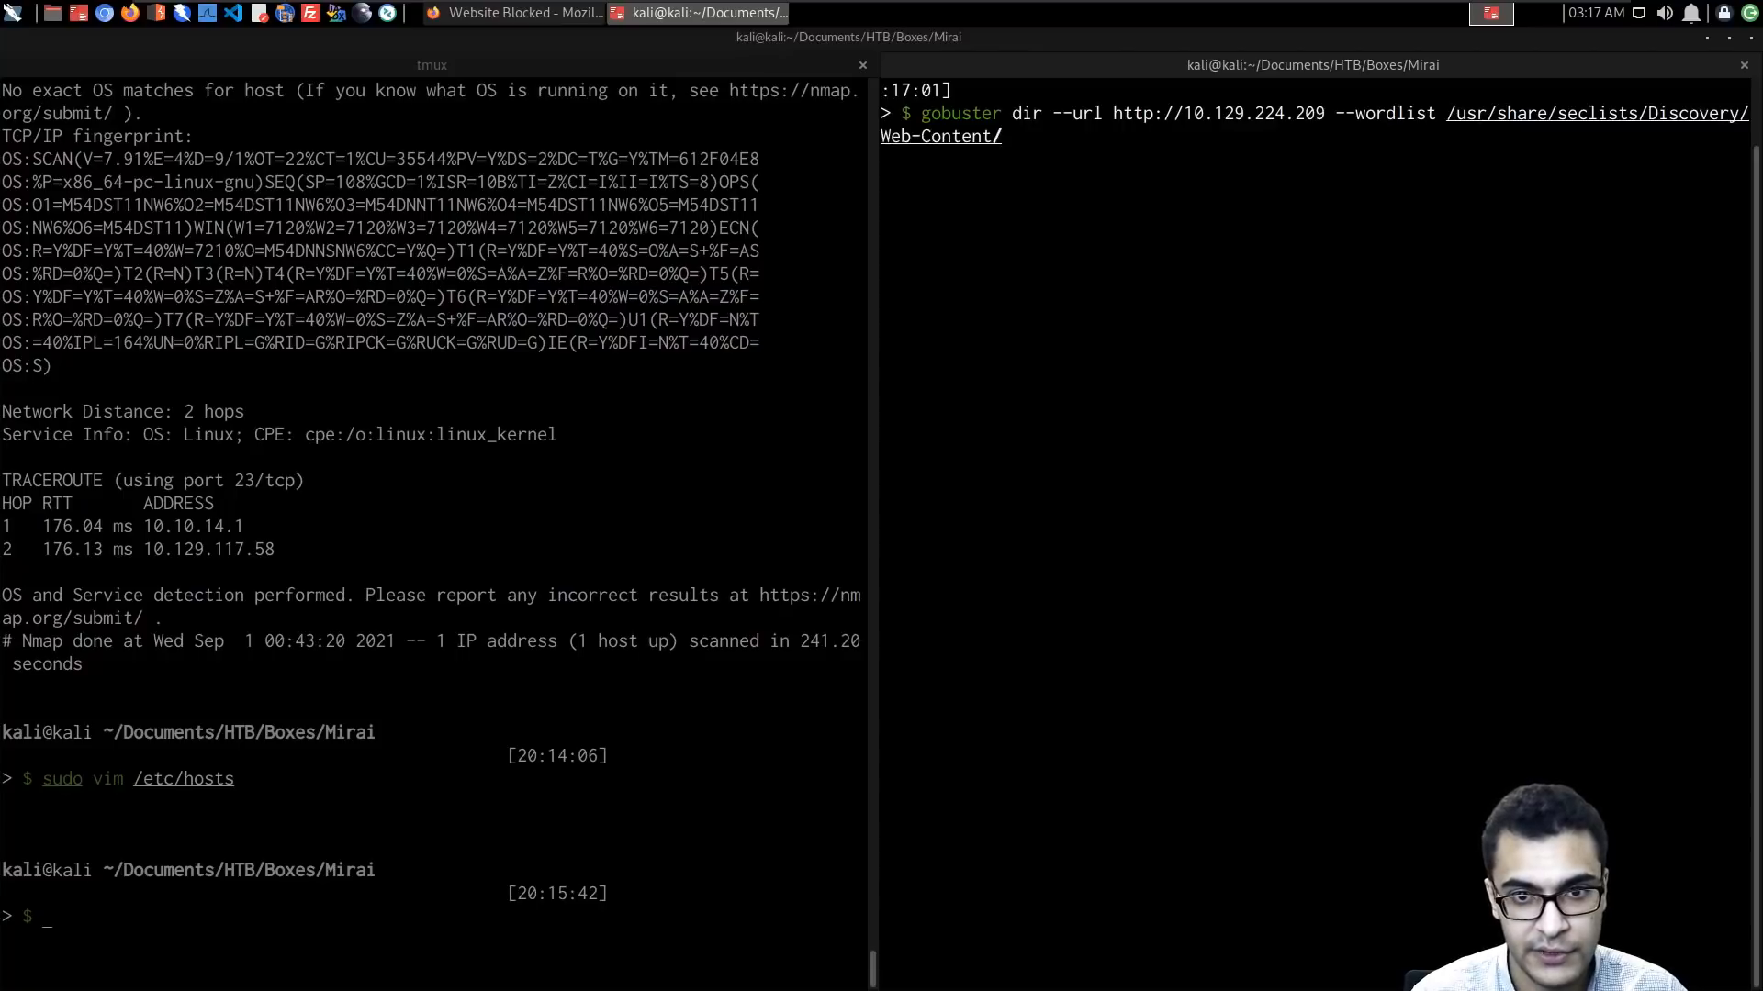
{"action": "type", "text": "big.txt"}
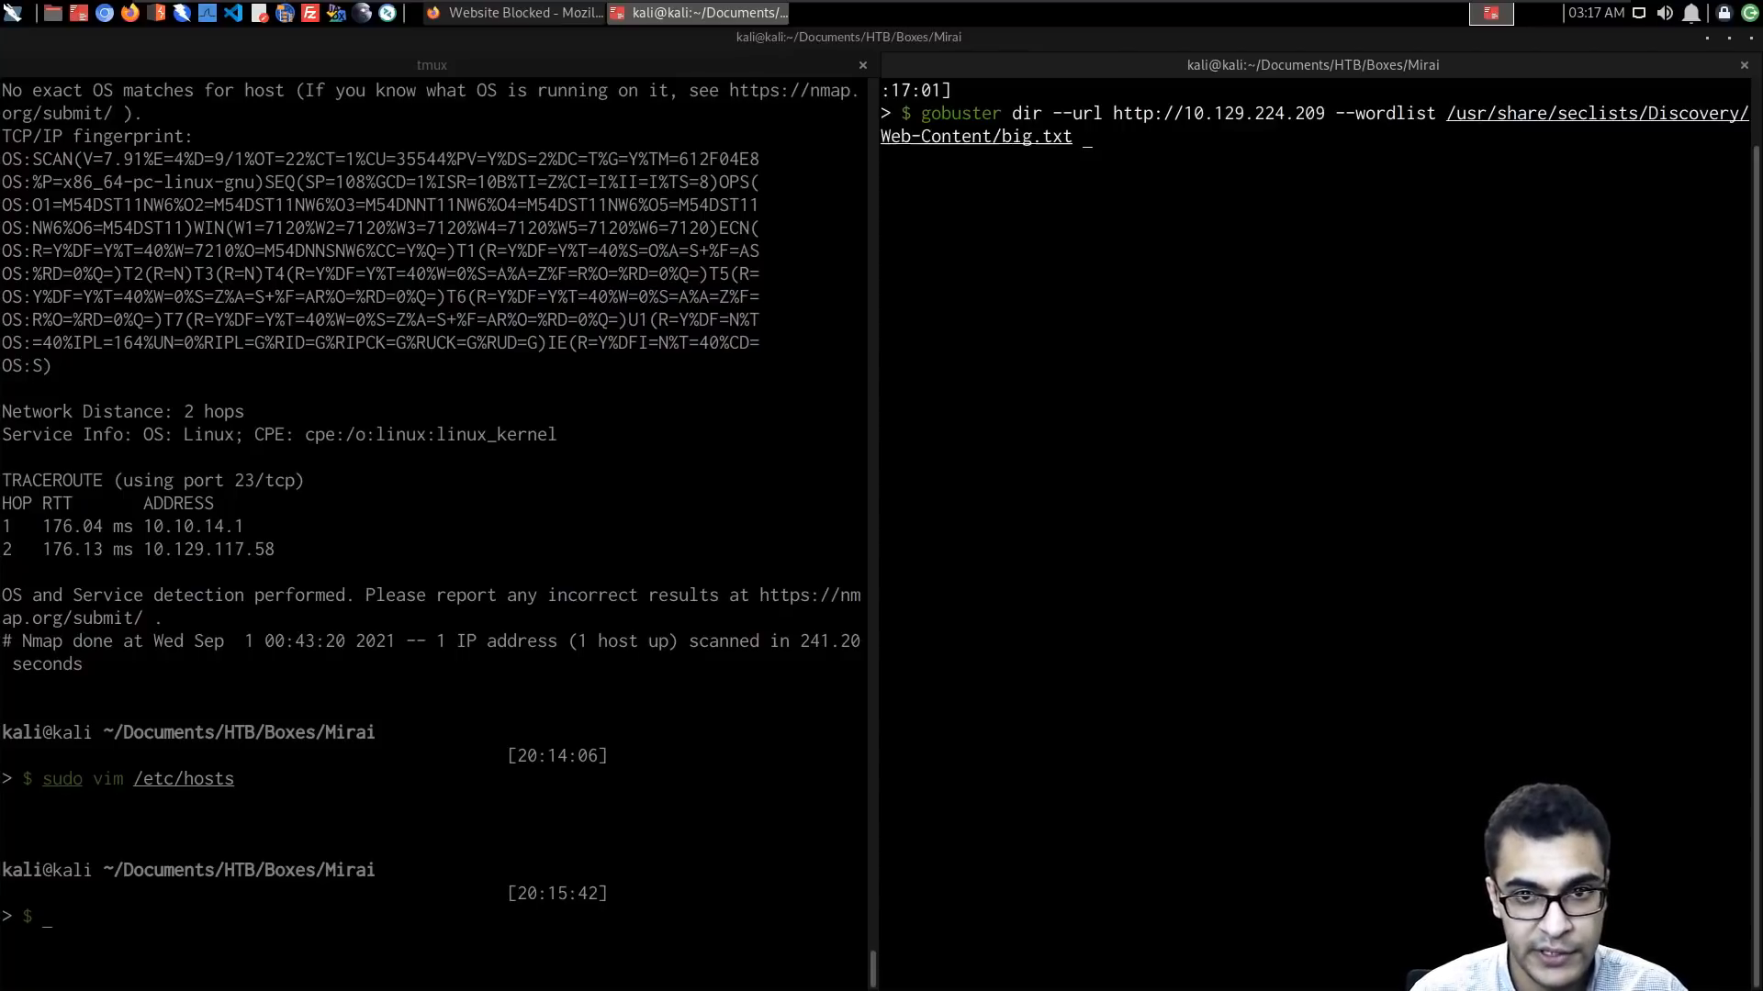
{"action": "type", "text": "-t"}
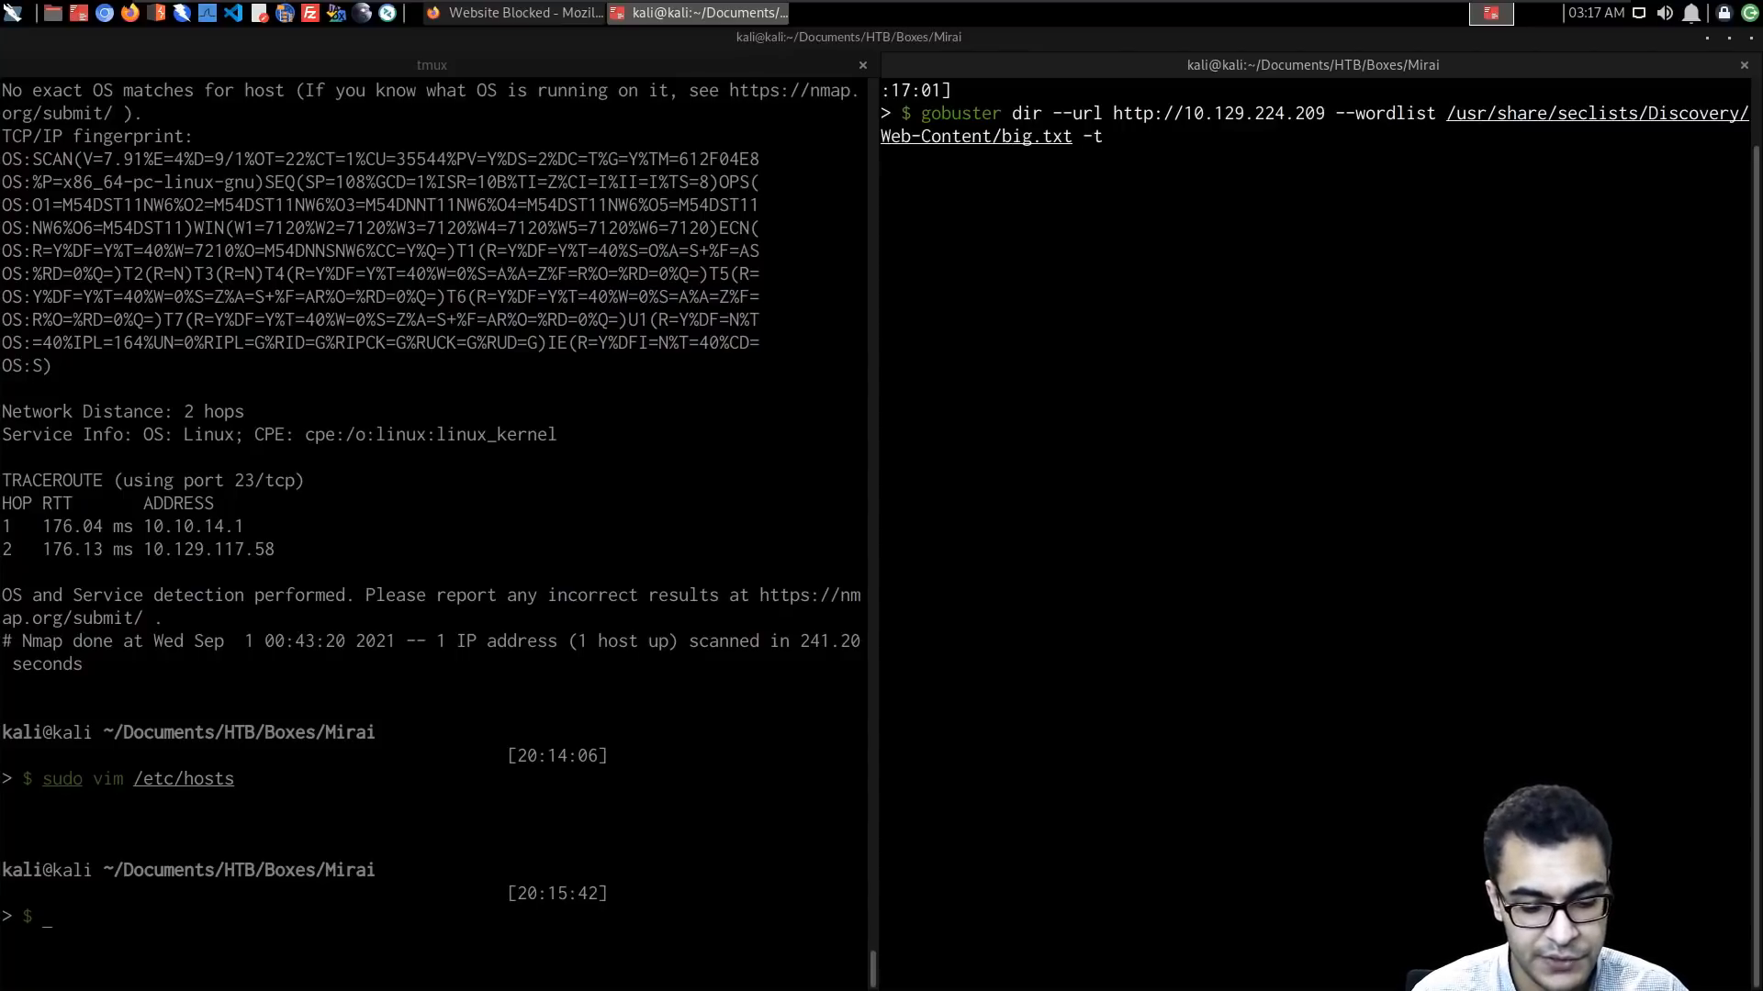
{"action": "type", "text": "20"}
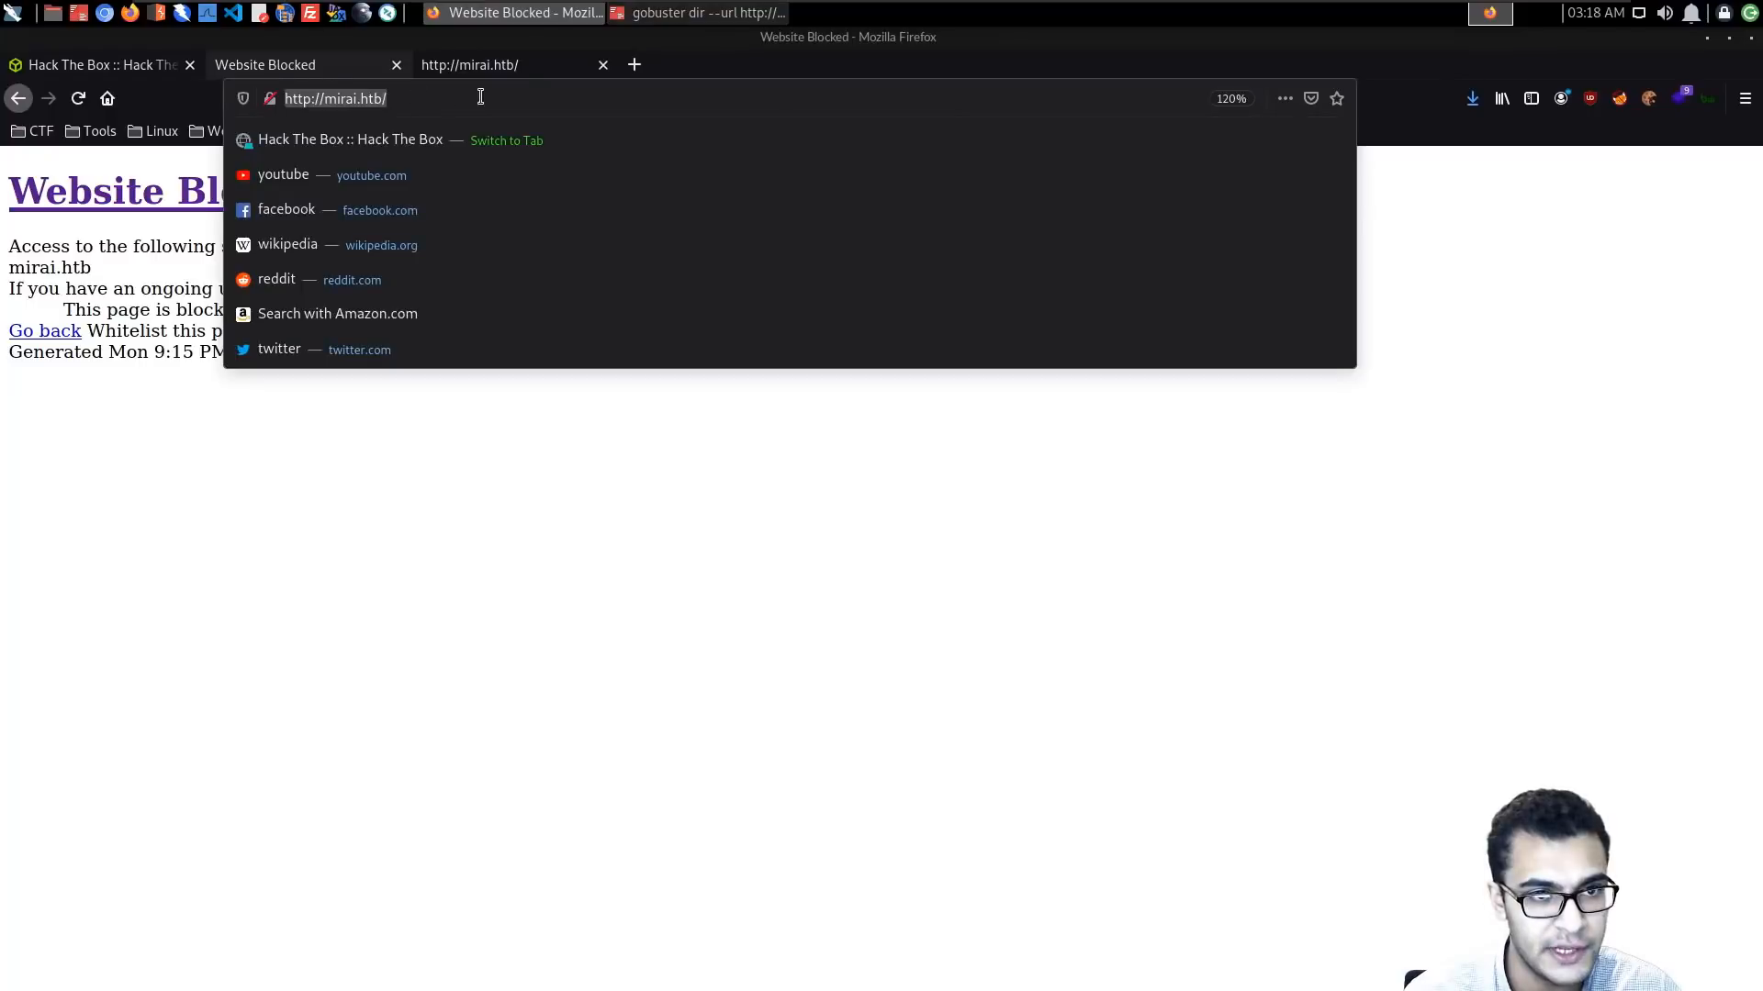
{"action": "type", "text": "admin/"}
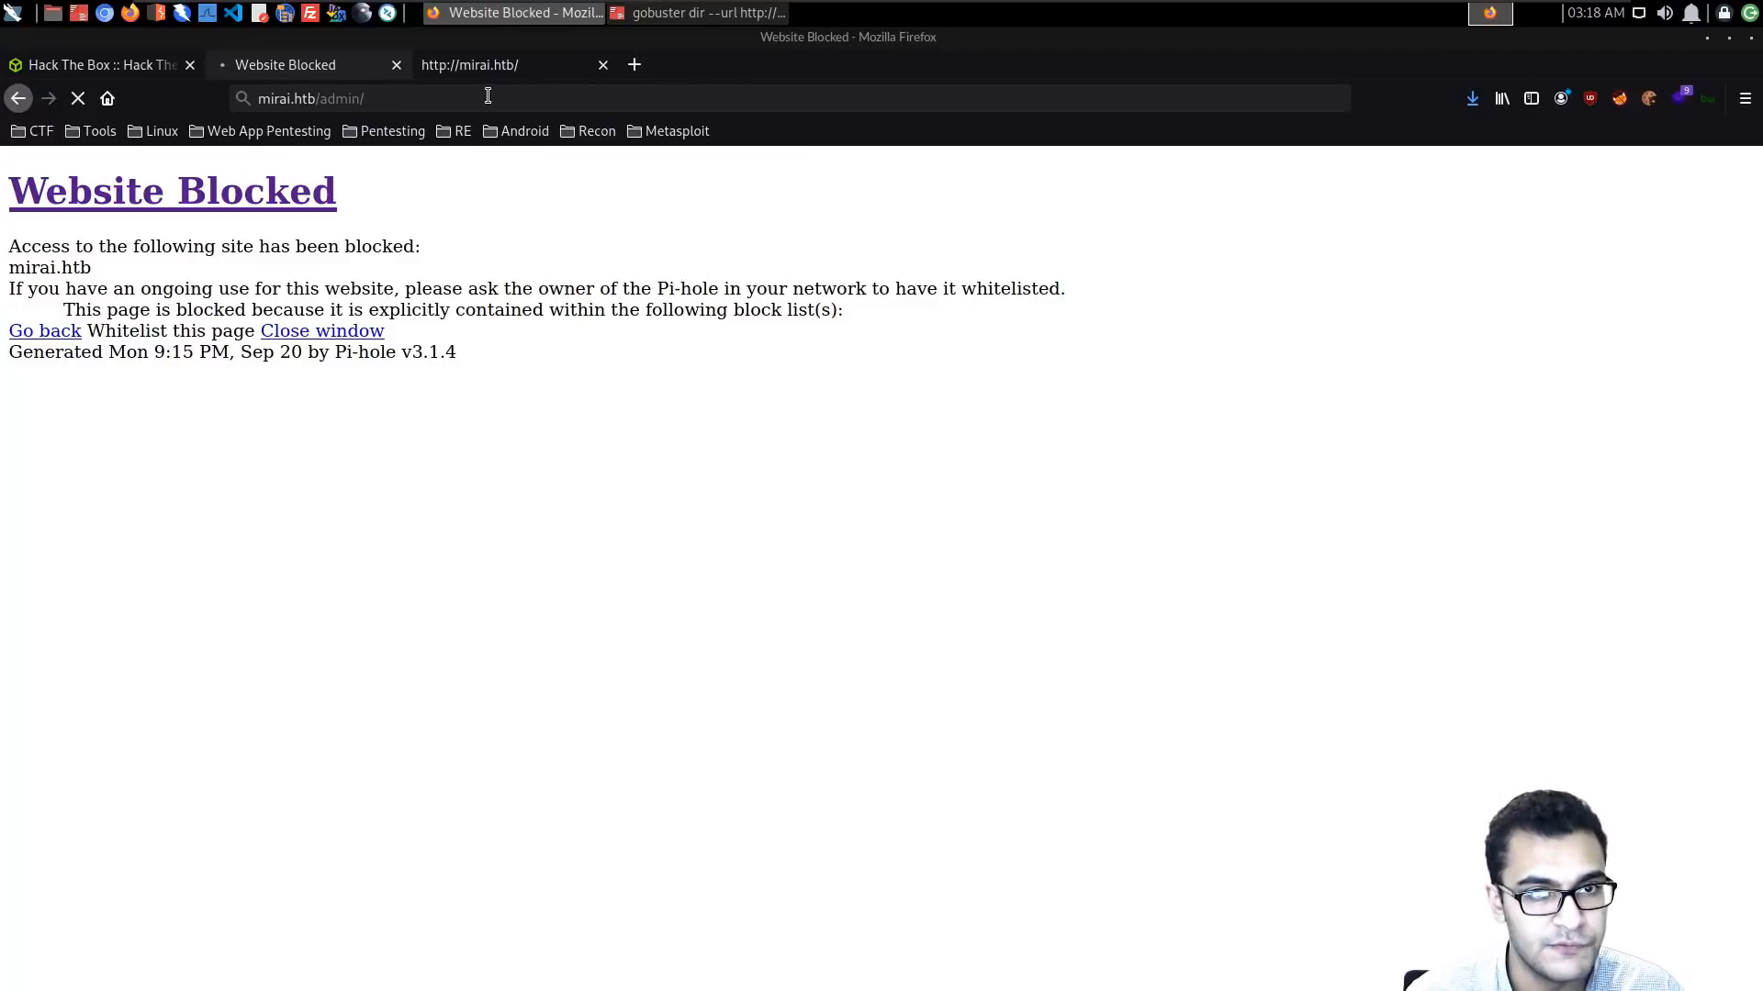
{"action": "mouse_move", "coordinate": [723, 13]}
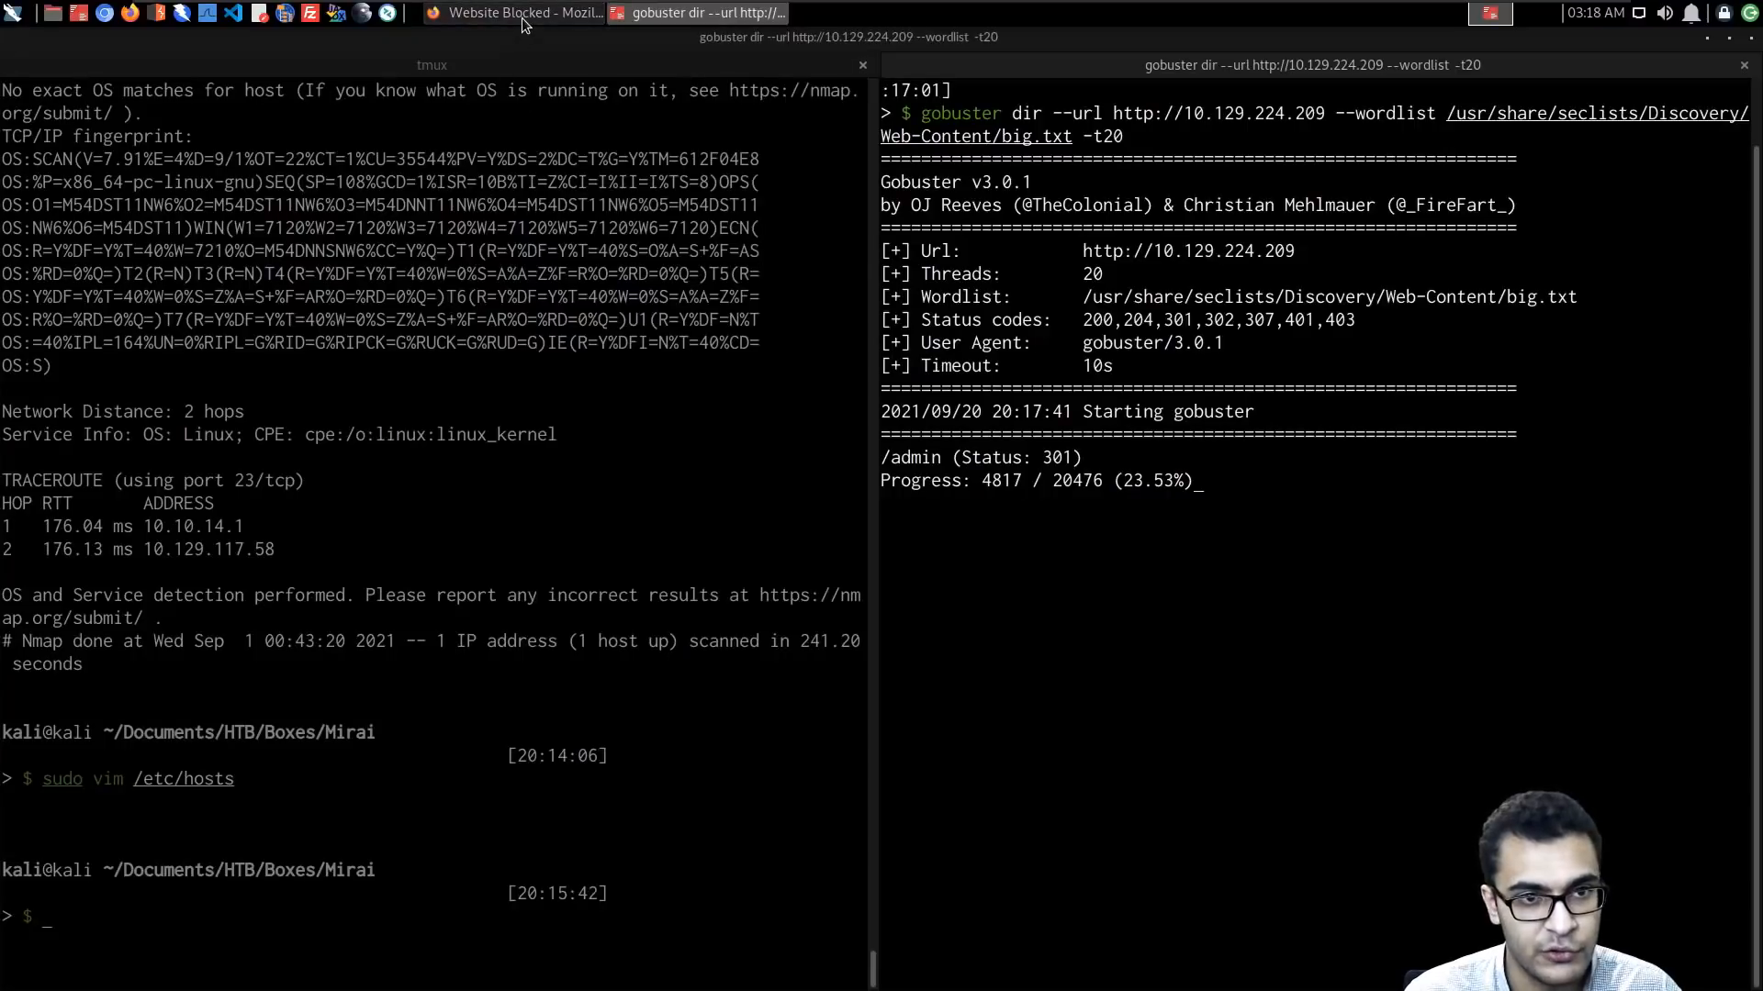
{"action": "left_click", "coordinate": [508, 11]}
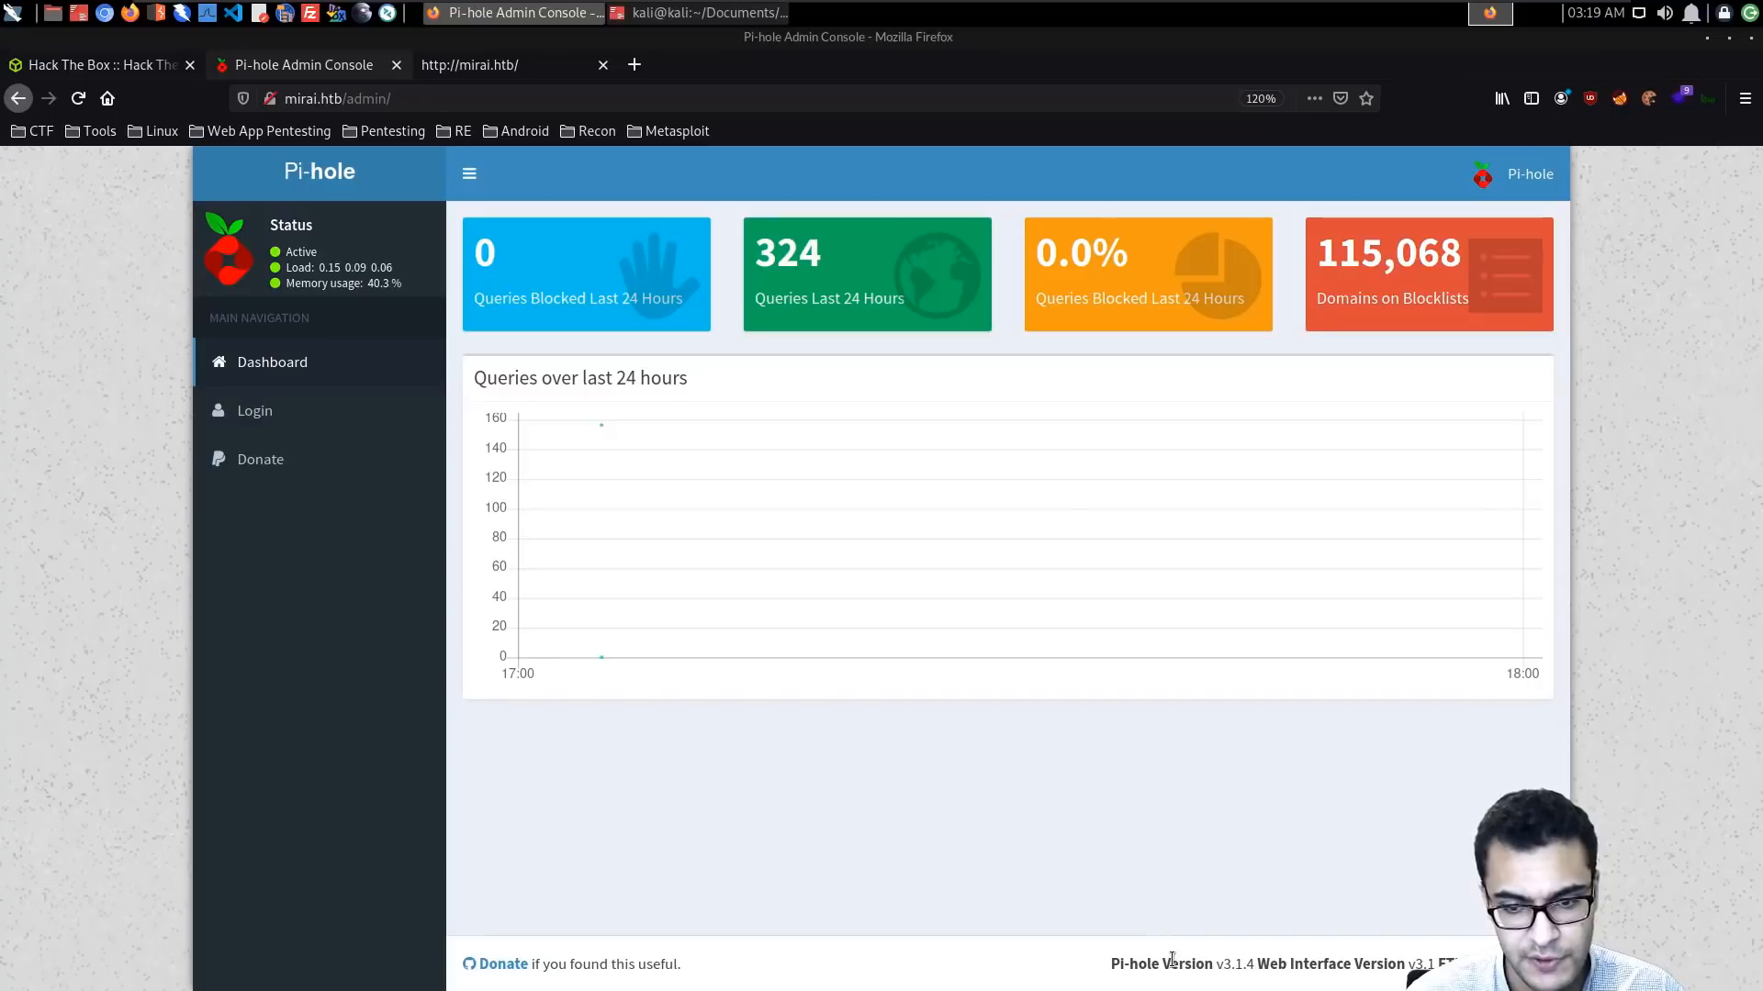
{"action": "mouse_move", "coordinate": [1230, 964]}
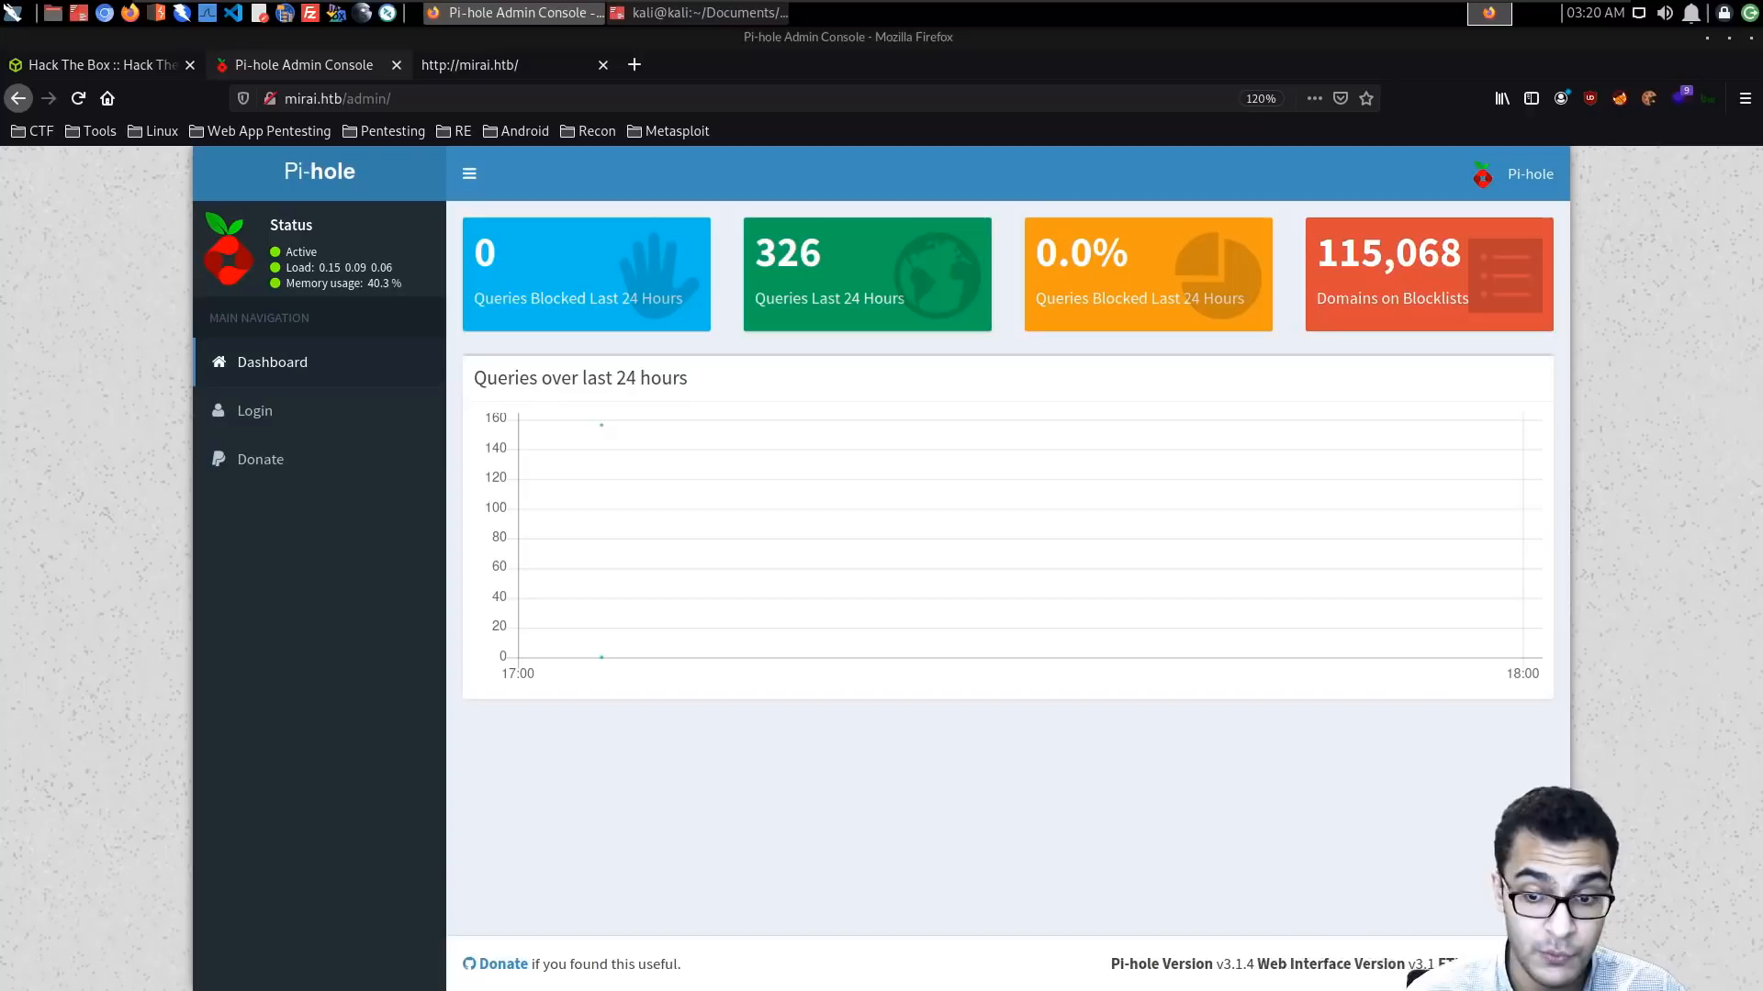
{"action": "mouse_move", "coordinate": [870, 866]}
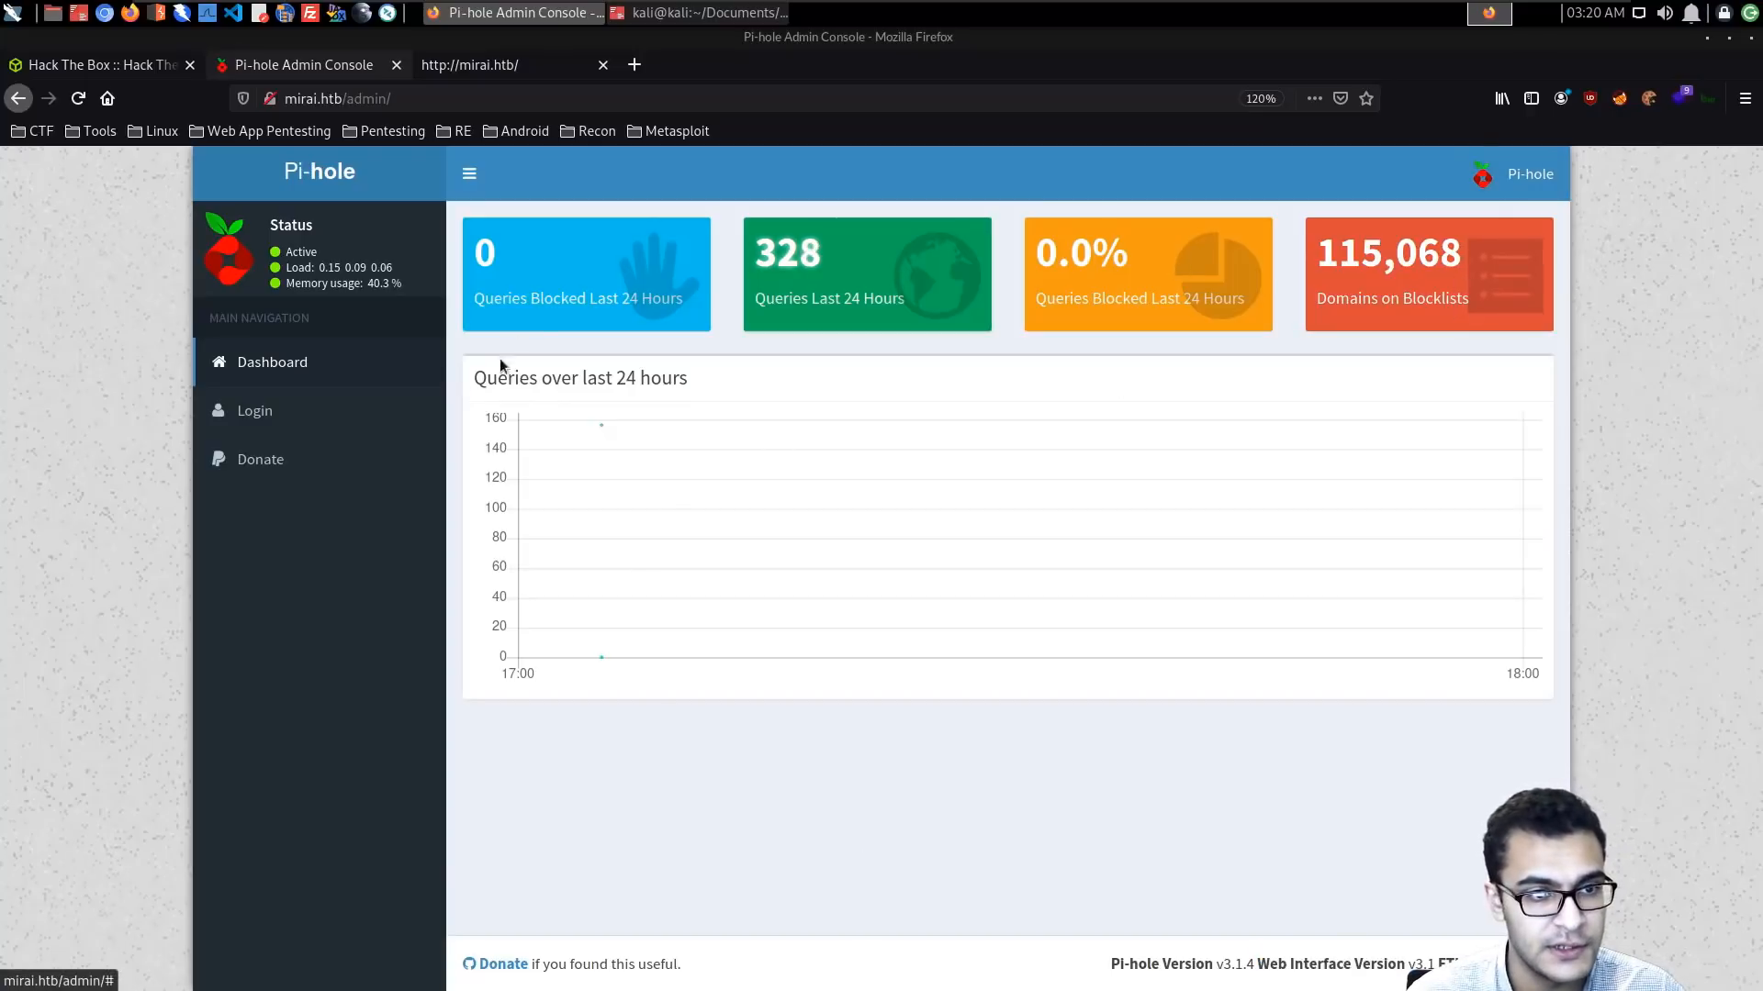
Step: Visit the Pi-hole admin Login page and Dashboard, noting version v3.1.4, then return to the terminal
{"action": "left_click", "coordinate": [254, 412]}
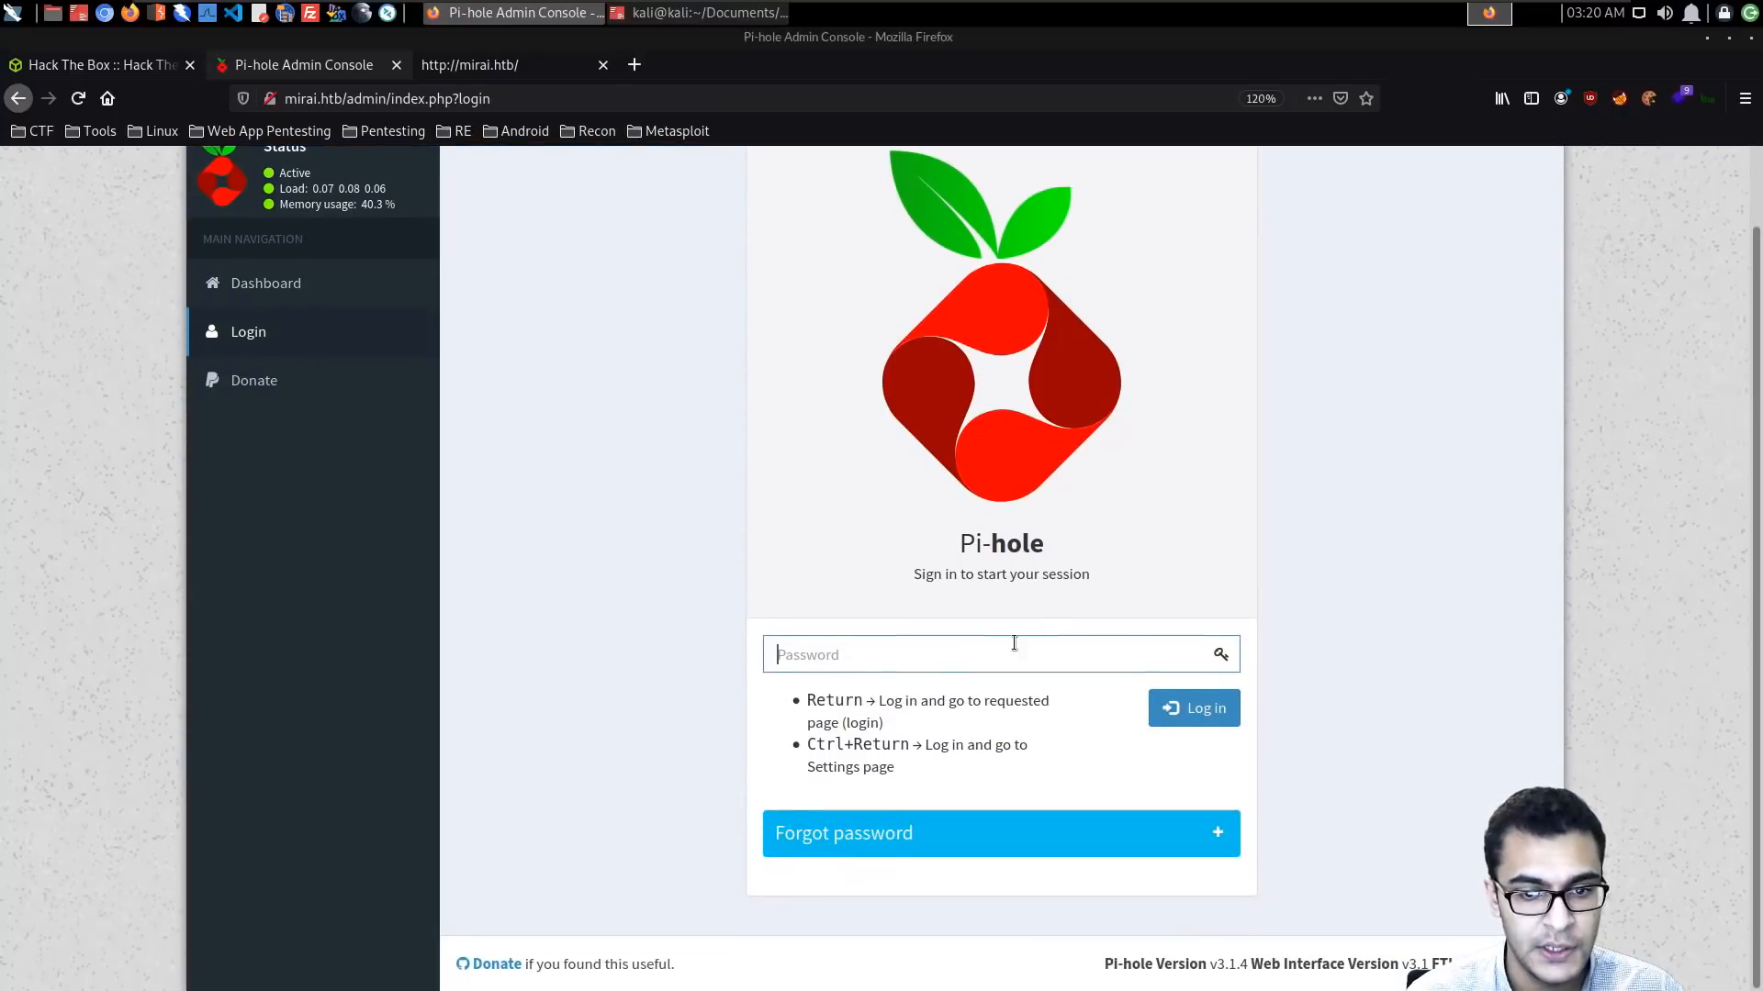
{"action": "mouse_move", "coordinate": [404, 496]}
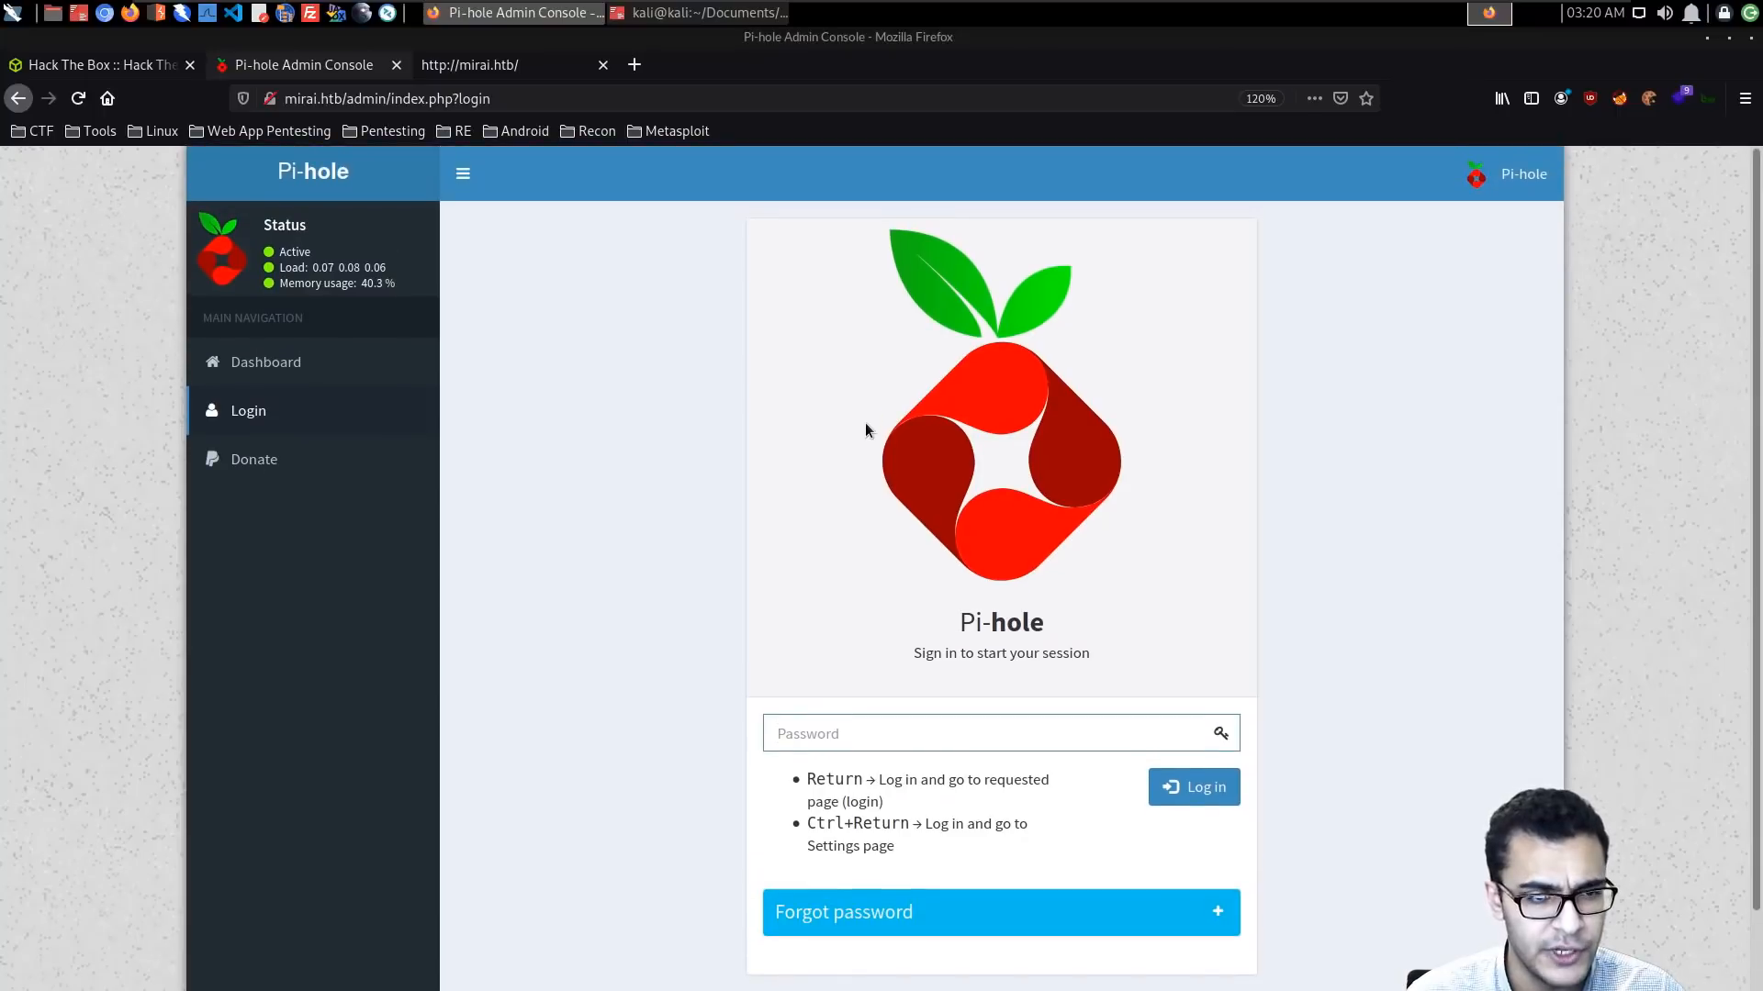
{"action": "left_click", "coordinate": [266, 362]}
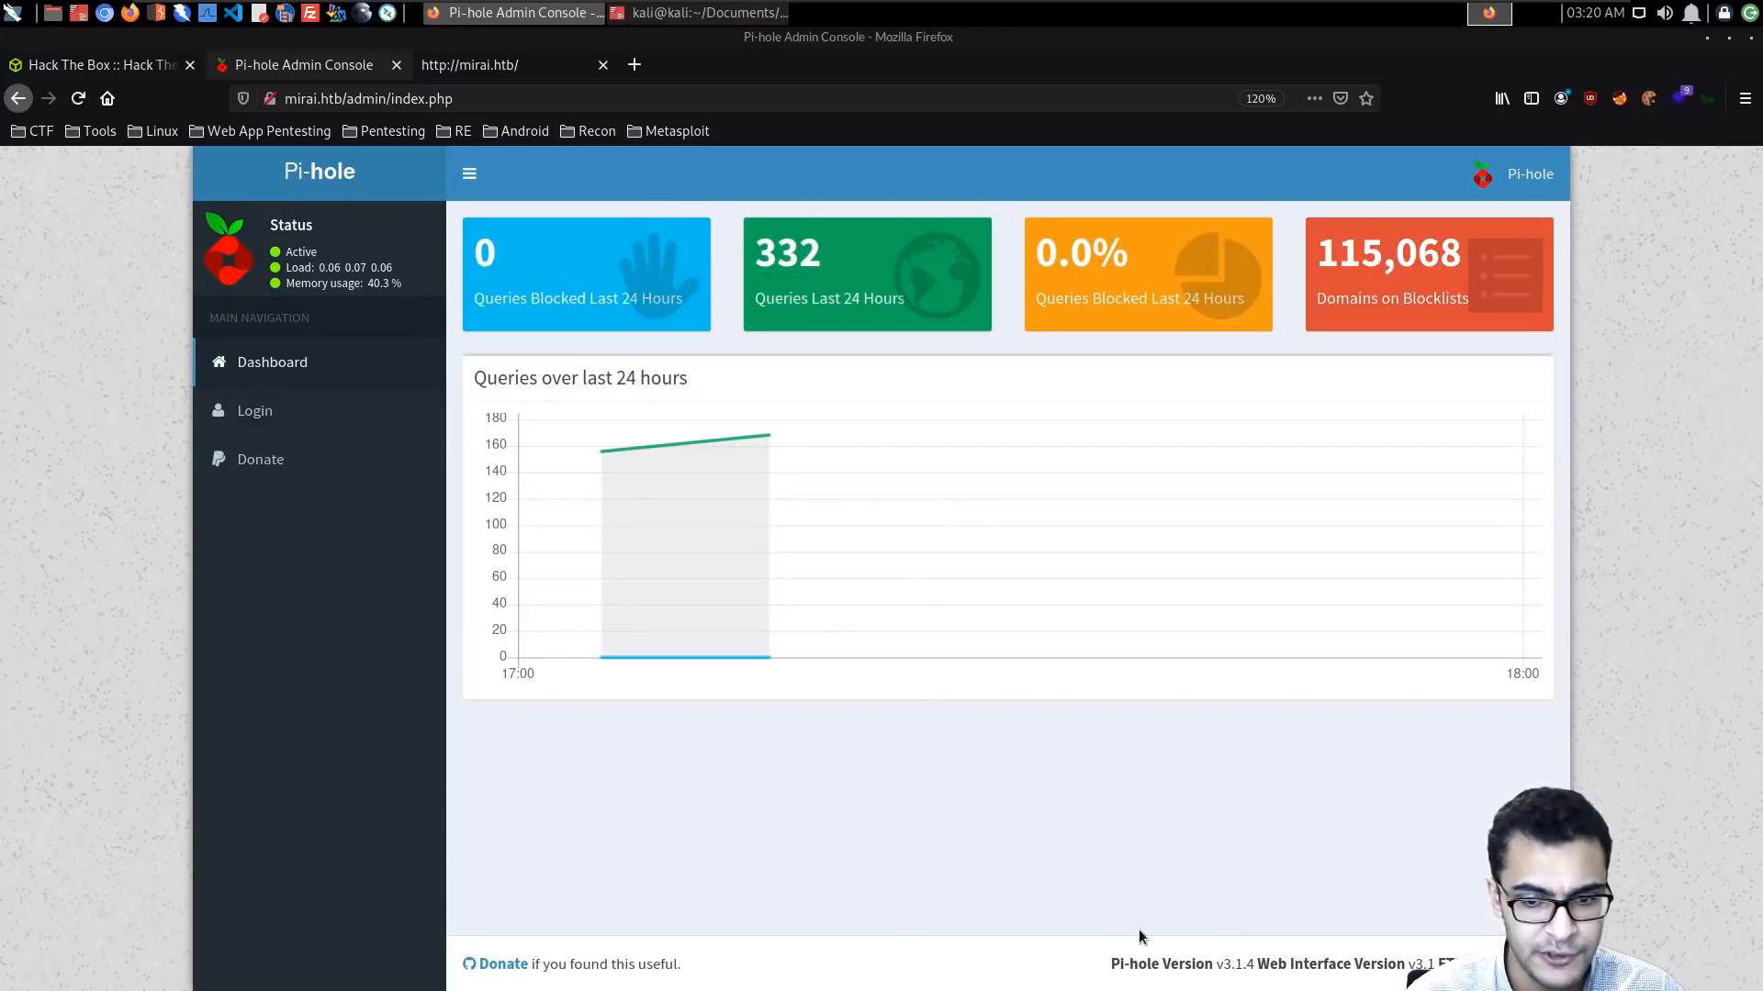
{"action": "right_click", "coordinate": [1140, 936]}
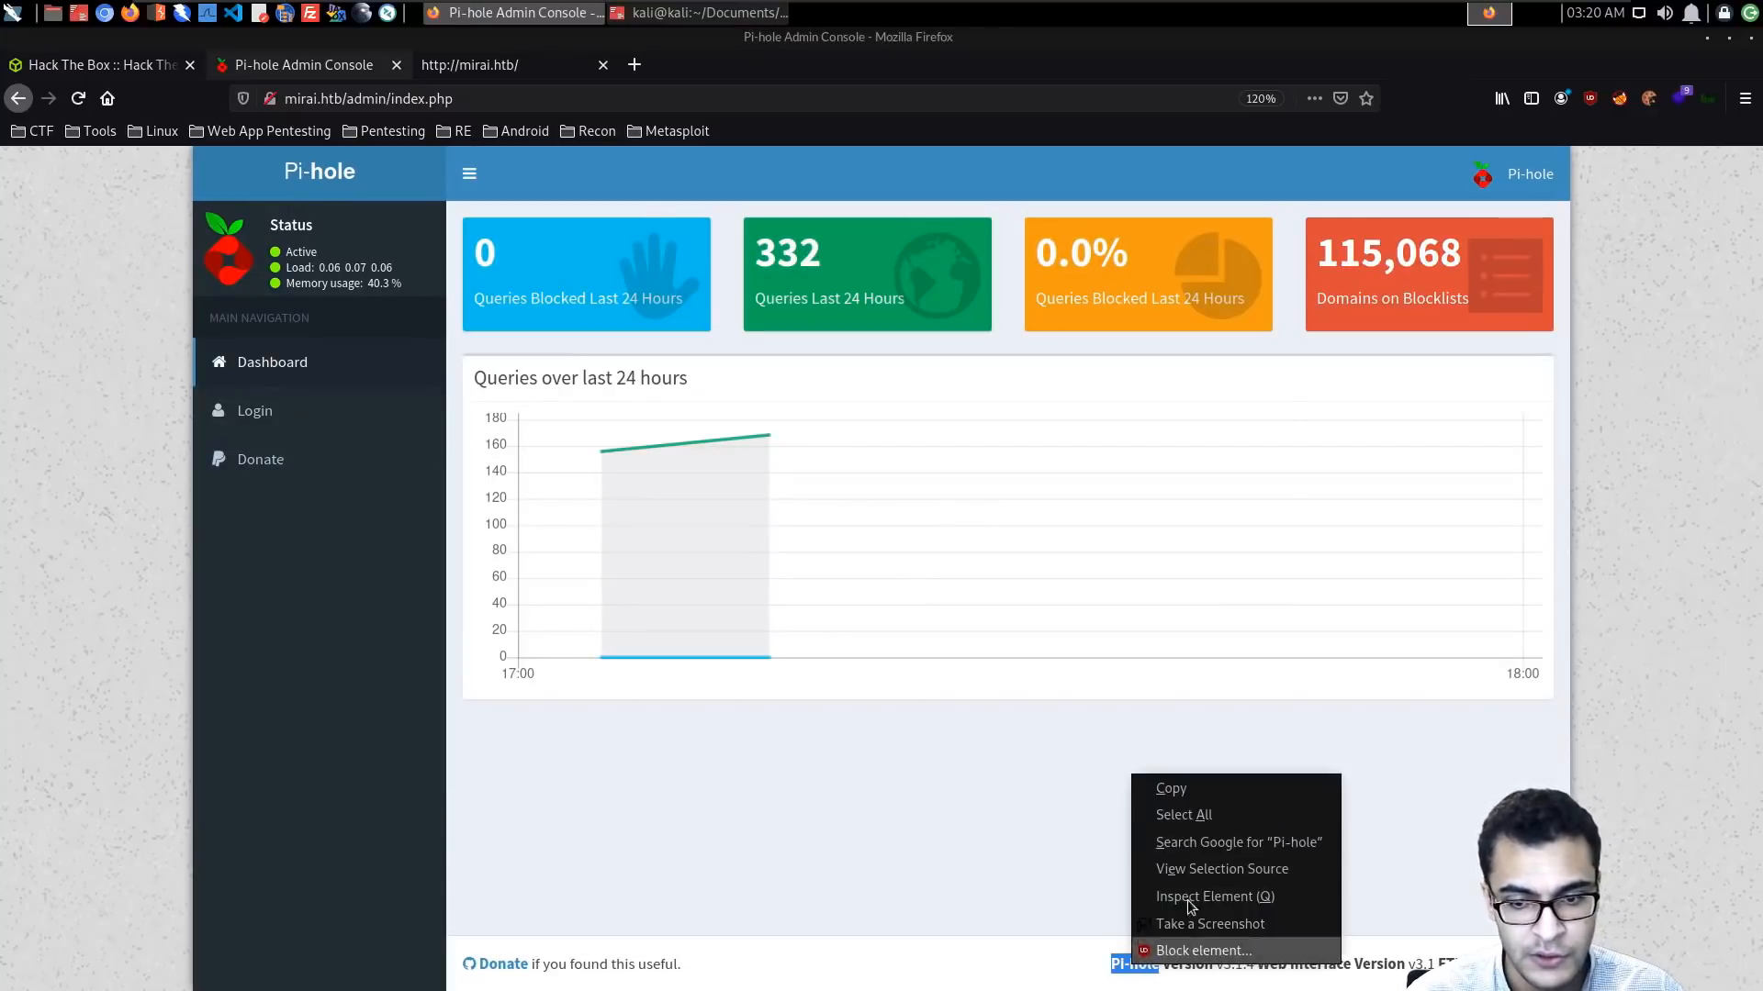
{"action": "left_click", "coordinate": [694, 13]}
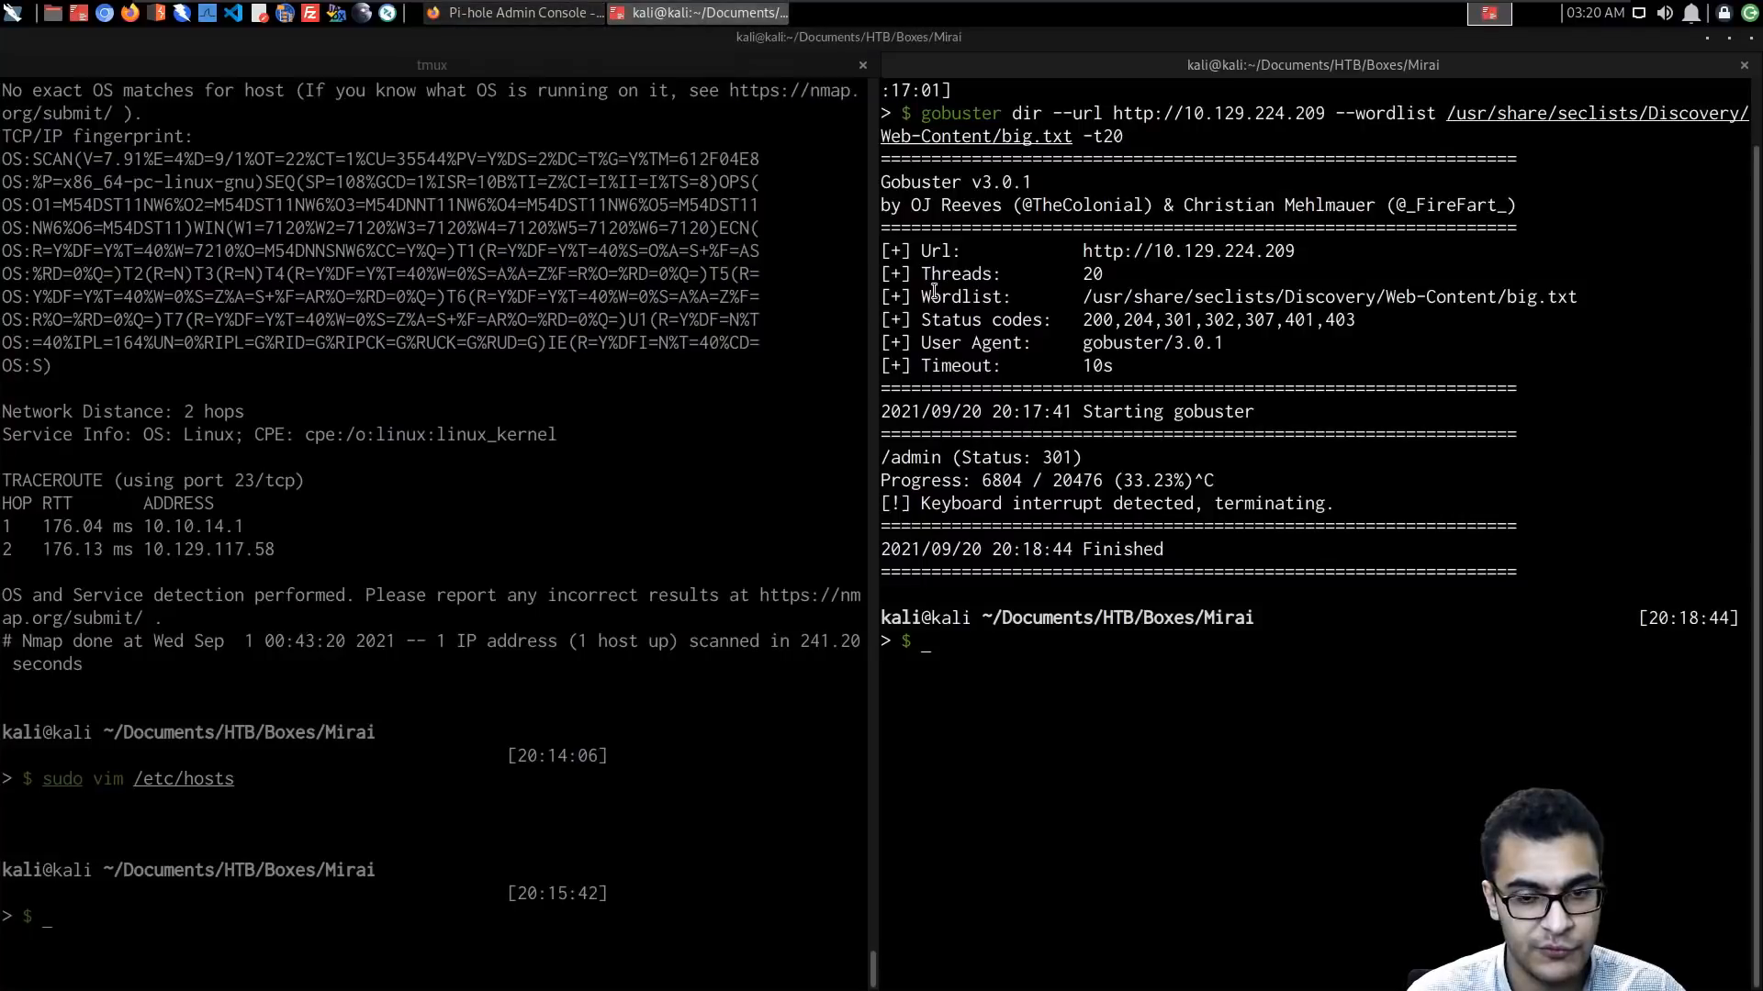
{"action": "mouse_move", "coordinate": [1146, 617]}
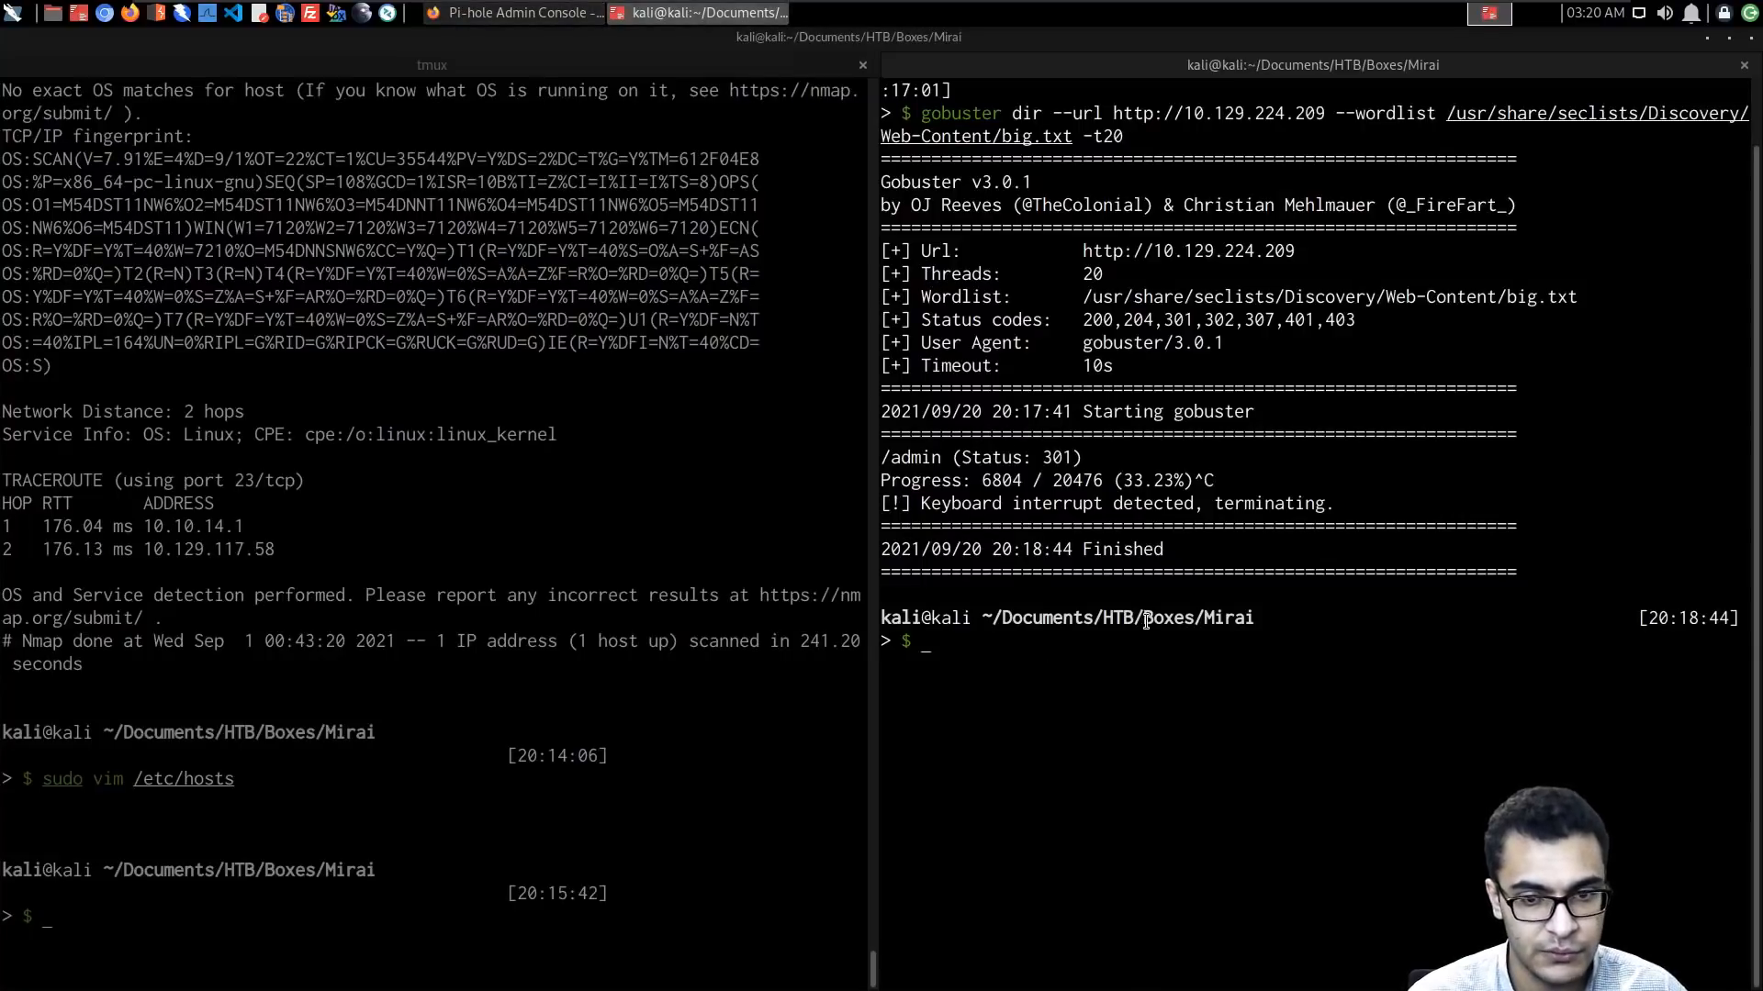
Step: Run searchsploit Pi-hole and select the 48519 exploit path from the results
{"action": "type", "text": "sear"}
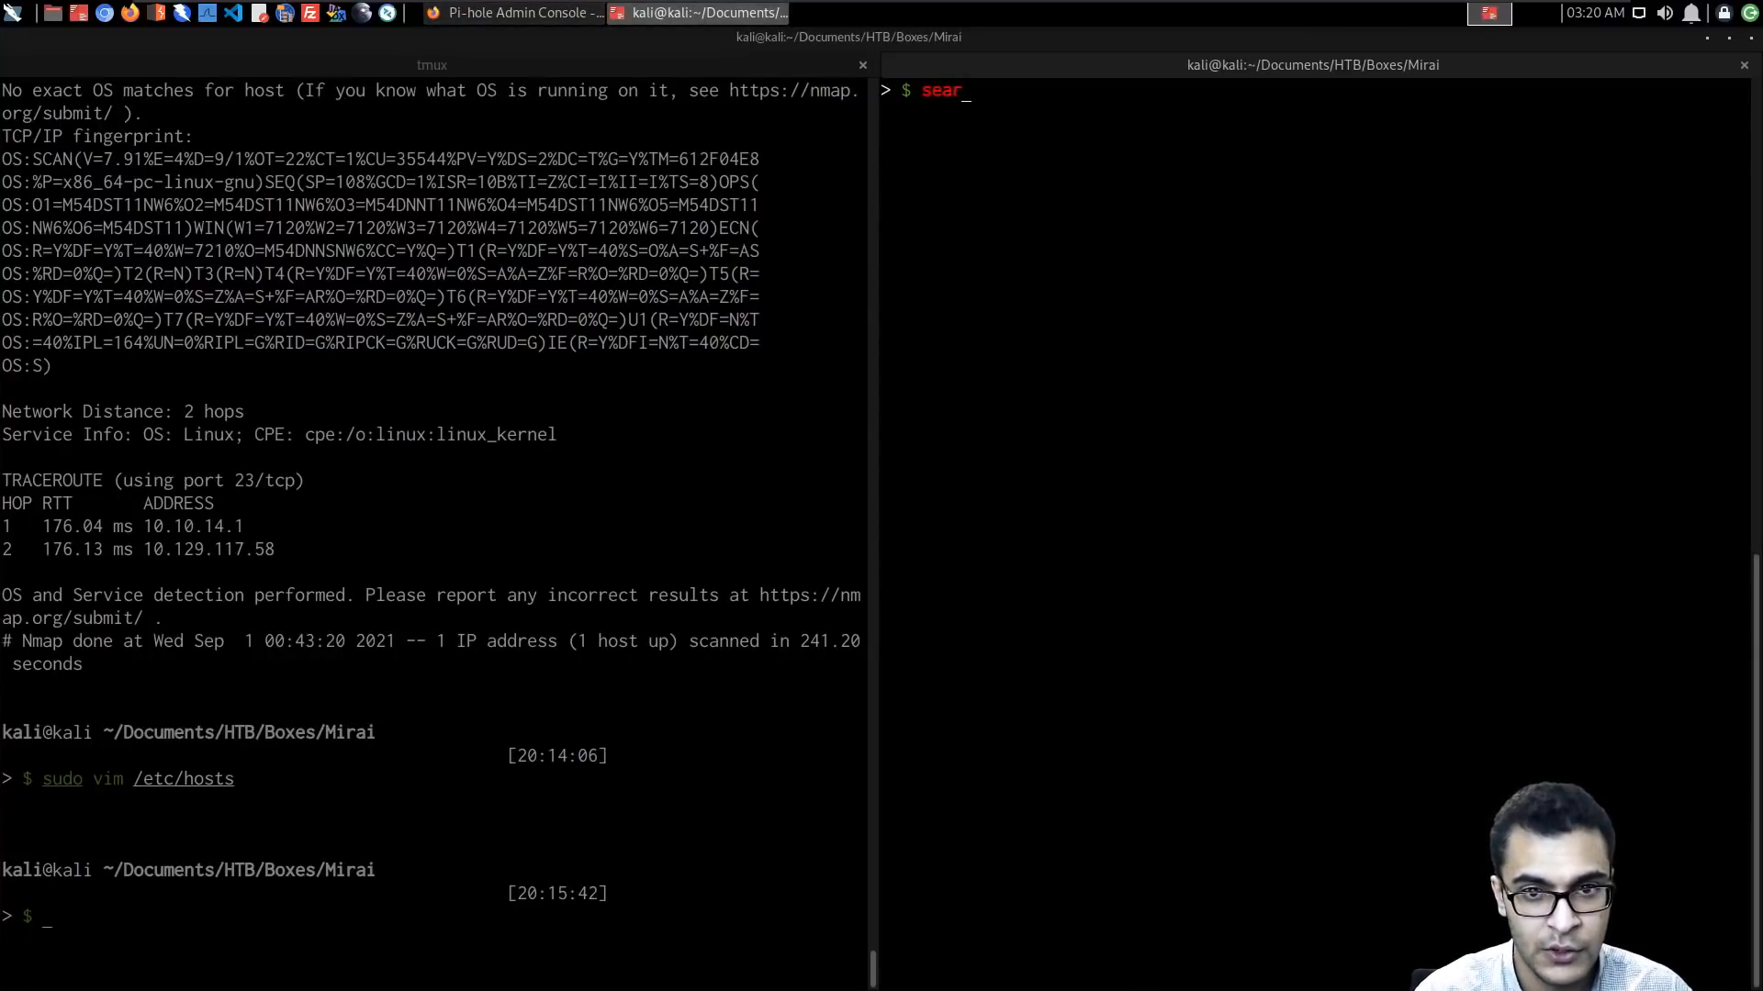
{"action": "type", "text": "chsploit"}
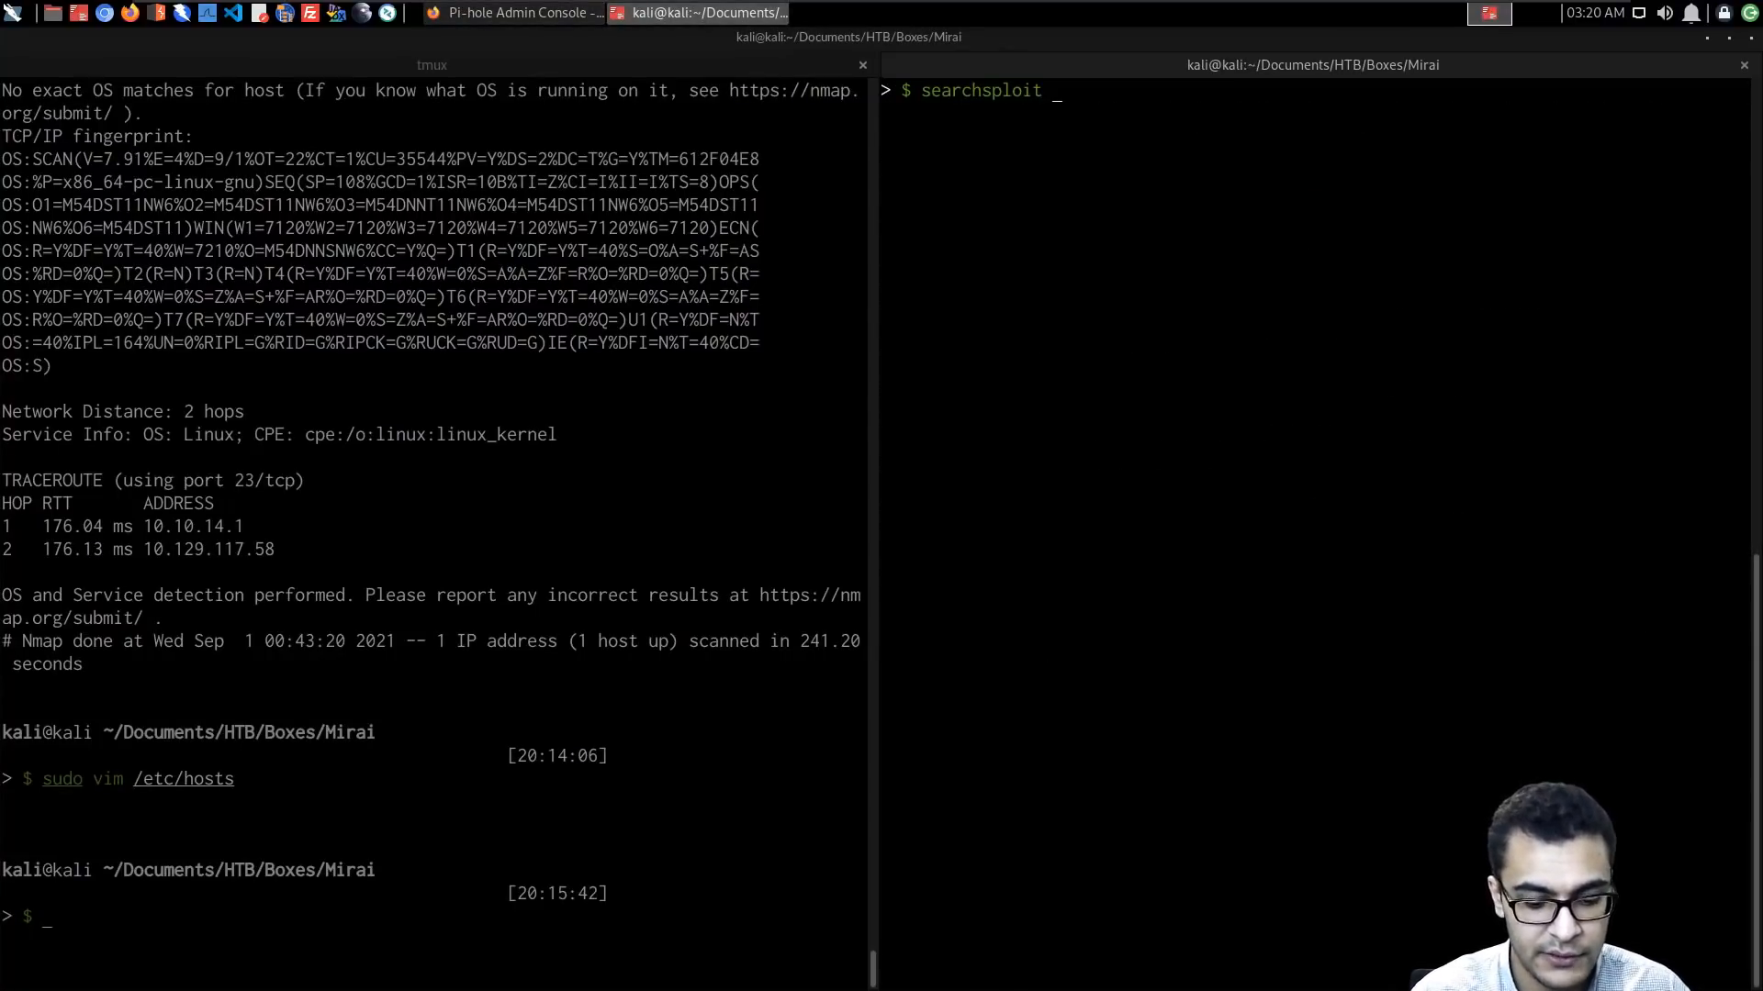
{"action": "type", "text": "Pi-hole"}
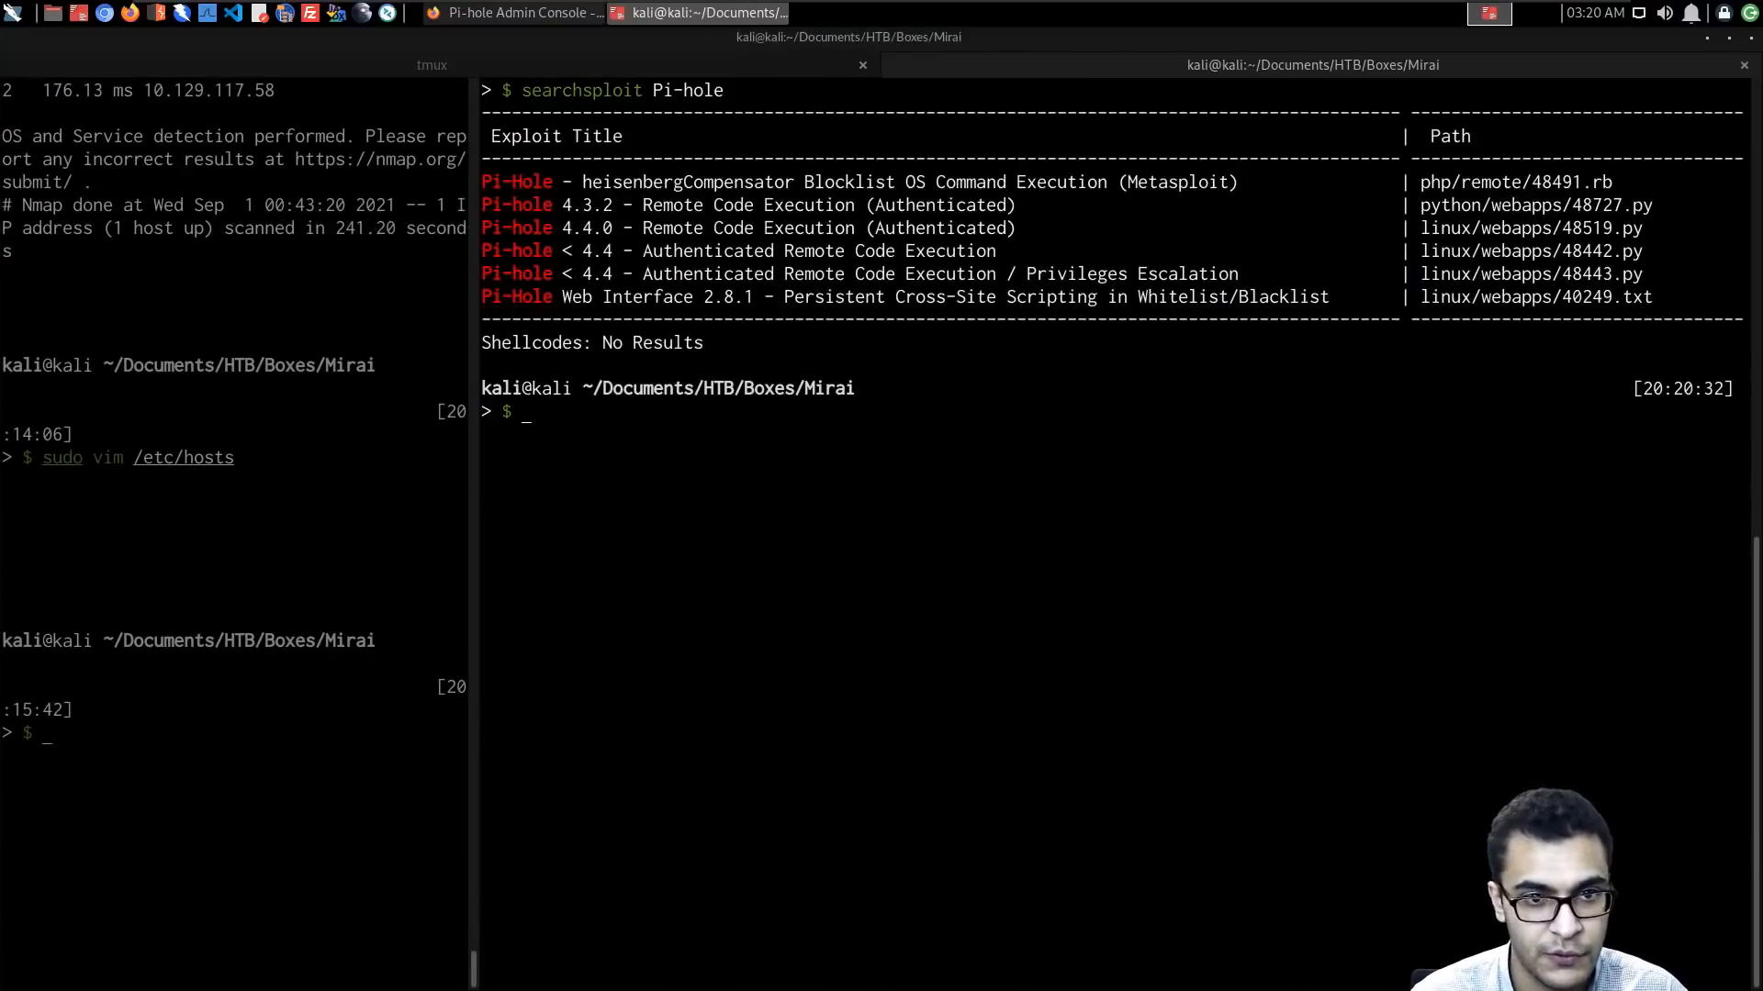
{"action": "mouse_move", "coordinate": [558, 257]}
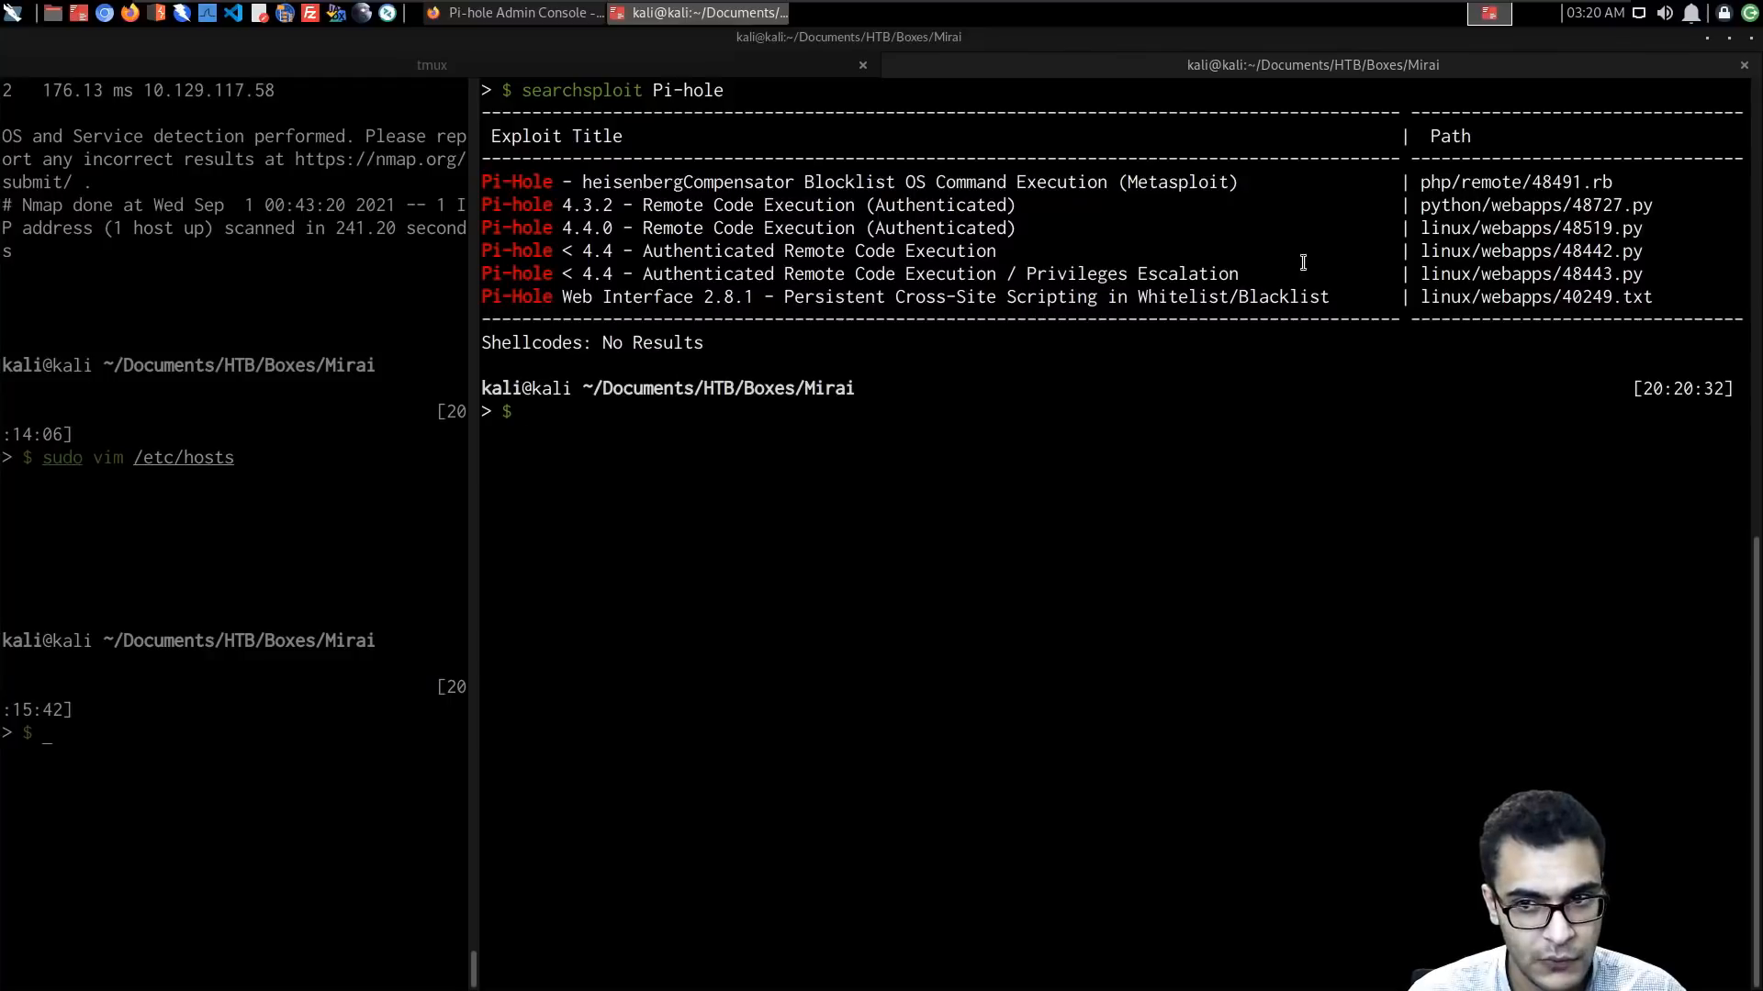
{"action": "double_click", "coordinate": [1532, 249]}
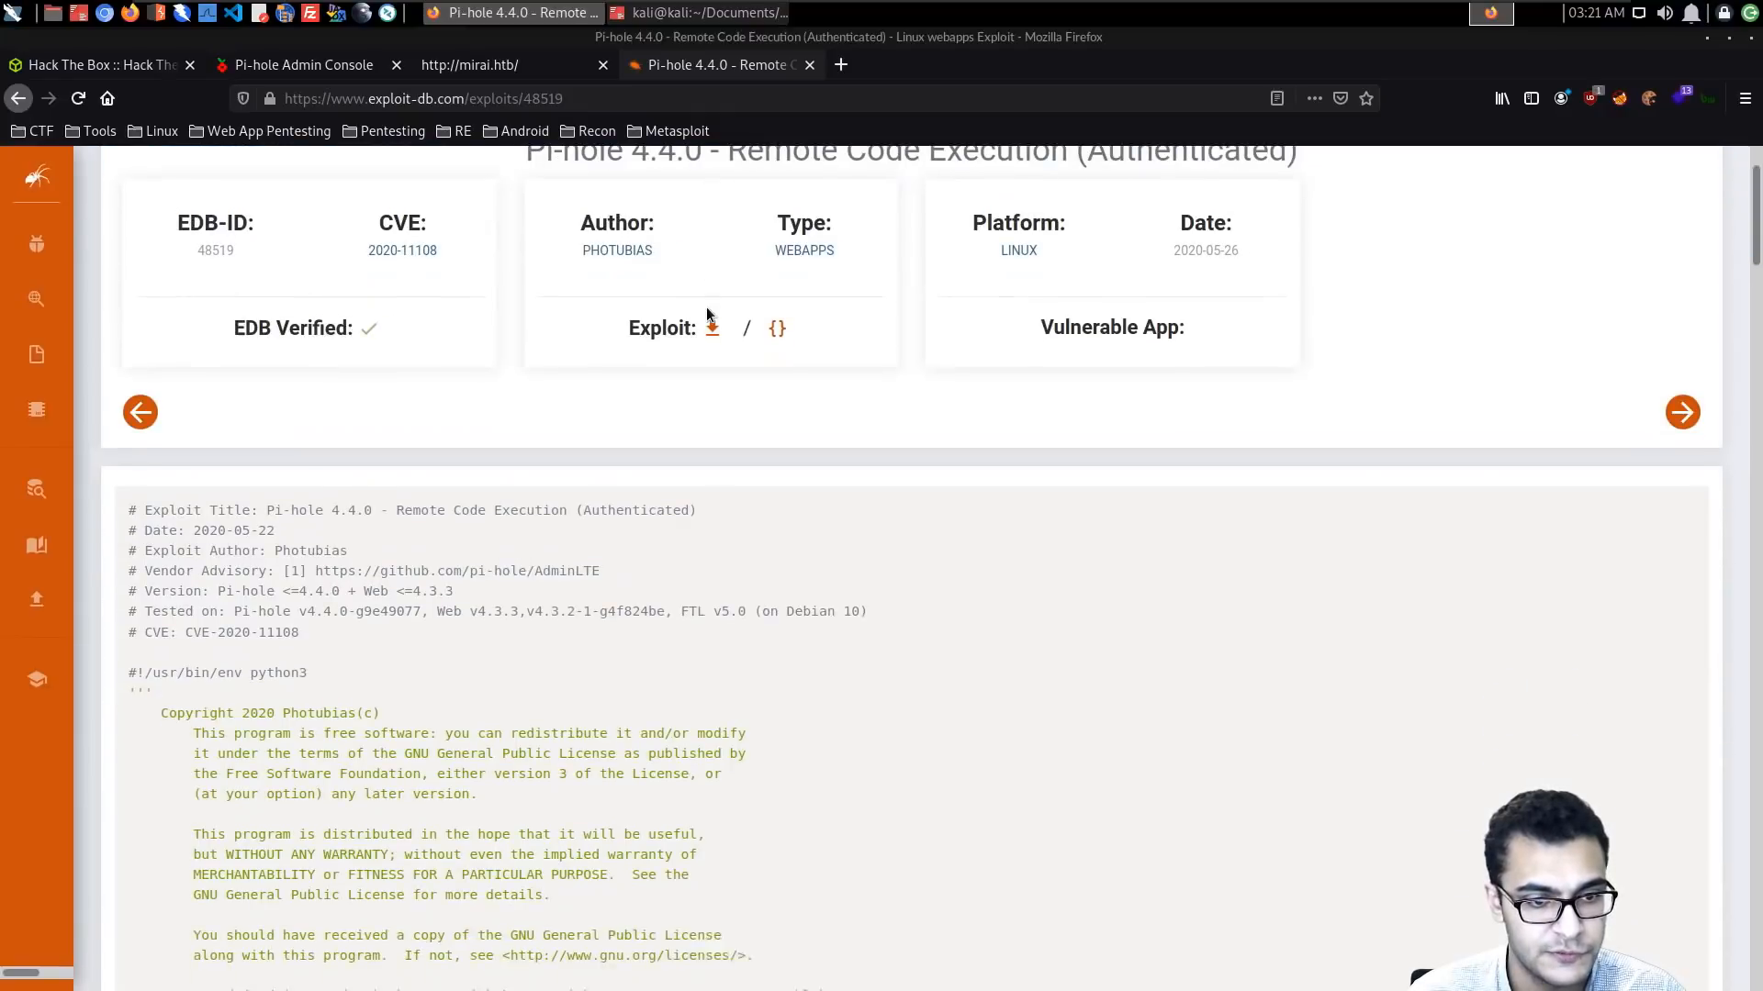
Step: Read through the Pi-hole 4.4.0 authenticated RCE exploit 48519 code, then return to the admin console tab
{"action": "scroll", "scroll_direction": "down", "scroll_amount": 3}
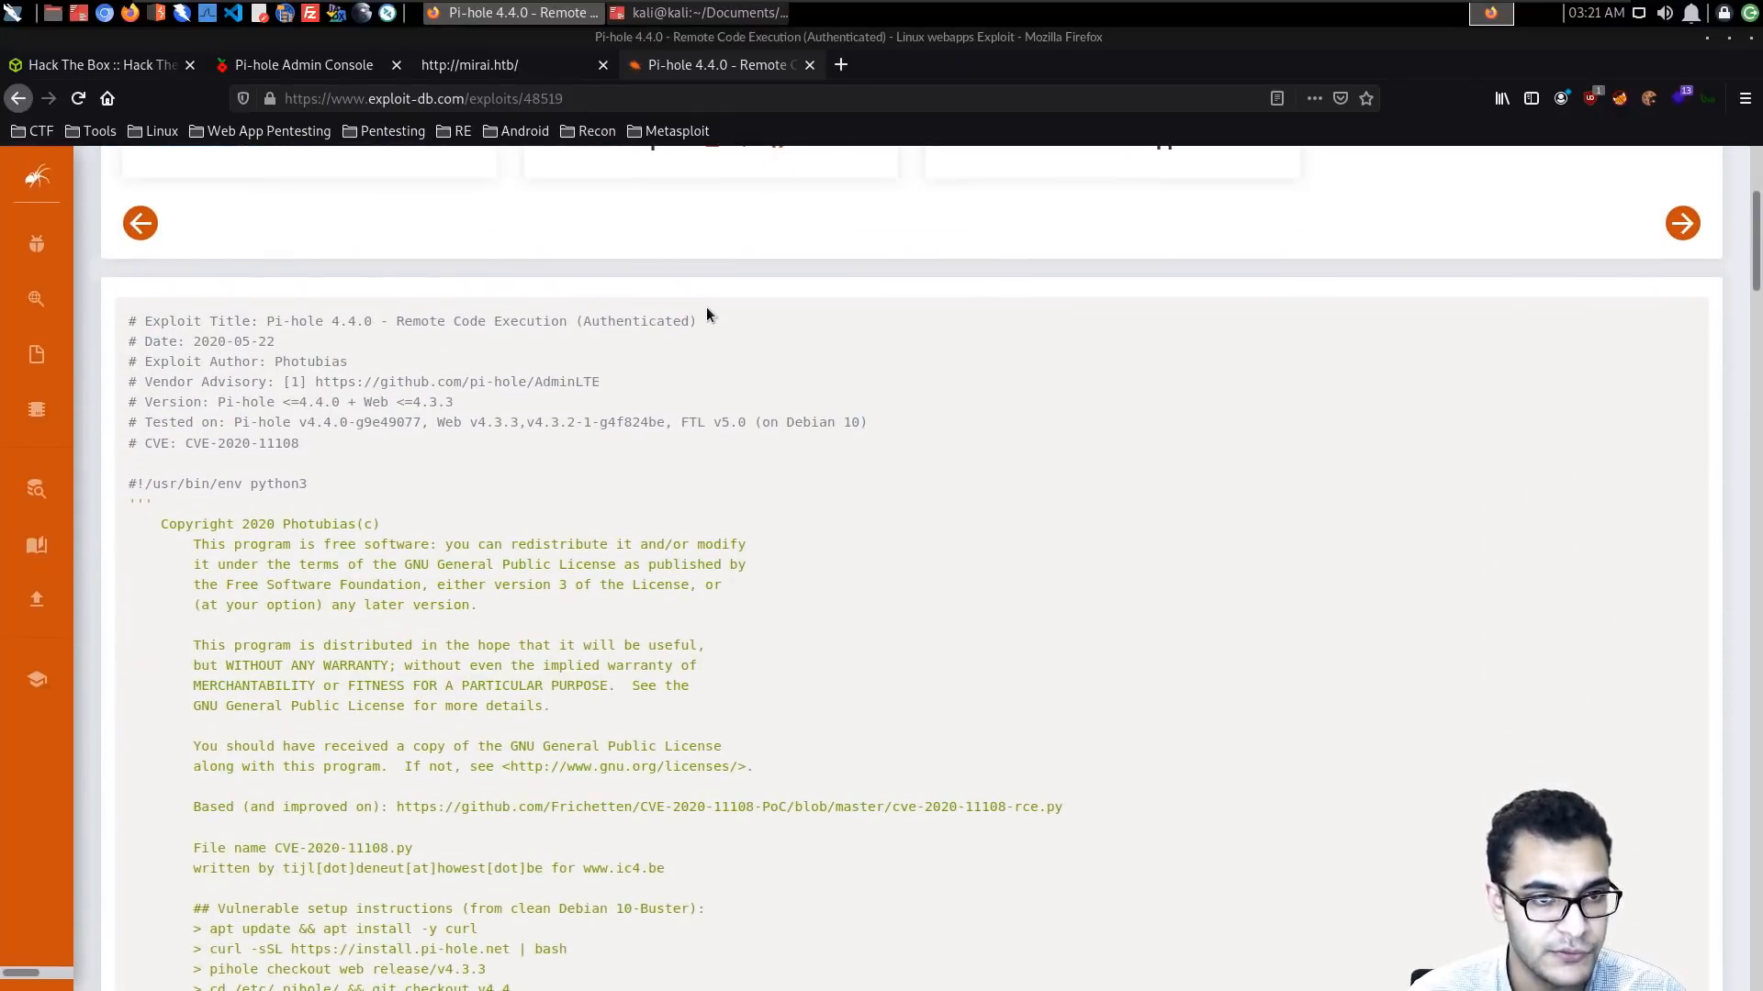
{"action": "scroll", "scroll_direction": "down", "scroll_amount": 3}
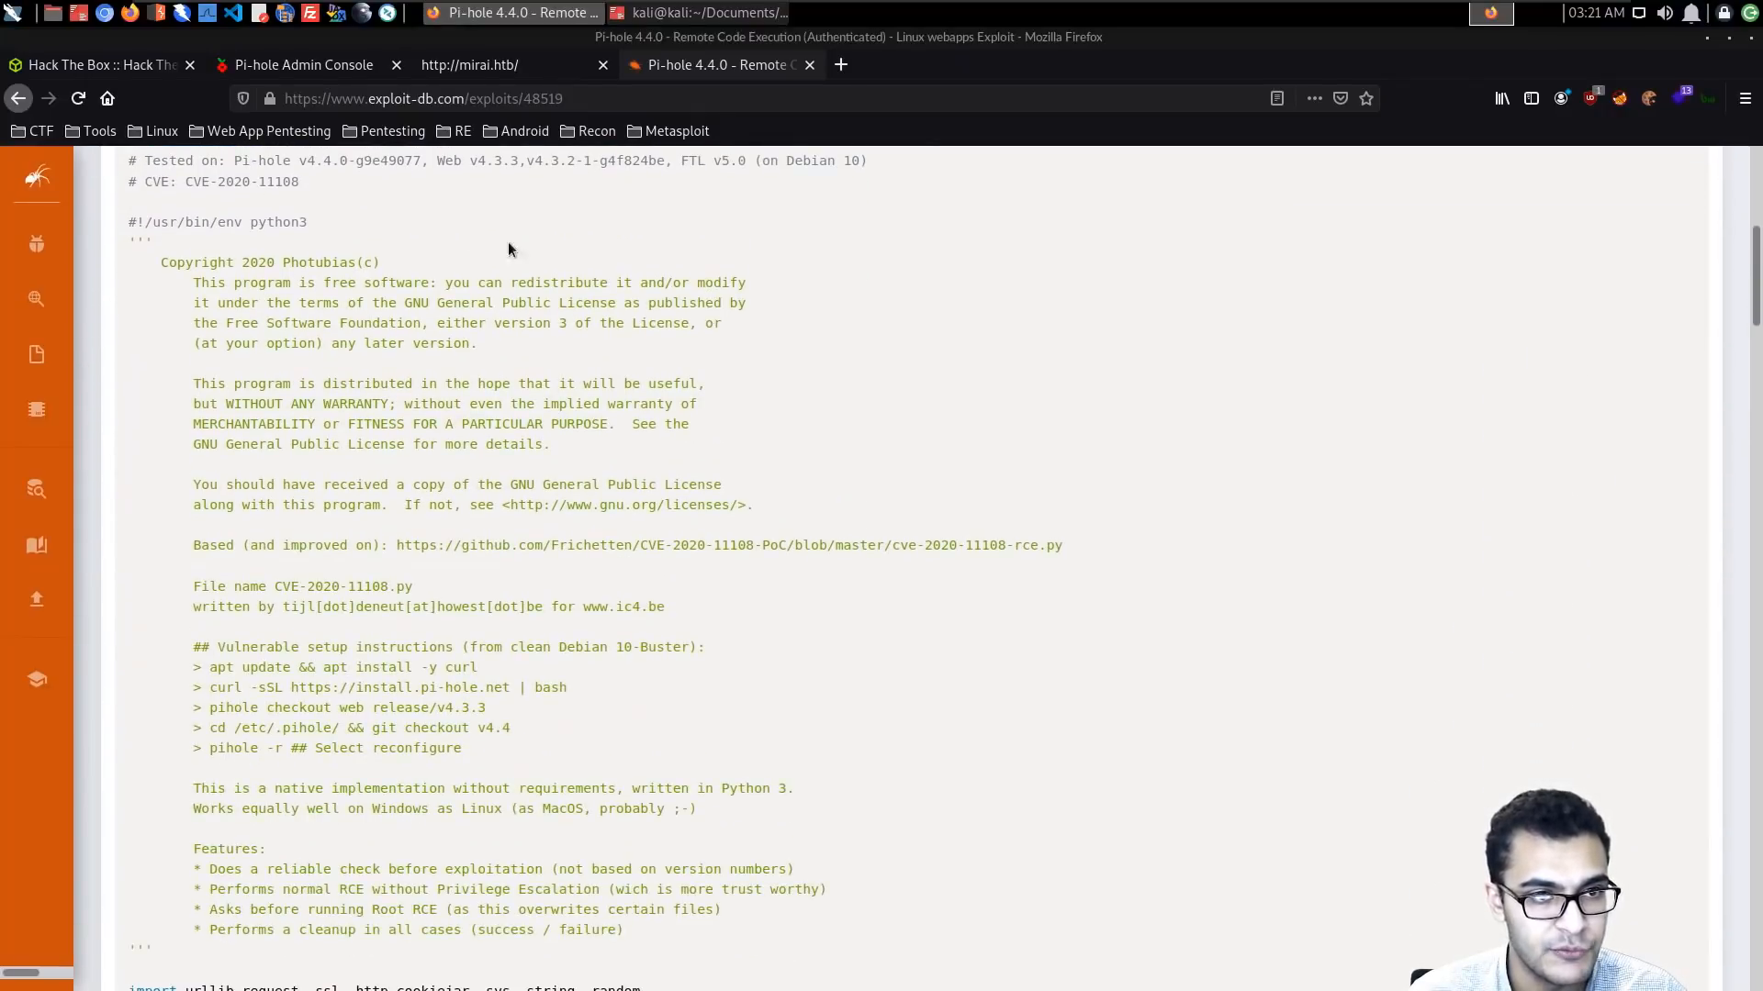
{"action": "scroll", "scroll_direction": "down", "scroll_amount": 3}
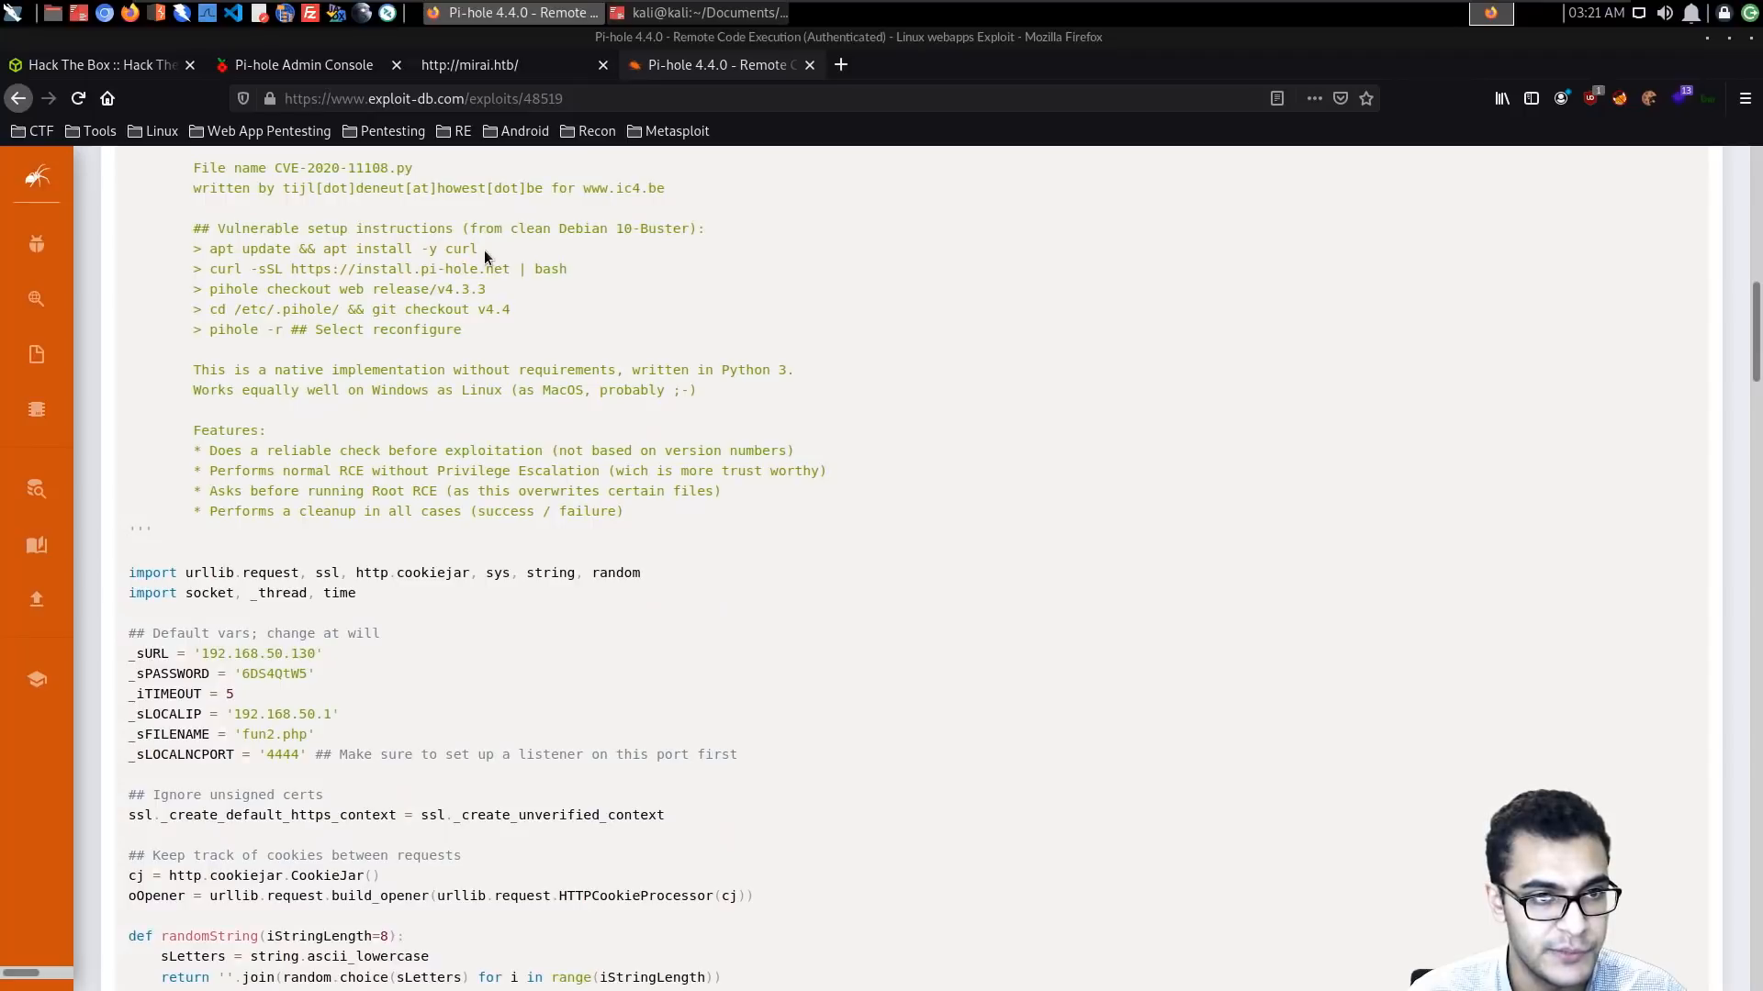
{"action": "scroll", "scroll_direction": "down", "scroll_amount": 3}
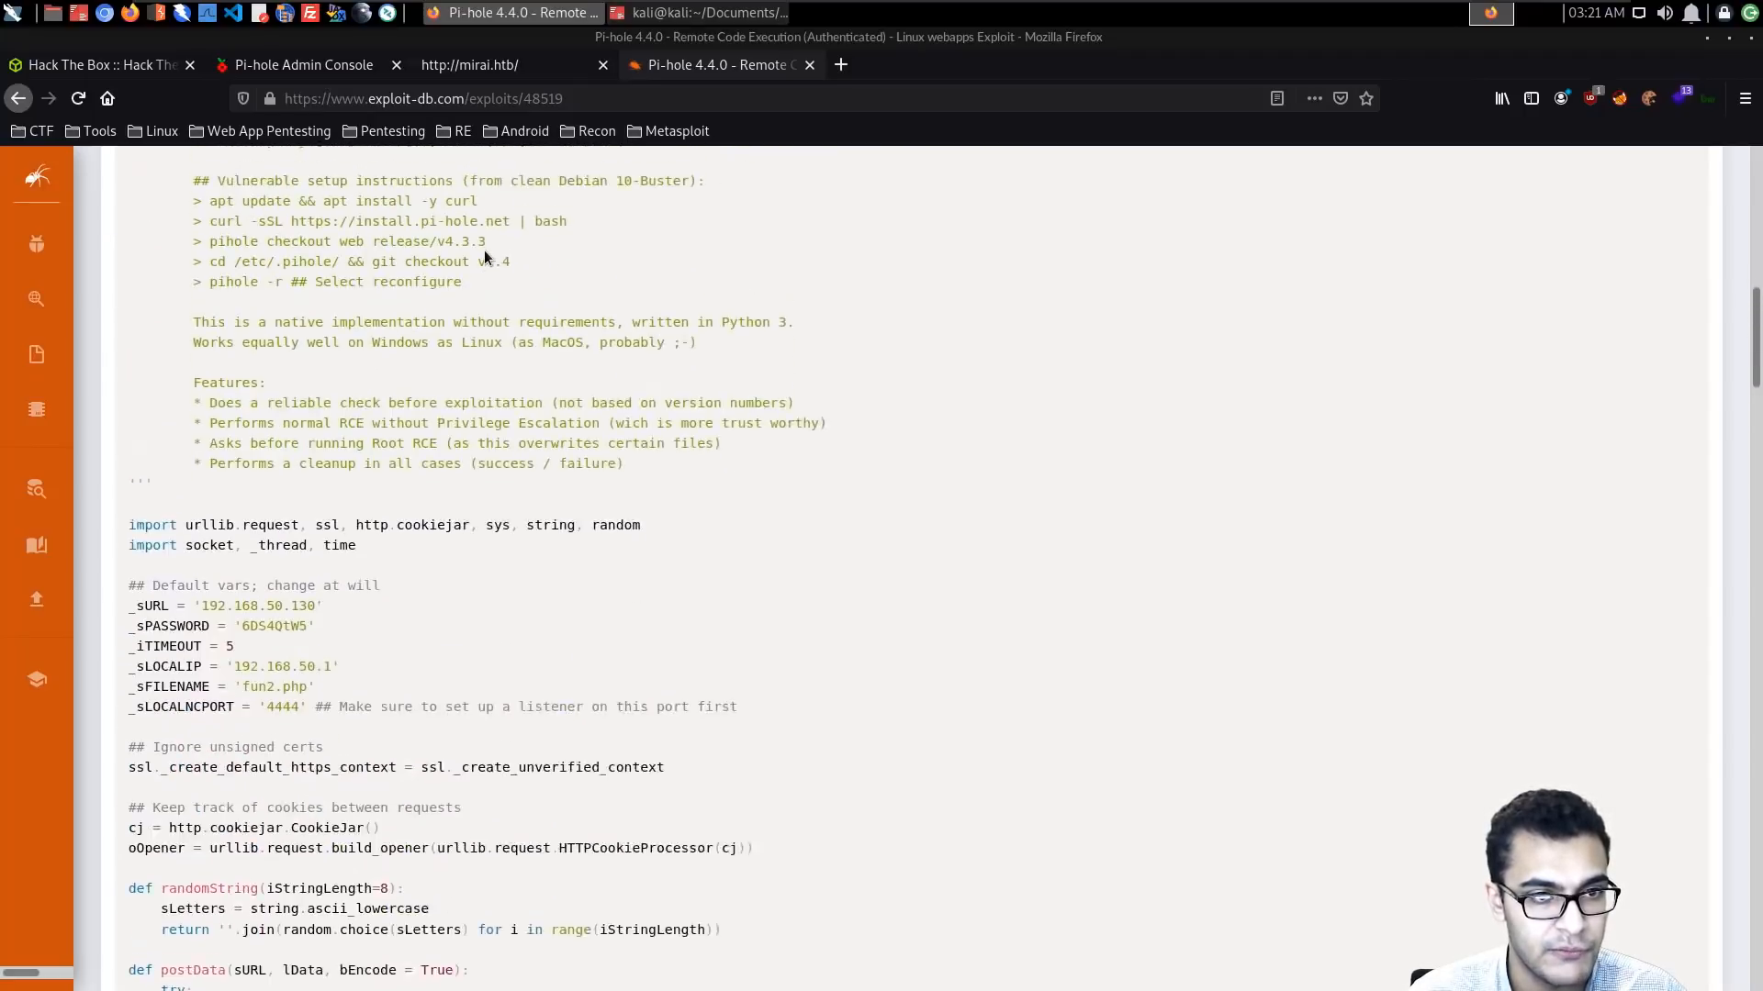
{"action": "scroll", "scroll_direction": "up", "scroll_amount": 3}
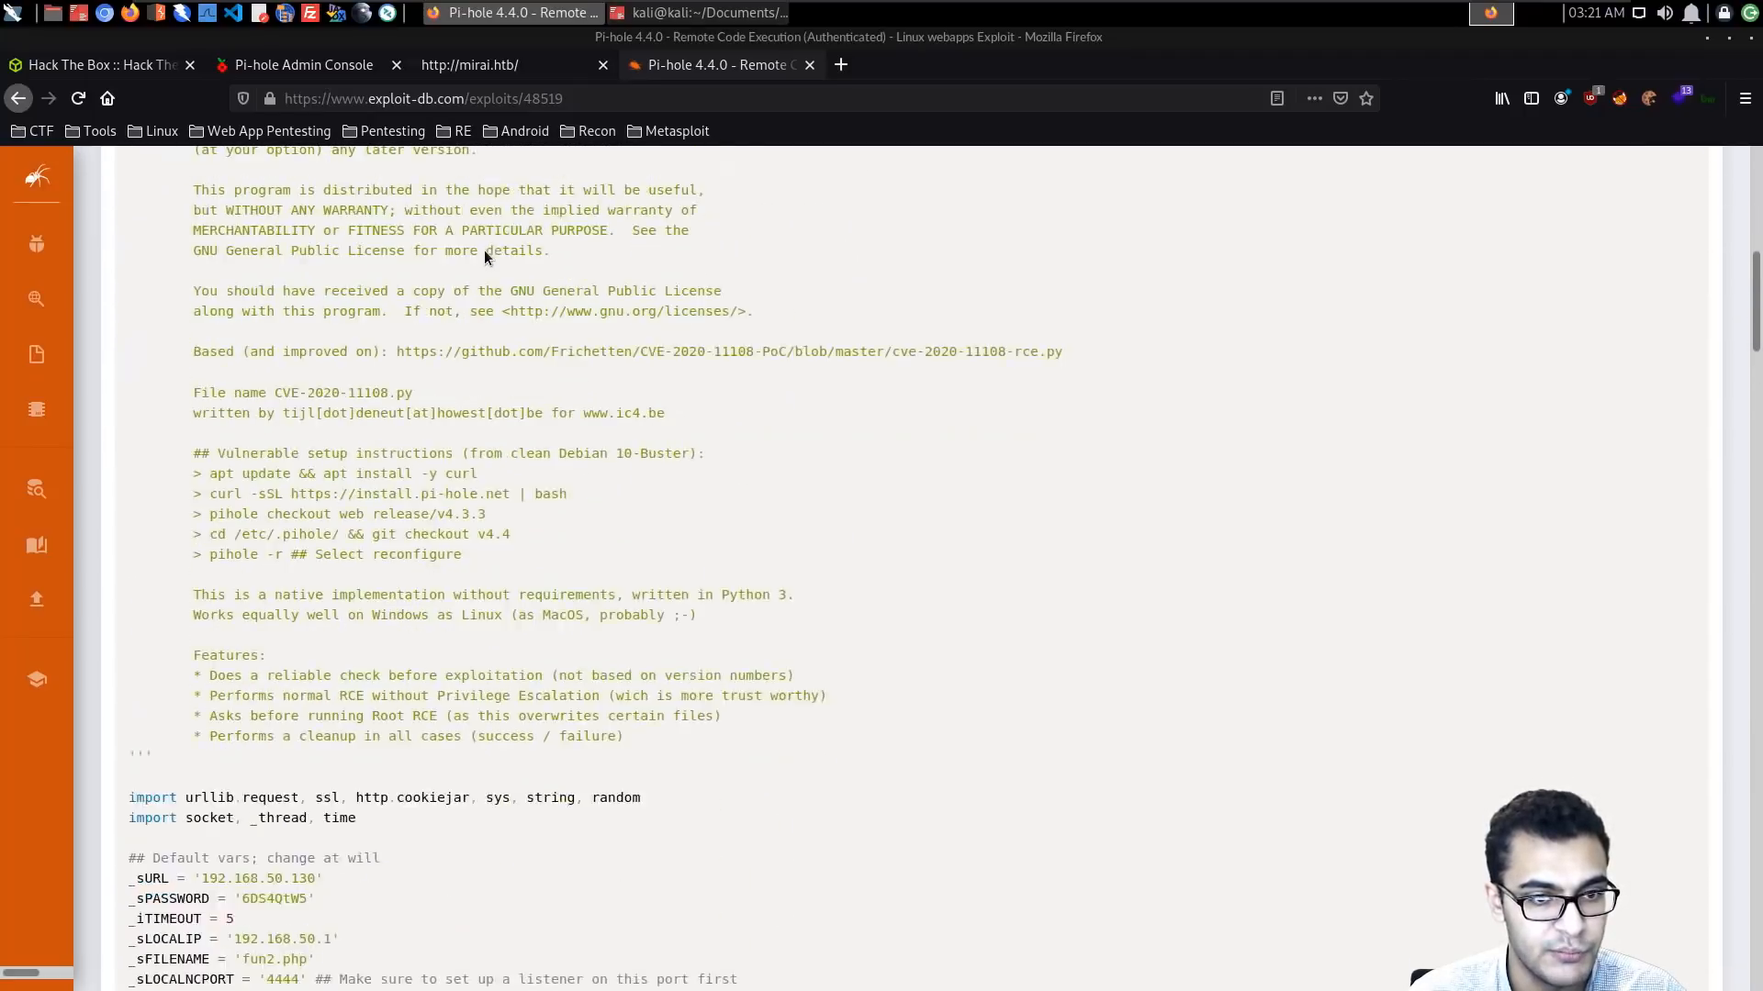
{"action": "scroll", "scroll_direction": "down", "scroll_amount": 3}
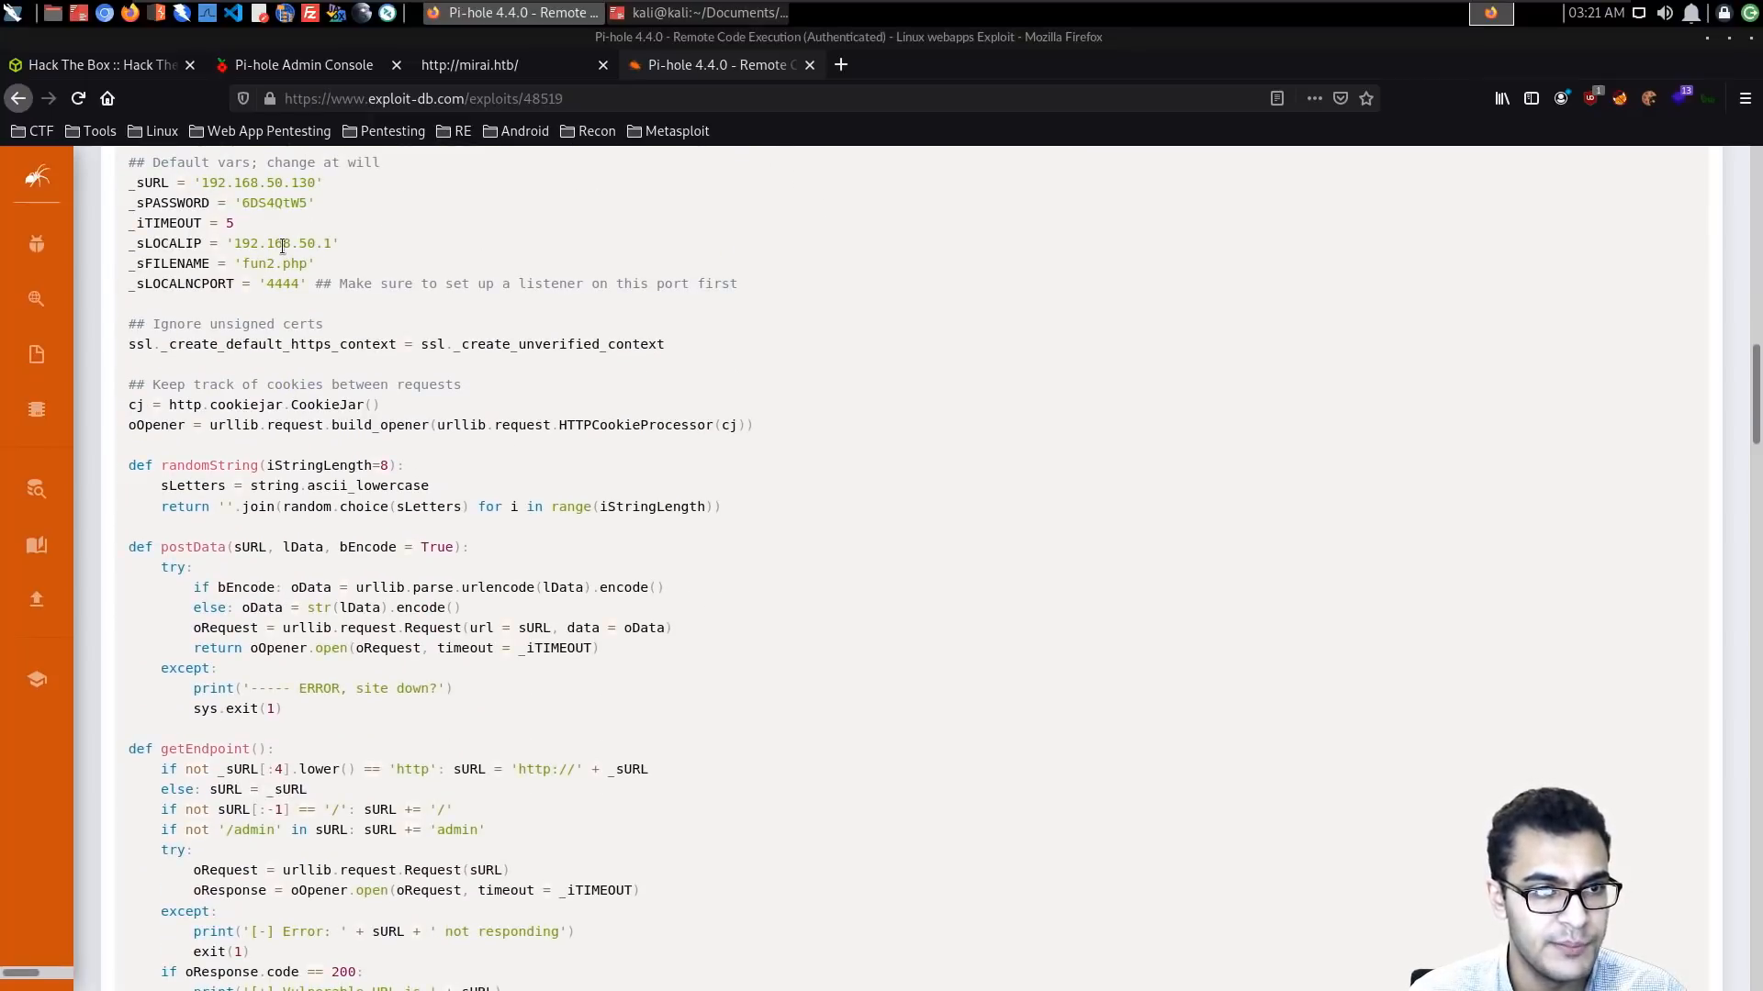
{"action": "scroll", "scroll_direction": "down", "scroll_amount": 3}
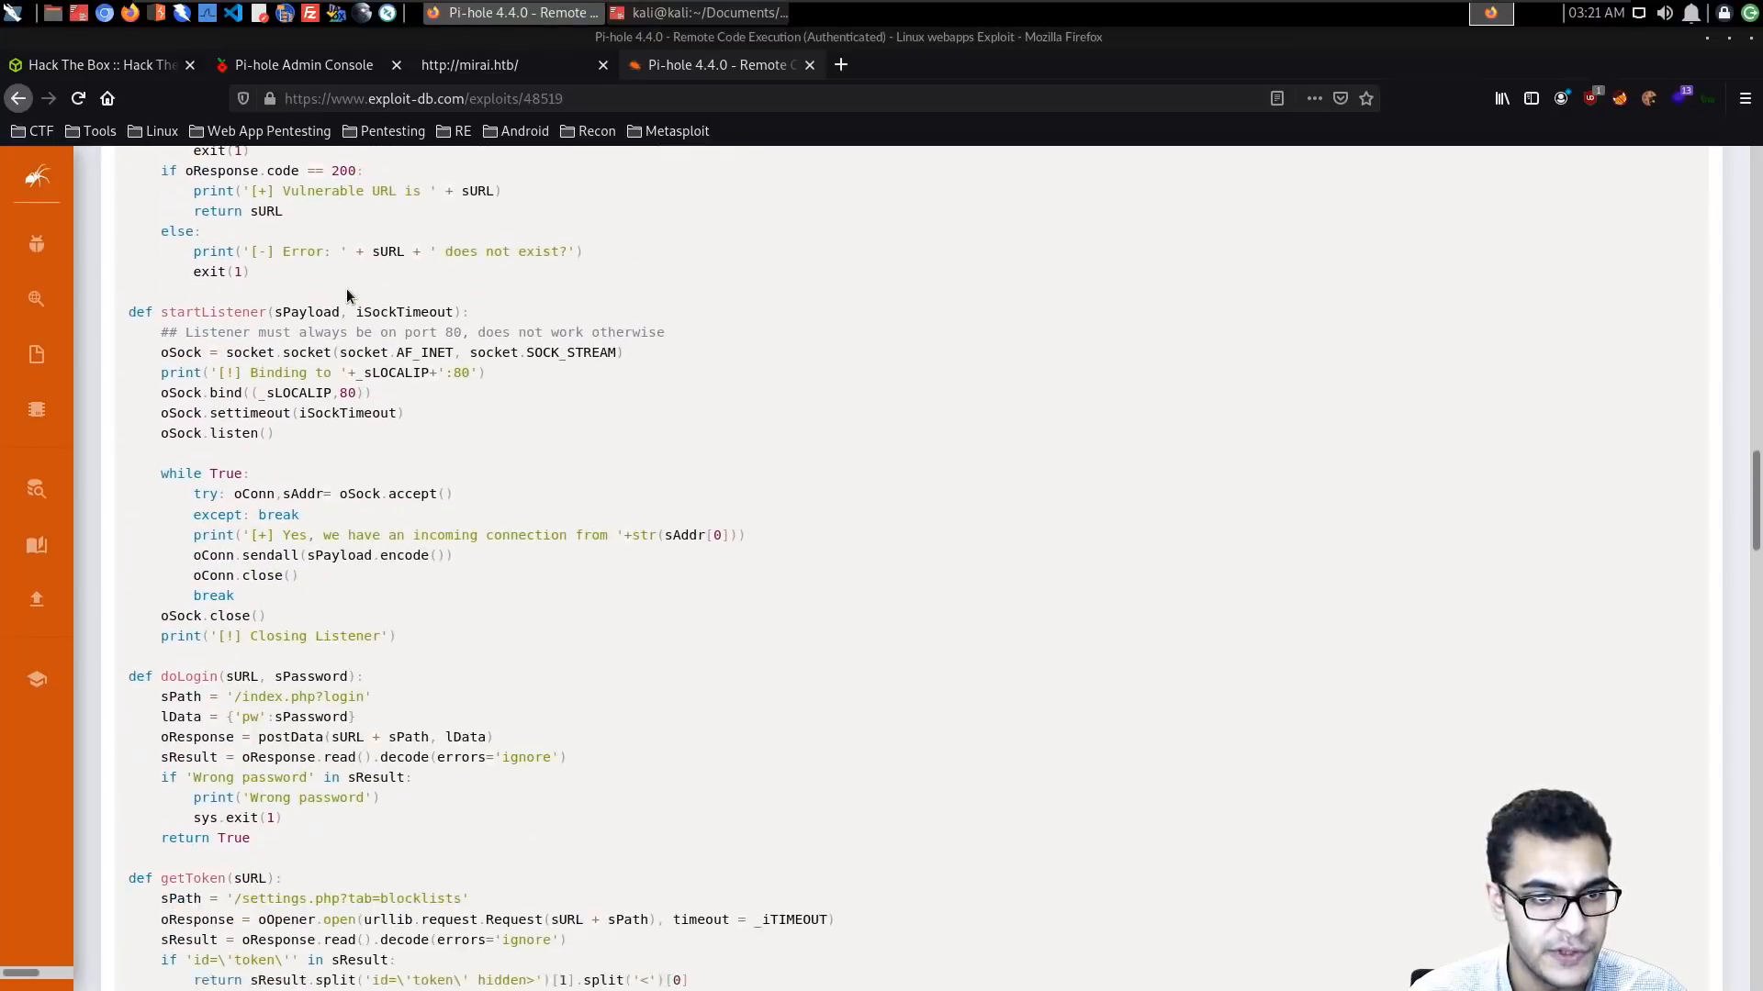
{"action": "scroll", "scroll_direction": "down", "scroll_amount": 3}
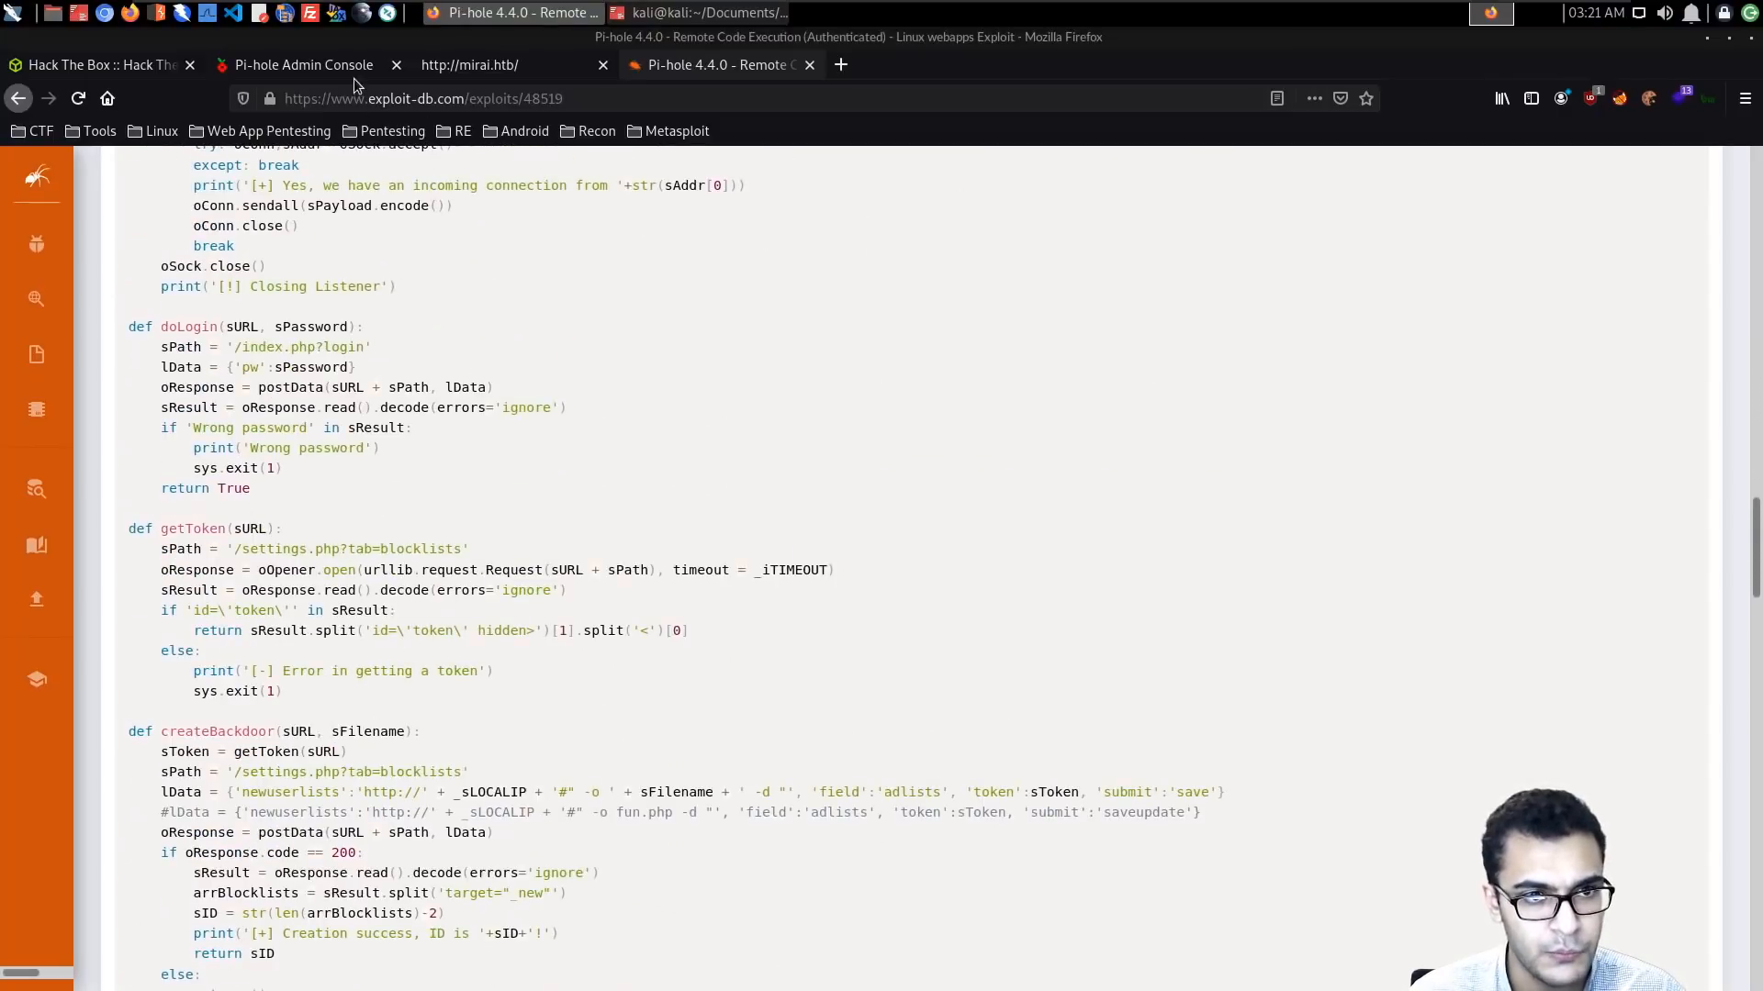
{"action": "left_click", "coordinate": [305, 66]}
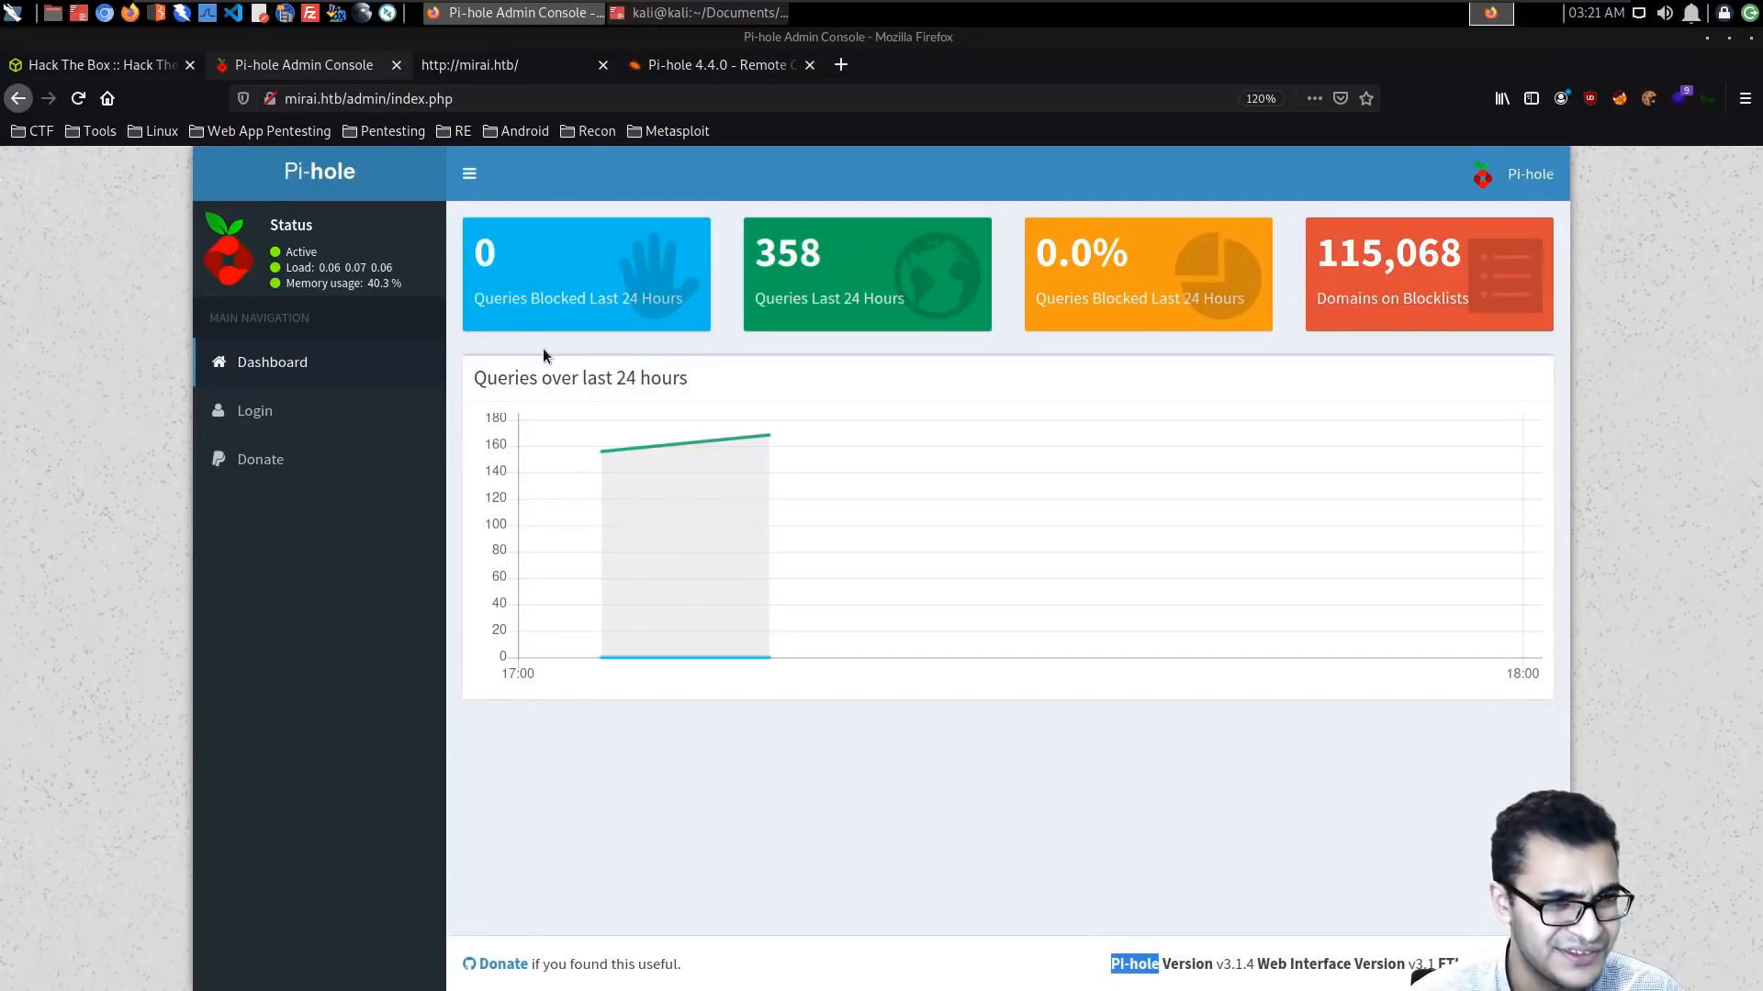
{"action": "mouse_move", "coordinate": [826, 87]}
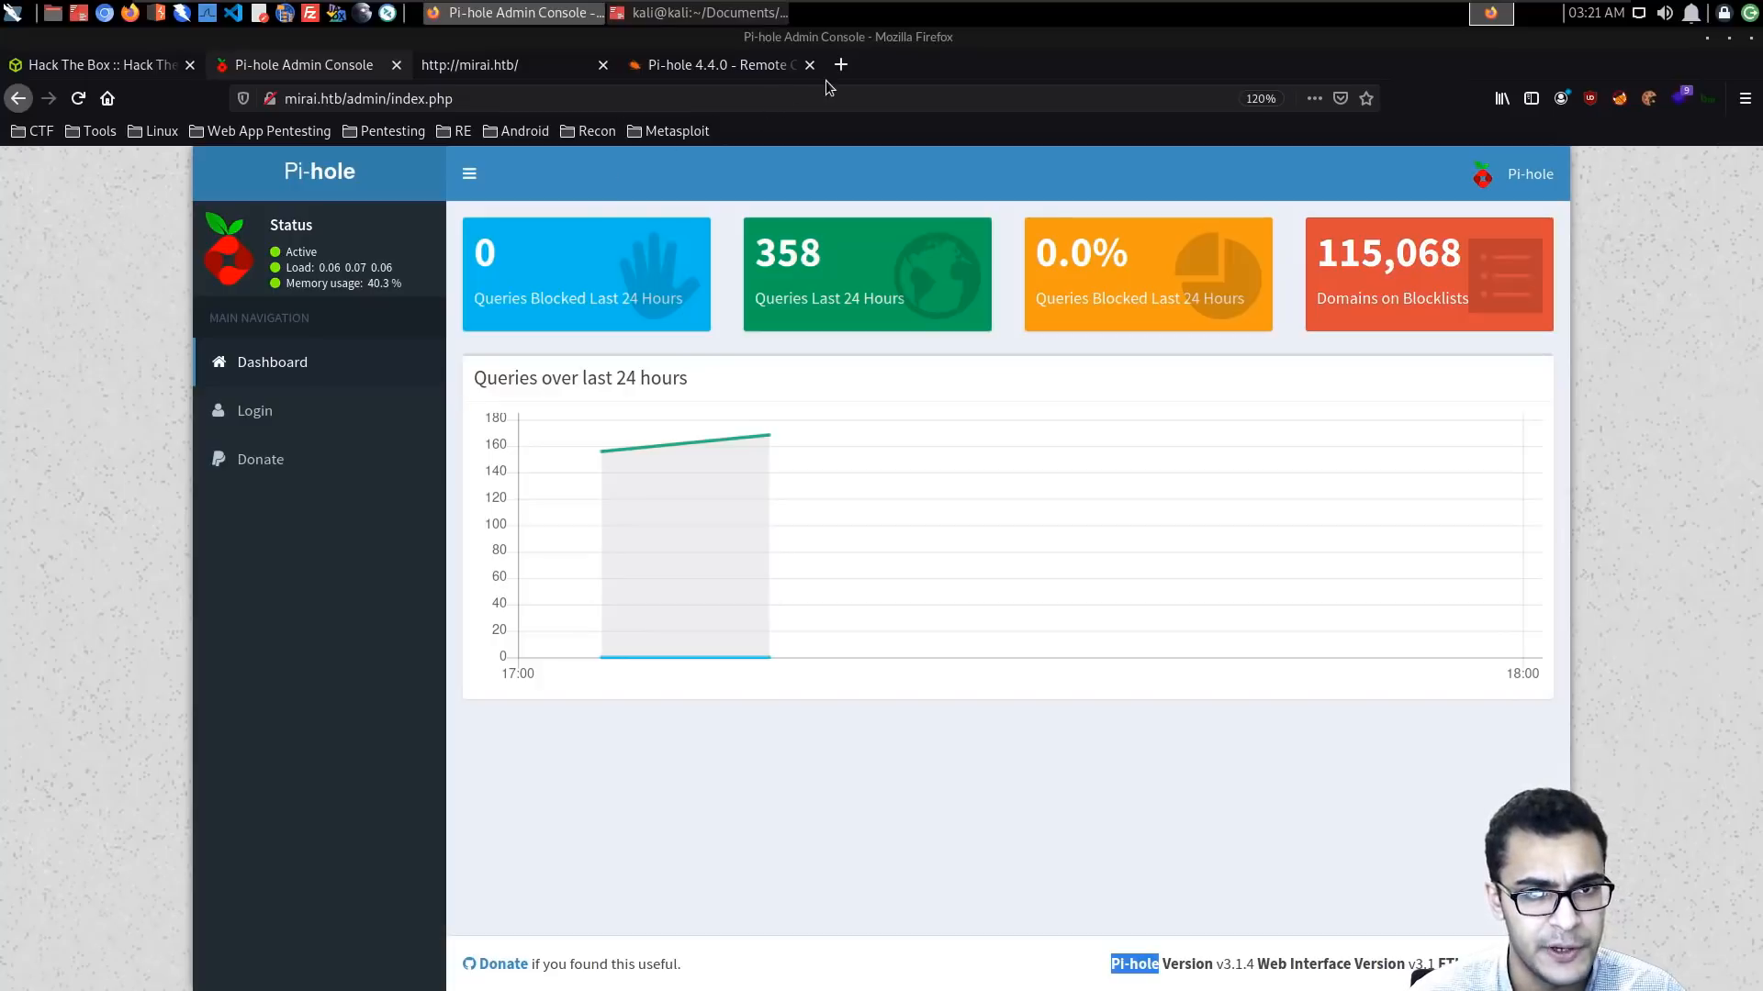
Step: Close the searchsploit pane so the nmap scan output fills the terminal
{"action": "left_click", "coordinate": [685, 13]}
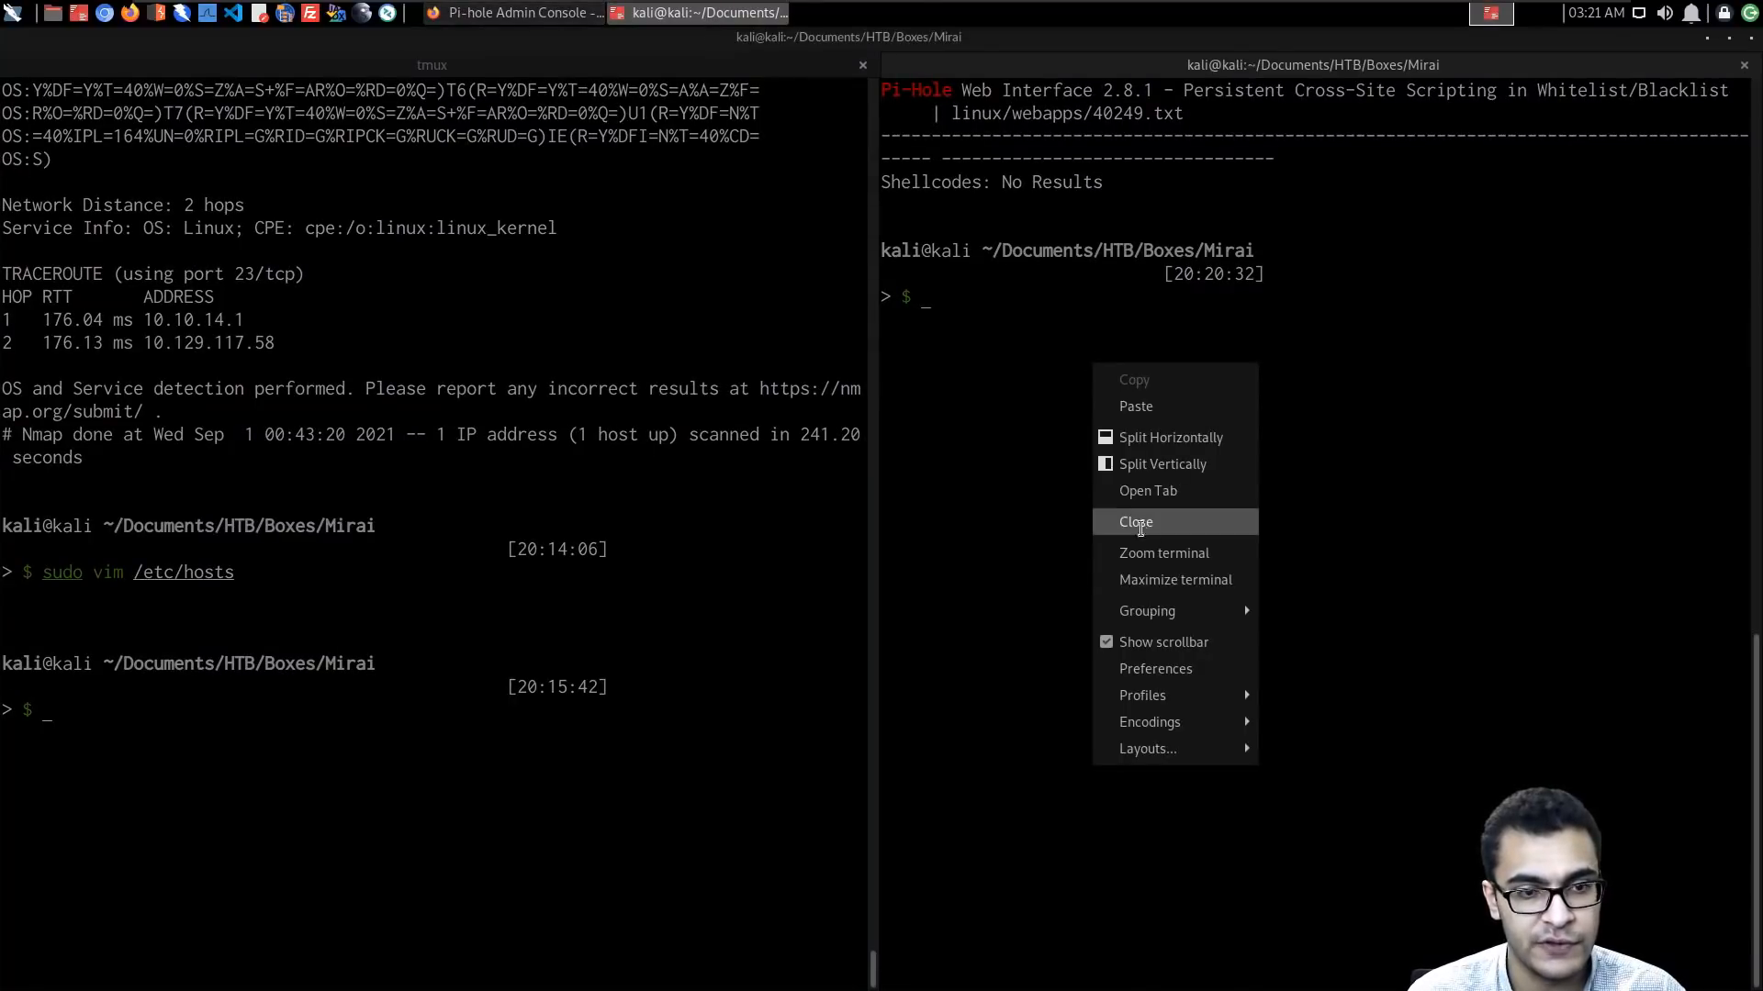
{"action": "left_click", "coordinate": [1135, 522]}
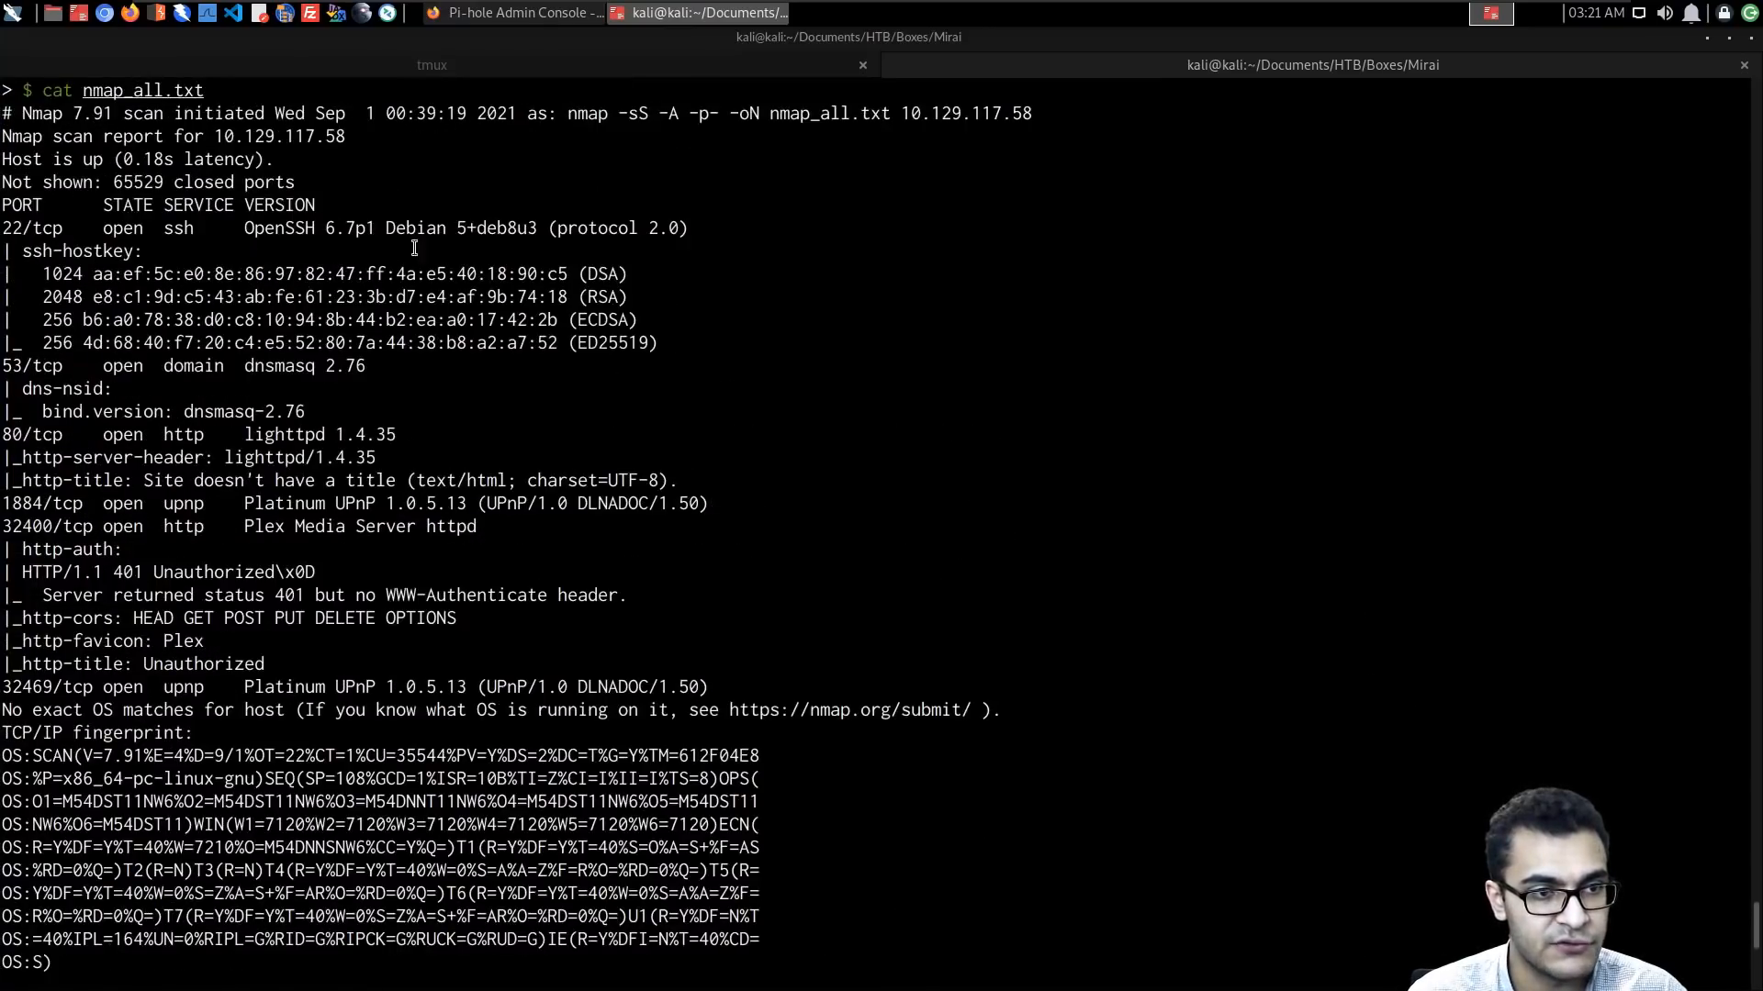
{"action": "mouse_move", "coordinate": [562, 29]}
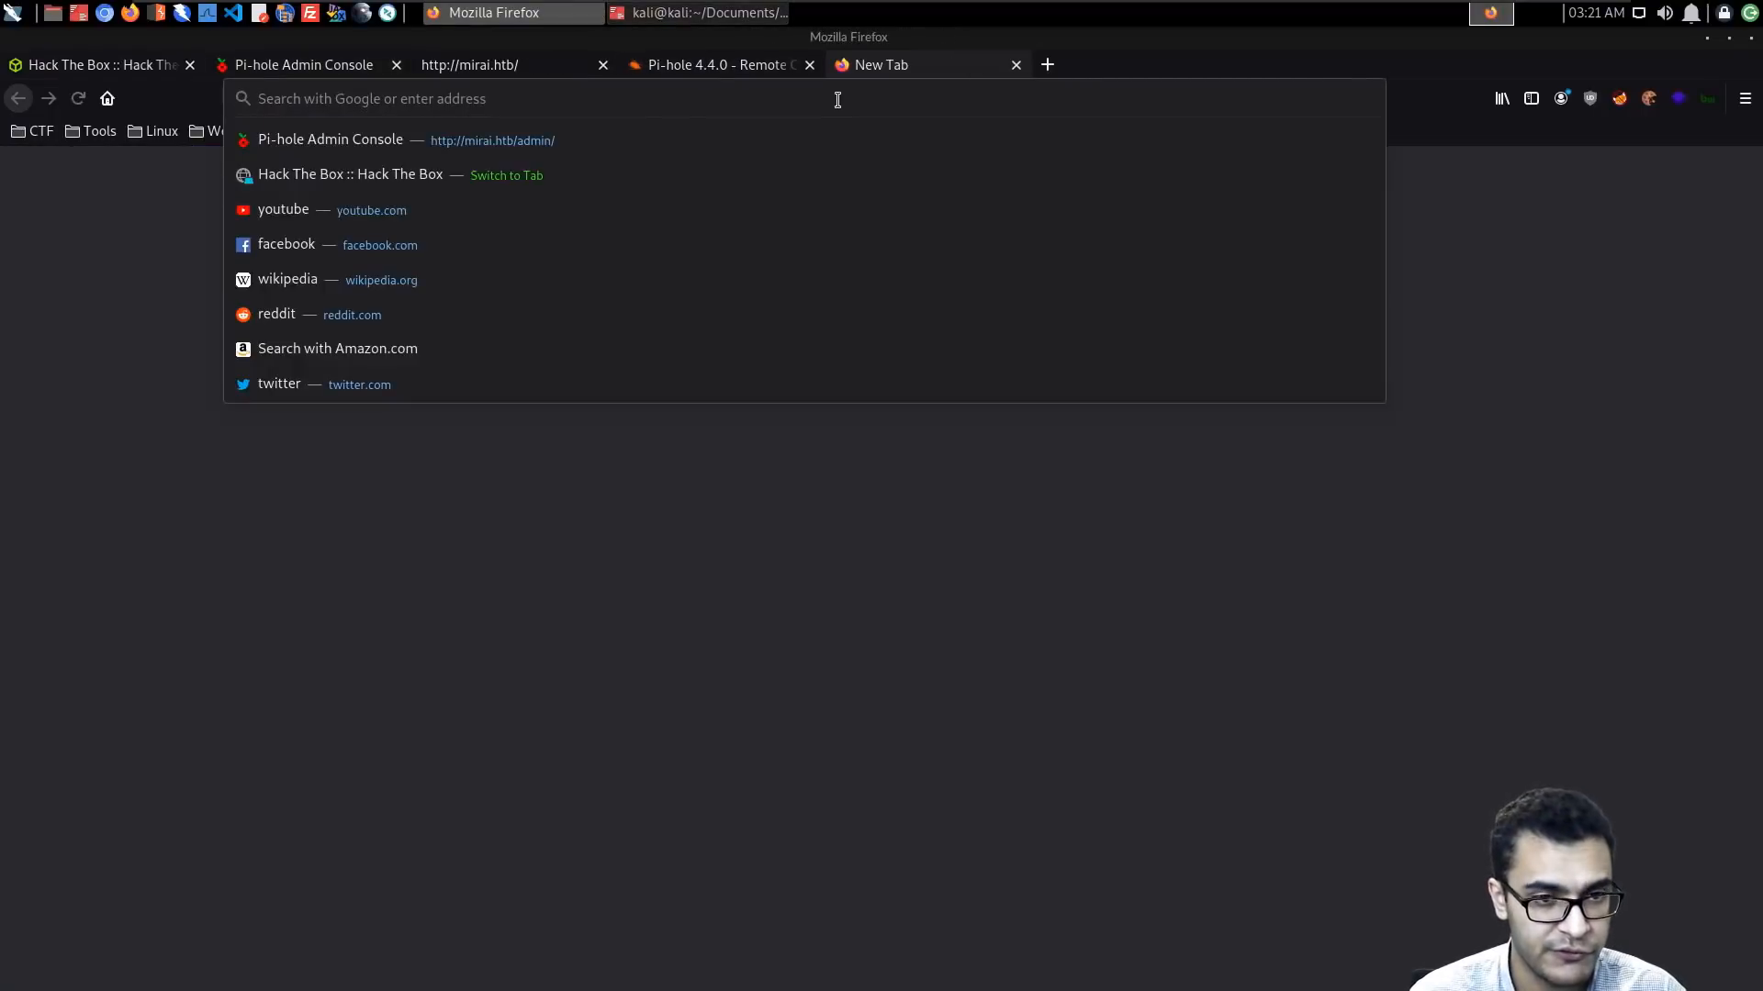
Step: Google 'raspberry pi default credentials' and read the snippet giving pi / raspberry
{"action": "type", "text": "r"}
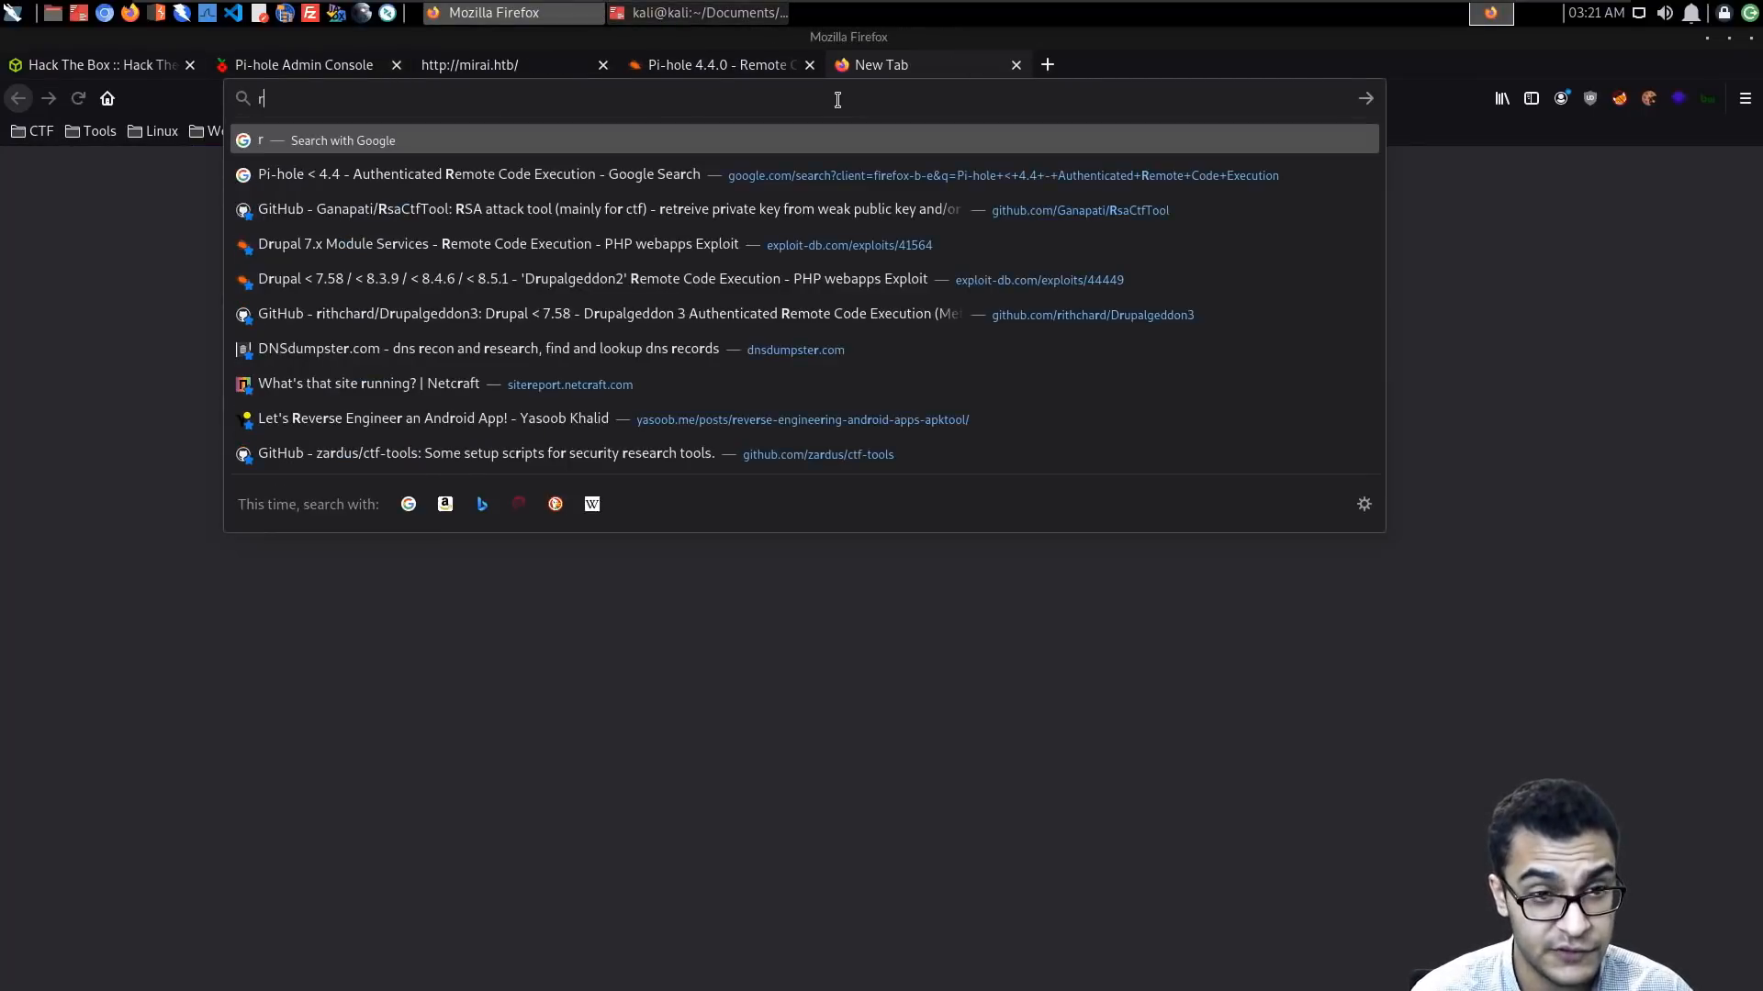
{"action": "type", "text": "aspberry pi deaf"}
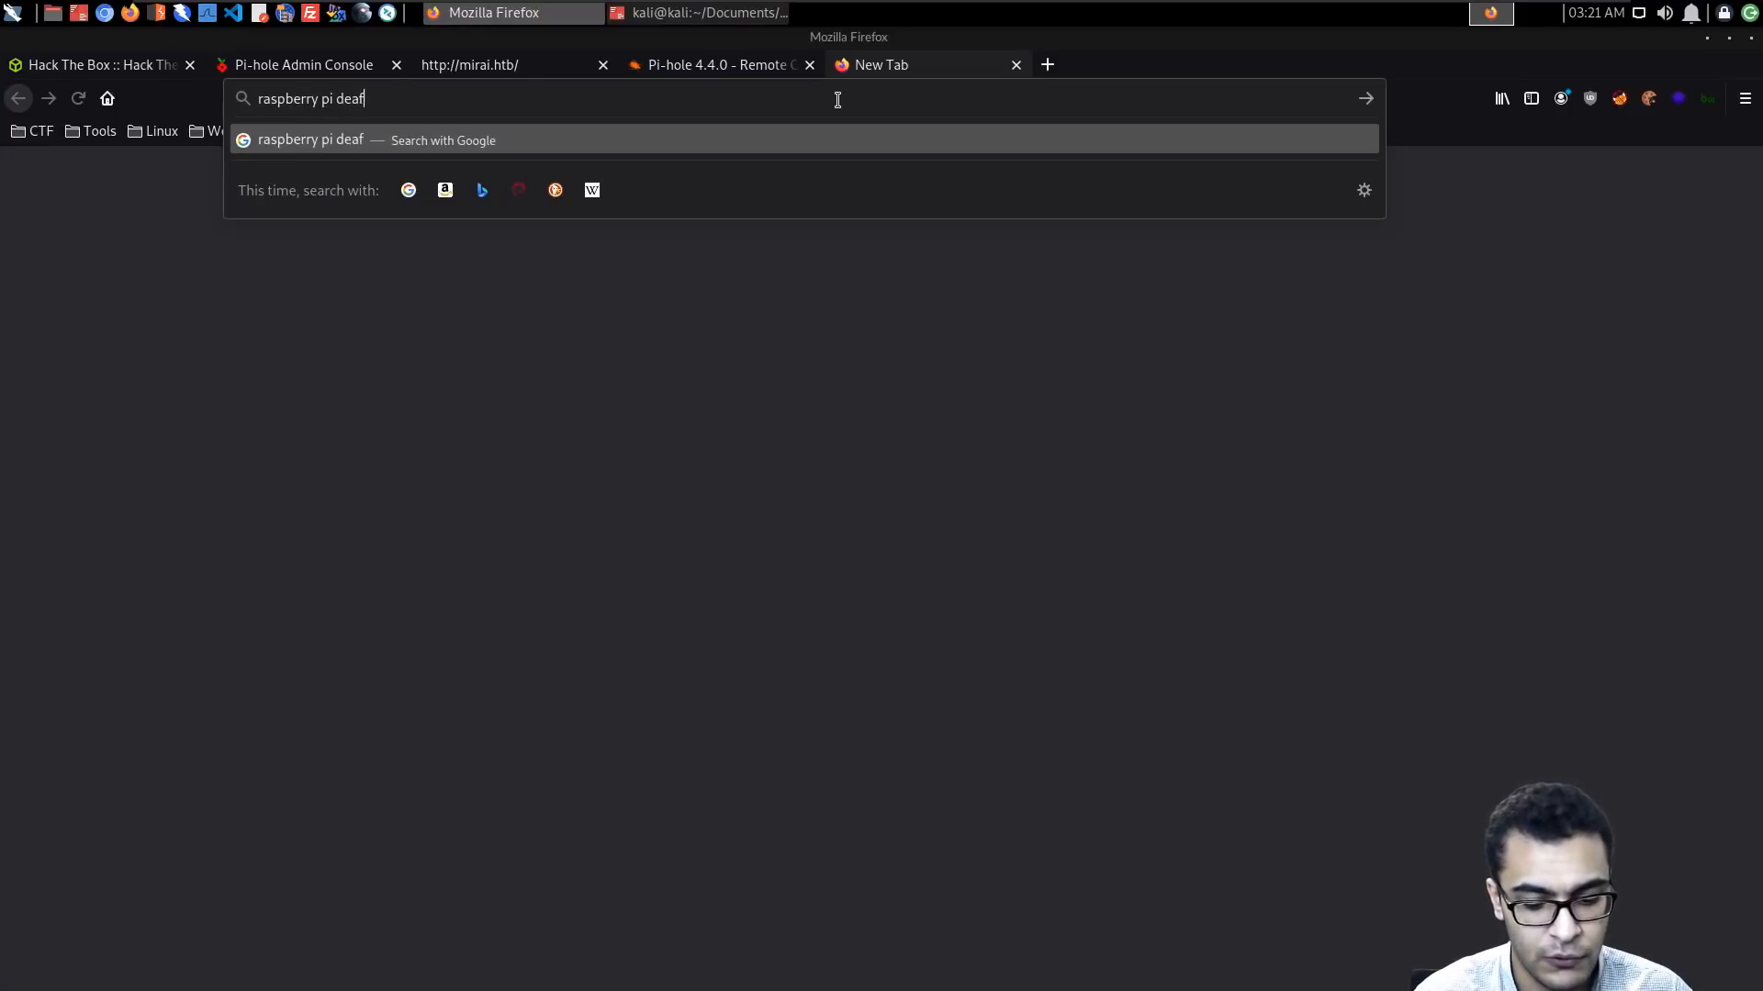
{"action": "type", "text": "ult+credentials"}
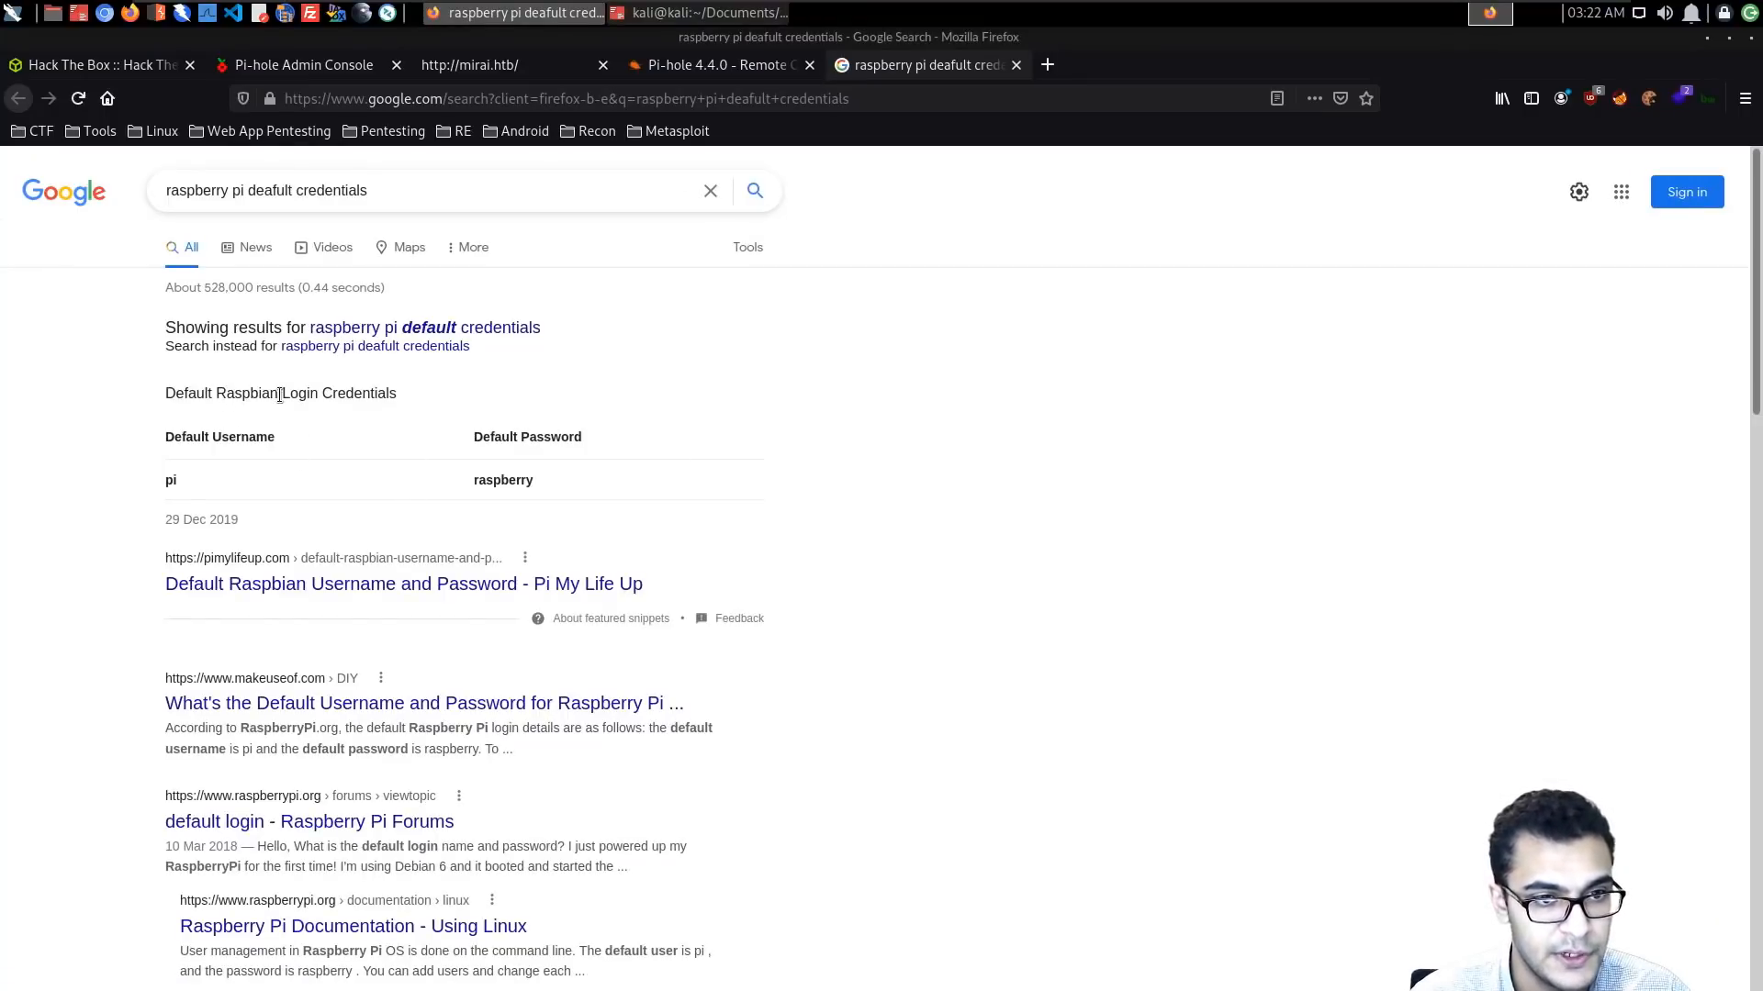
{"action": "mouse_move", "coordinate": [319, 432]}
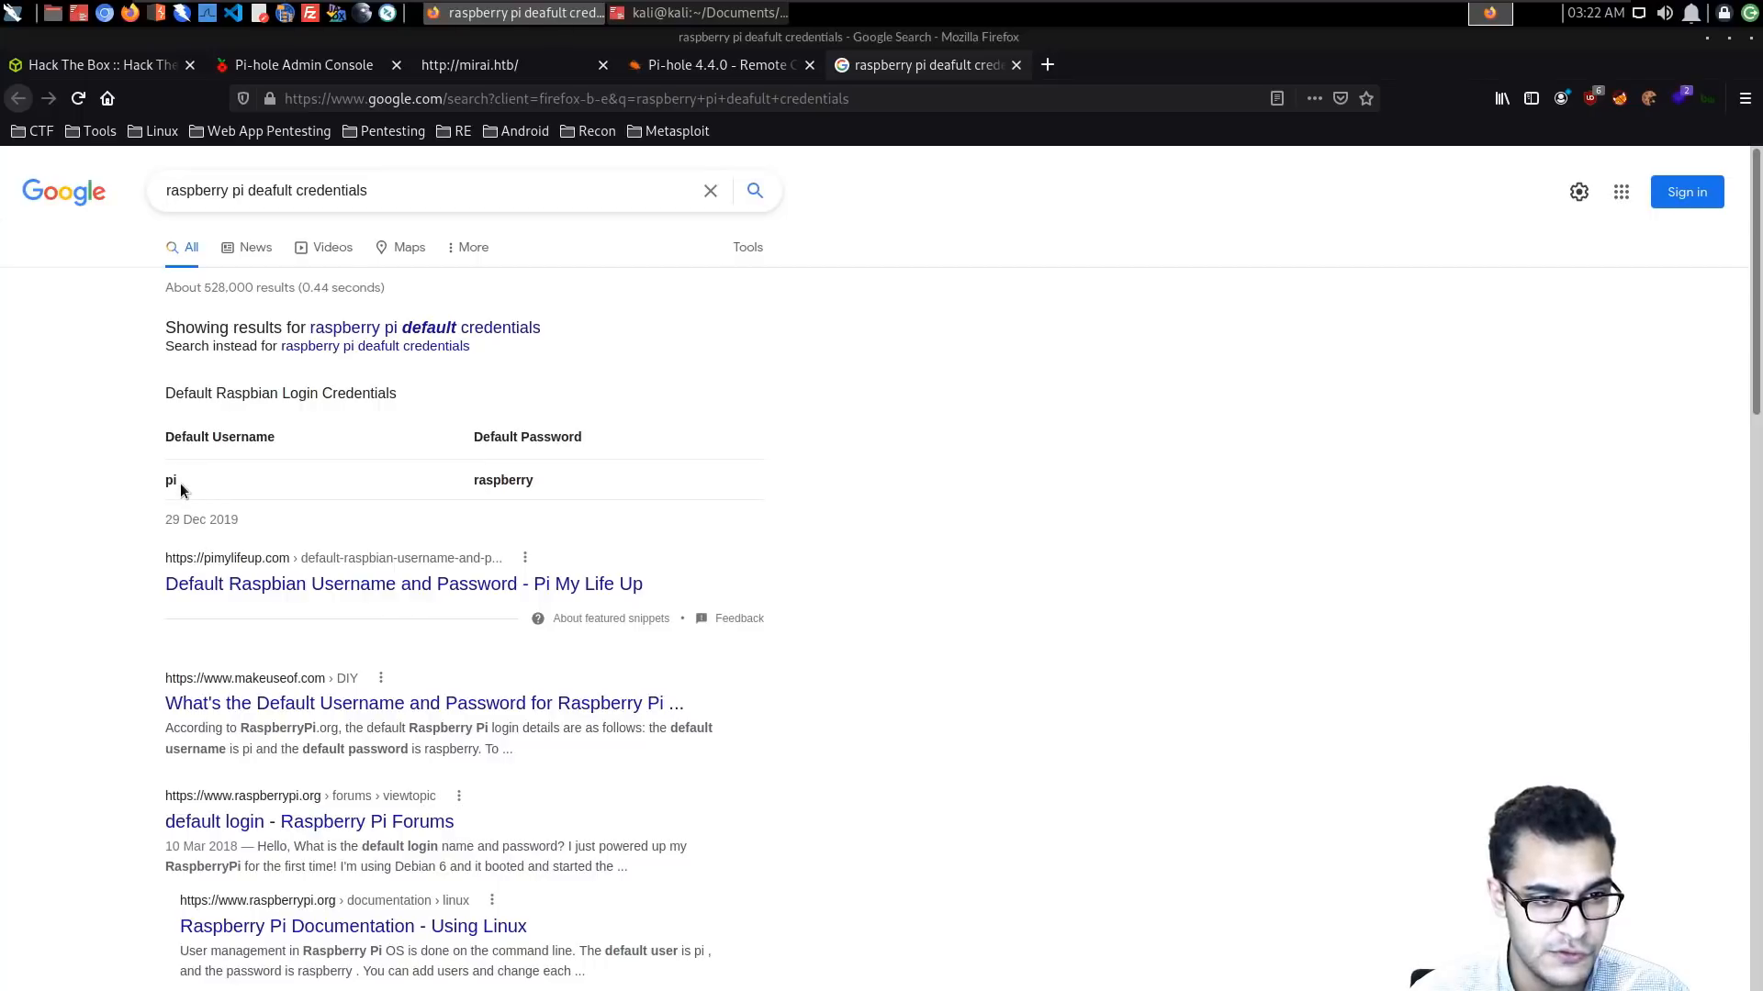
{"action": "mouse_move", "coordinate": [542, 490]}
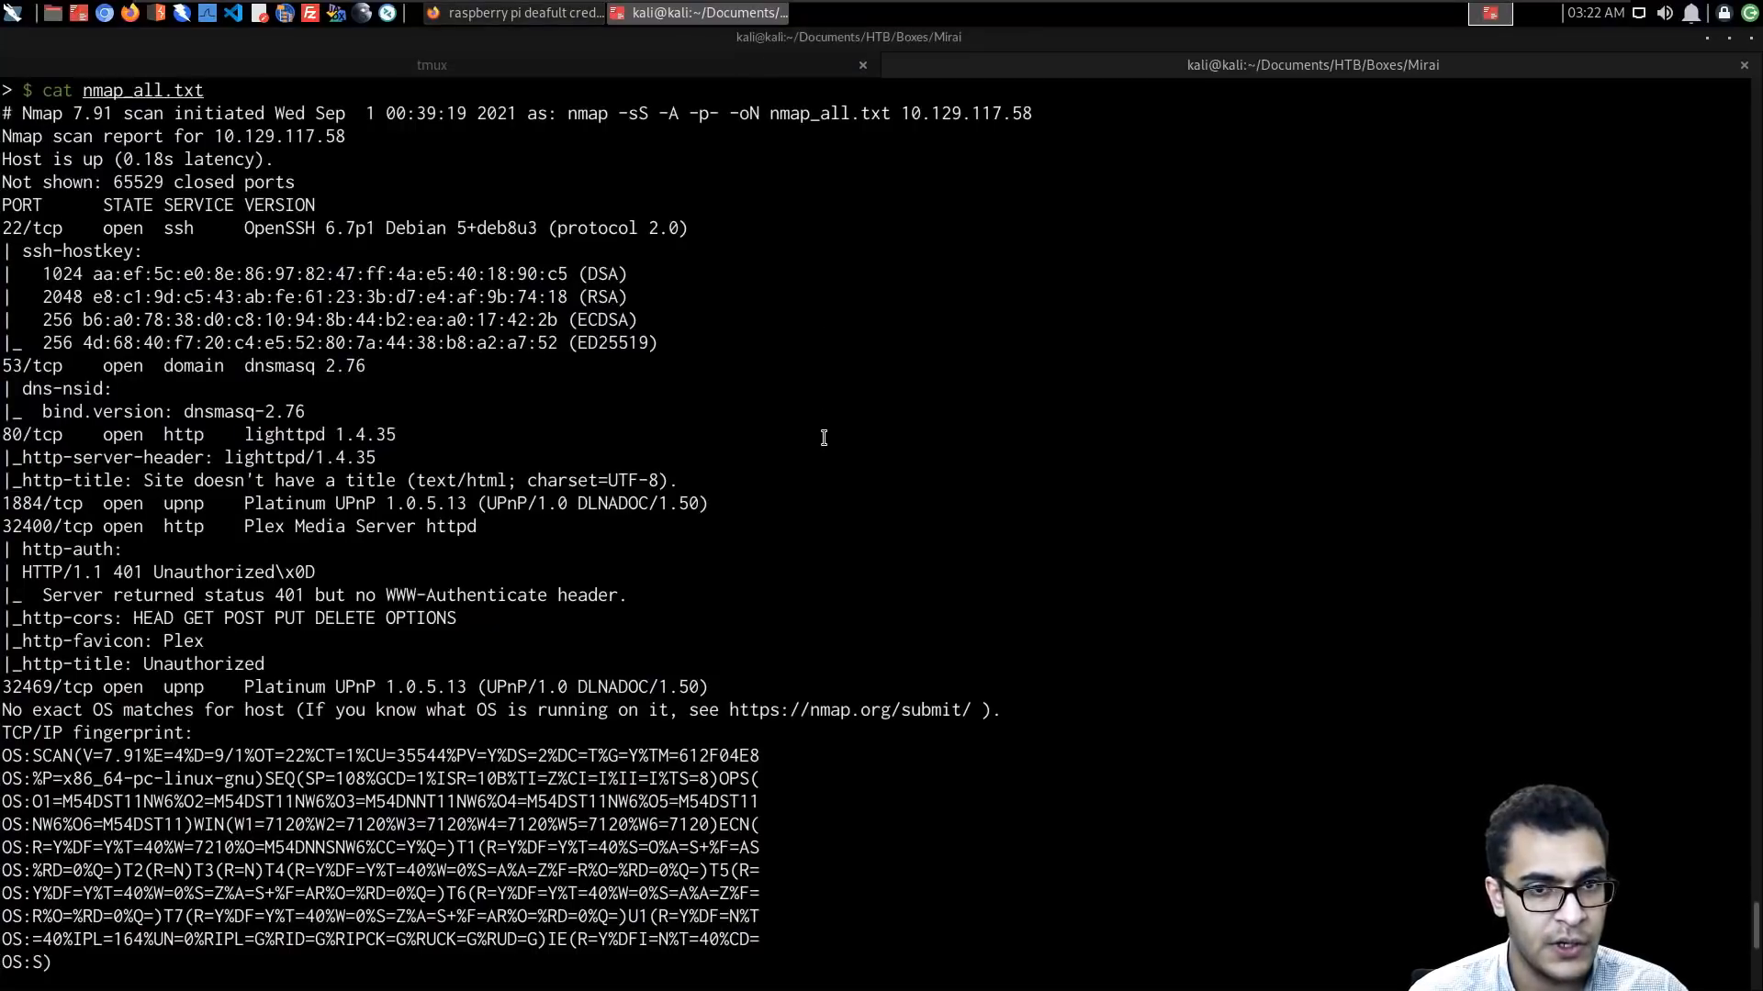
{"action": "scroll", "scroll_direction": "down", "scroll_amount": 3}
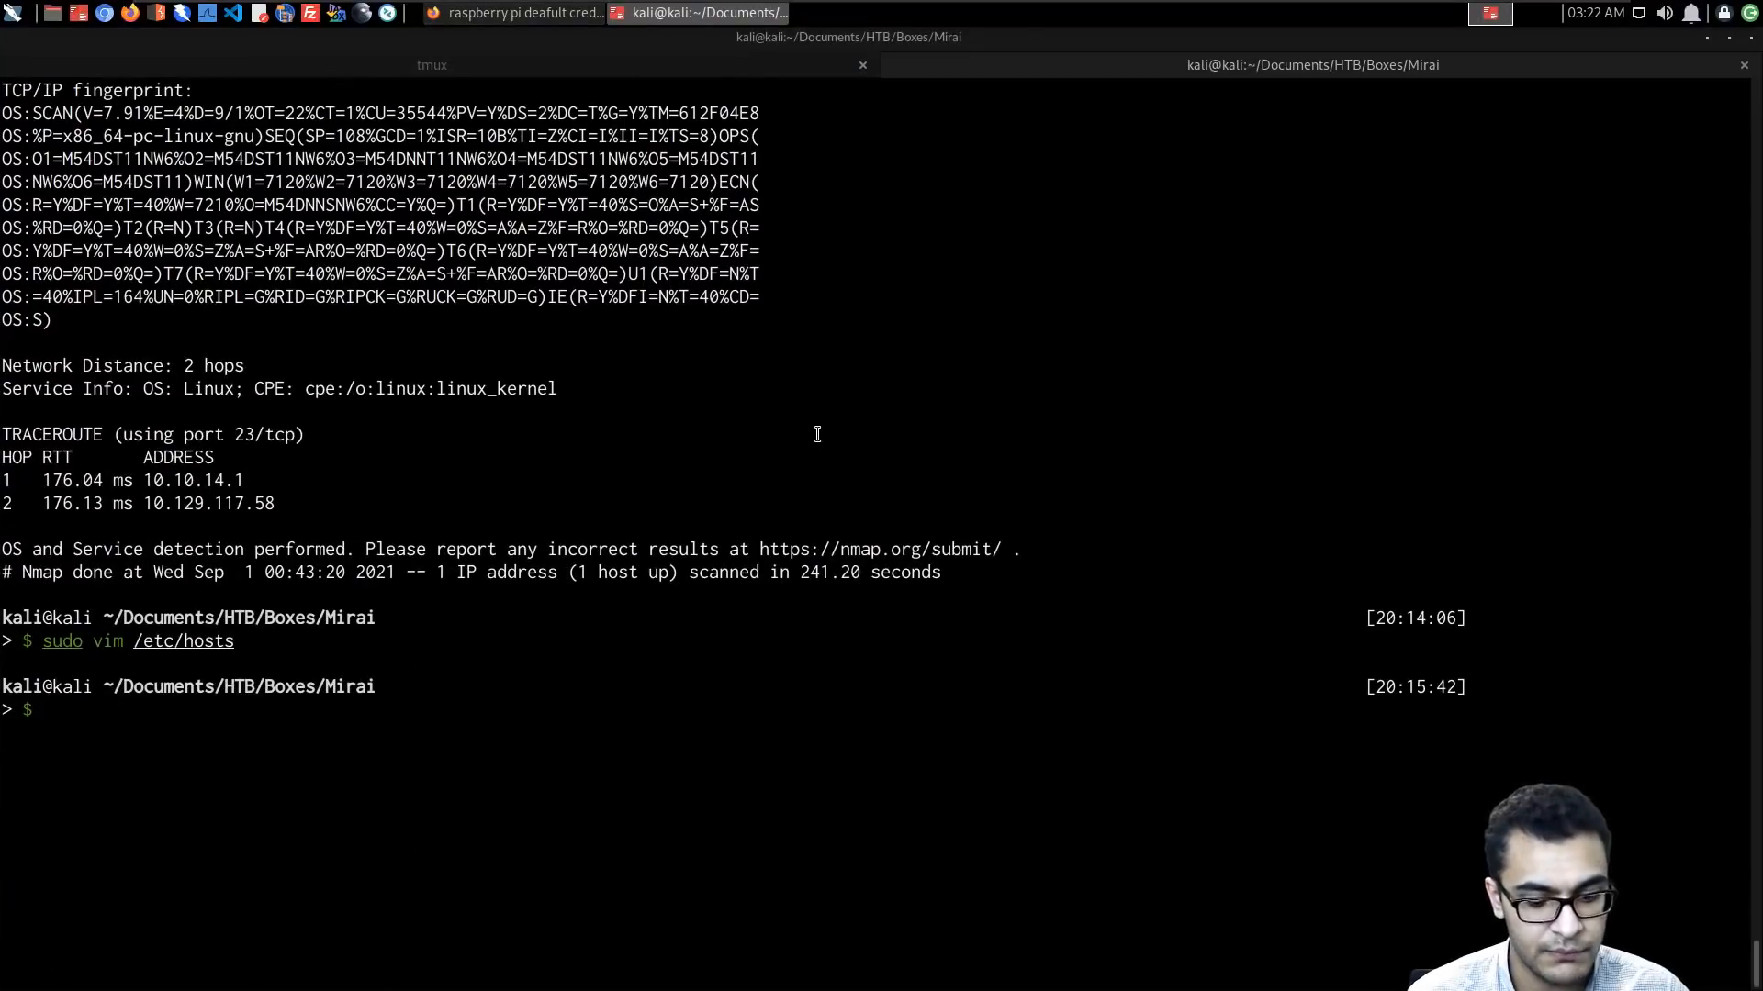
{"action": "type", "text": "ssh"}
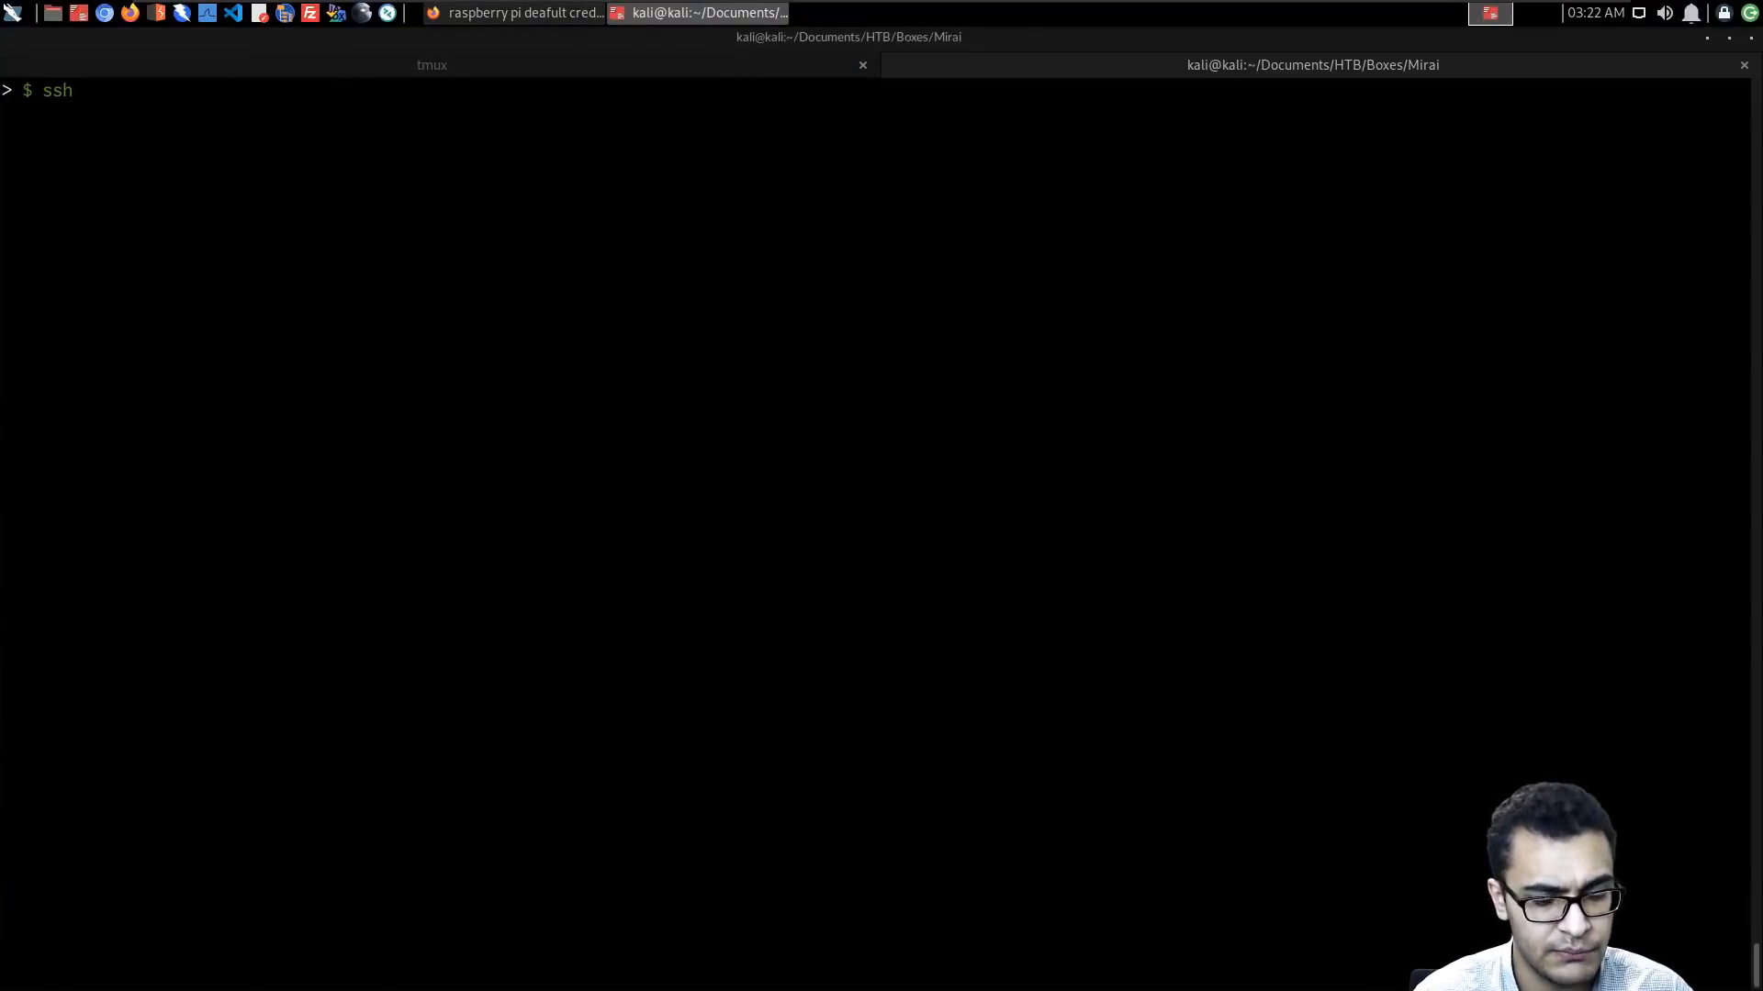
{"action": "type", "text": "pi@"}
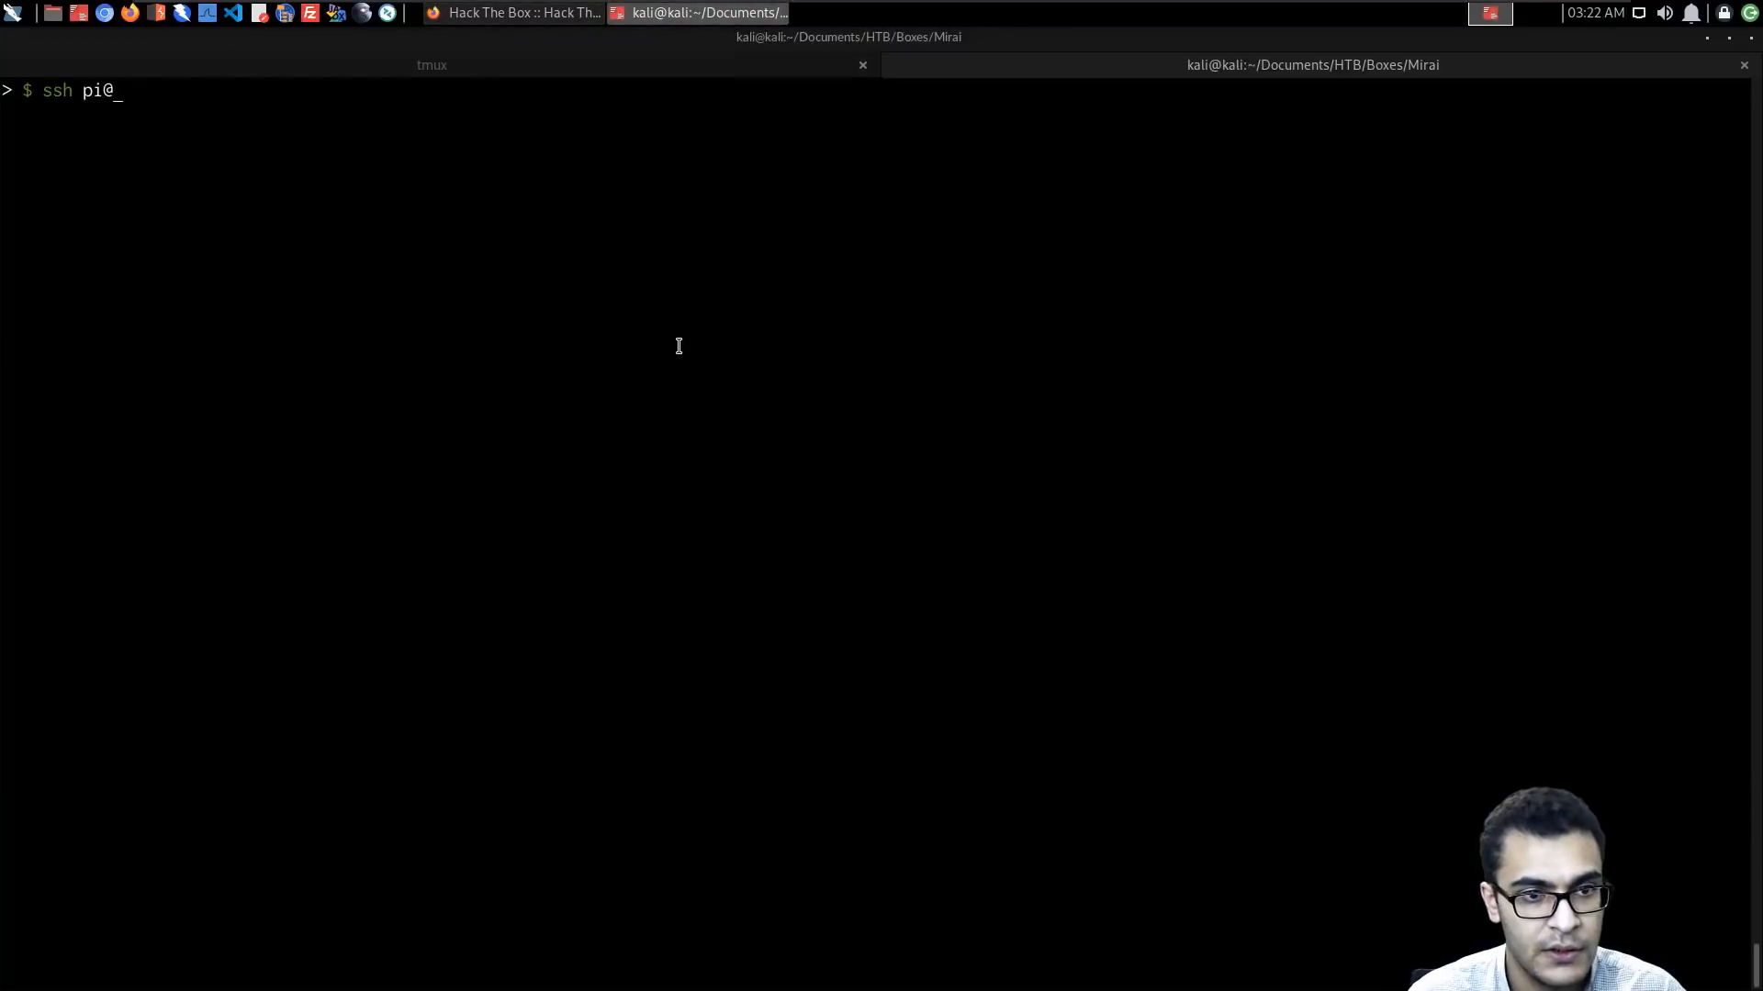
{"action": "type", "text": "10.129.224.209"}
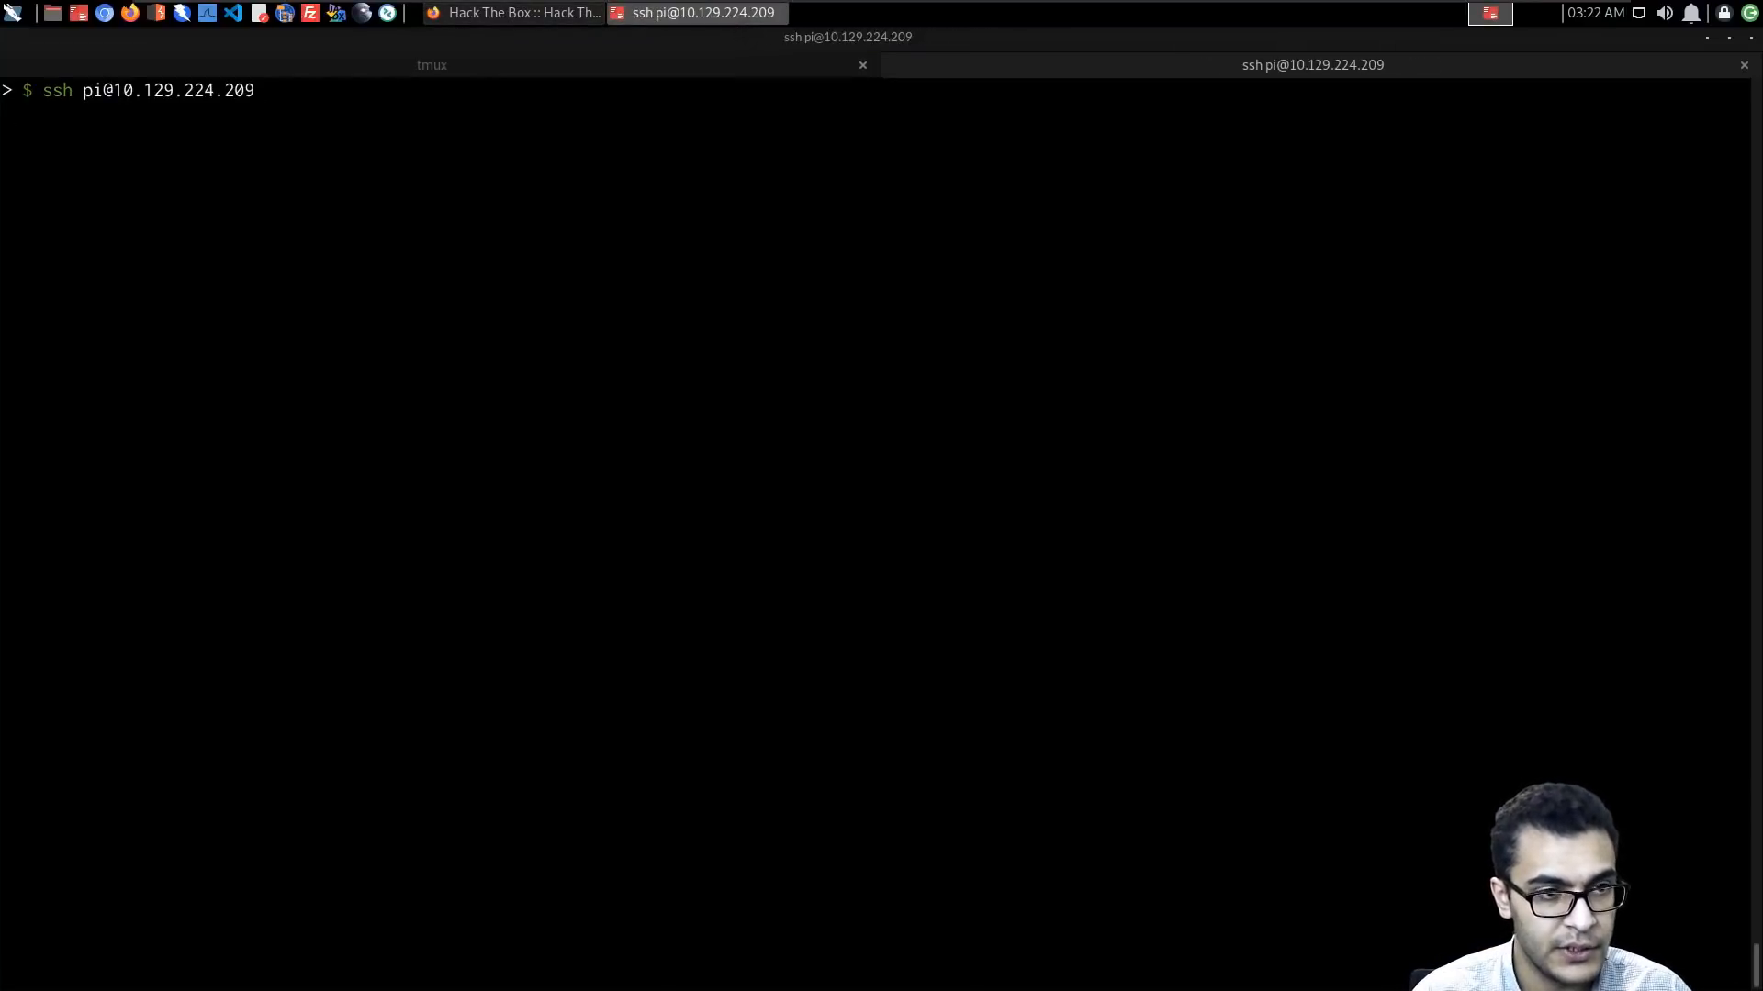
{"action": "type", "text": "yes/no/[fingerprint])? yes"}
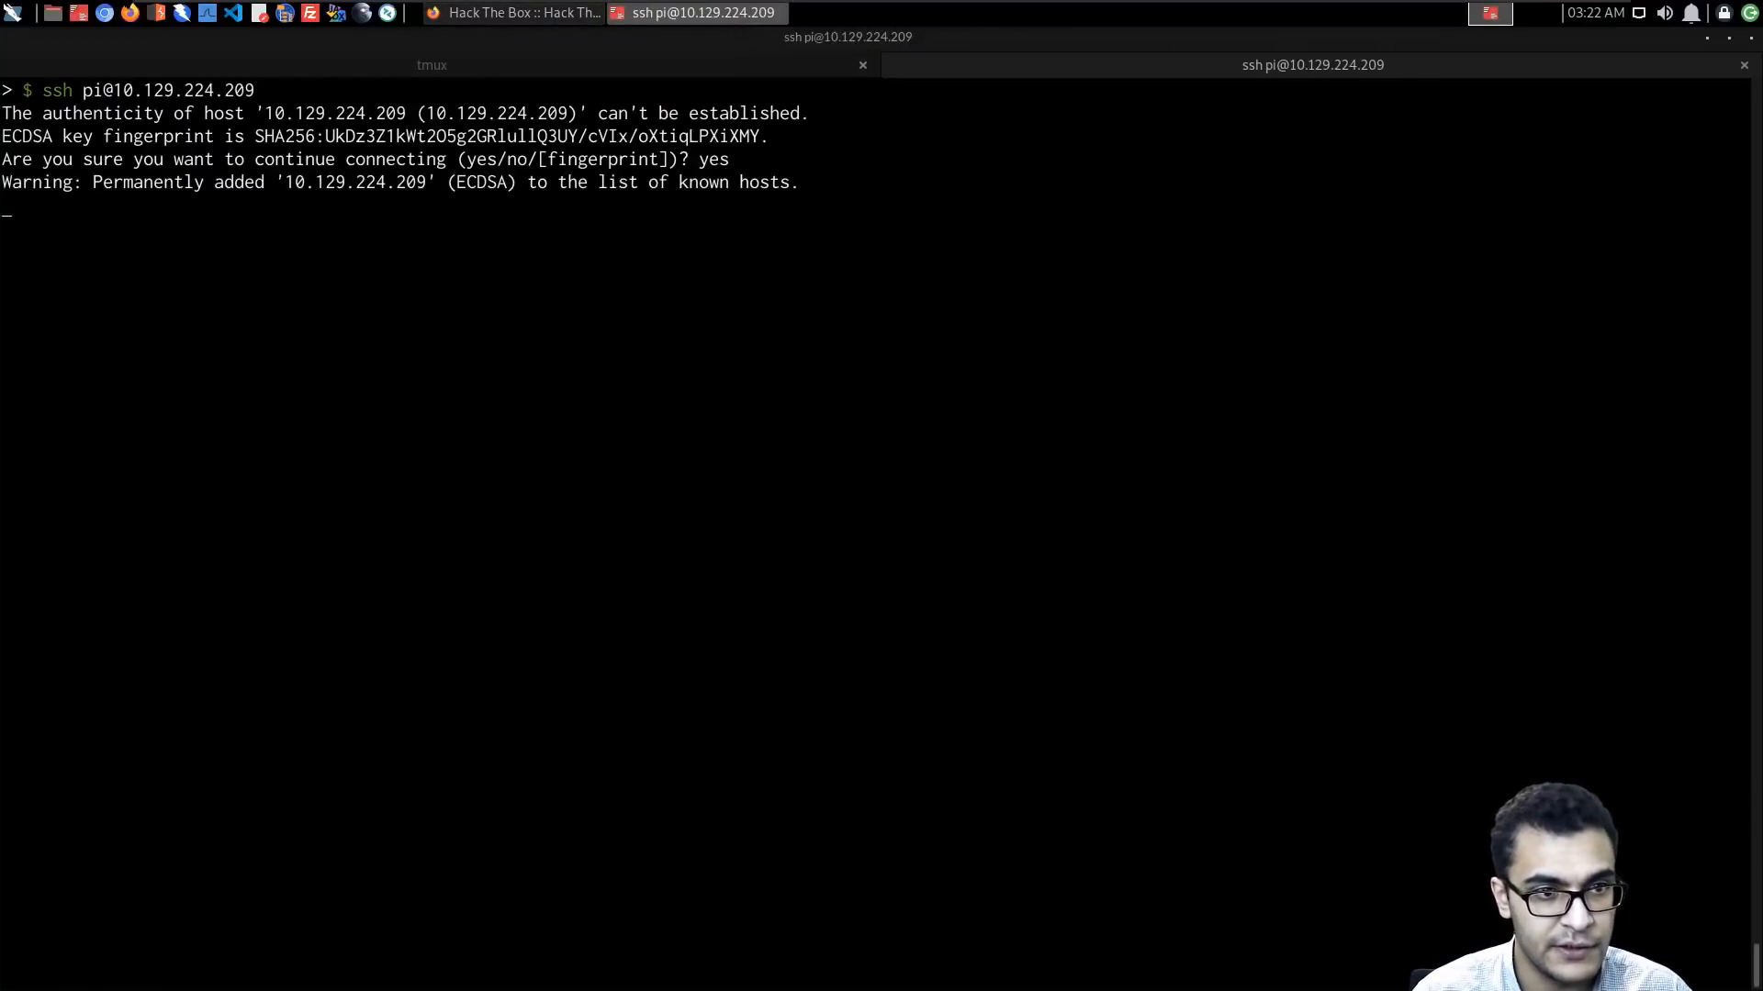
{"action": "key", "text": "Return"}
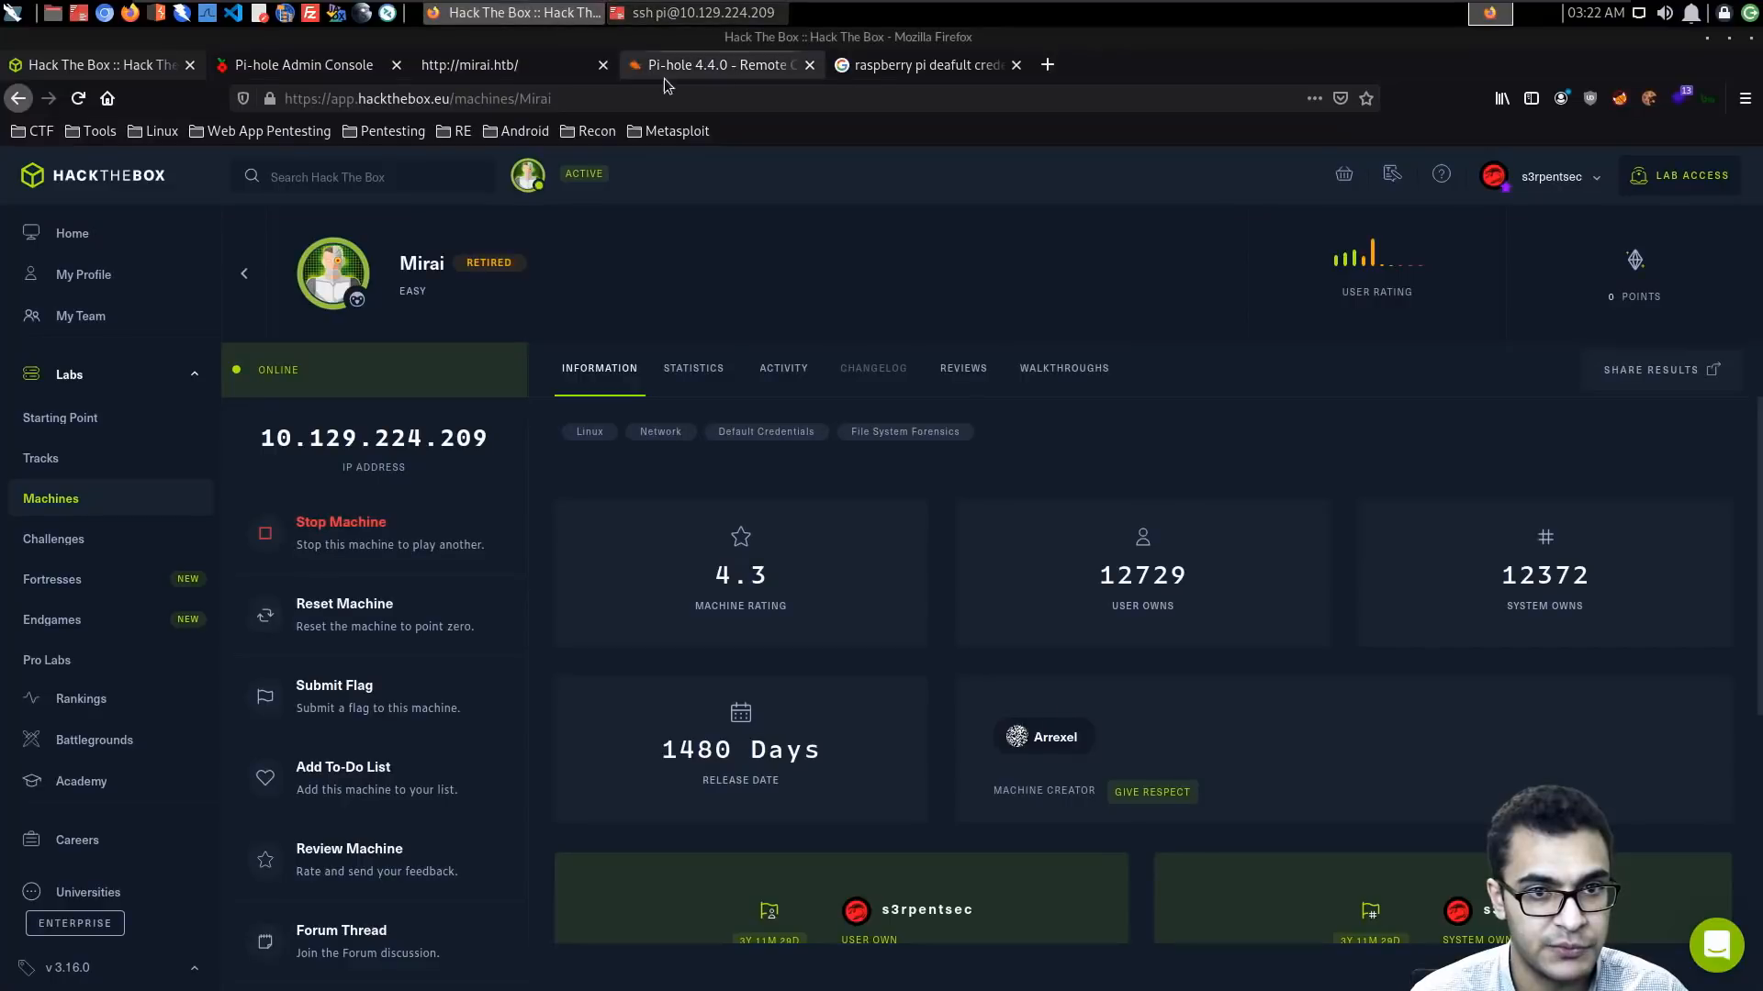
{"action": "left_click", "coordinate": [700, 13]}
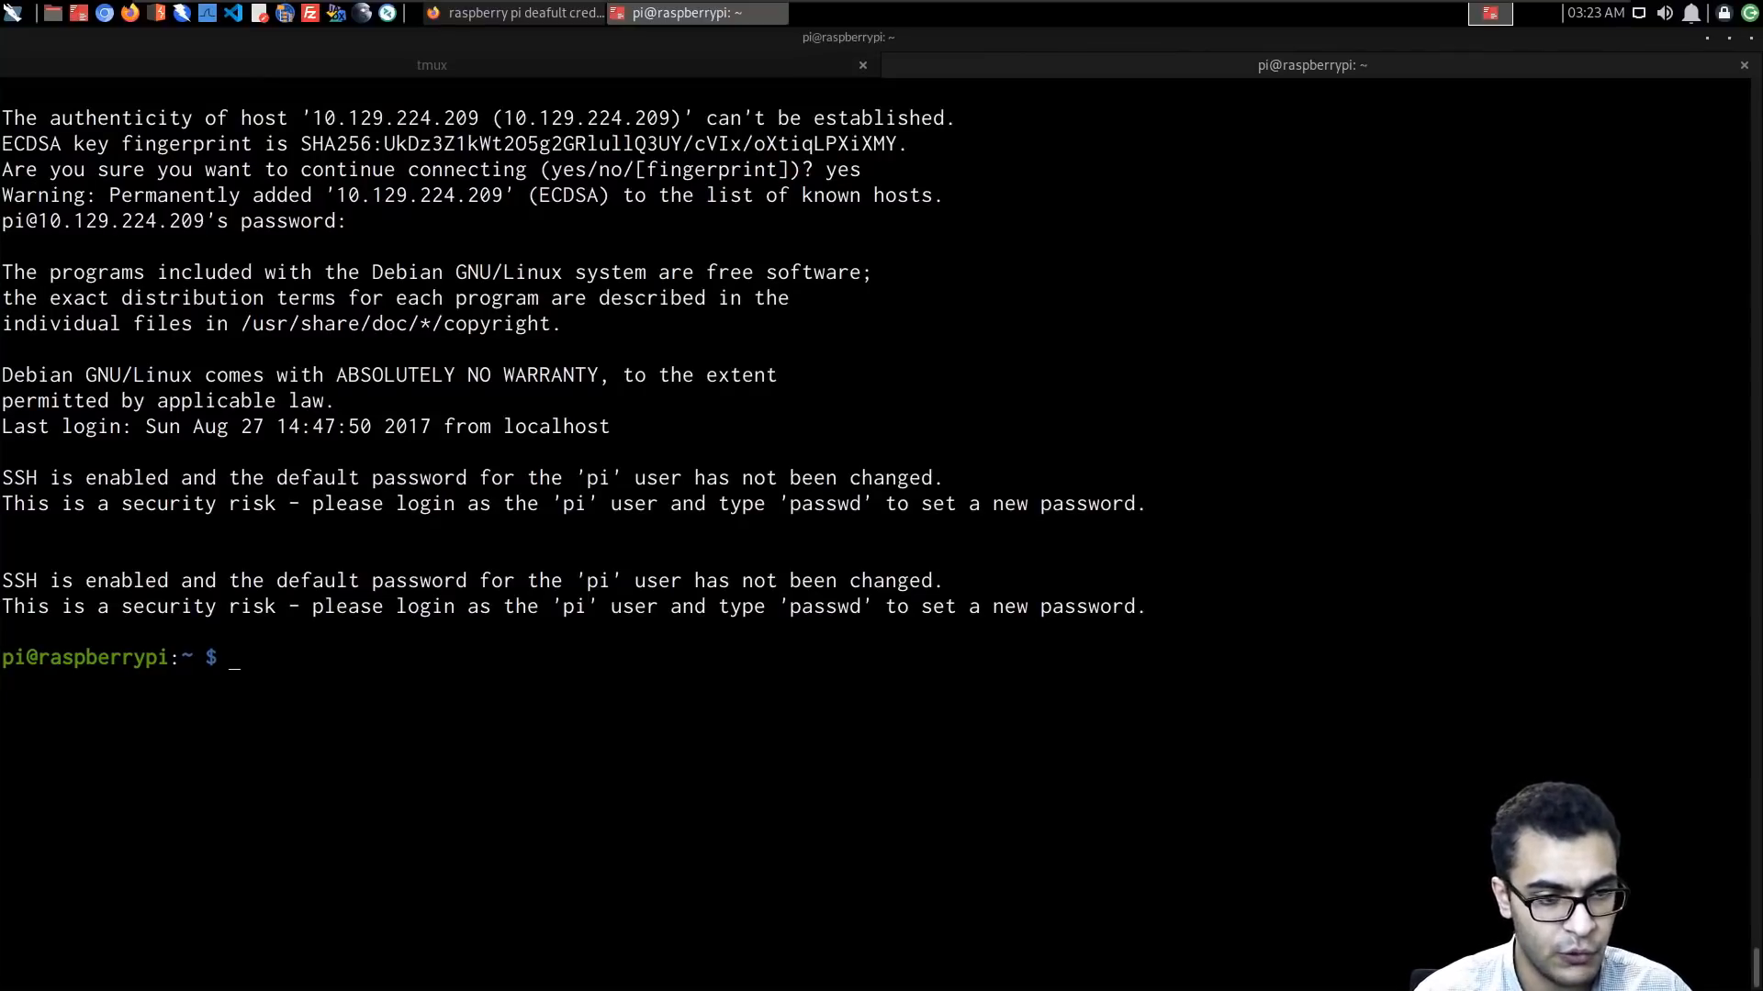
Step: Confirm identity with id and whoami (pi, in sudo group) and list the home directory
{"action": "type", "text": "id"}
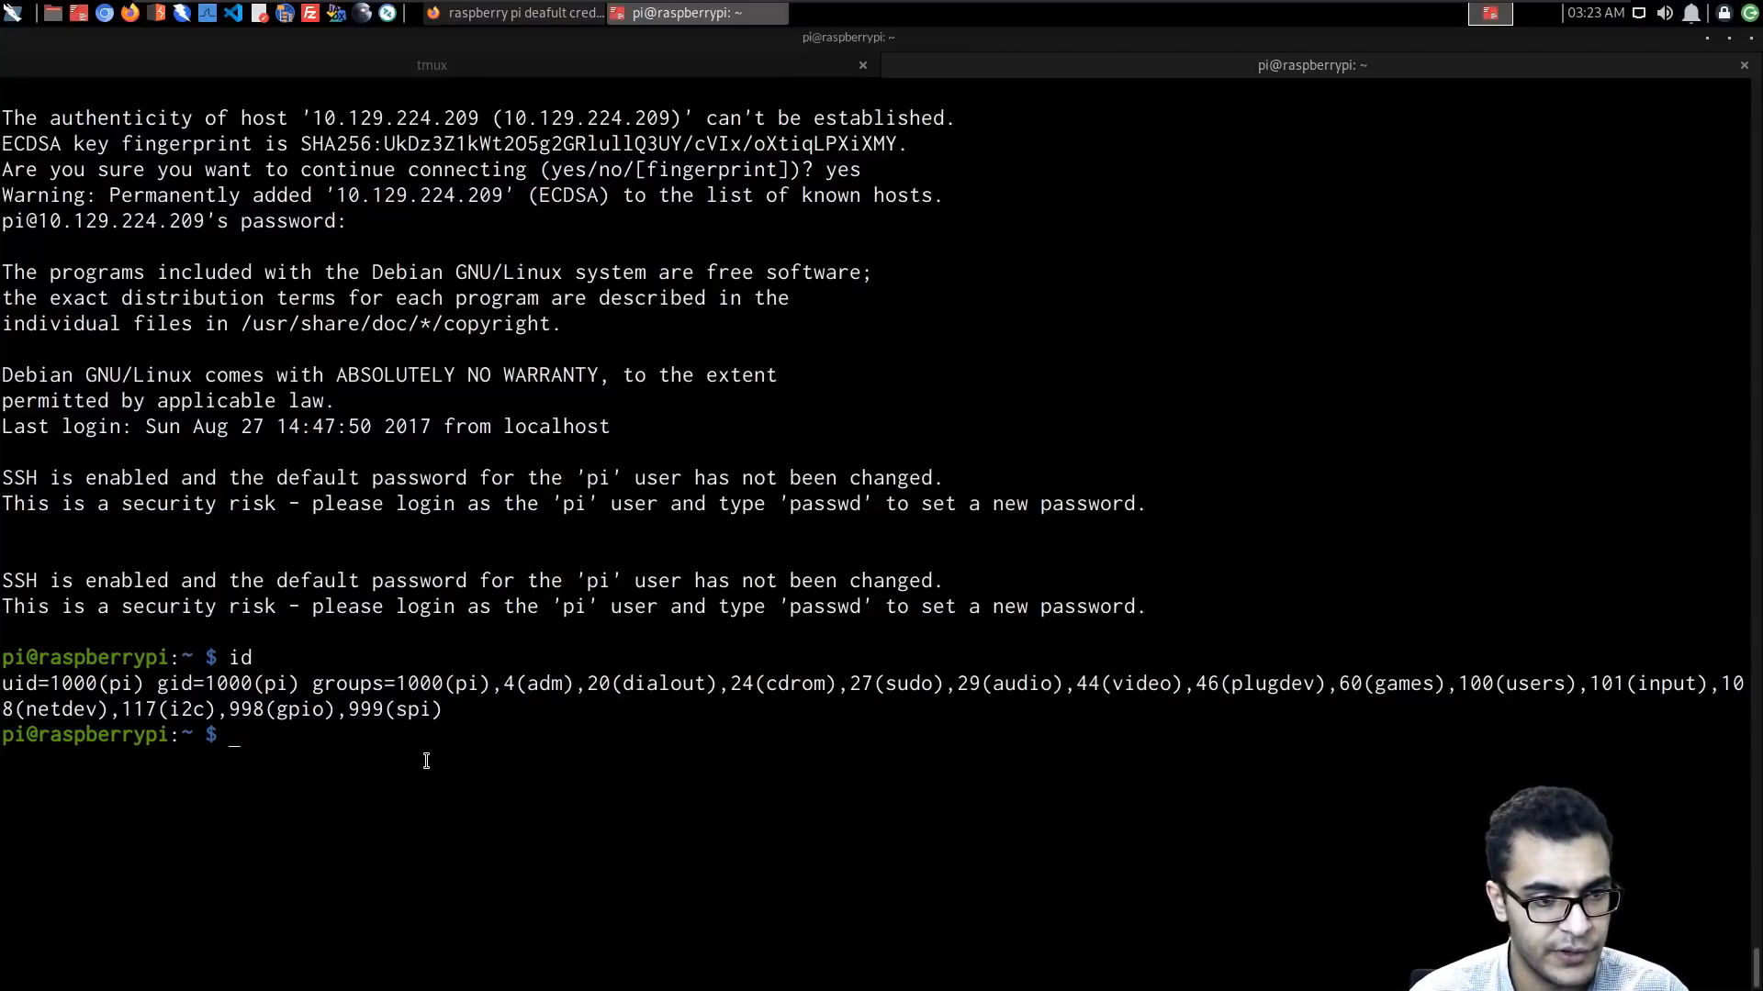
{"action": "type", "text": "whoami"}
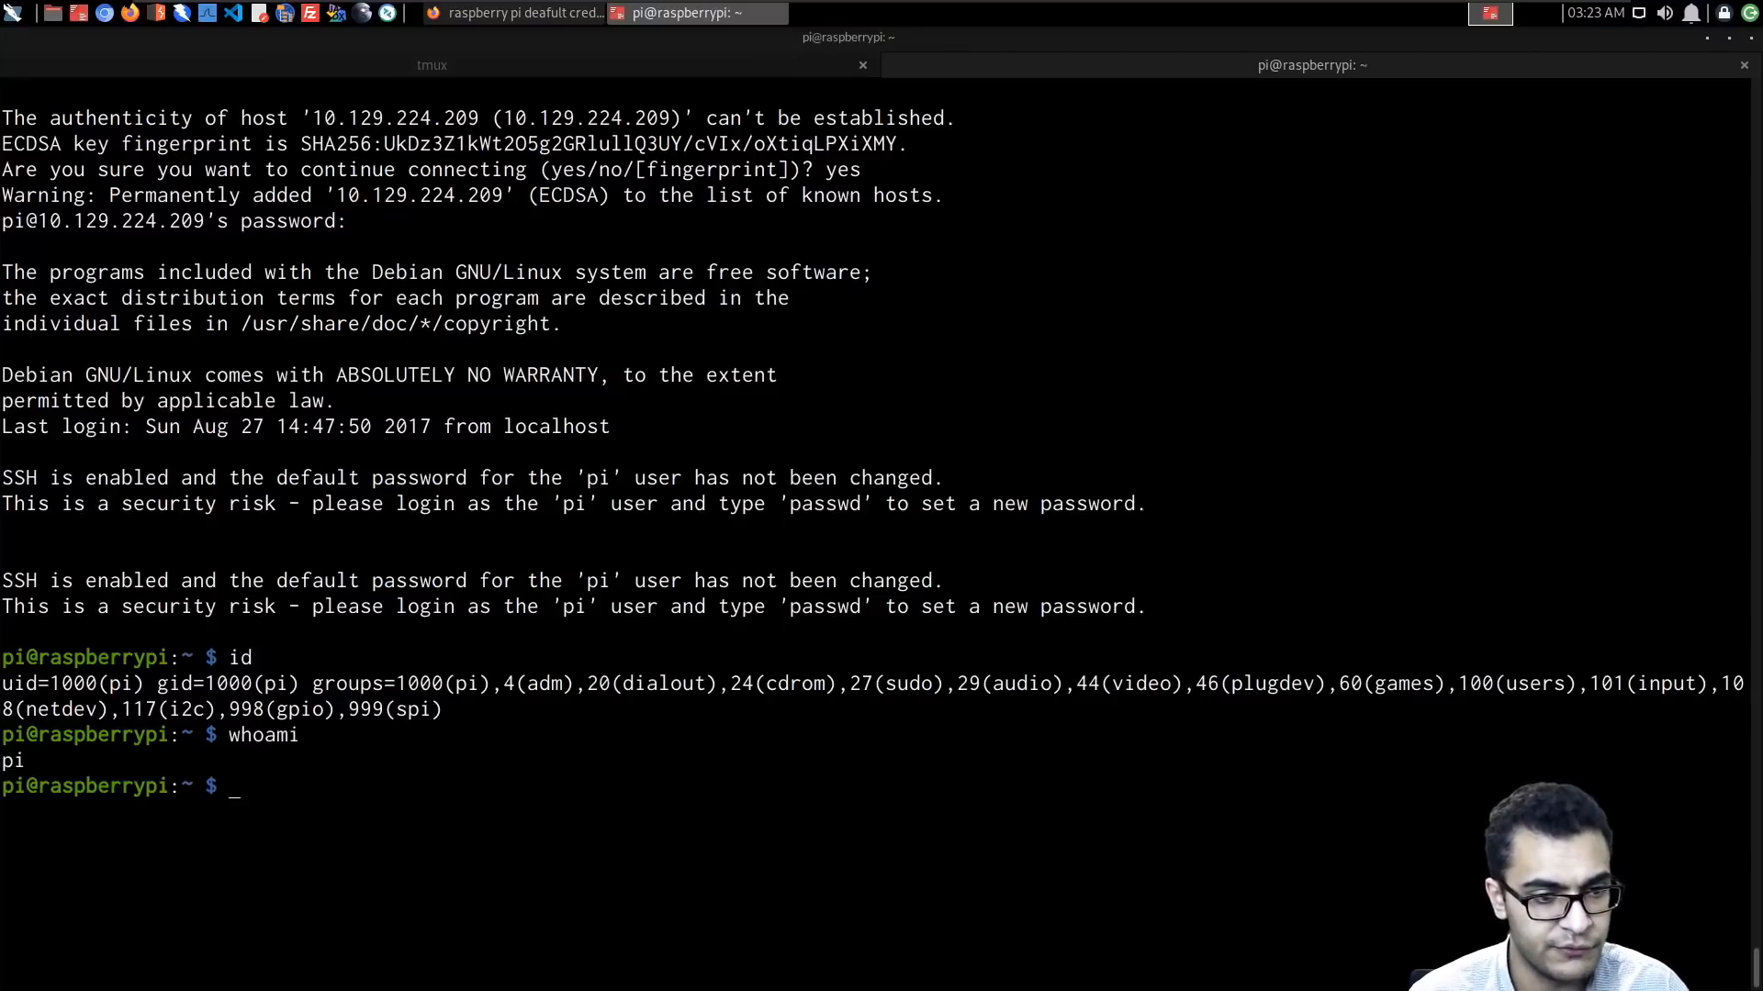
{"action": "mouse_move", "coordinate": [303, 846]}
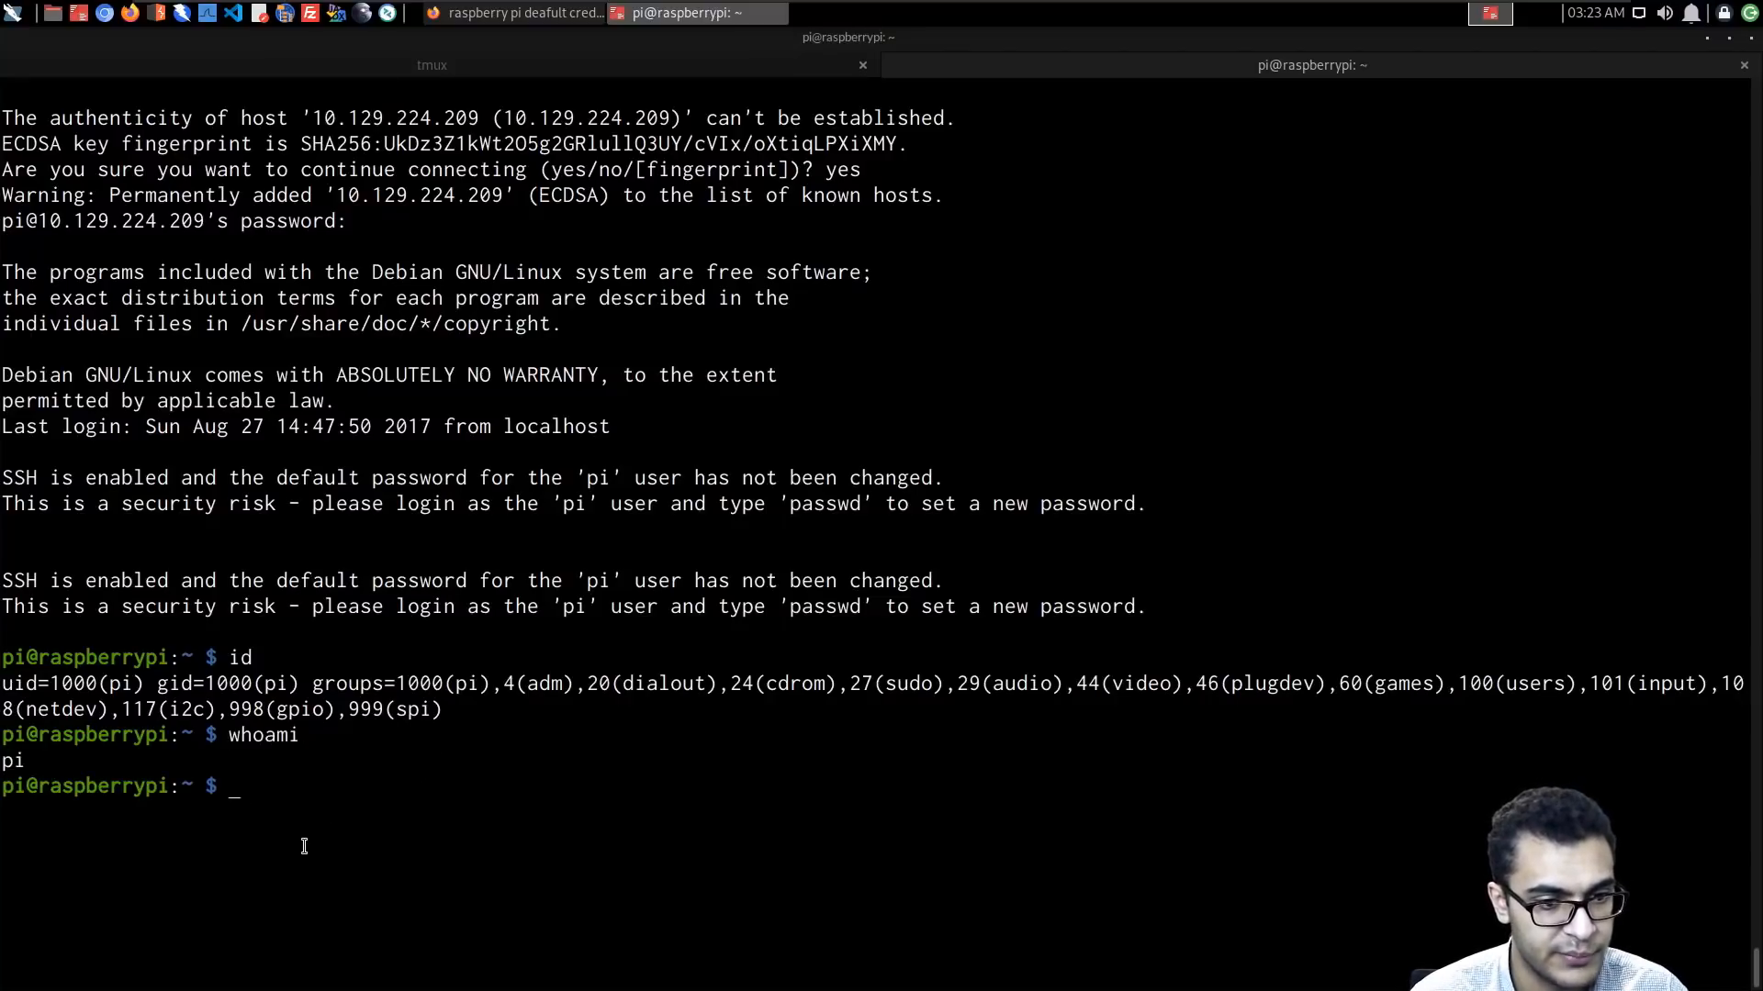
{"action": "type", "text": "ls"}
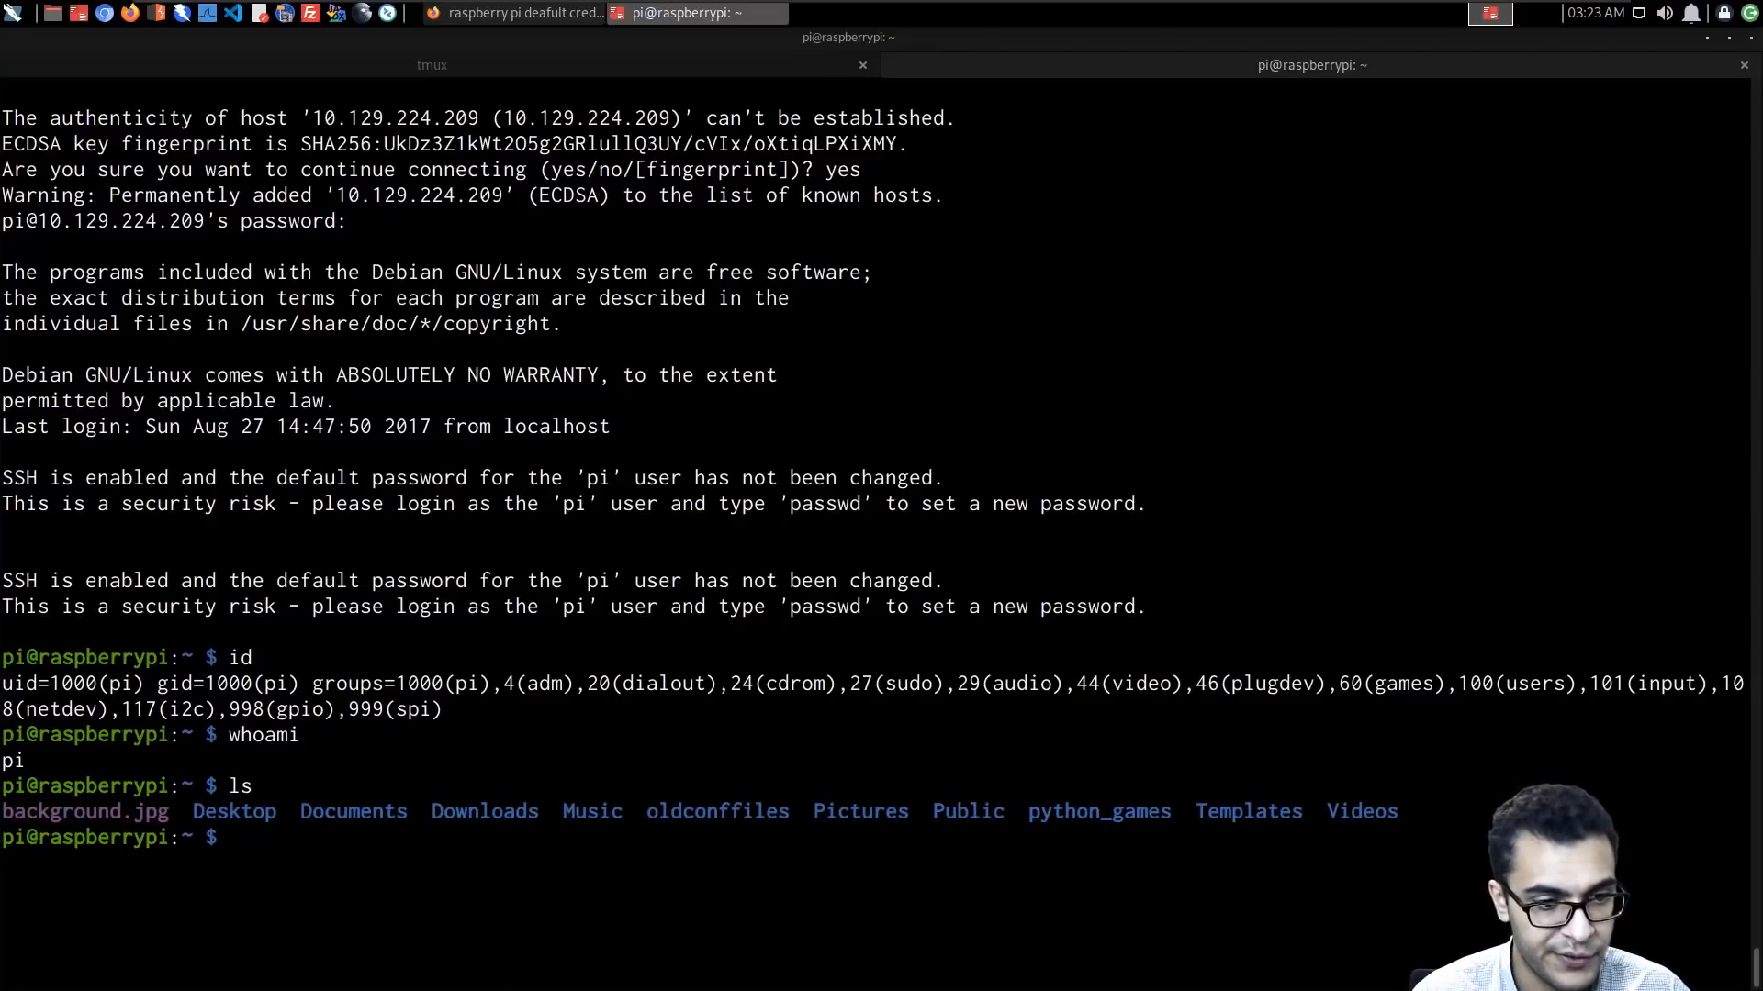
Step: Read user.txt on the Desktop and display /etc/passwd
{"action": "type", "text": "cd Desktop/"}
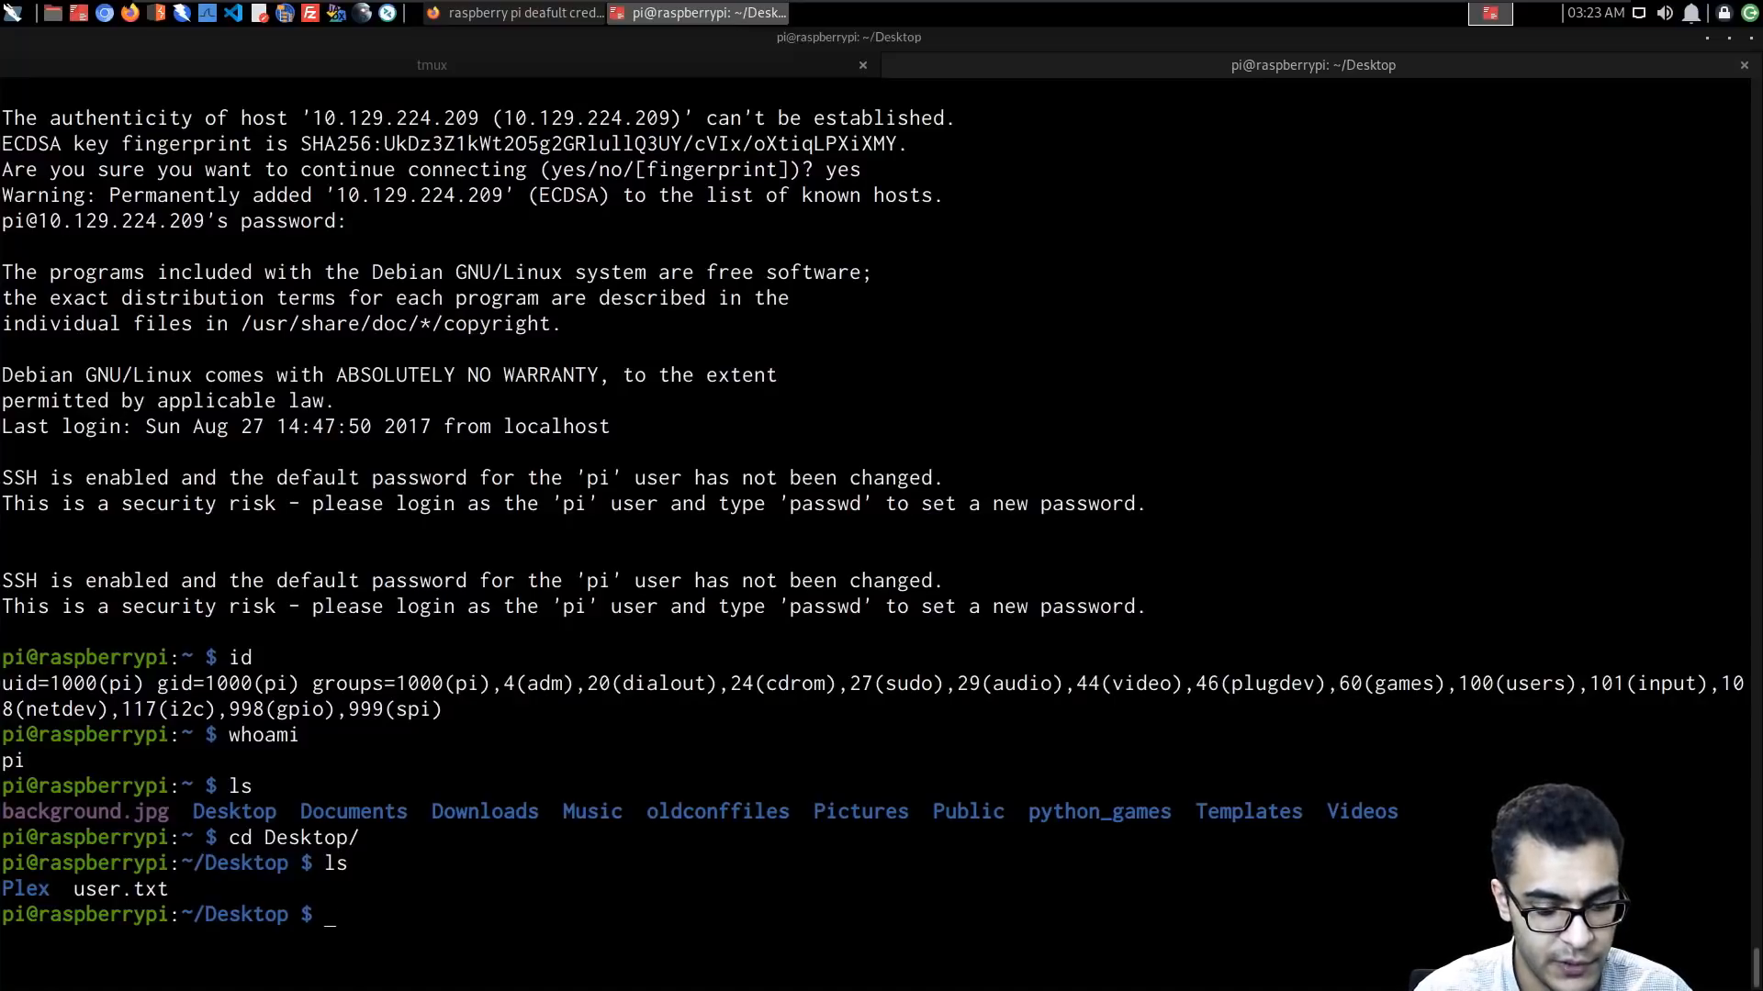
{"action": "type", "text": "cat user.txt"}
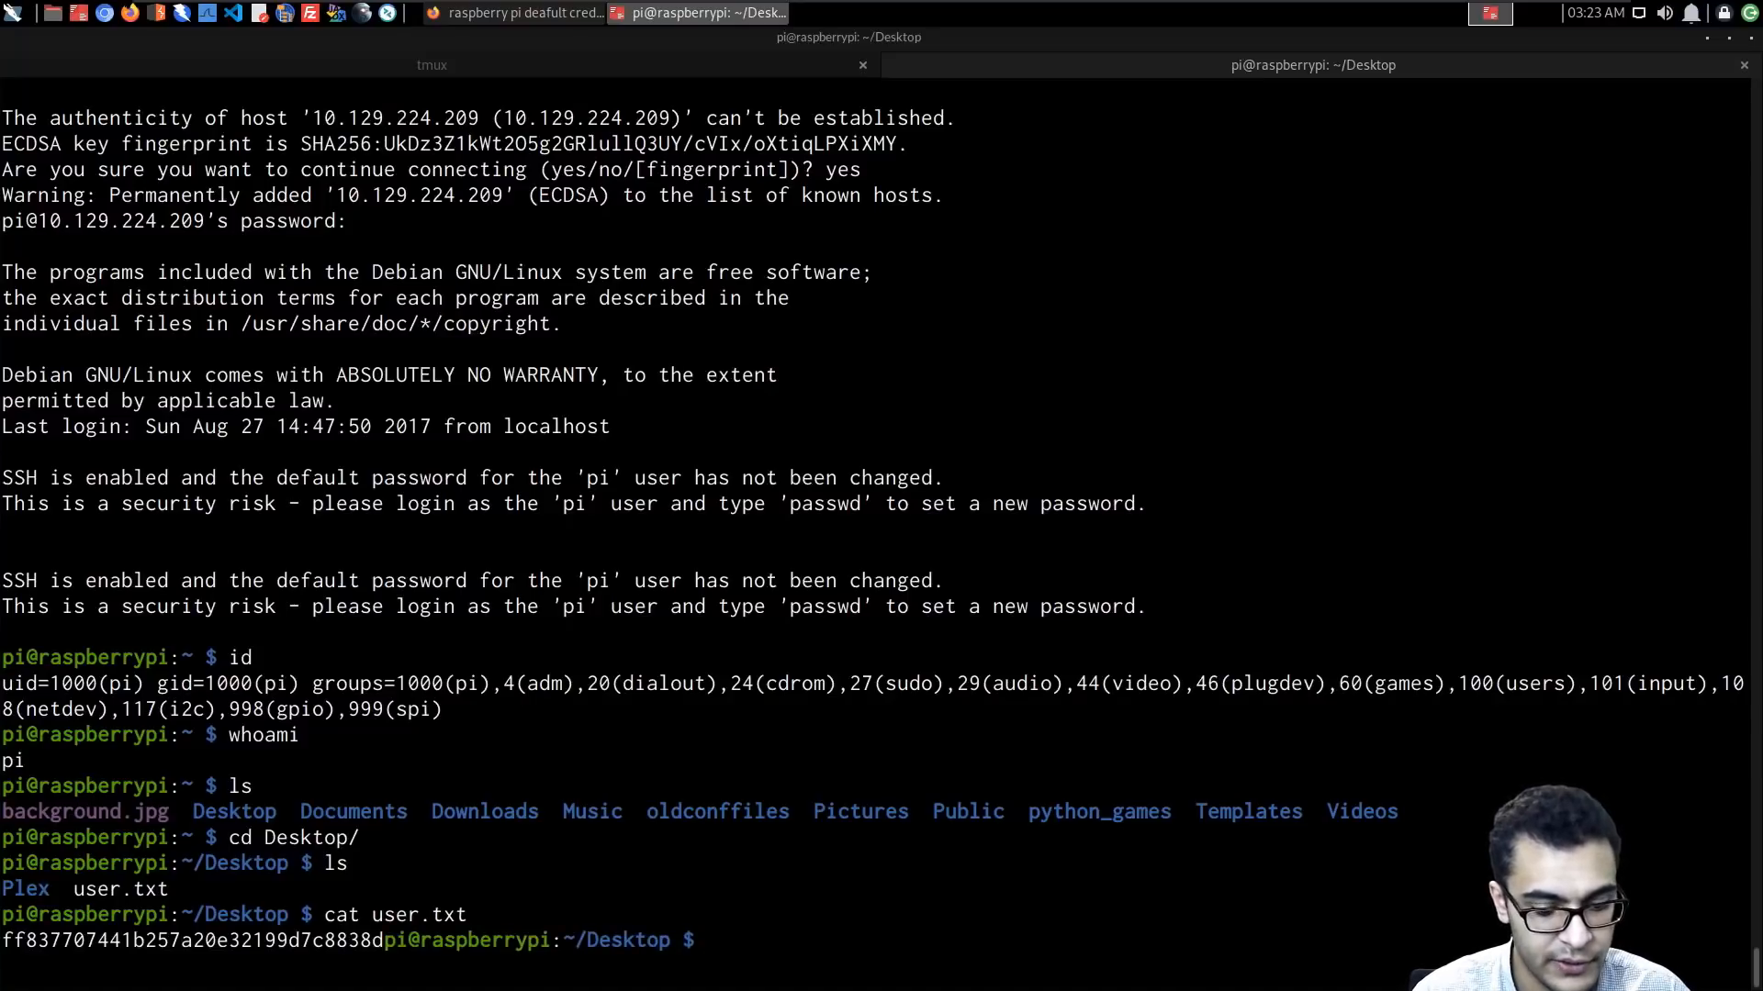
{"action": "type", "text": "cat /etc/"}
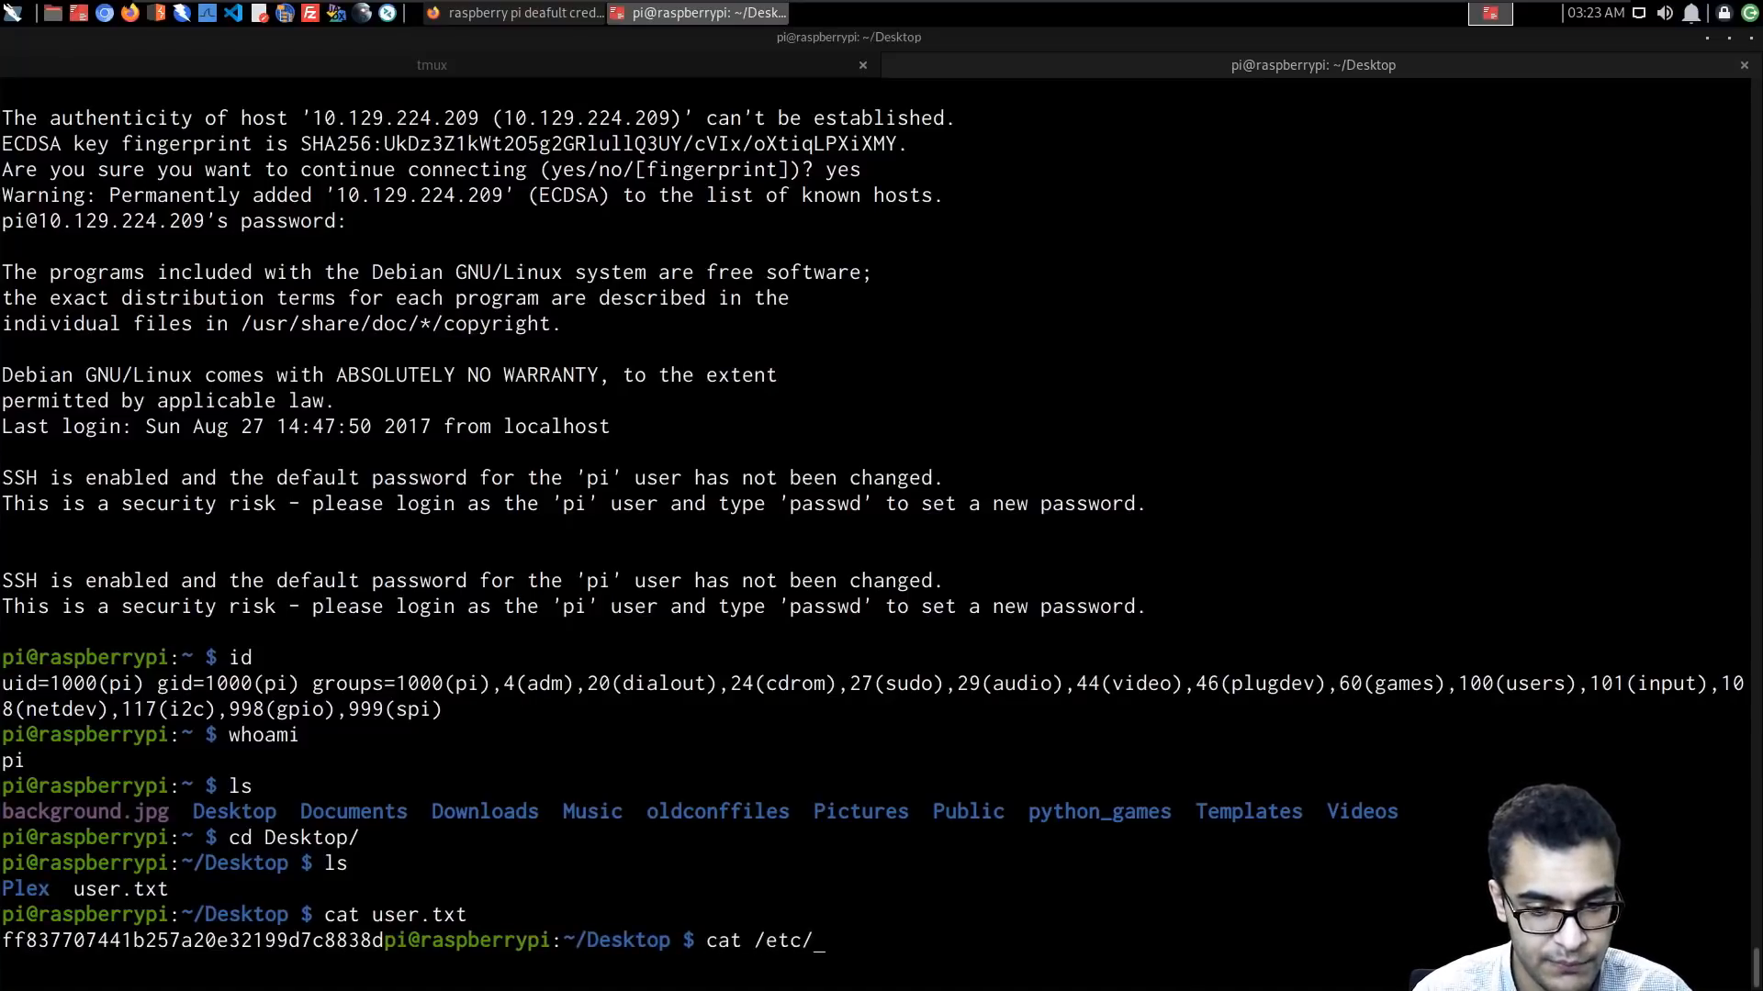
{"action": "key", "text": "Return"}
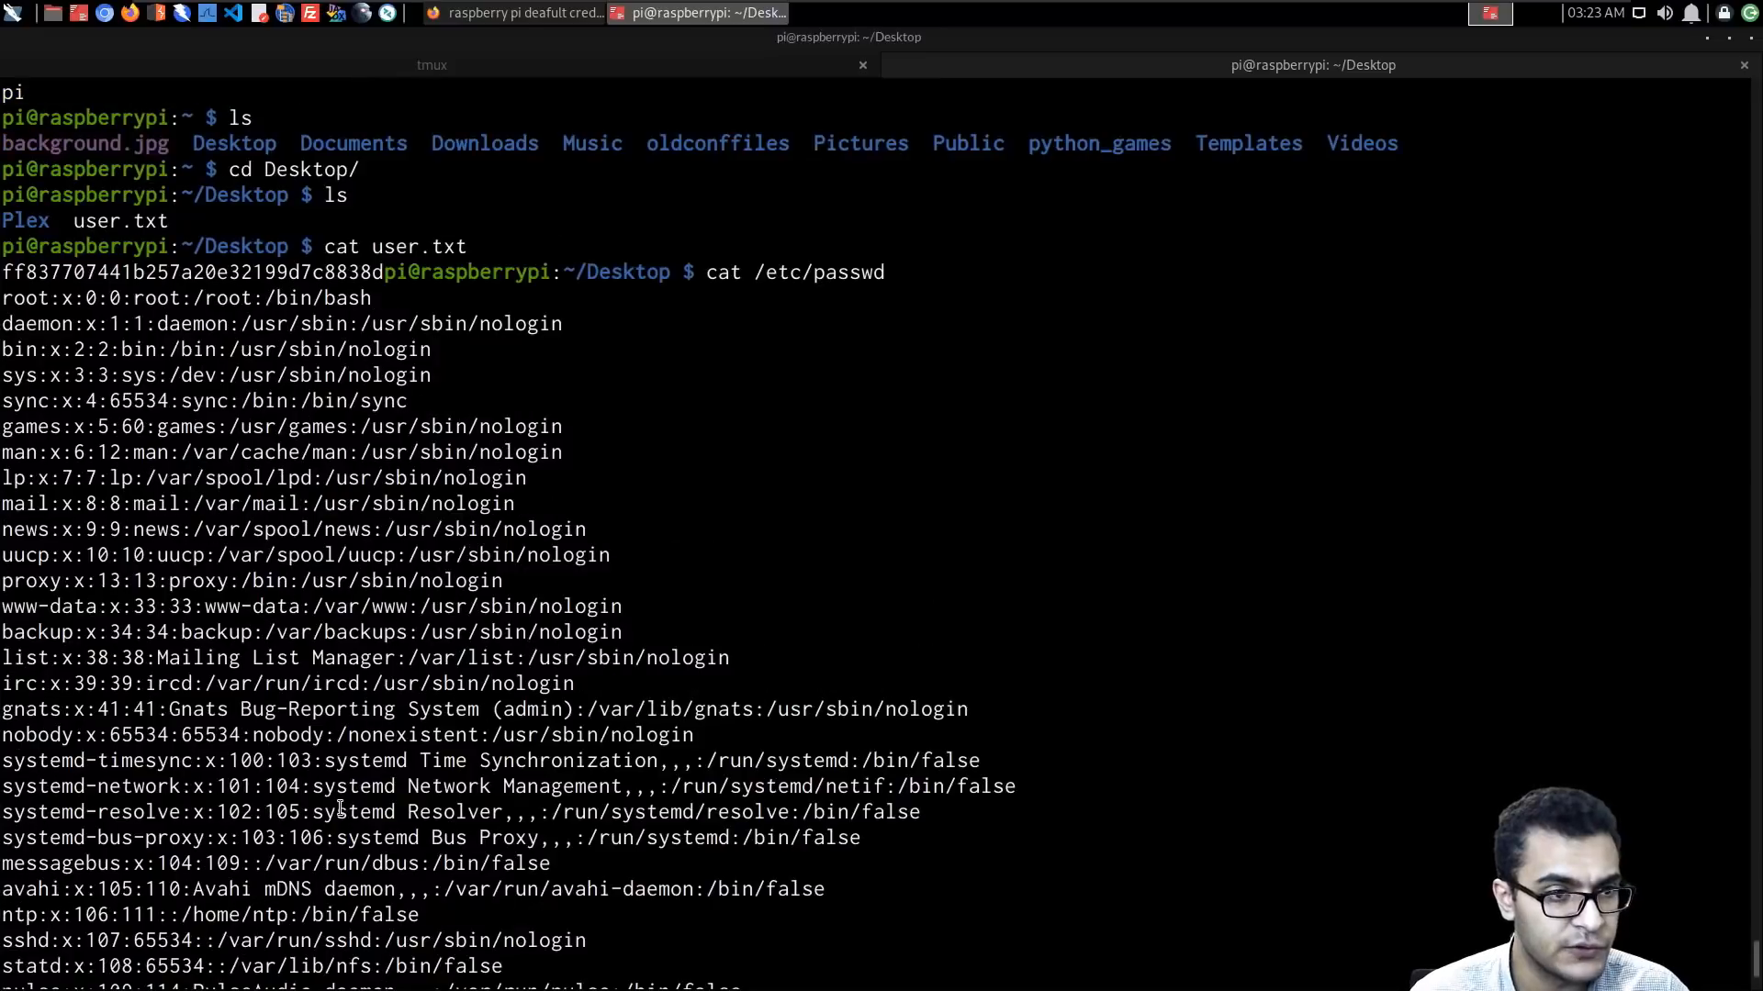
{"action": "mouse_move", "coordinate": [227, 303]}
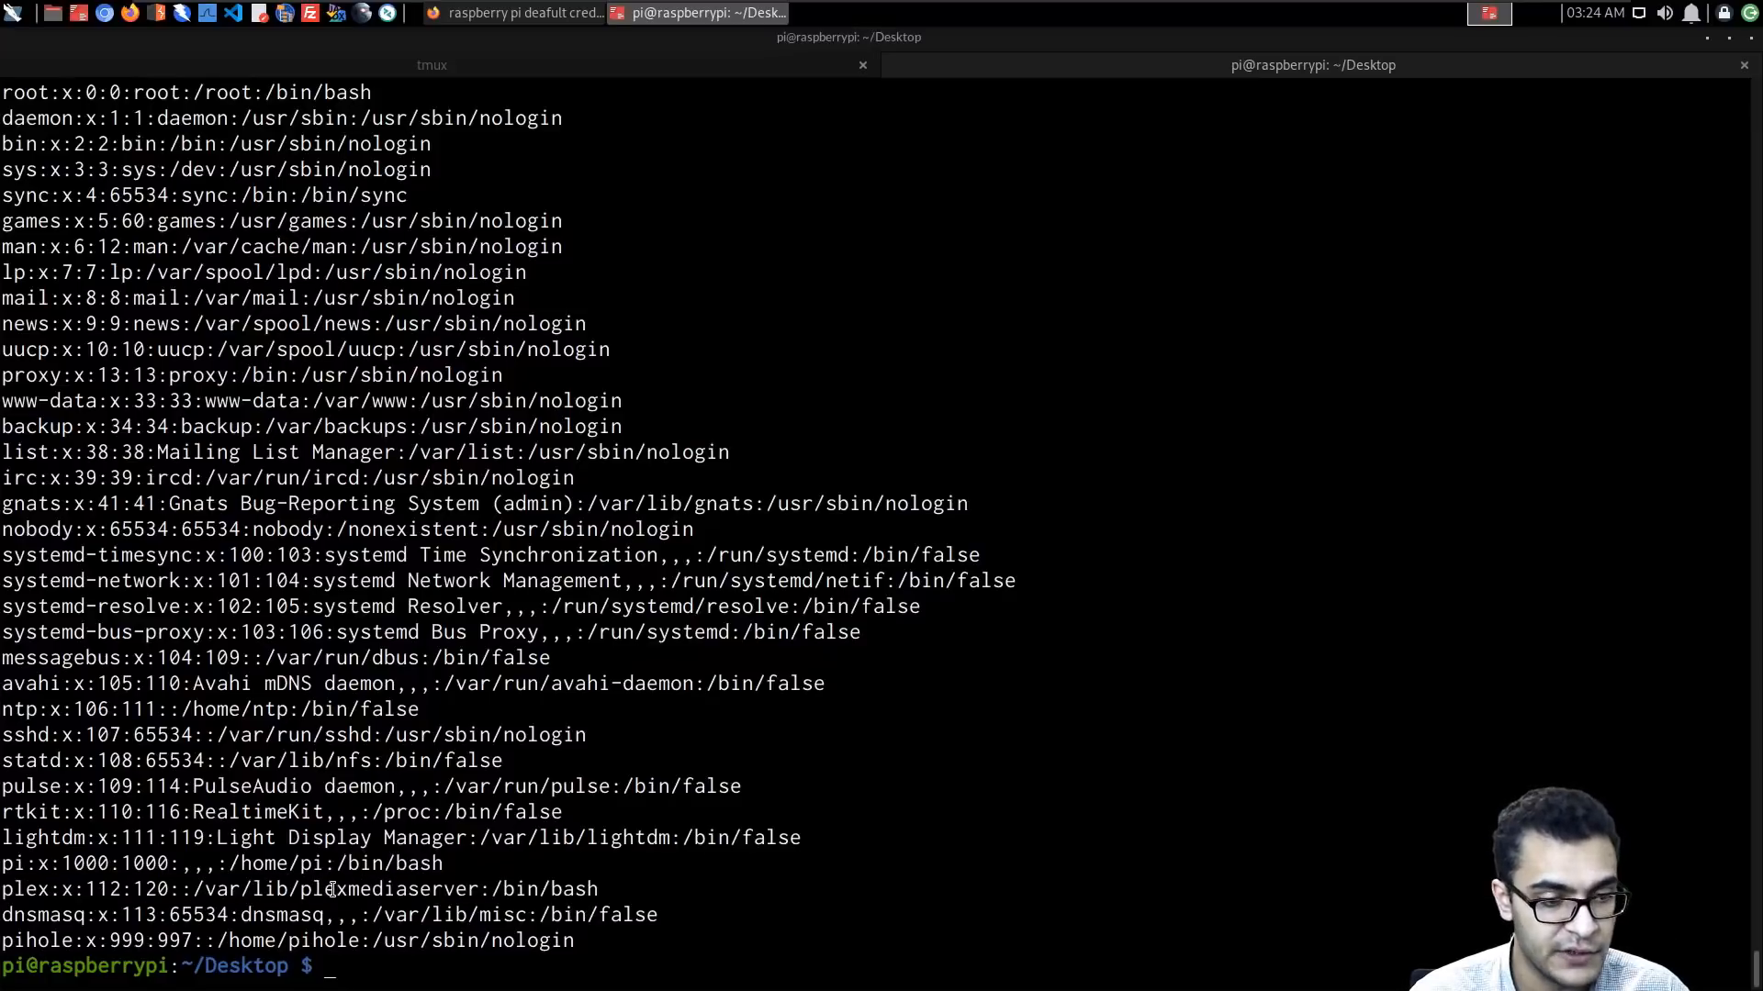
{"action": "mouse_move", "coordinate": [316, 768]}
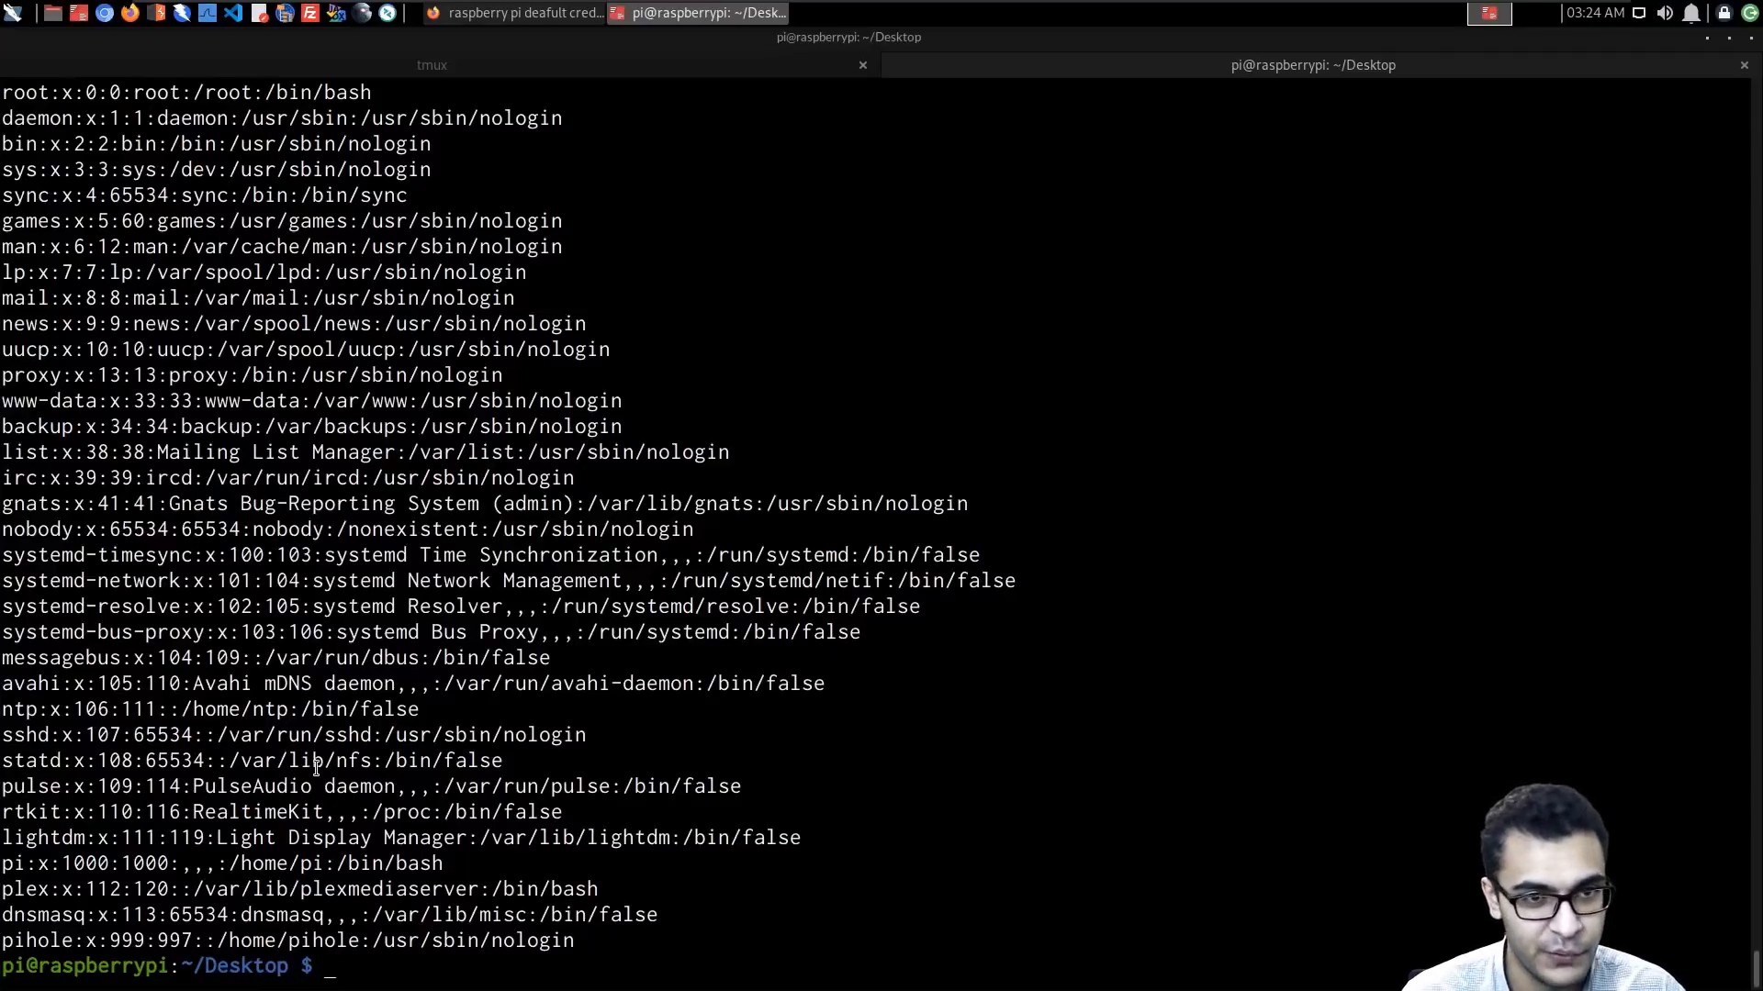
{"action": "mouse_move", "coordinate": [475, 826]}
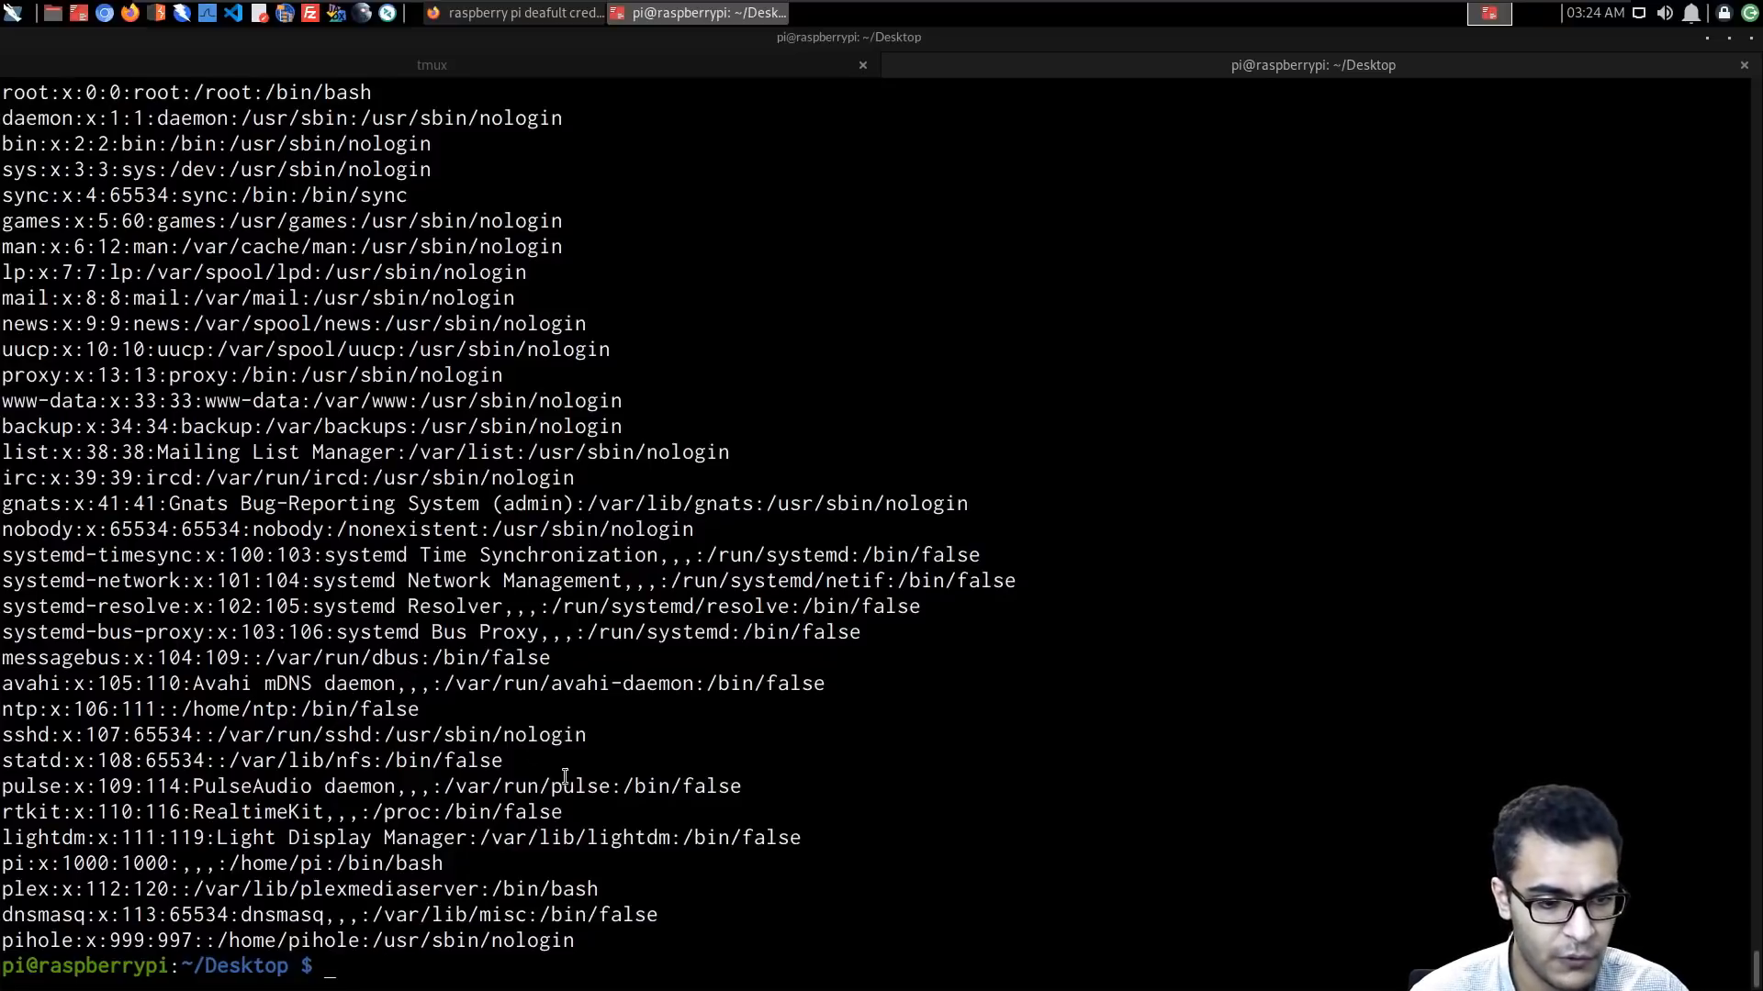
Step: Check kernel with uname -a and Debian 8 jessie via /etc/*release, then try cd /root
{"action": "type", "text": "uname -a"}
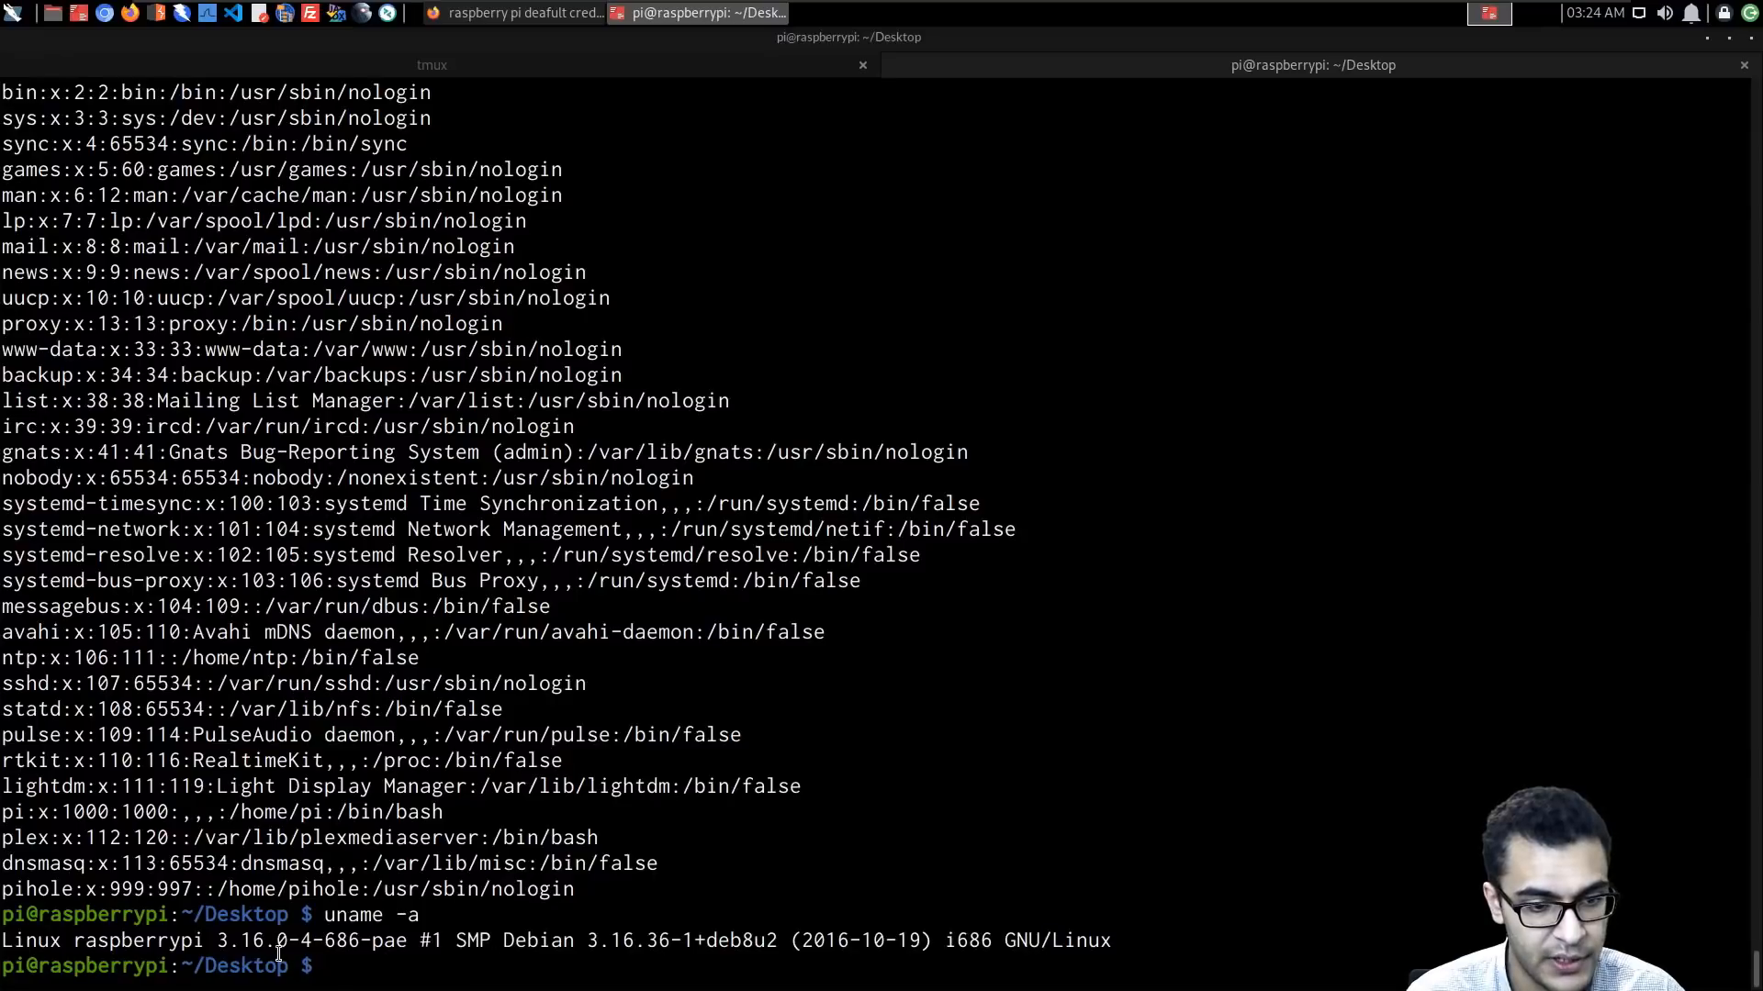
{"action": "double_click", "coordinate": [248, 940]}
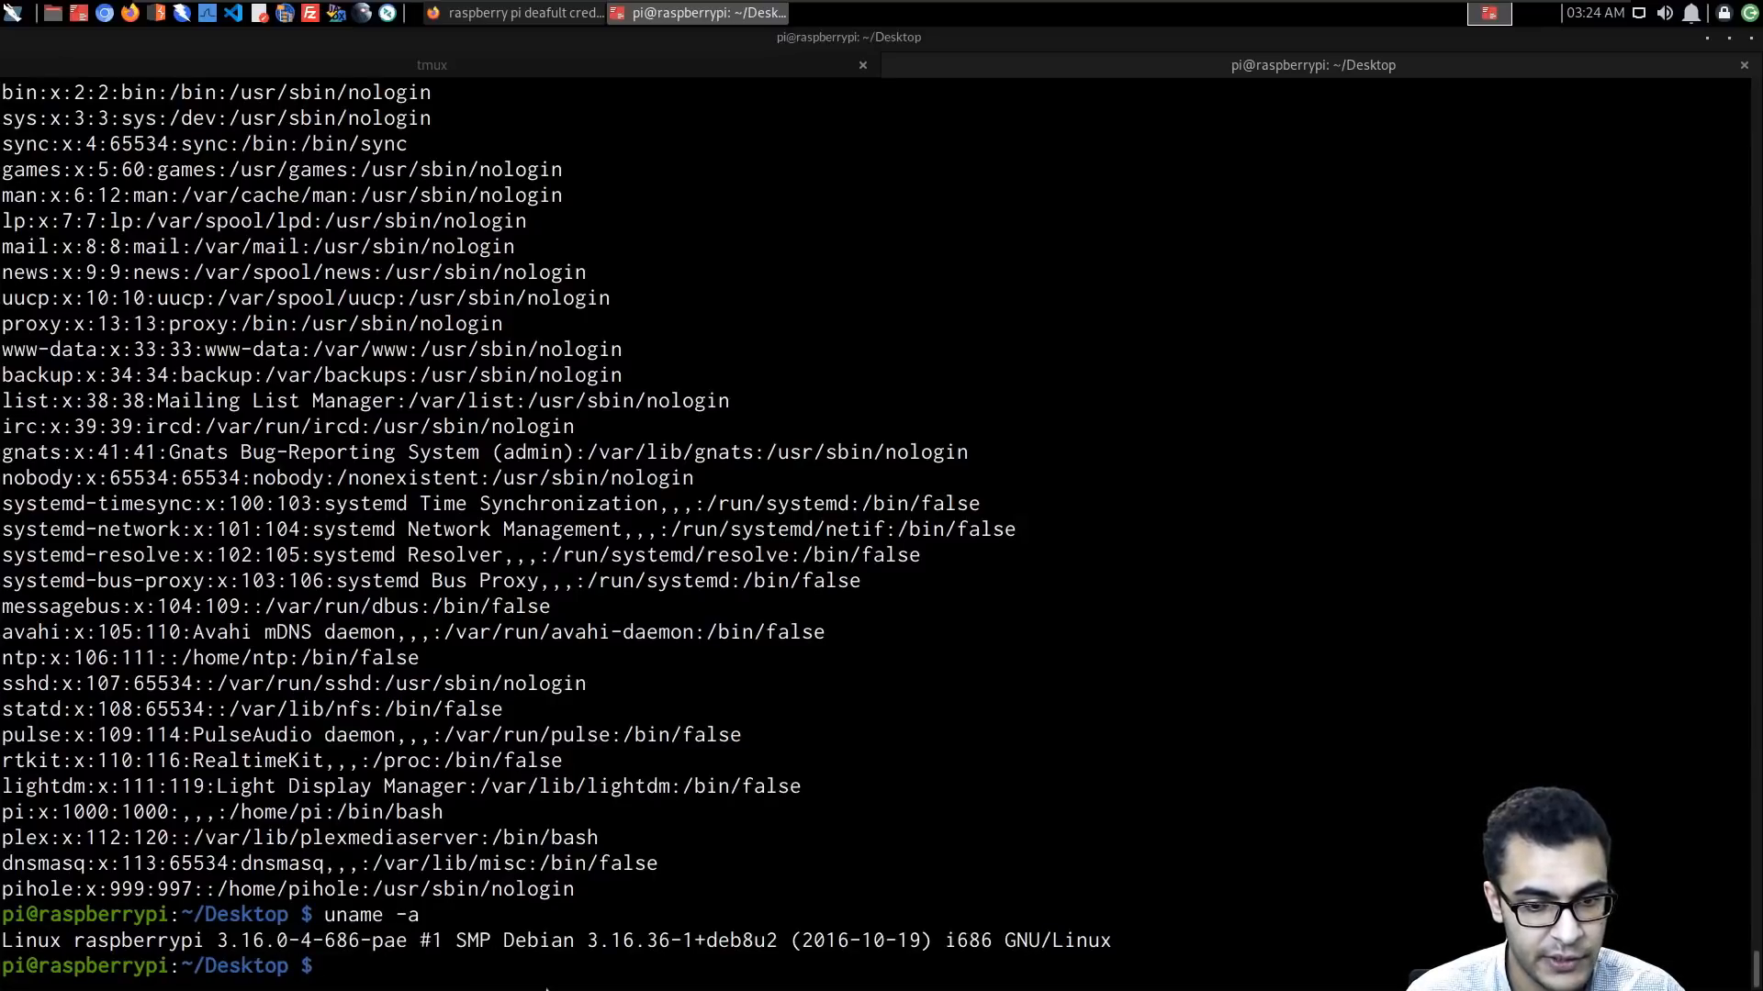
{"action": "type", "text": "cat /etc/*release"}
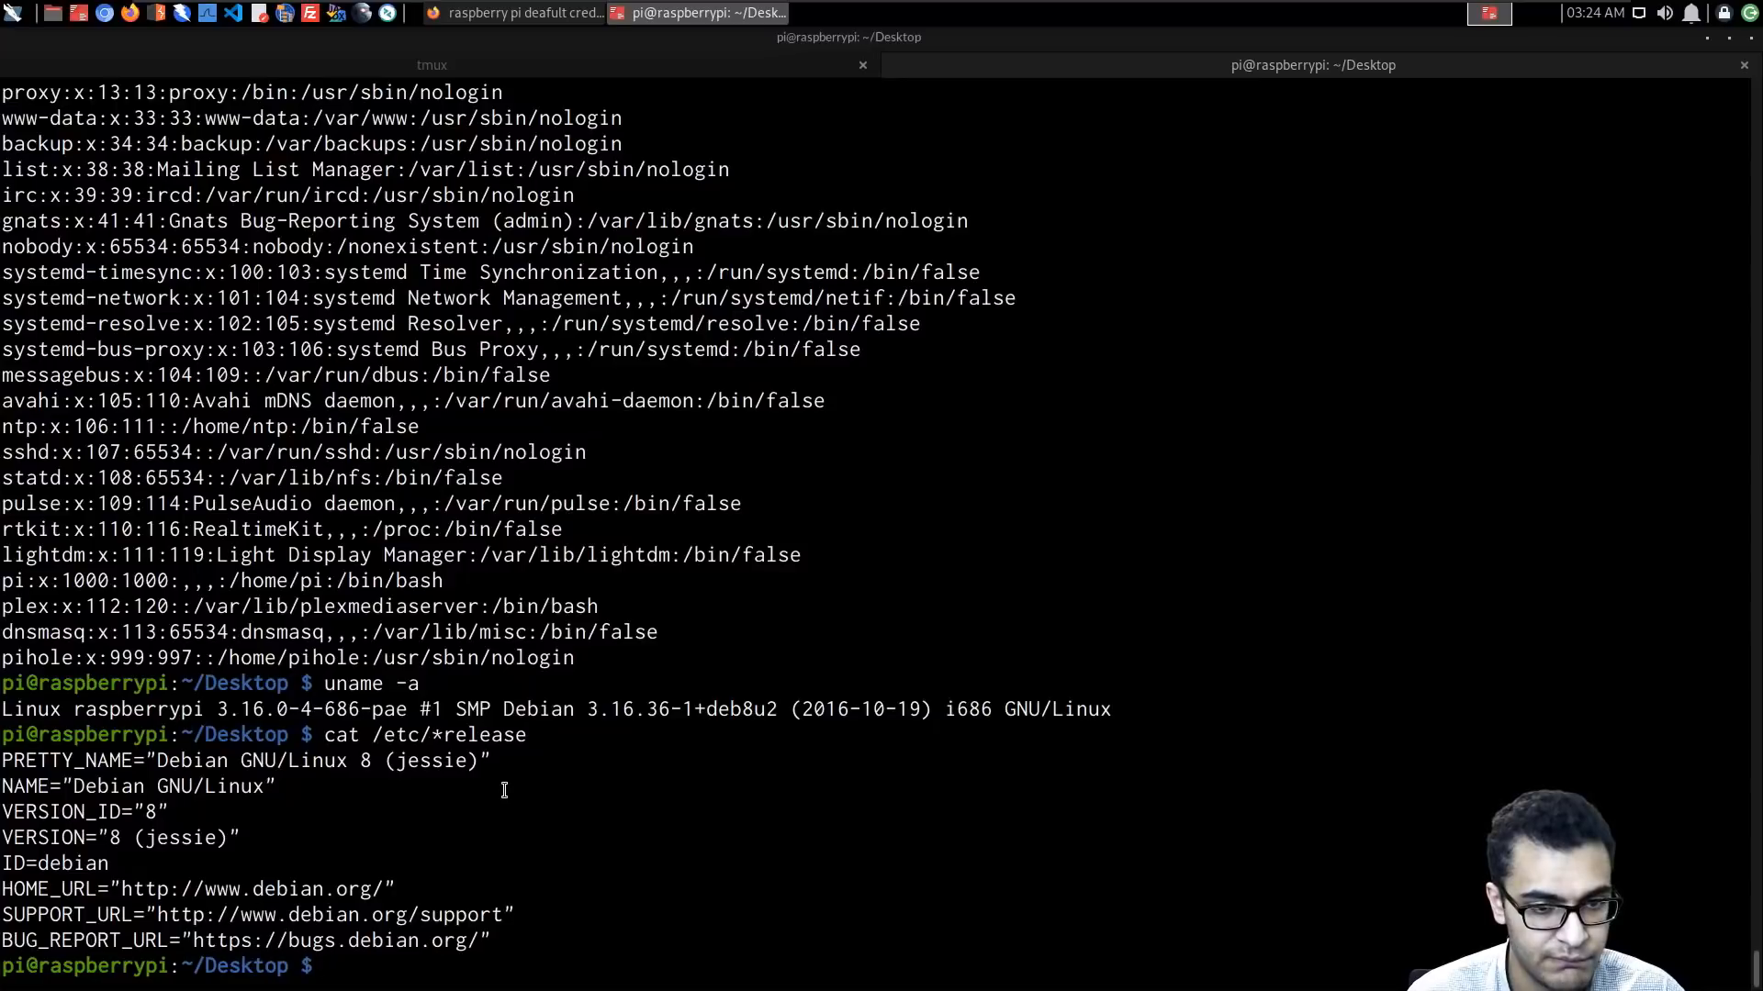
{"action": "mouse_move", "coordinate": [588, 785]}
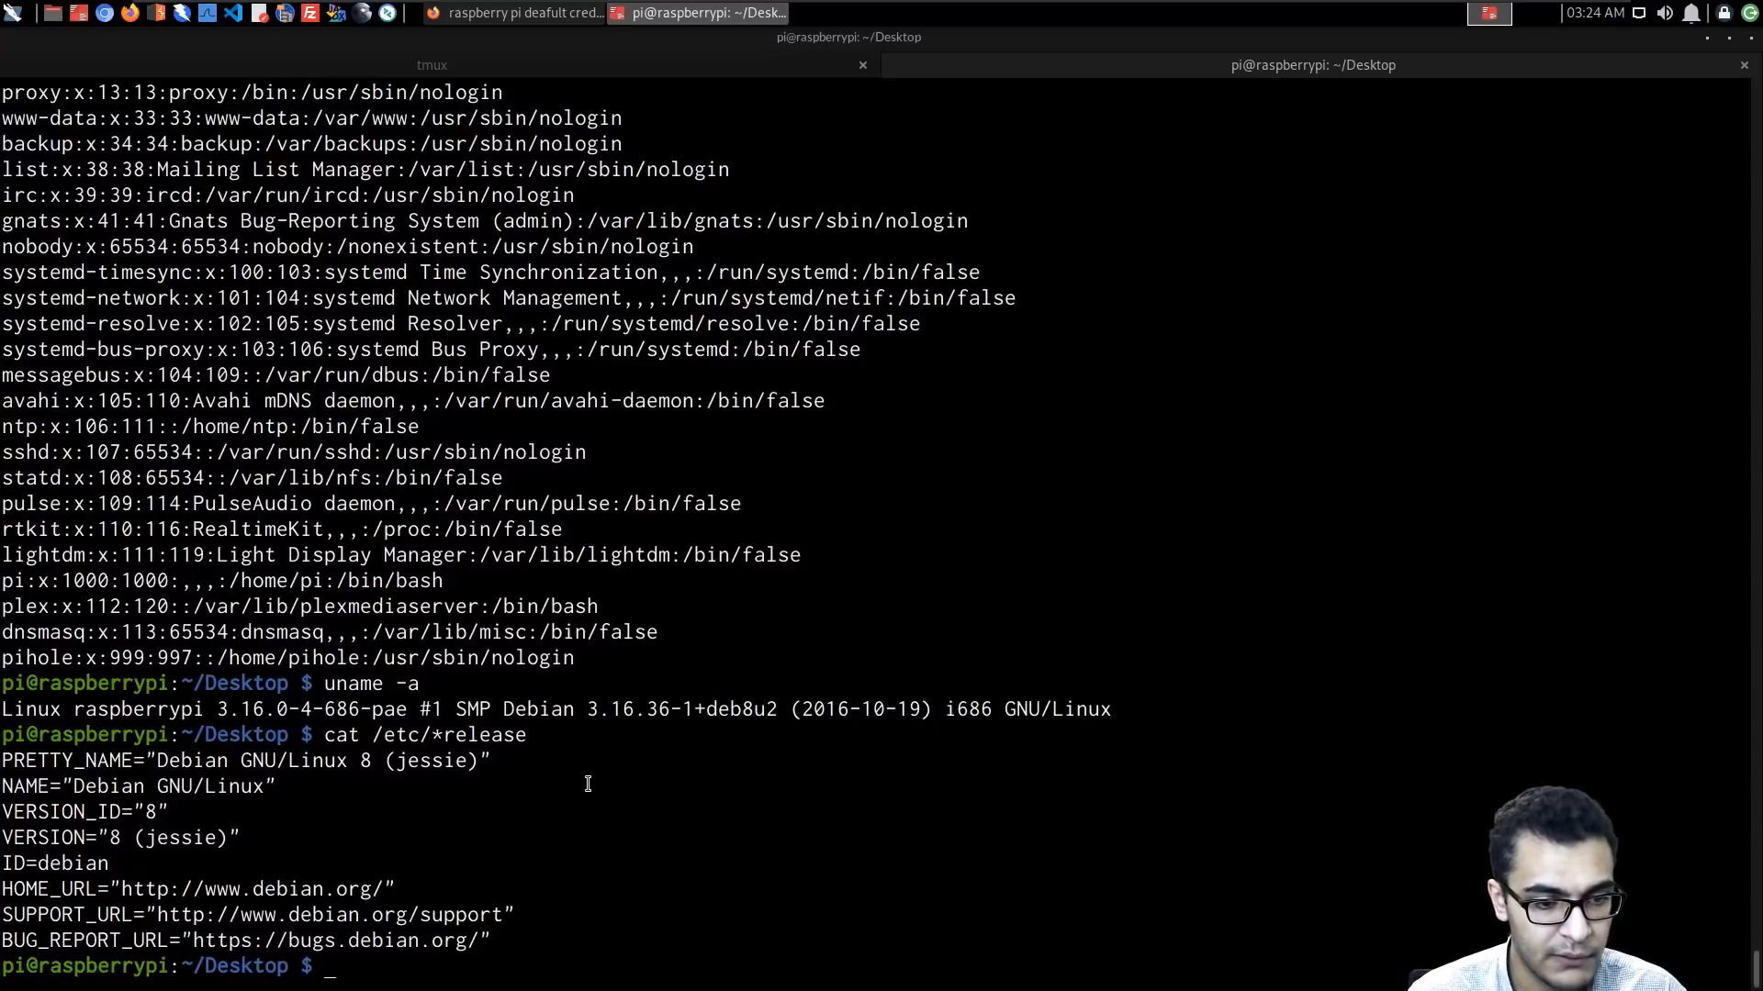
{"action": "type", "text": "cd /root"}
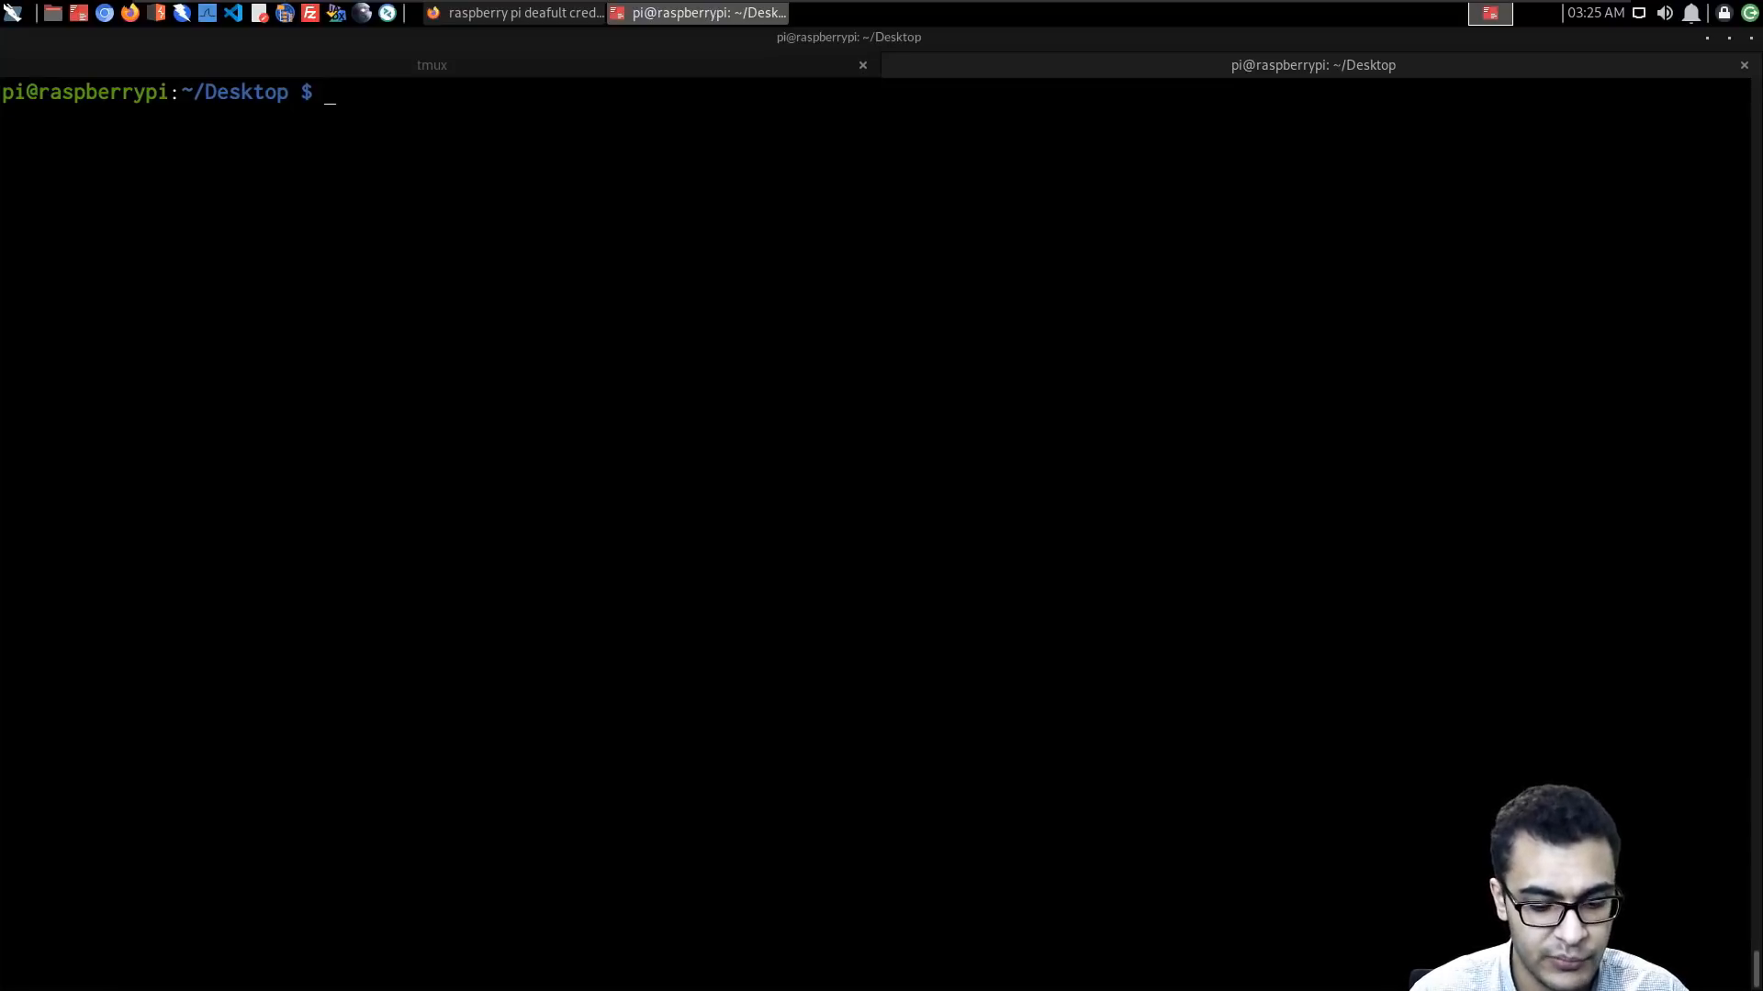
Step: Use pi's passwordless sudo to set a new password for root with sudo passwd root
{"action": "type", "text": "sudo -l"}
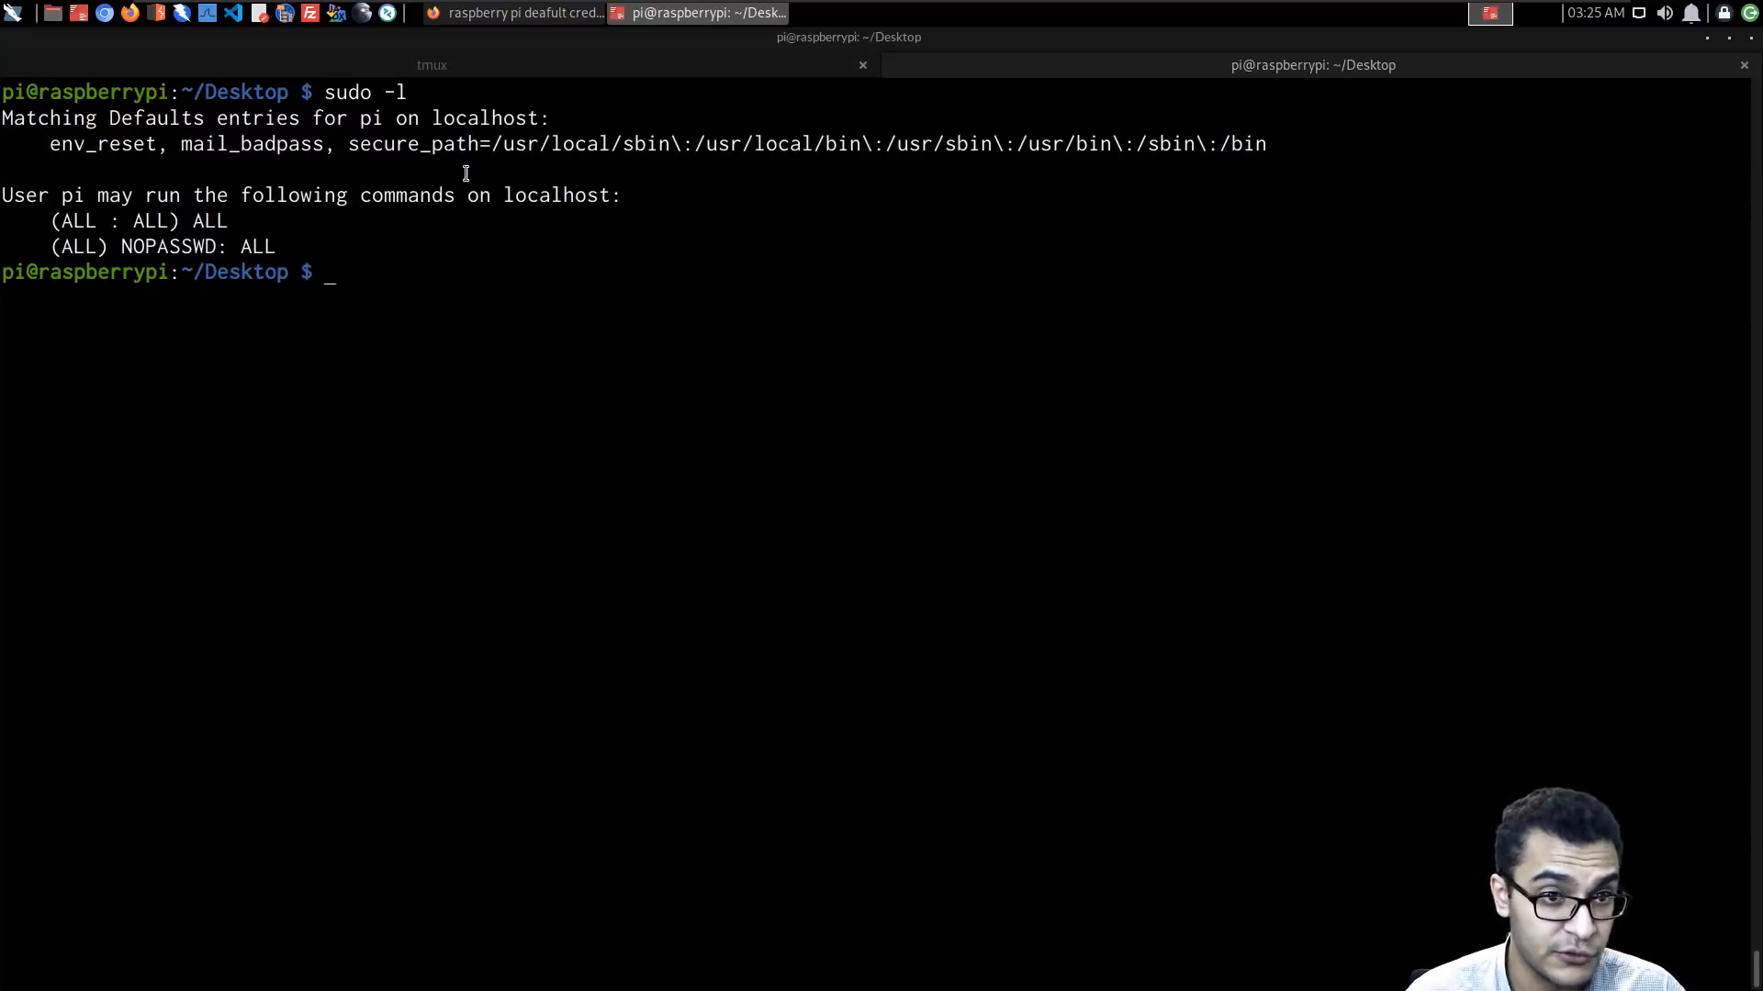
{"action": "mouse_move", "coordinate": [283, 220]}
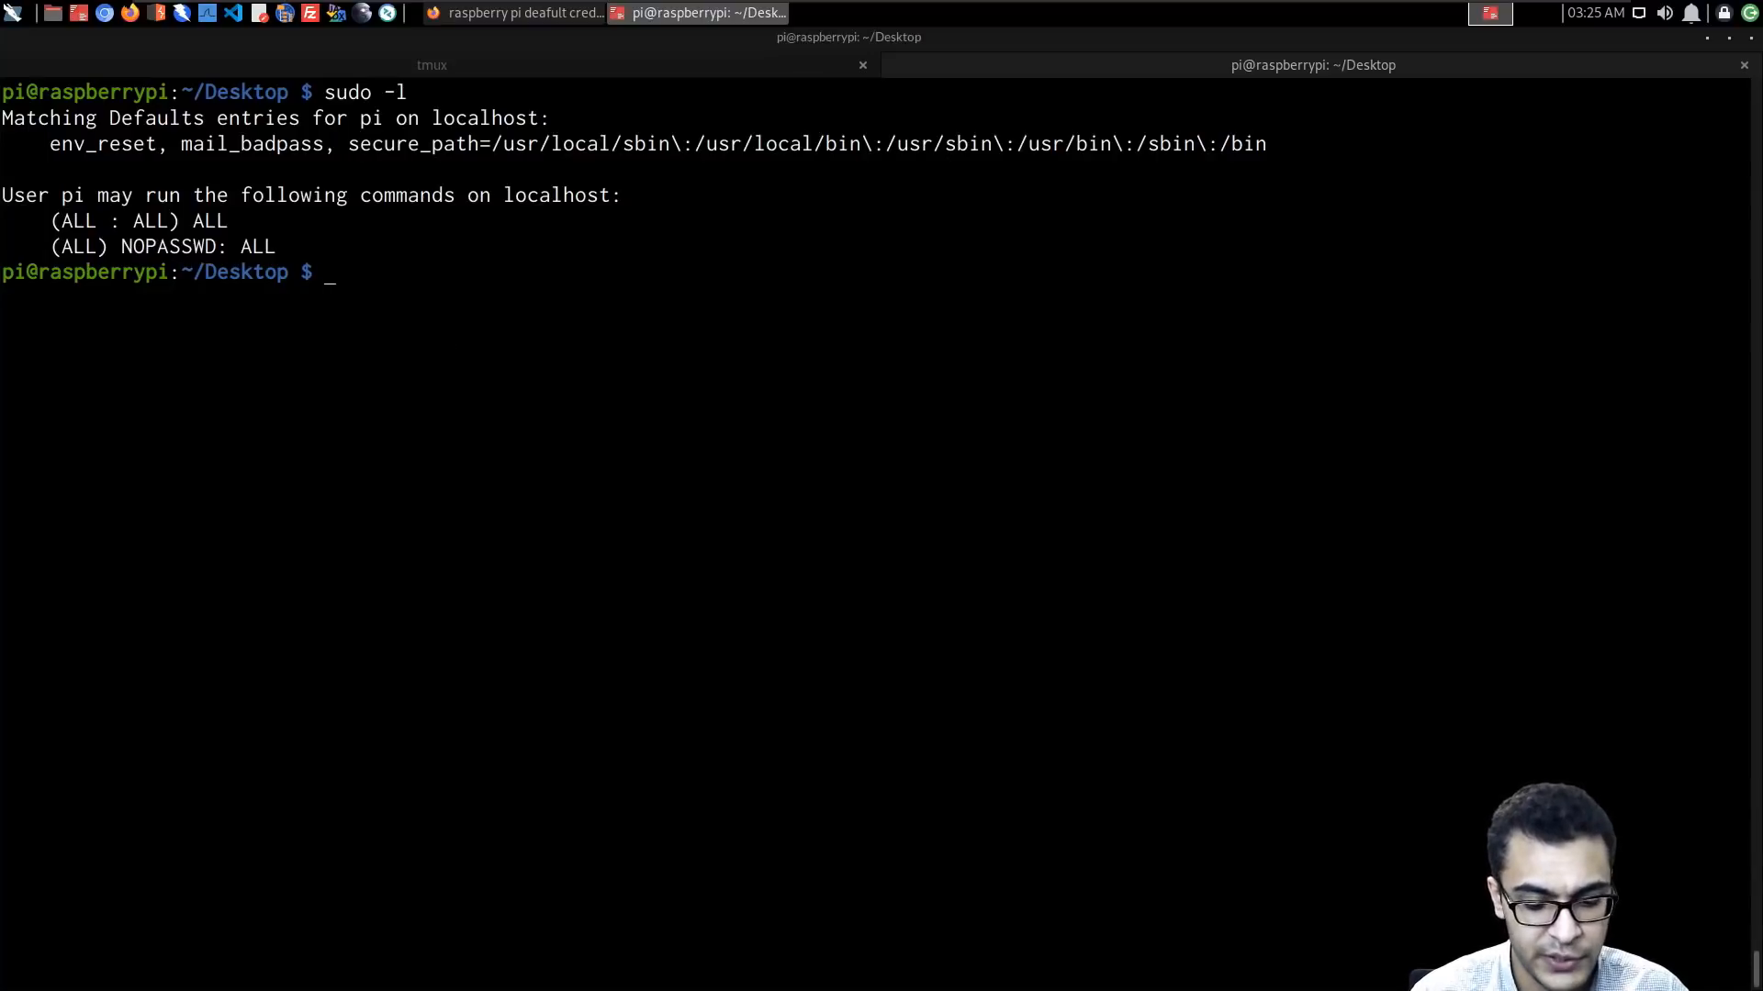
{"action": "type", "text": "sudo passwd"}
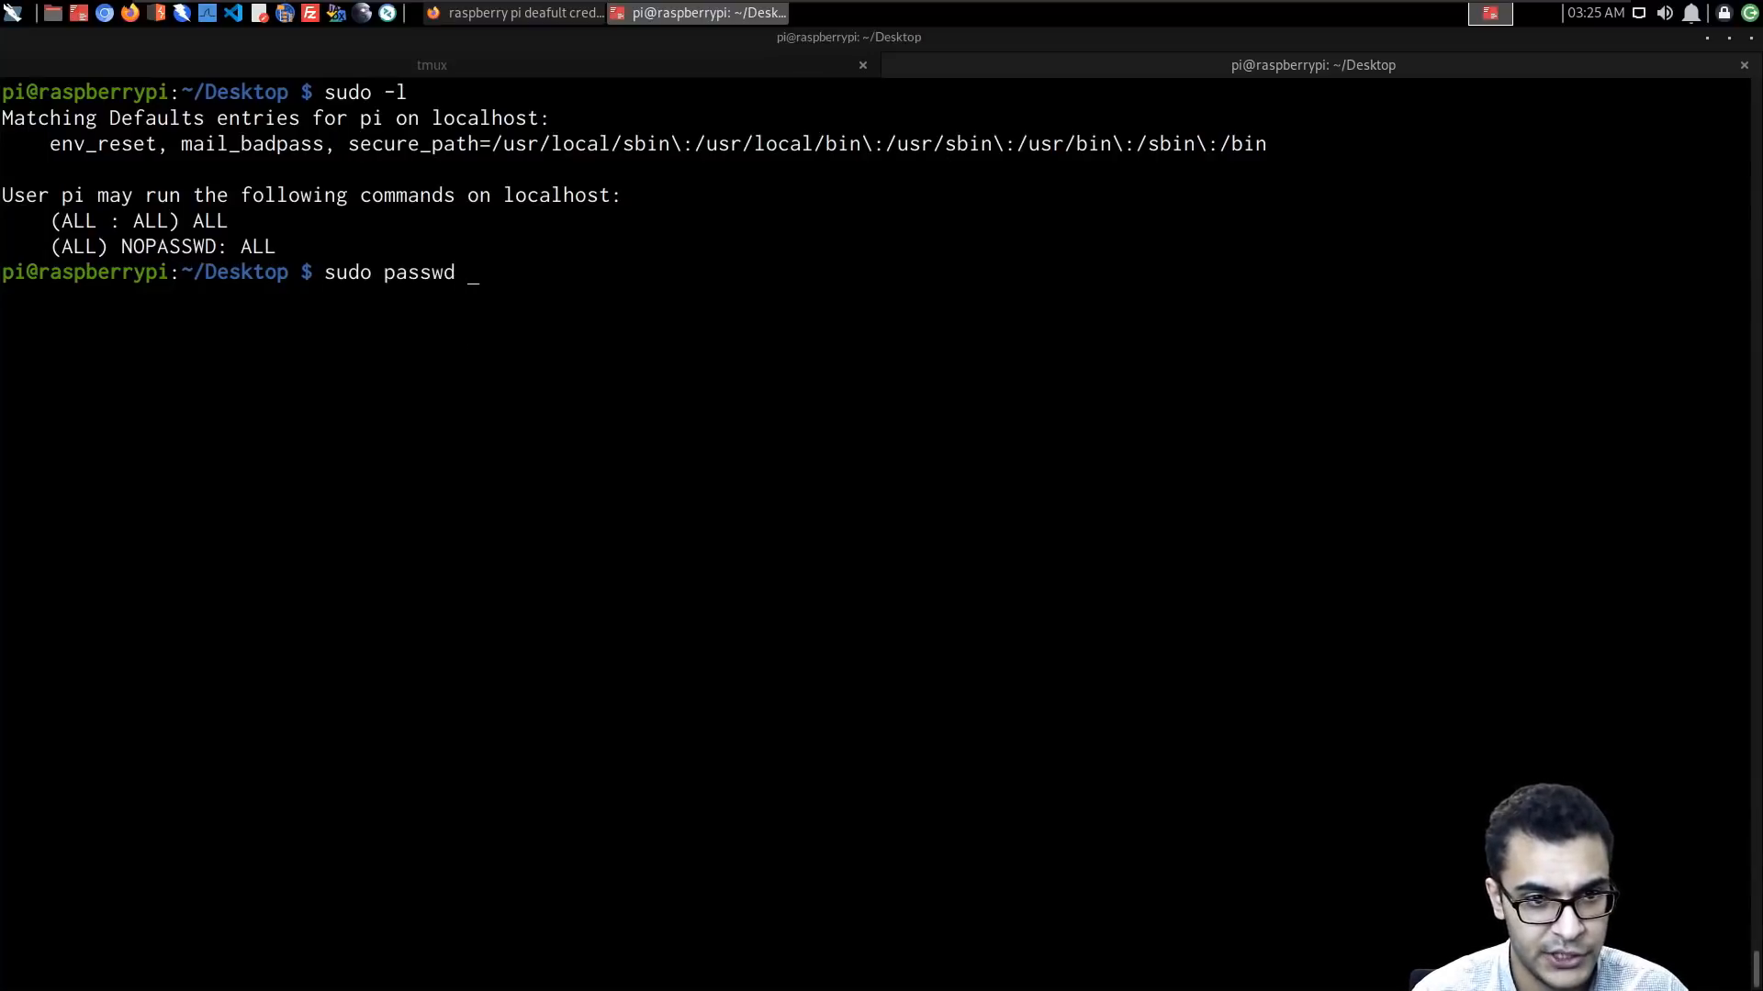
{"action": "type", "text": "root"}
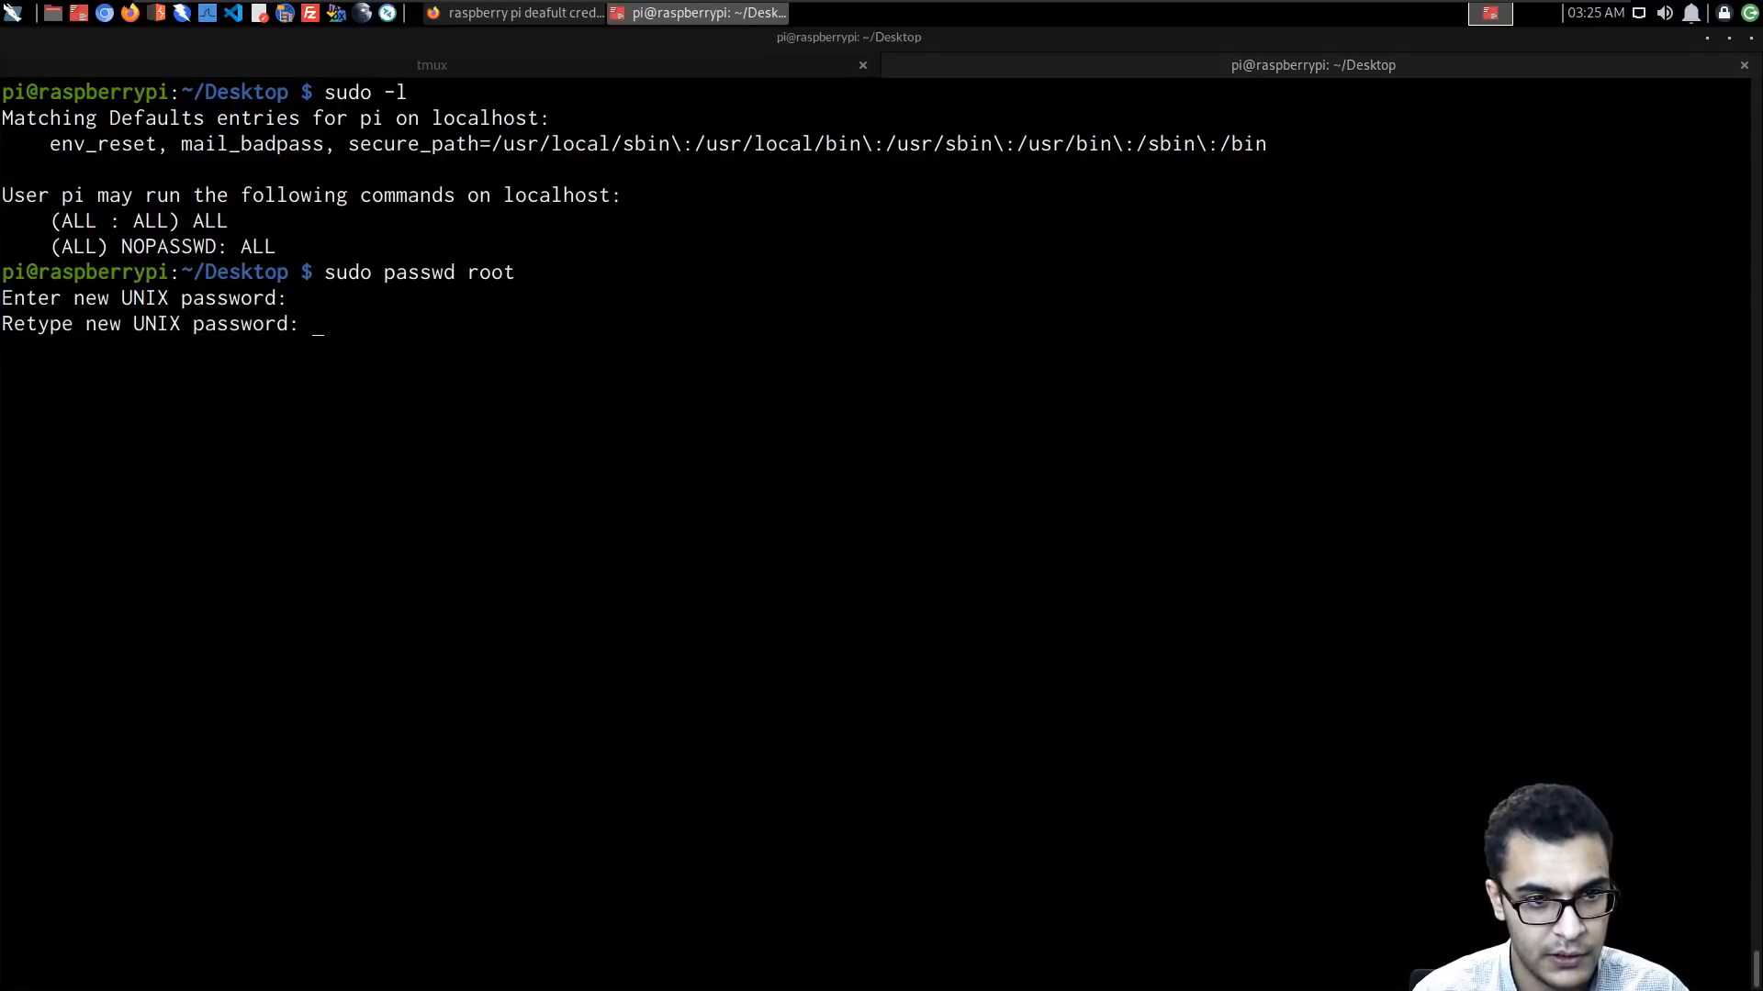
{"action": "key", "text": "Return"}
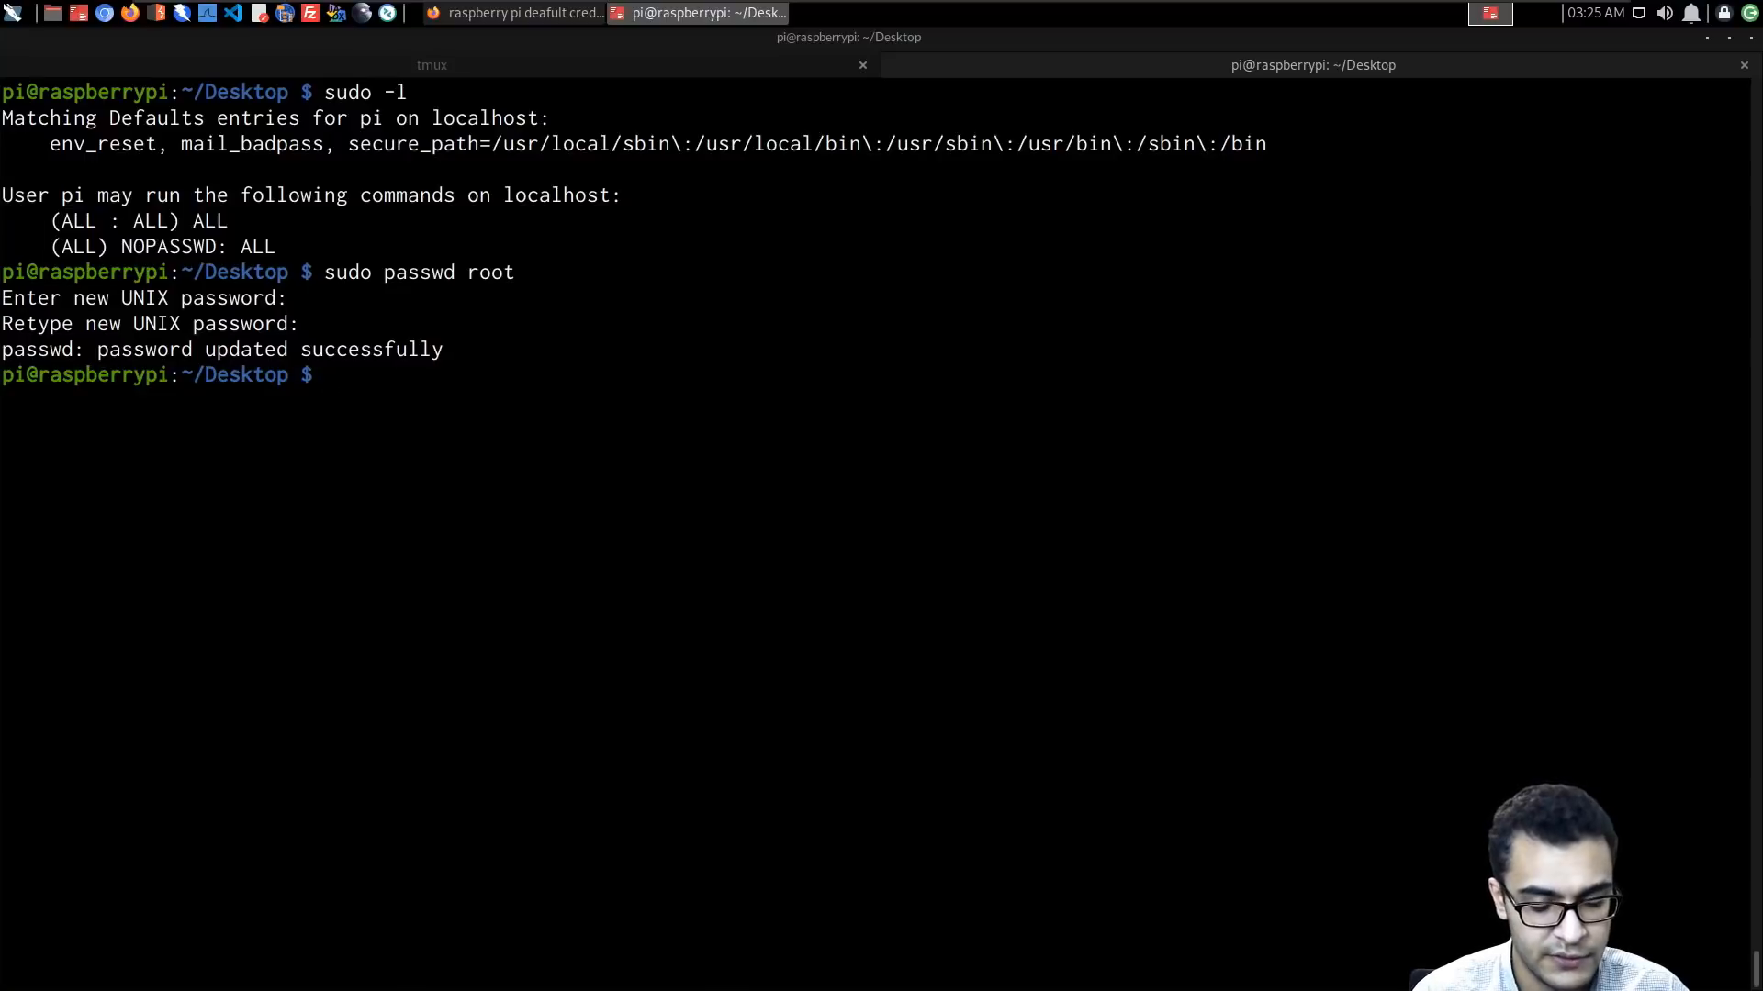
Step: Switch to a root shell with su root and verify uid 0 with id
{"action": "type", "text": "su root"}
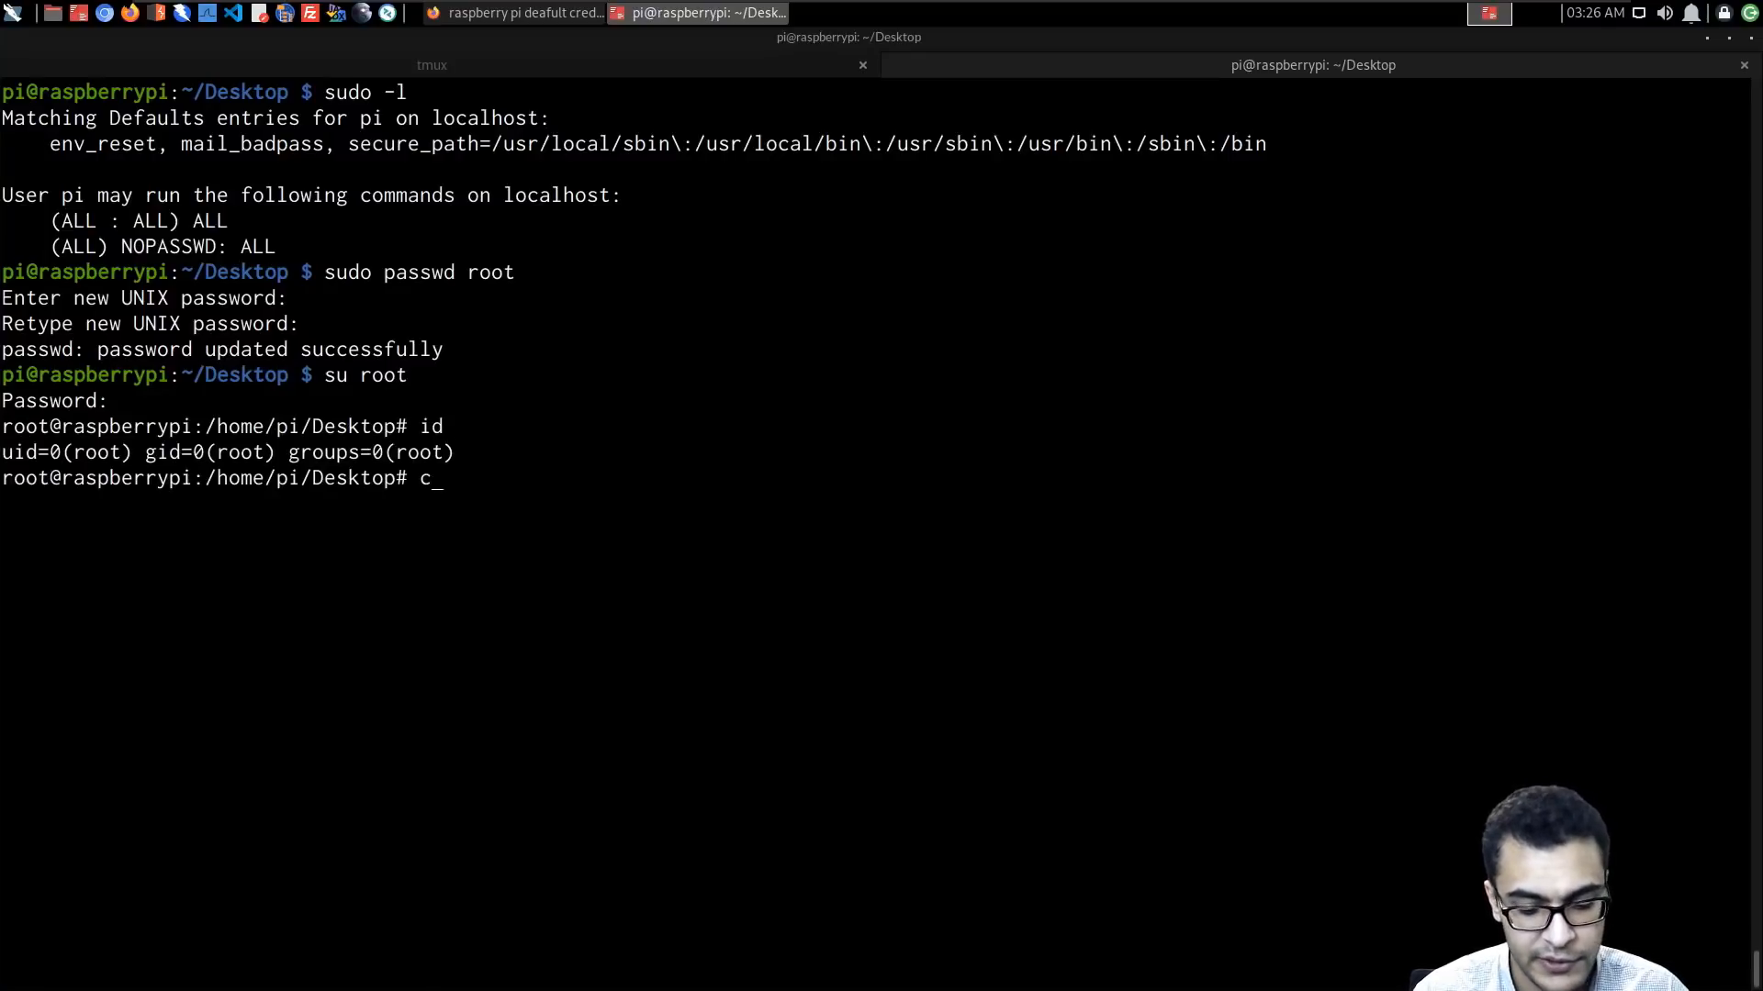
{"action": "type", "text": "d /"}
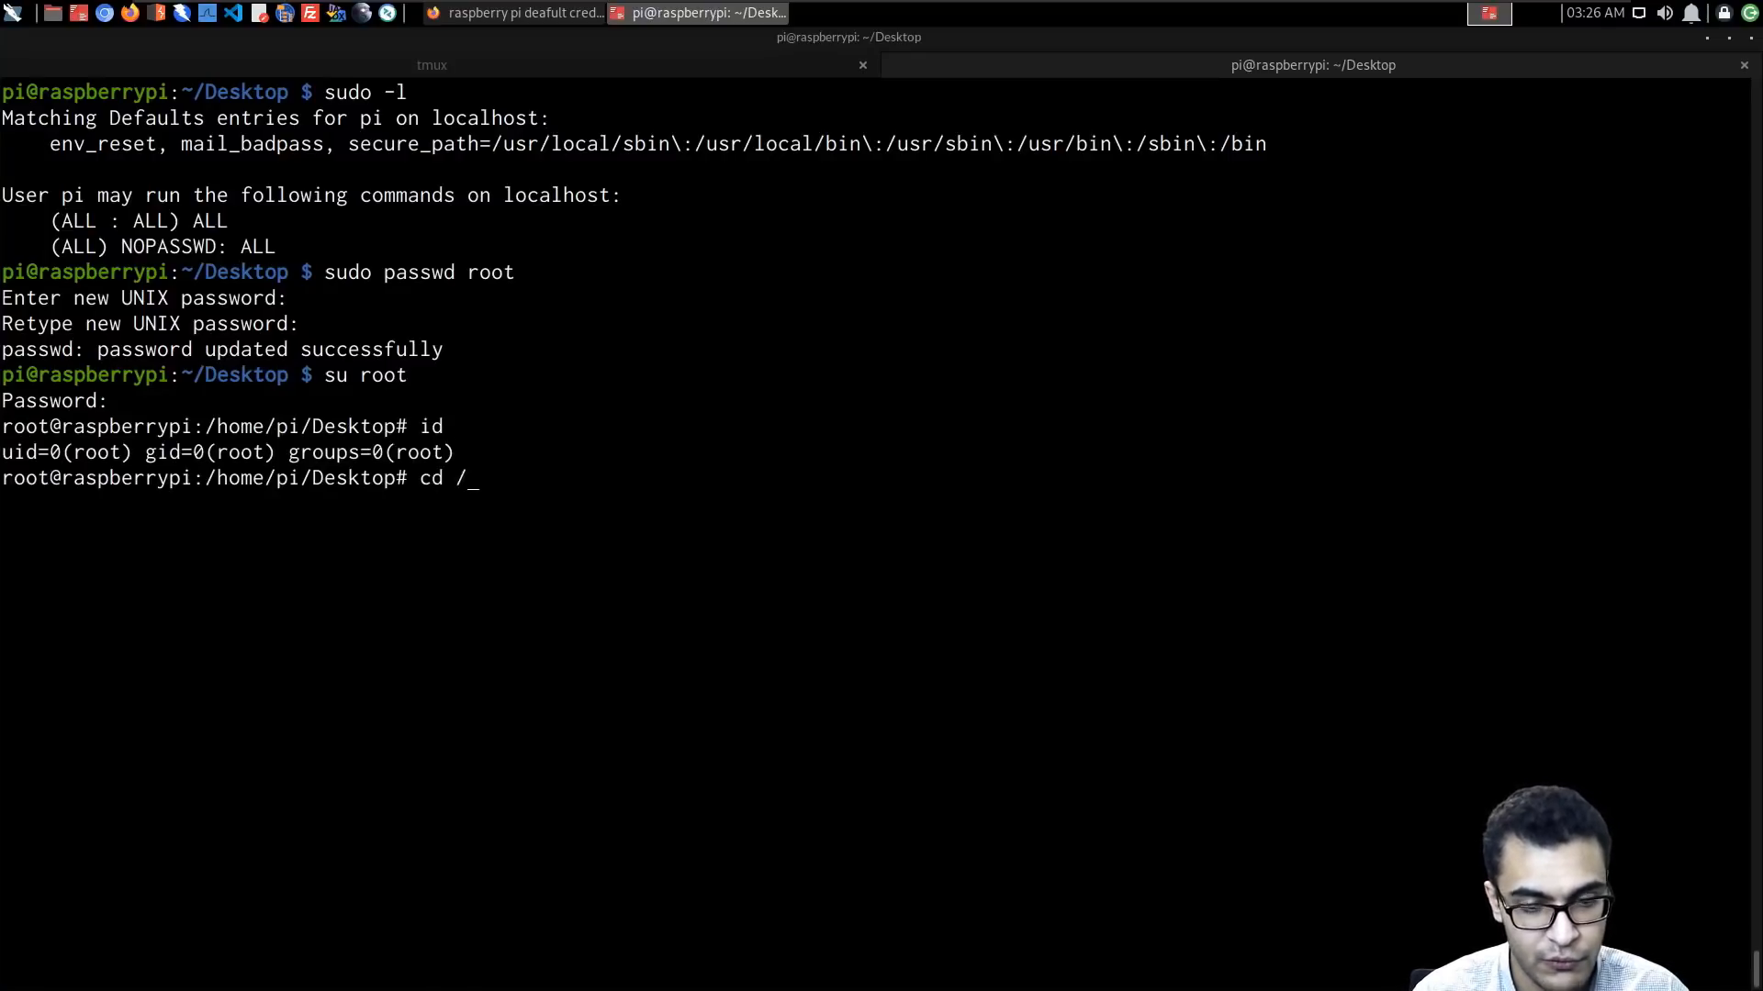
Step: In root's home directory, list files and read root.txt's note about a USB stick backup
{"action": "key", "text": "Return"}
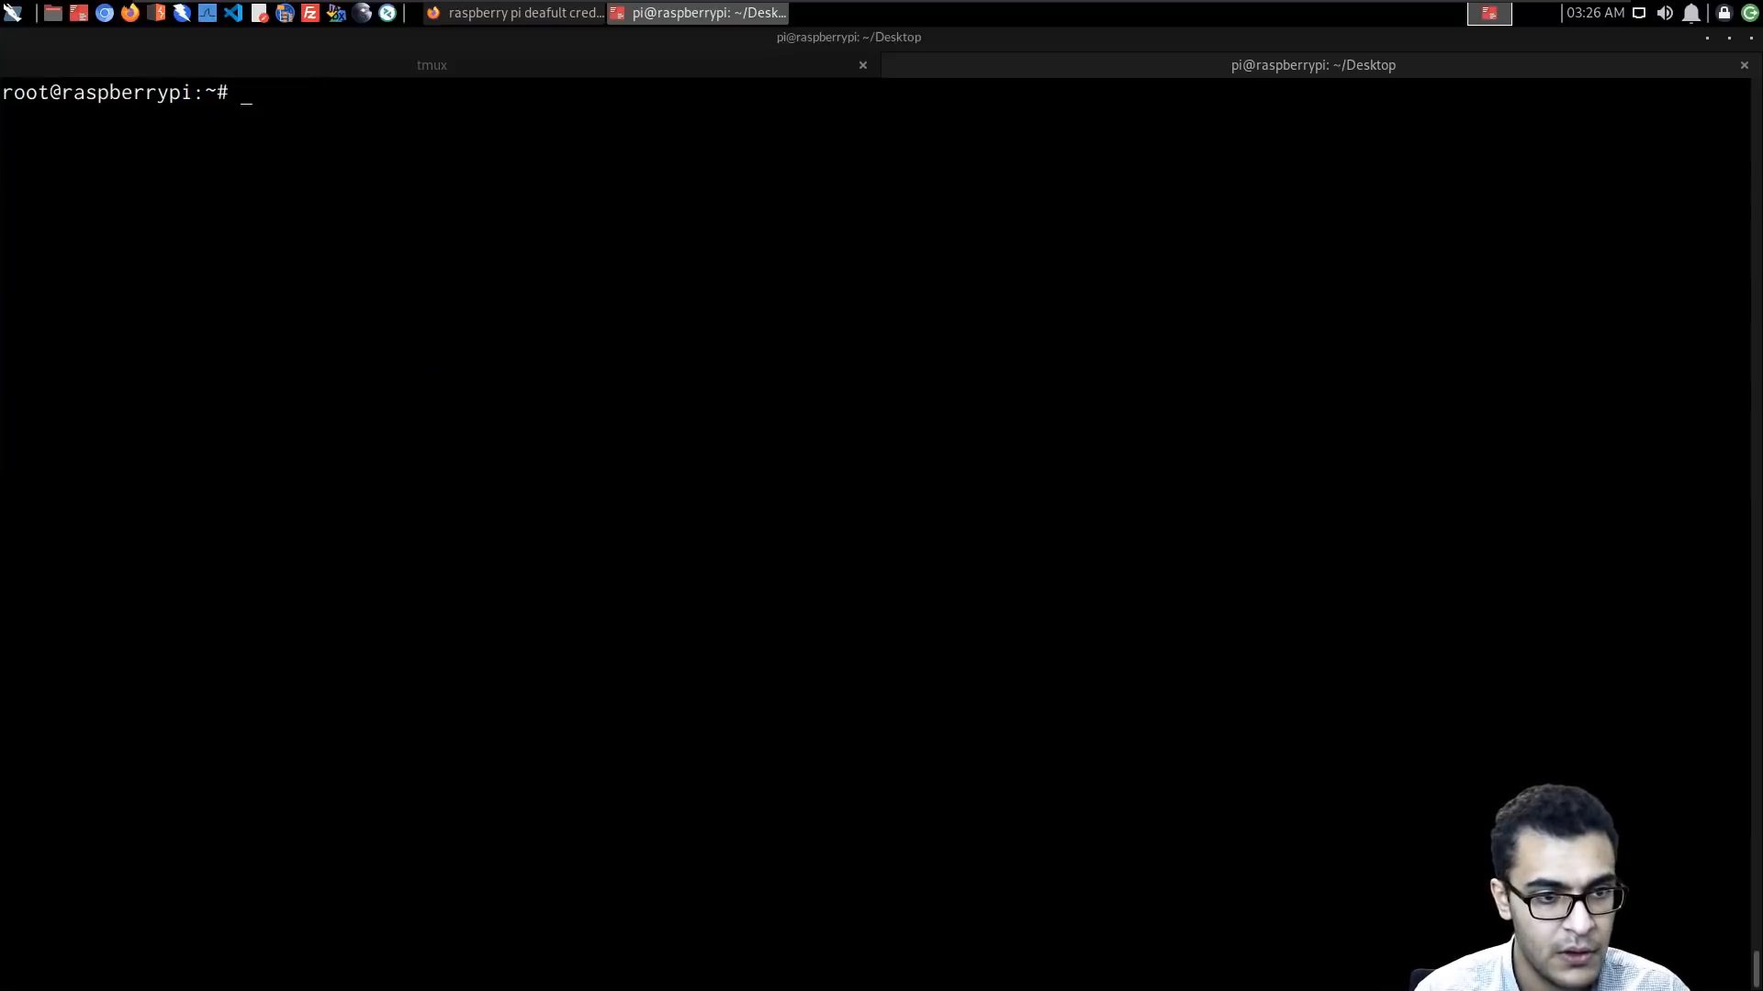
{"action": "type", "text": "ls"}
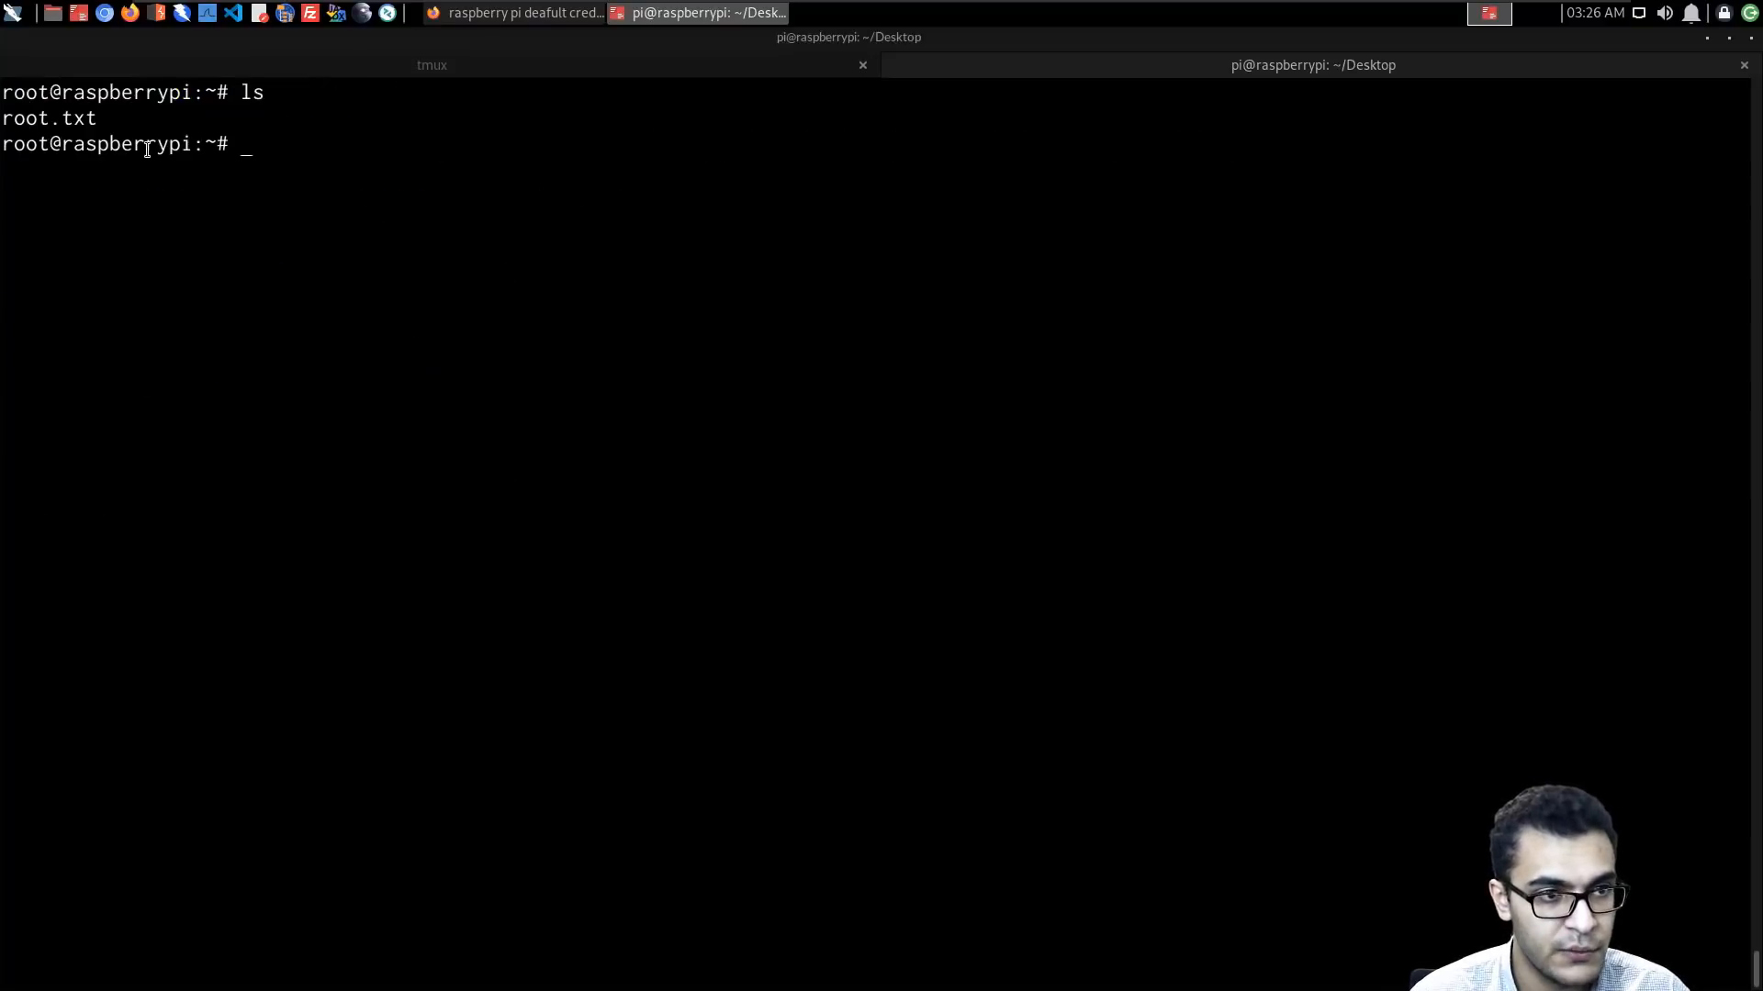
{"action": "type", "text": "cat root.txt"}
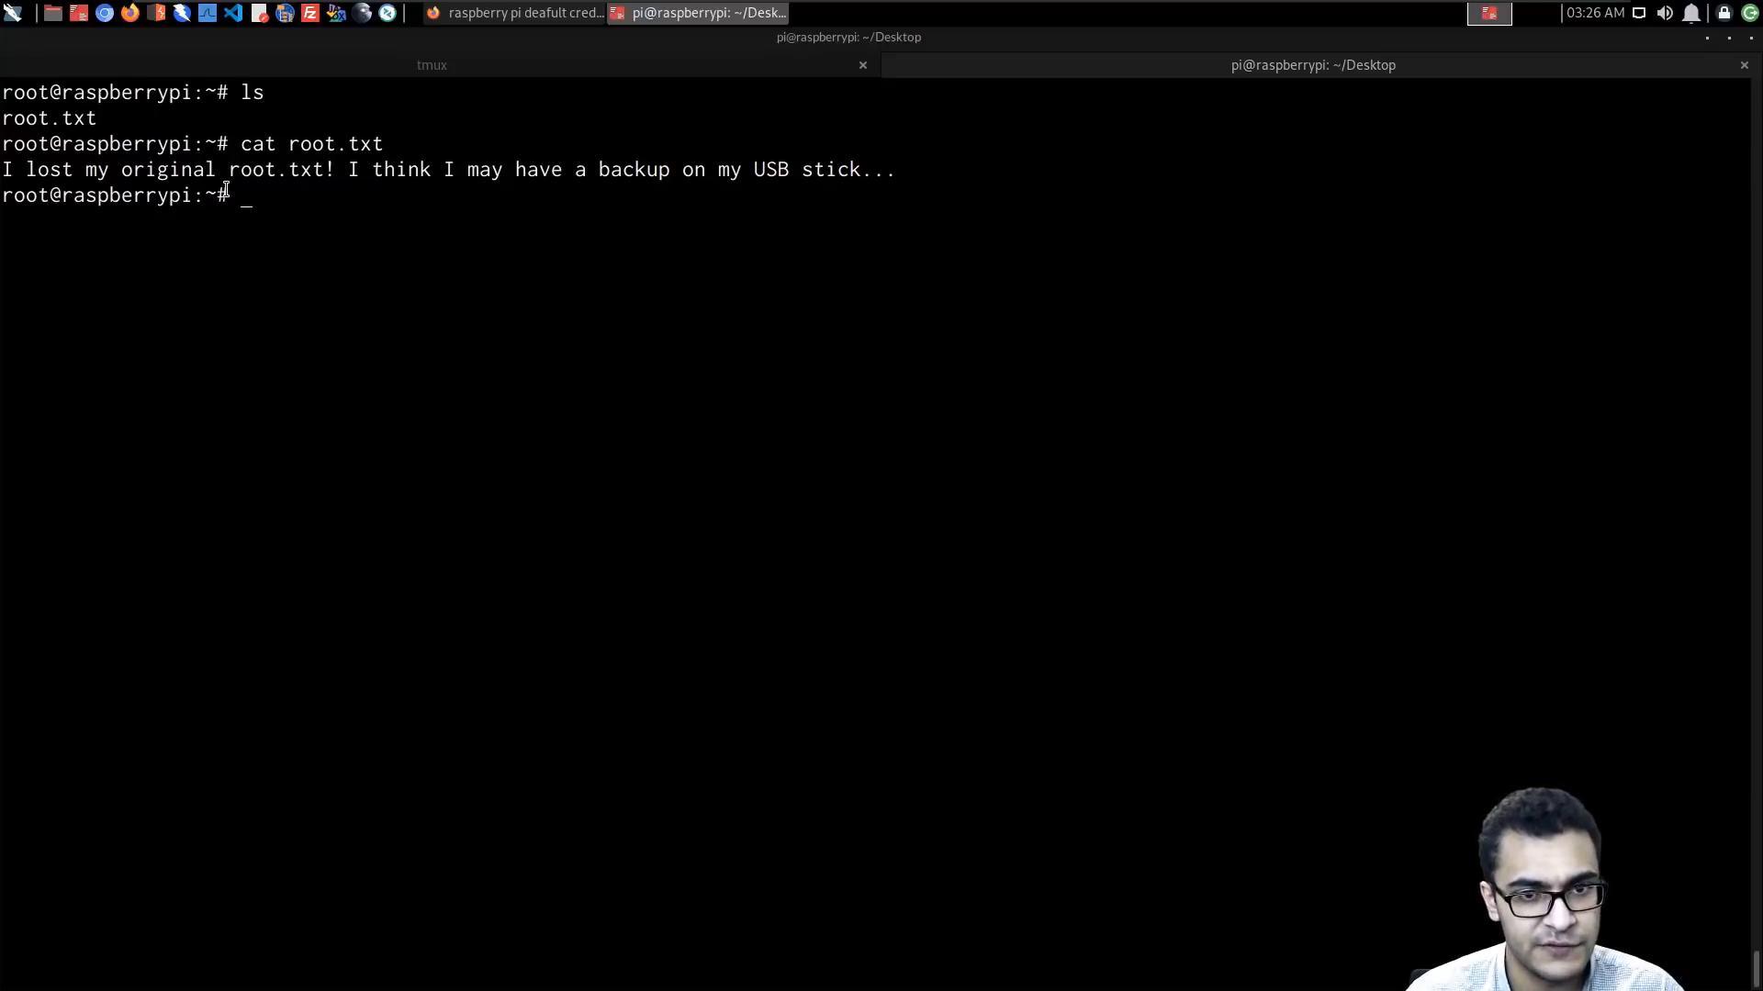
{"action": "mouse_move", "coordinate": [727, 180]}
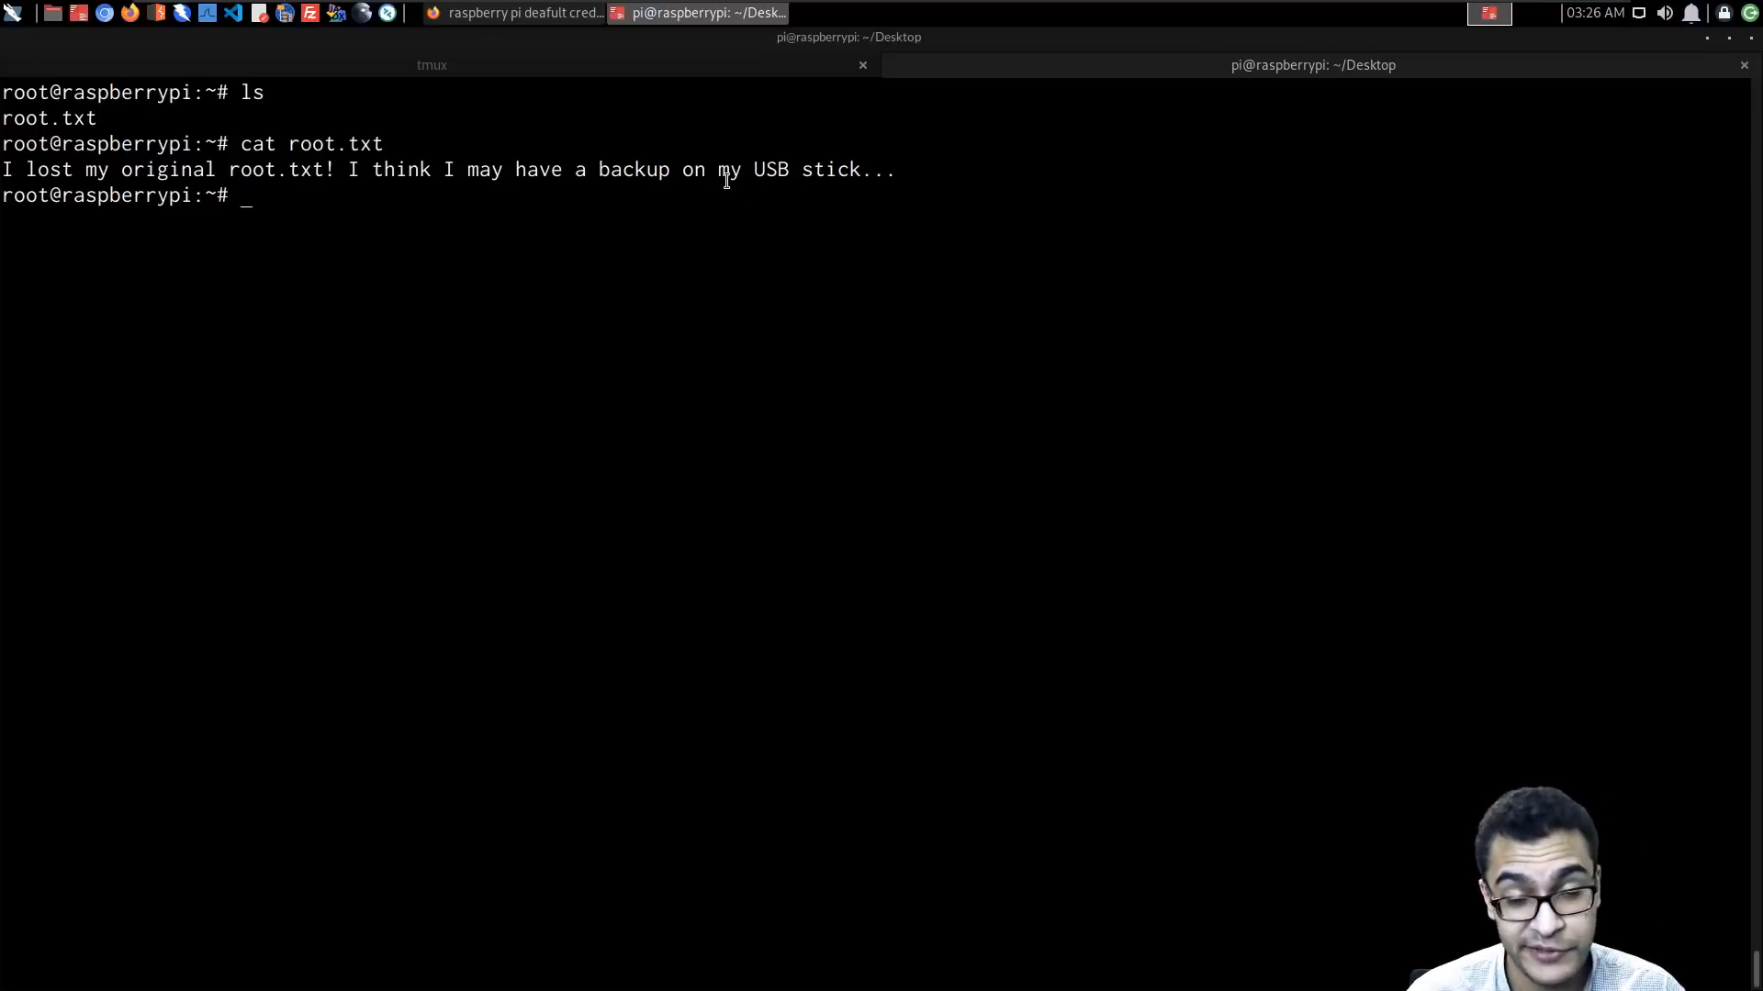
{"action": "mouse_move", "coordinate": [738, 364]}
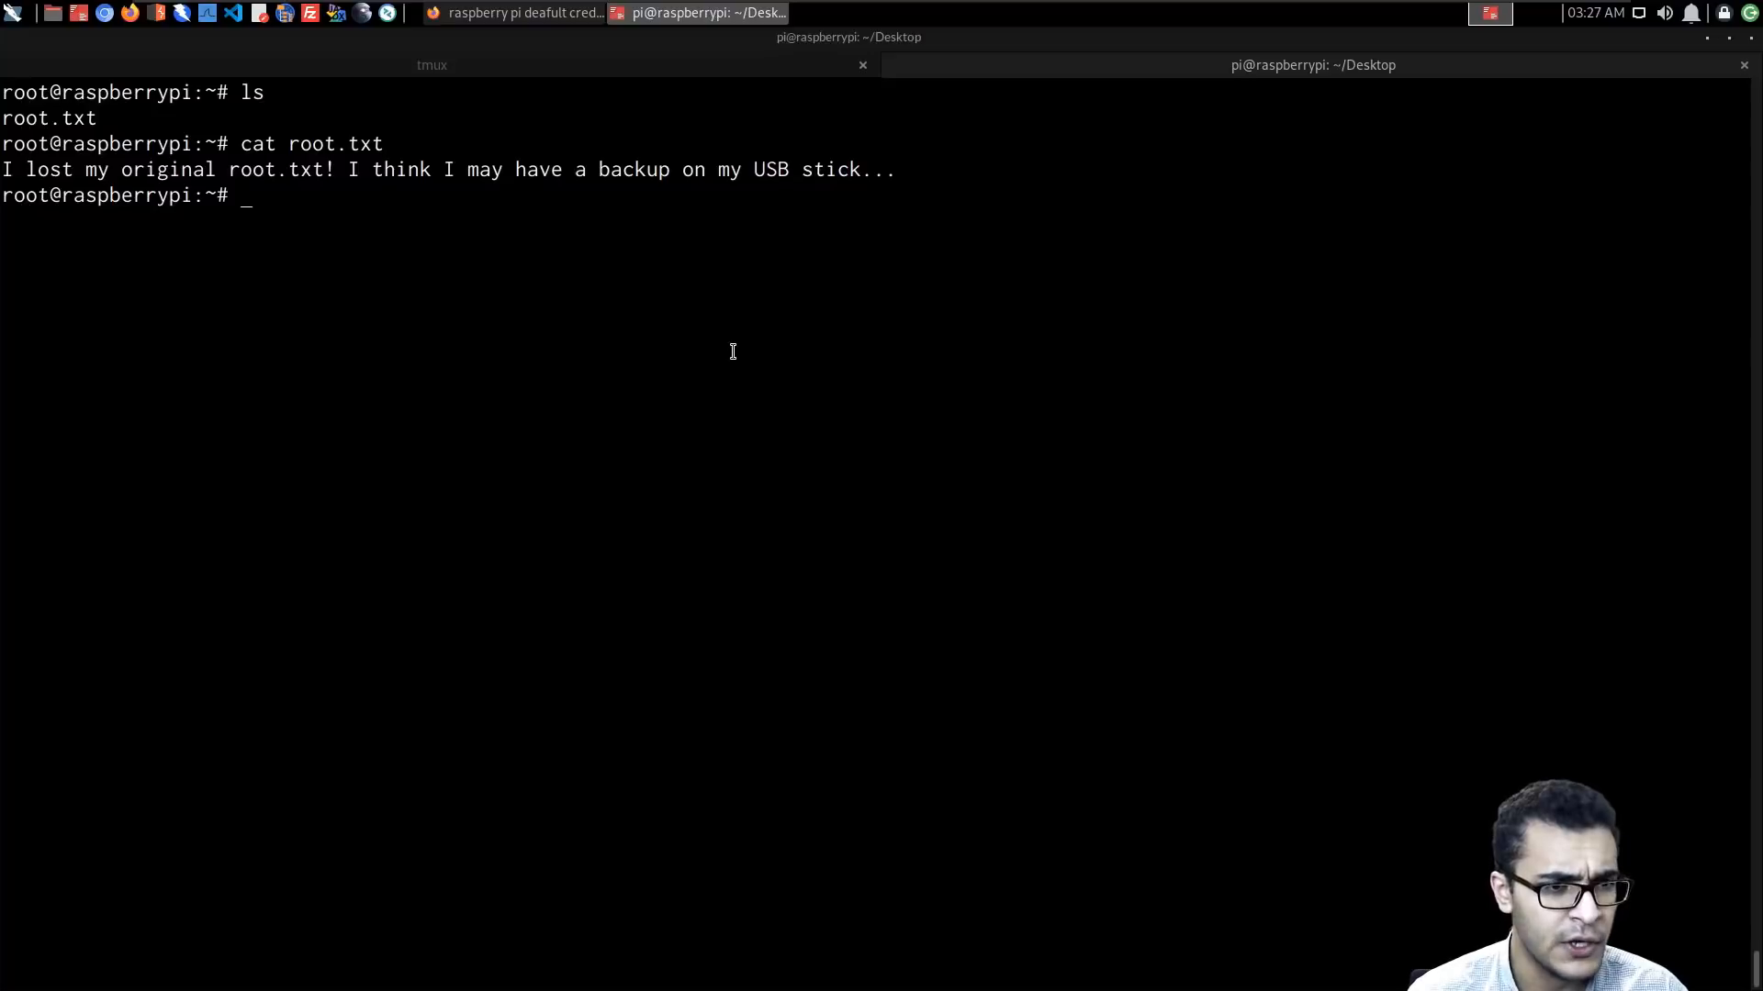
Step: Find the USB stick with lsblk | grep sd, enter /media/usbstick and read damnit.txt
{"action": "type", "text": "lsbl"}
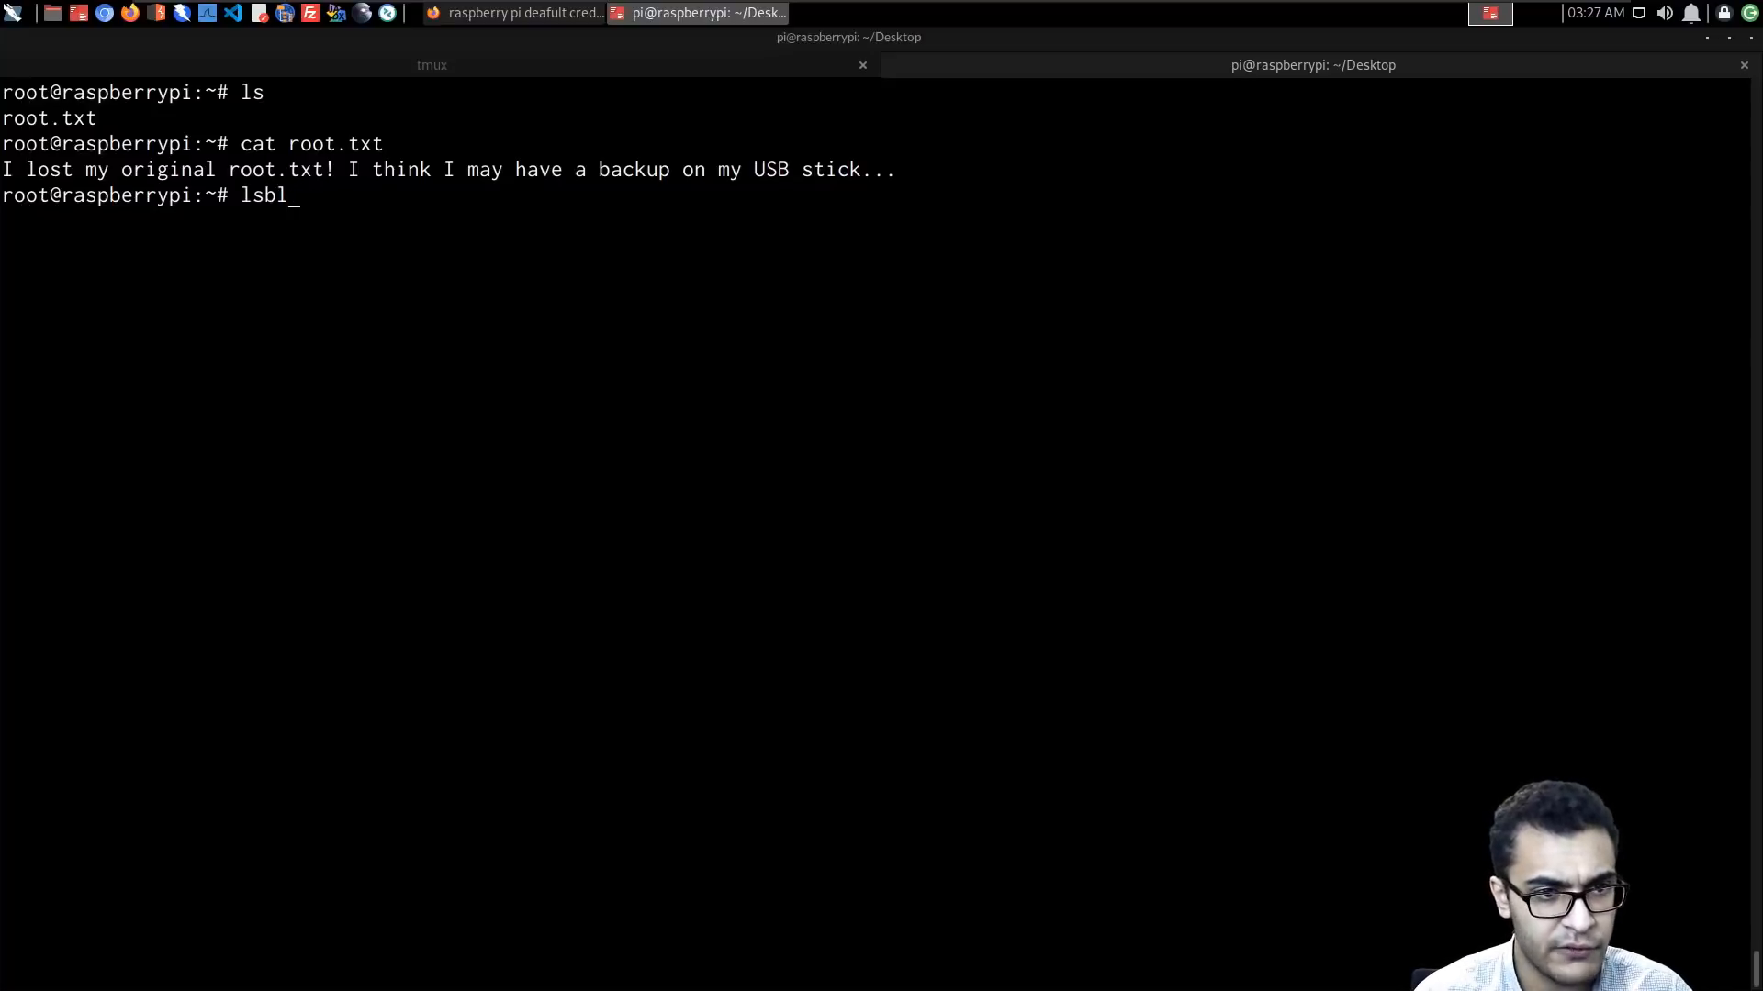
{"action": "type", "text": "k | g"}
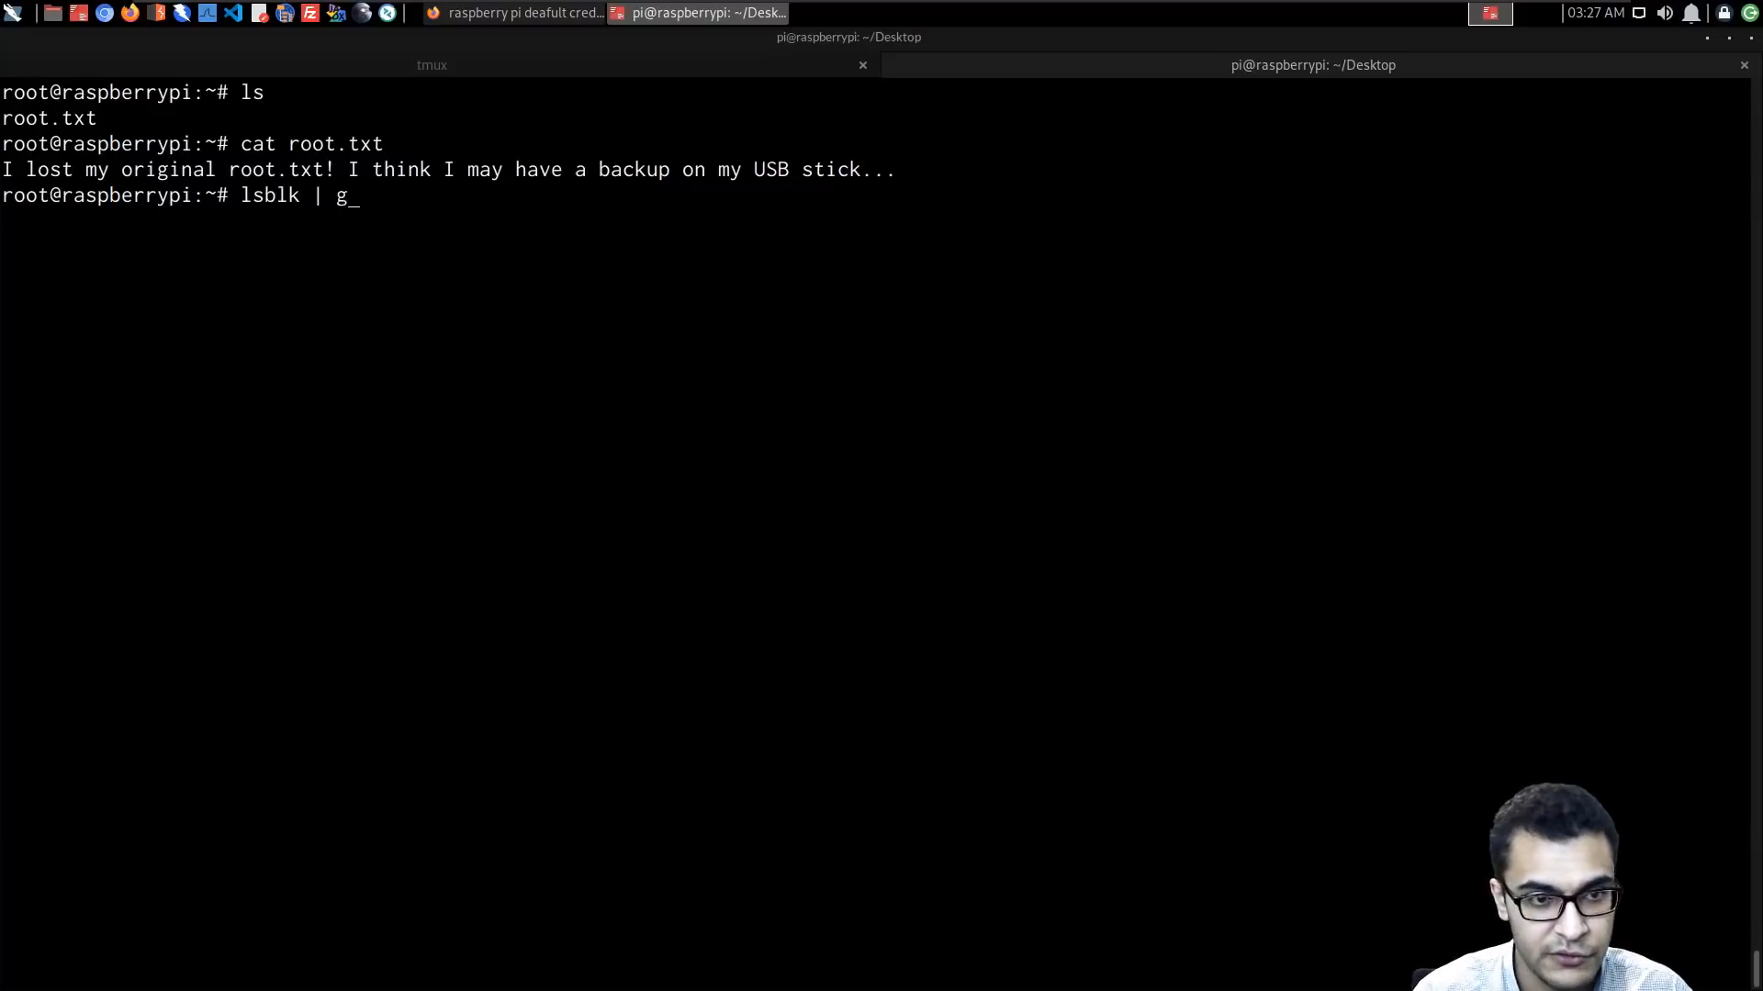
{"action": "type", "text": "reo"}
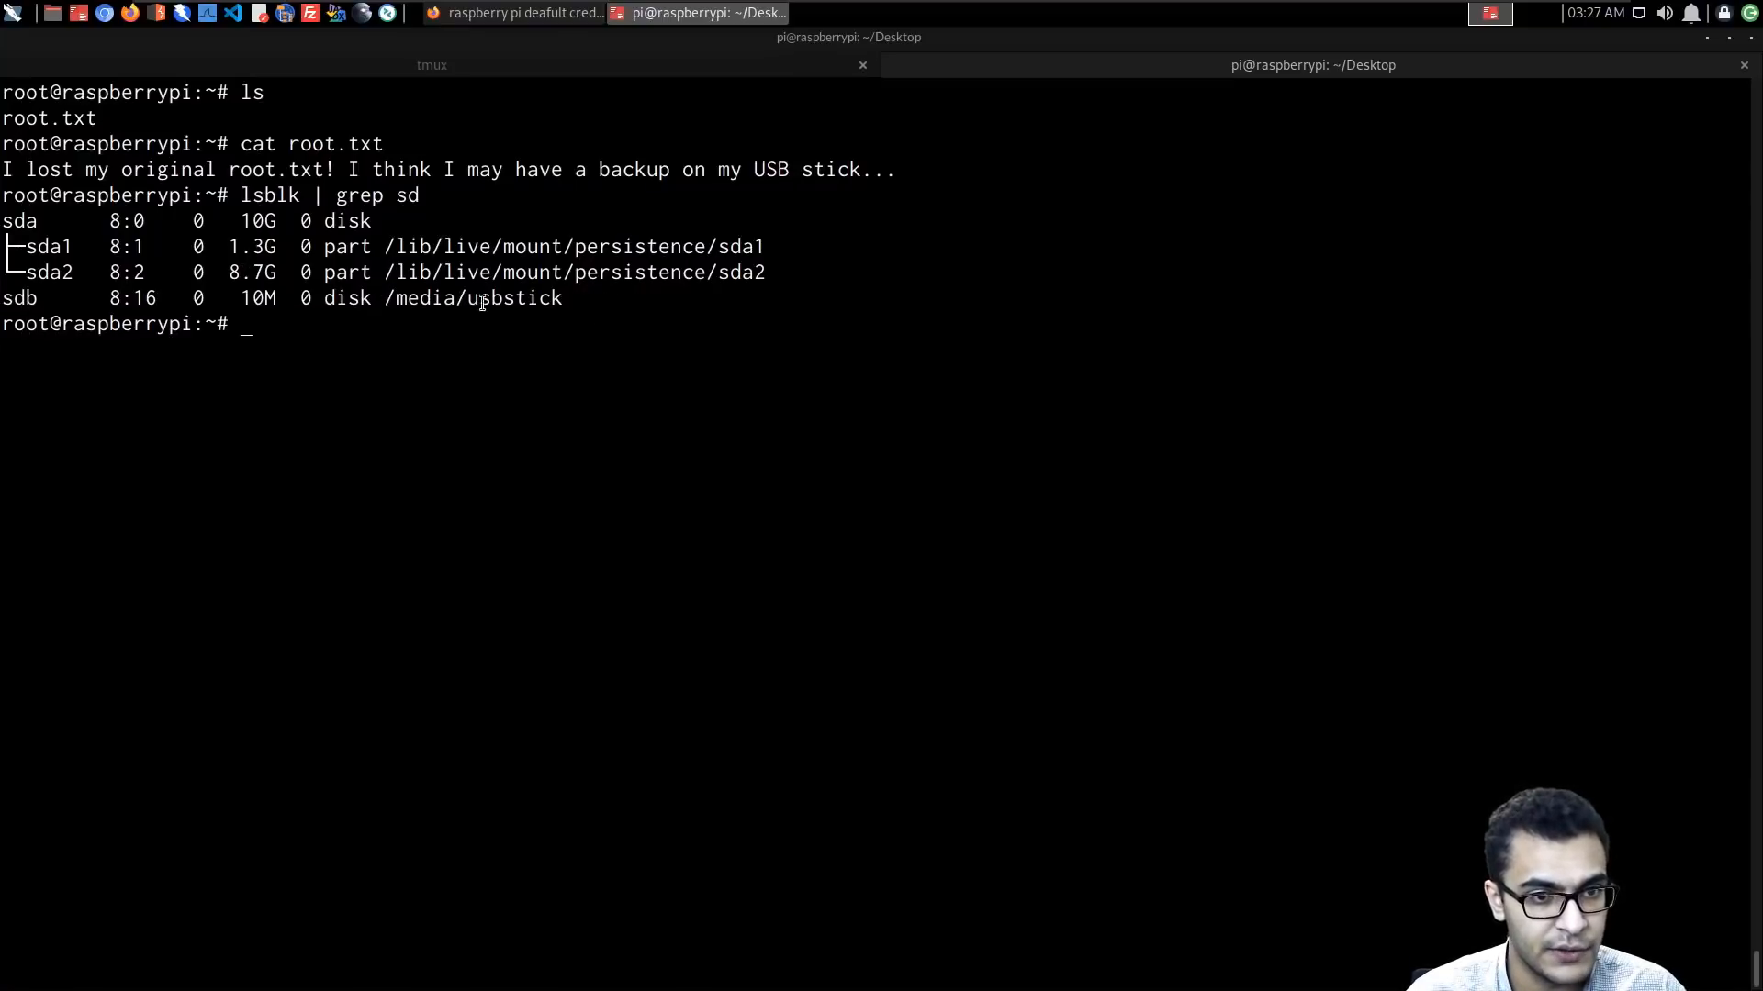
{"action": "mouse_move", "coordinate": [586, 360]}
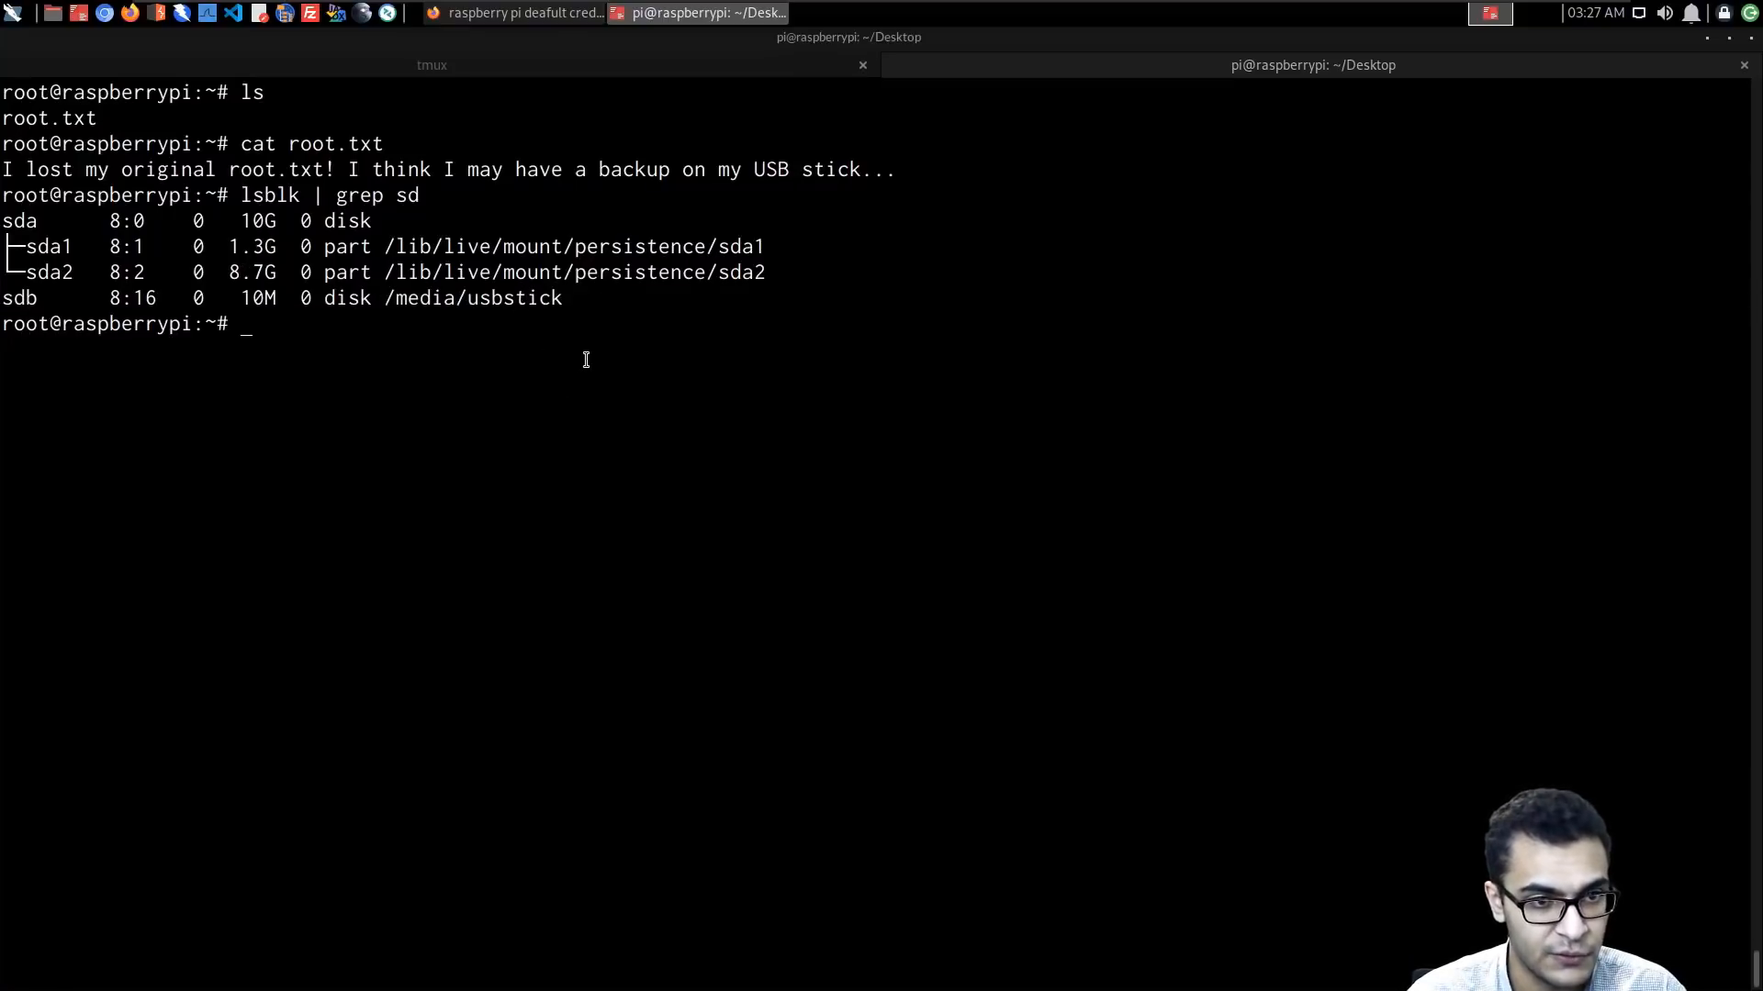
{"action": "type", "text": "cd /media/usbstick"}
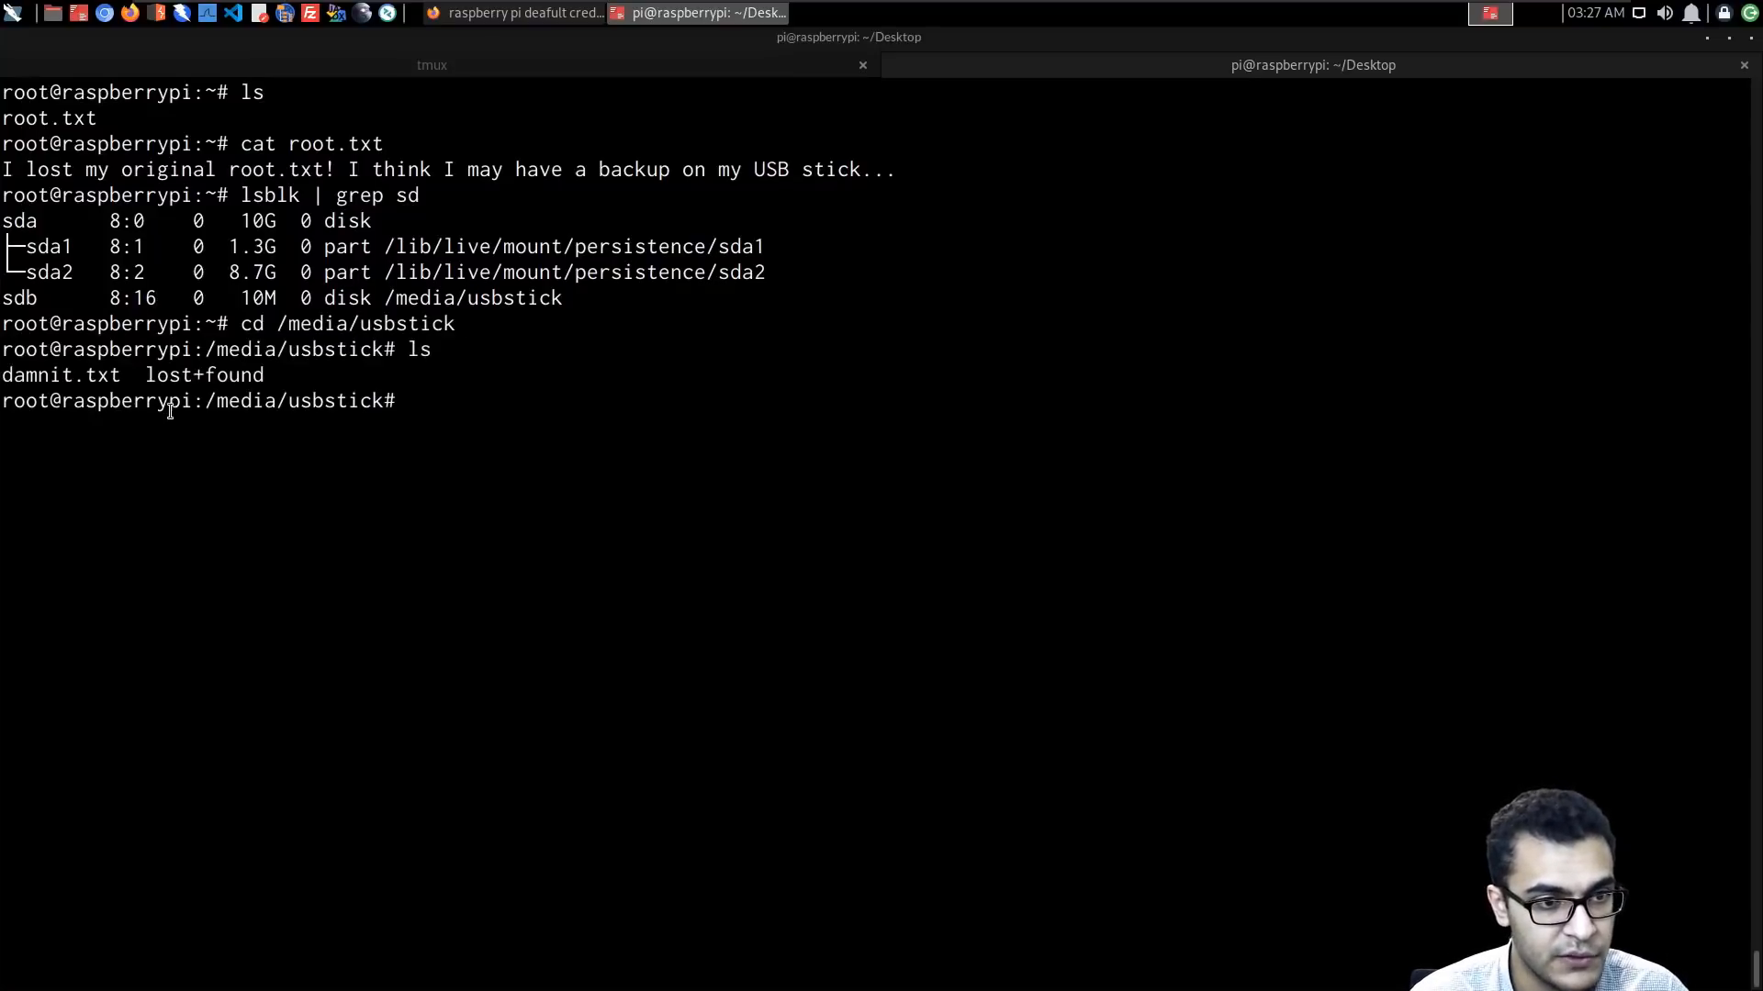
{"action": "type", "text": "cat damnit.txt"}
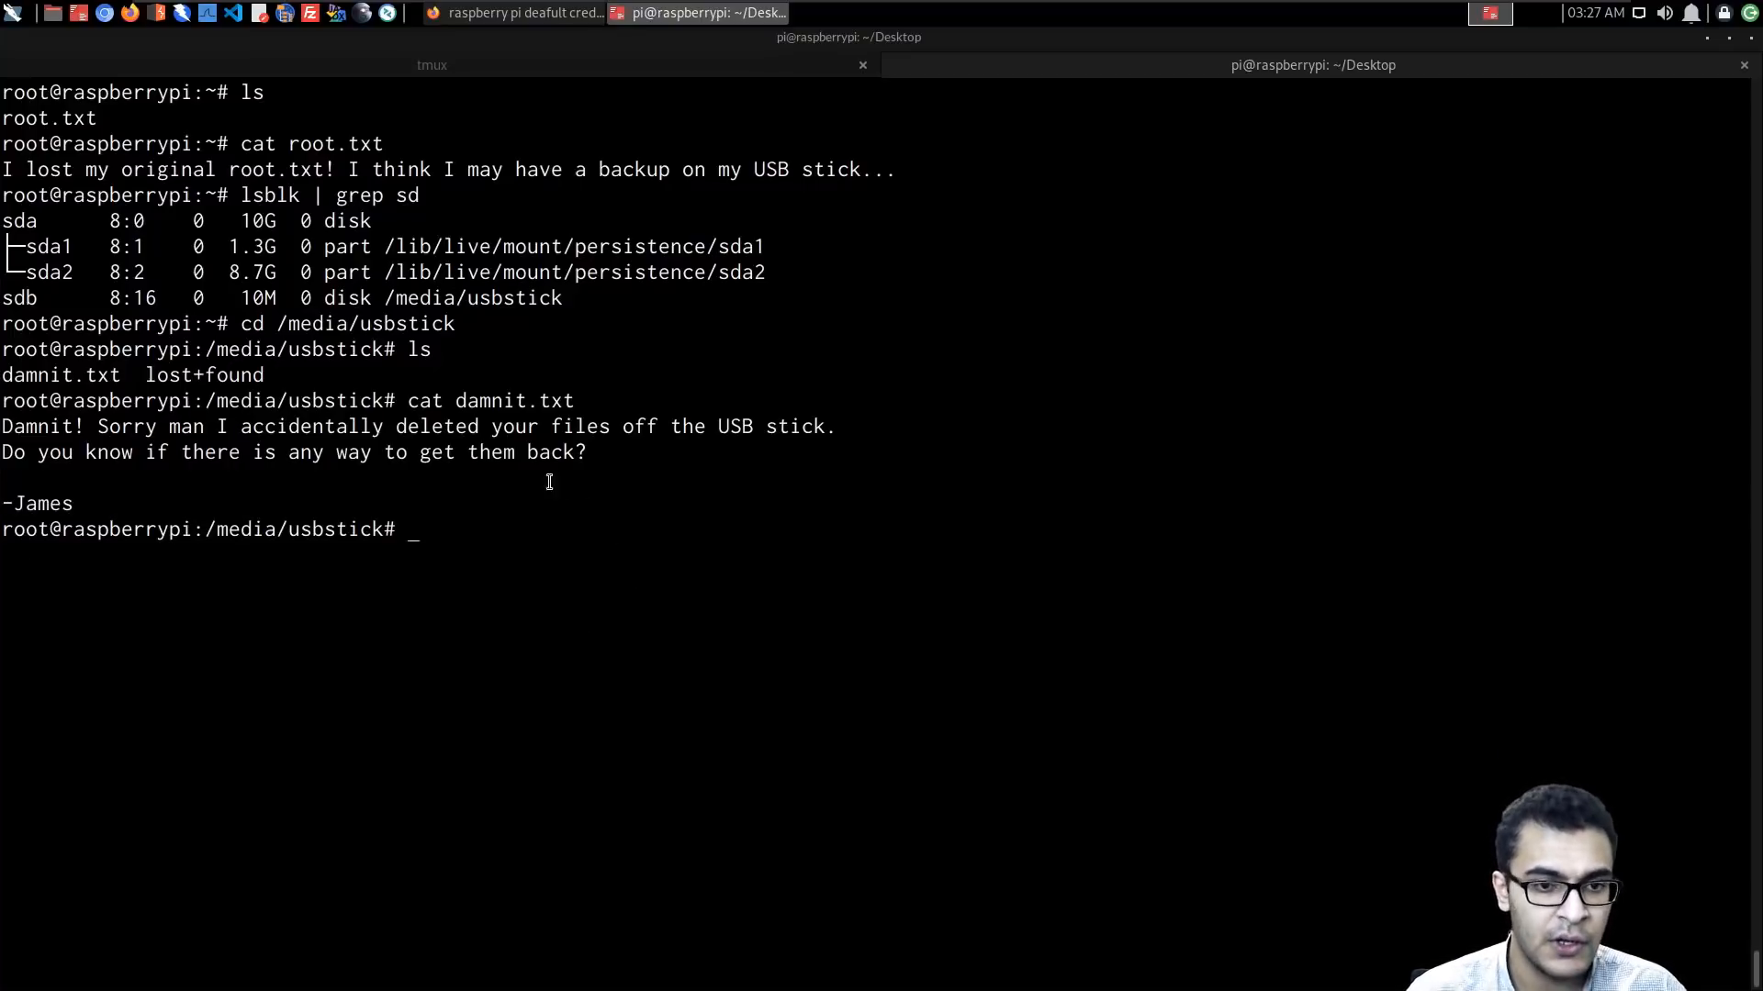
{"action": "mouse_move", "coordinate": [147, 375]}
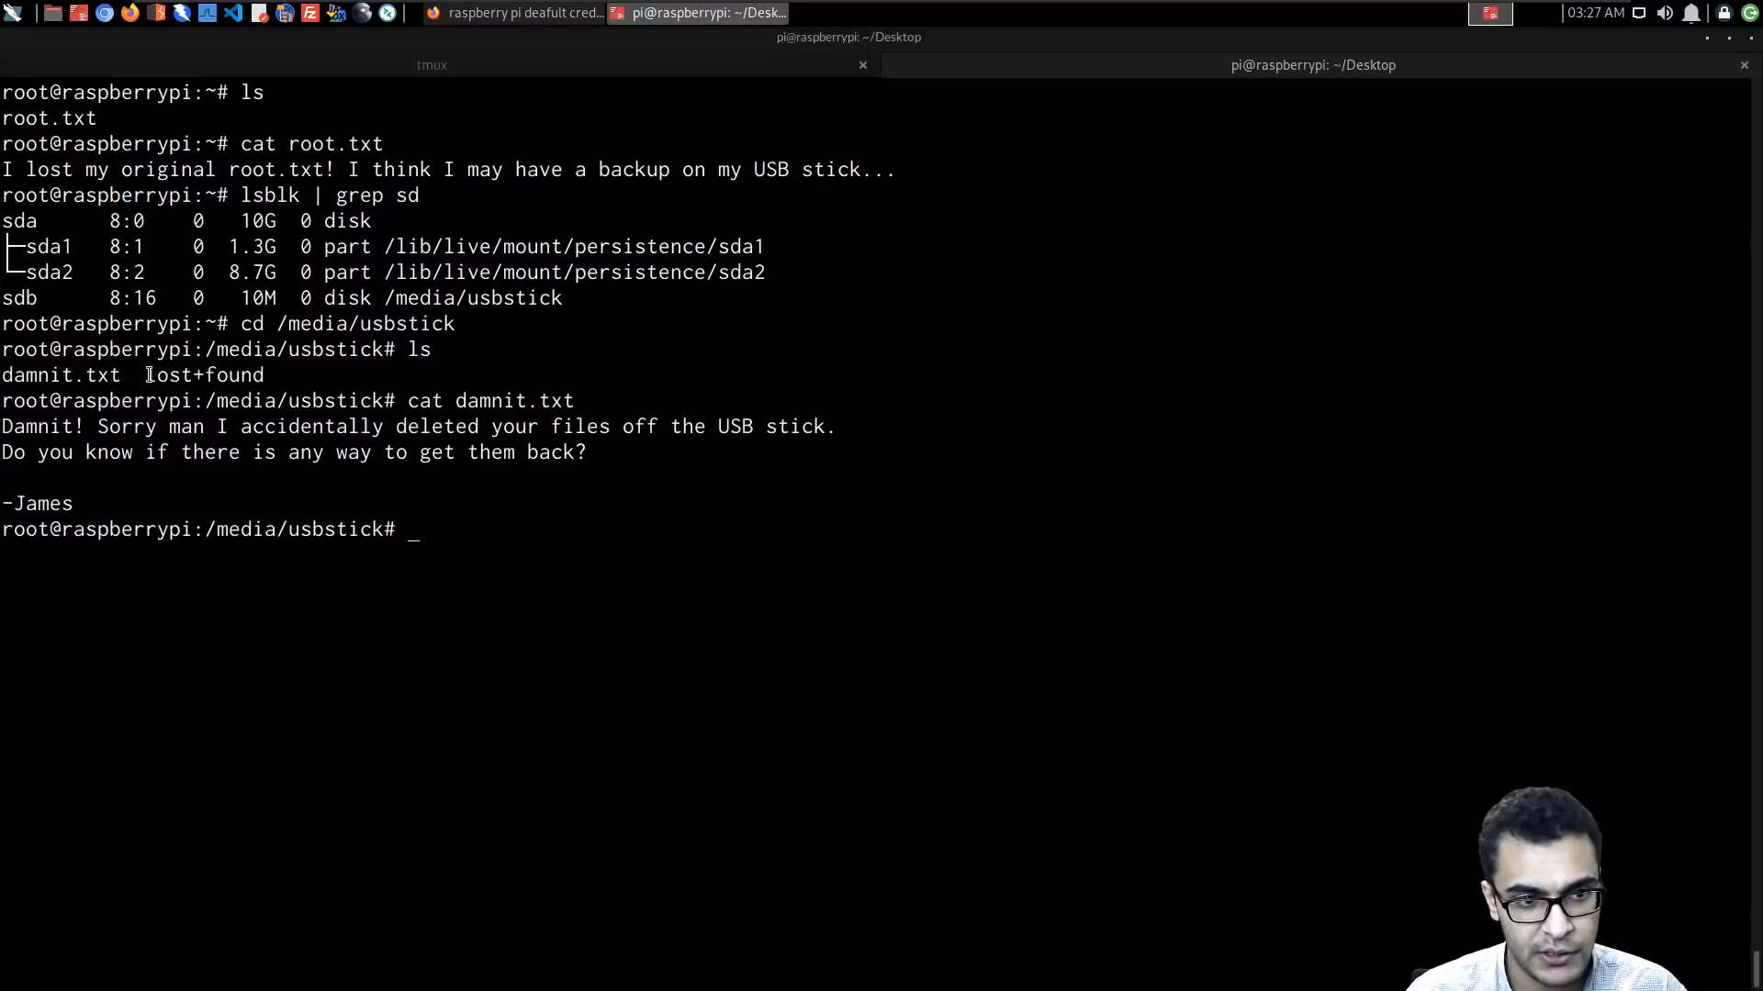
Step: Check the empty lost+found directory and start strings /dev/sdb to recover deleted data
{"action": "double_click", "coordinate": [202, 375]}
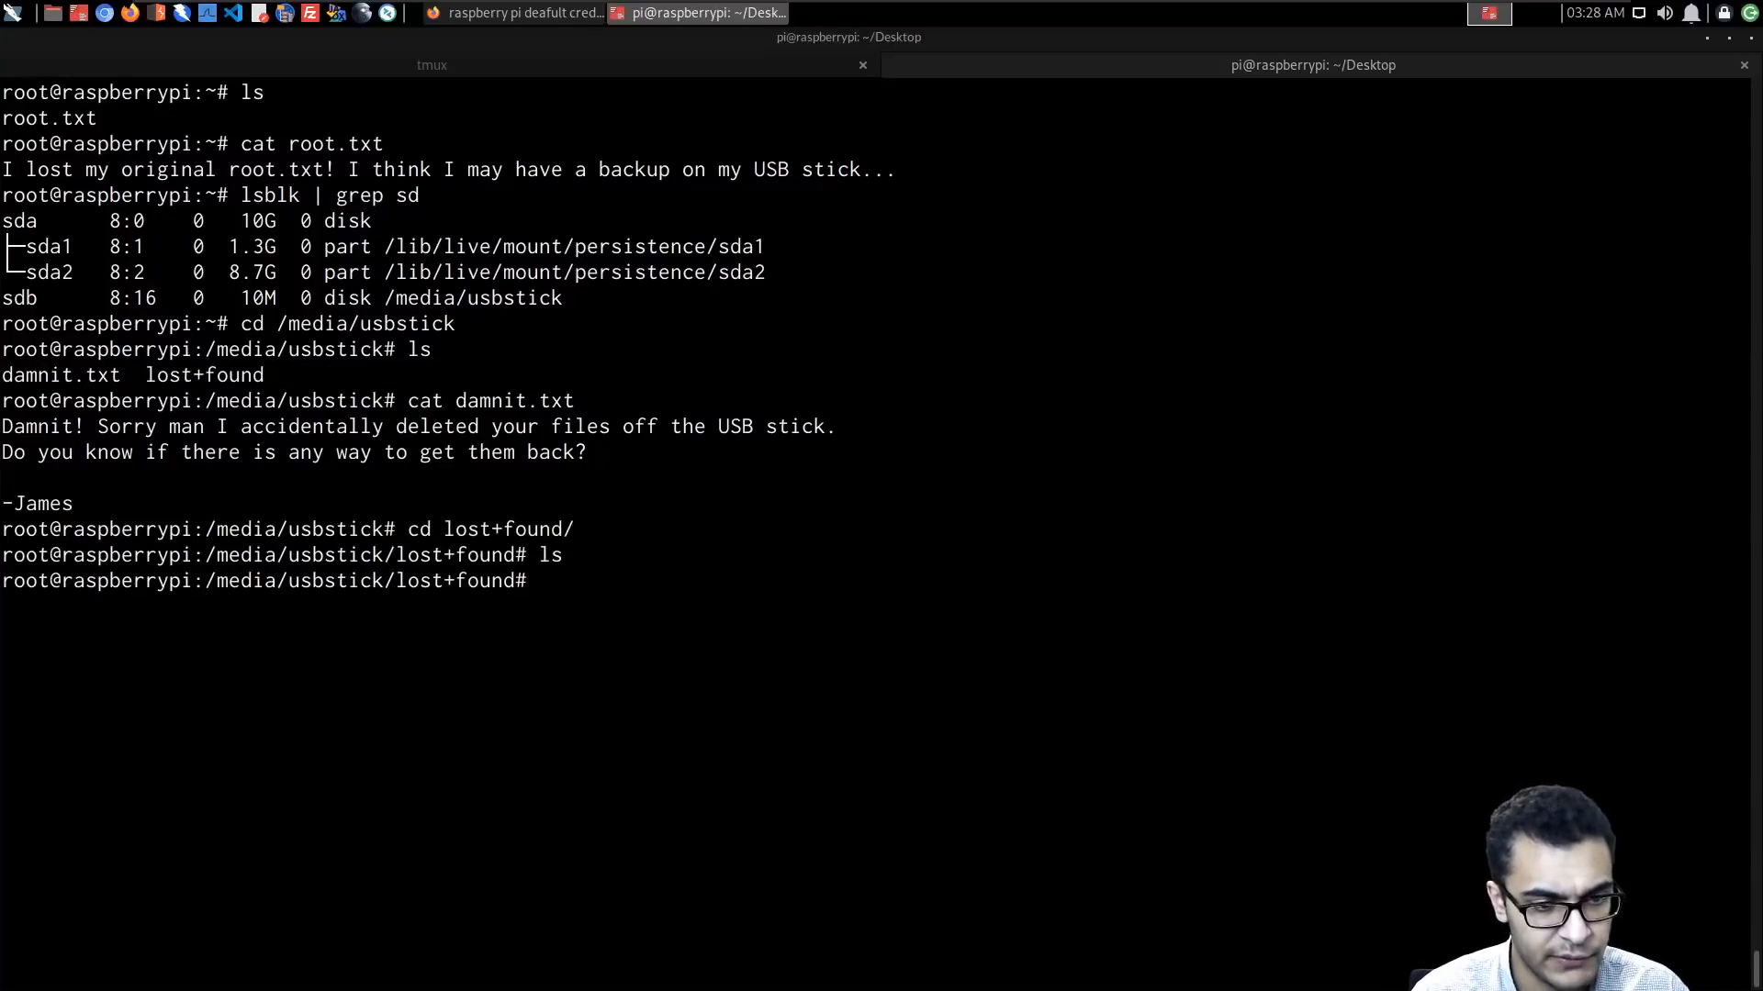
{"action": "type", "text": "cd .."}
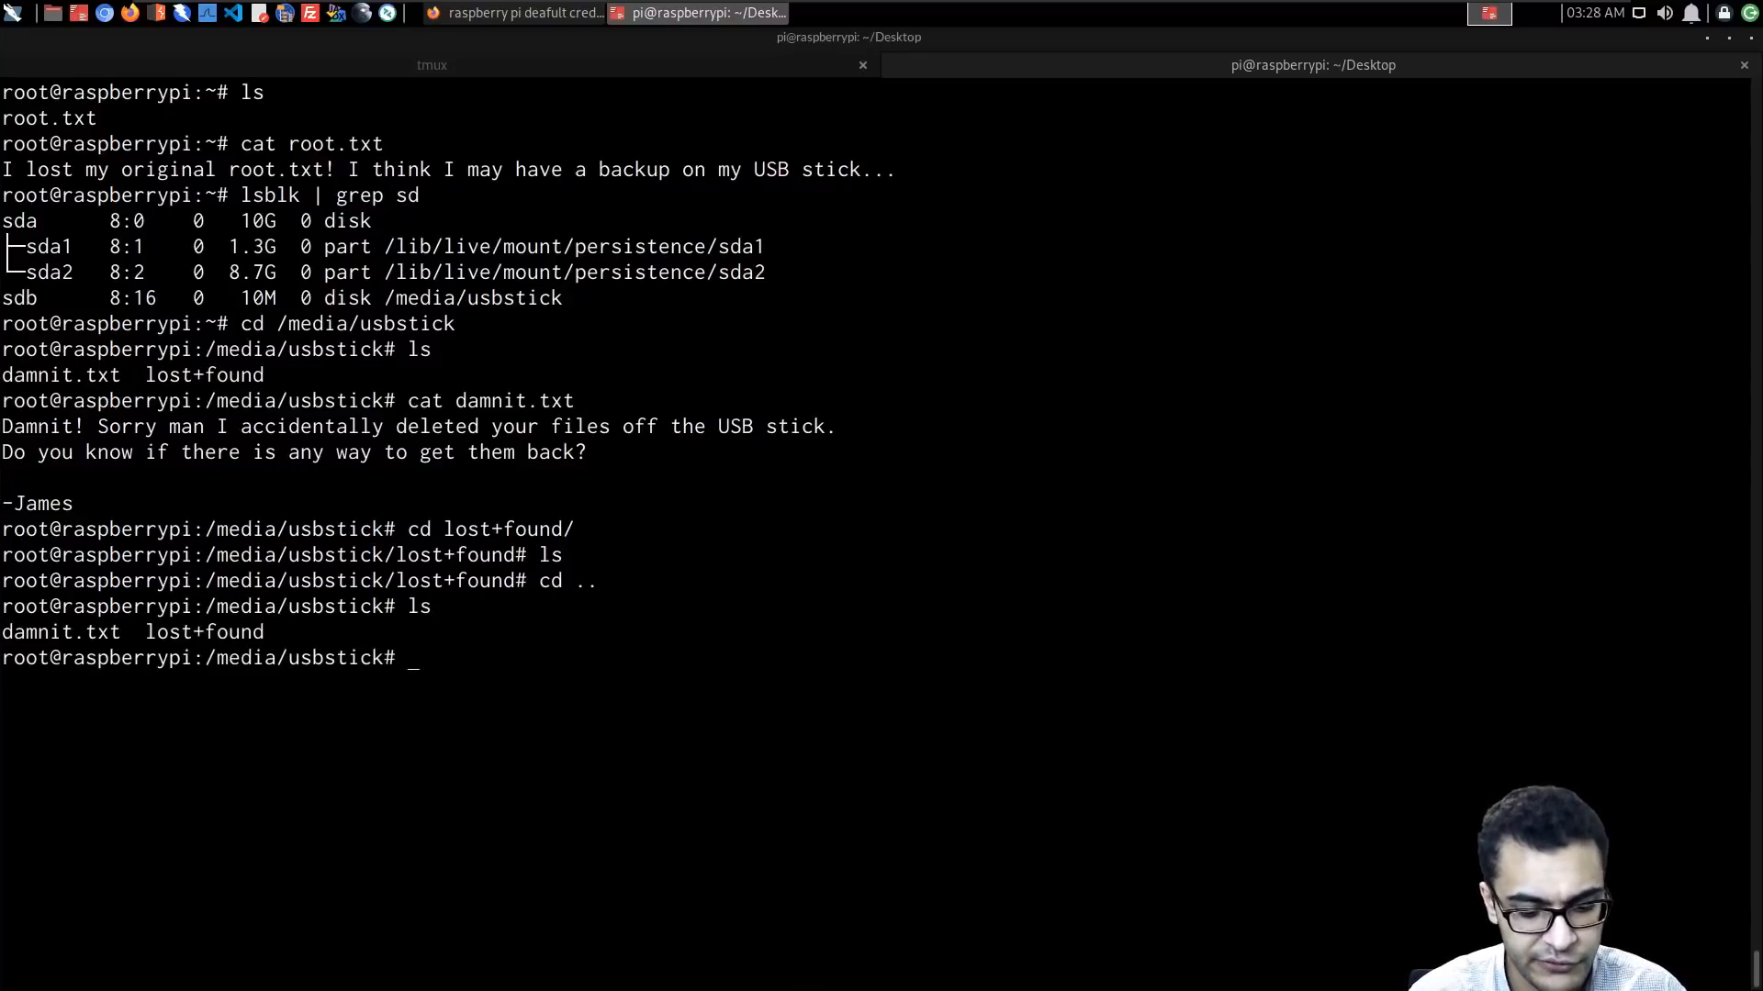
{"action": "type", "text": "str"}
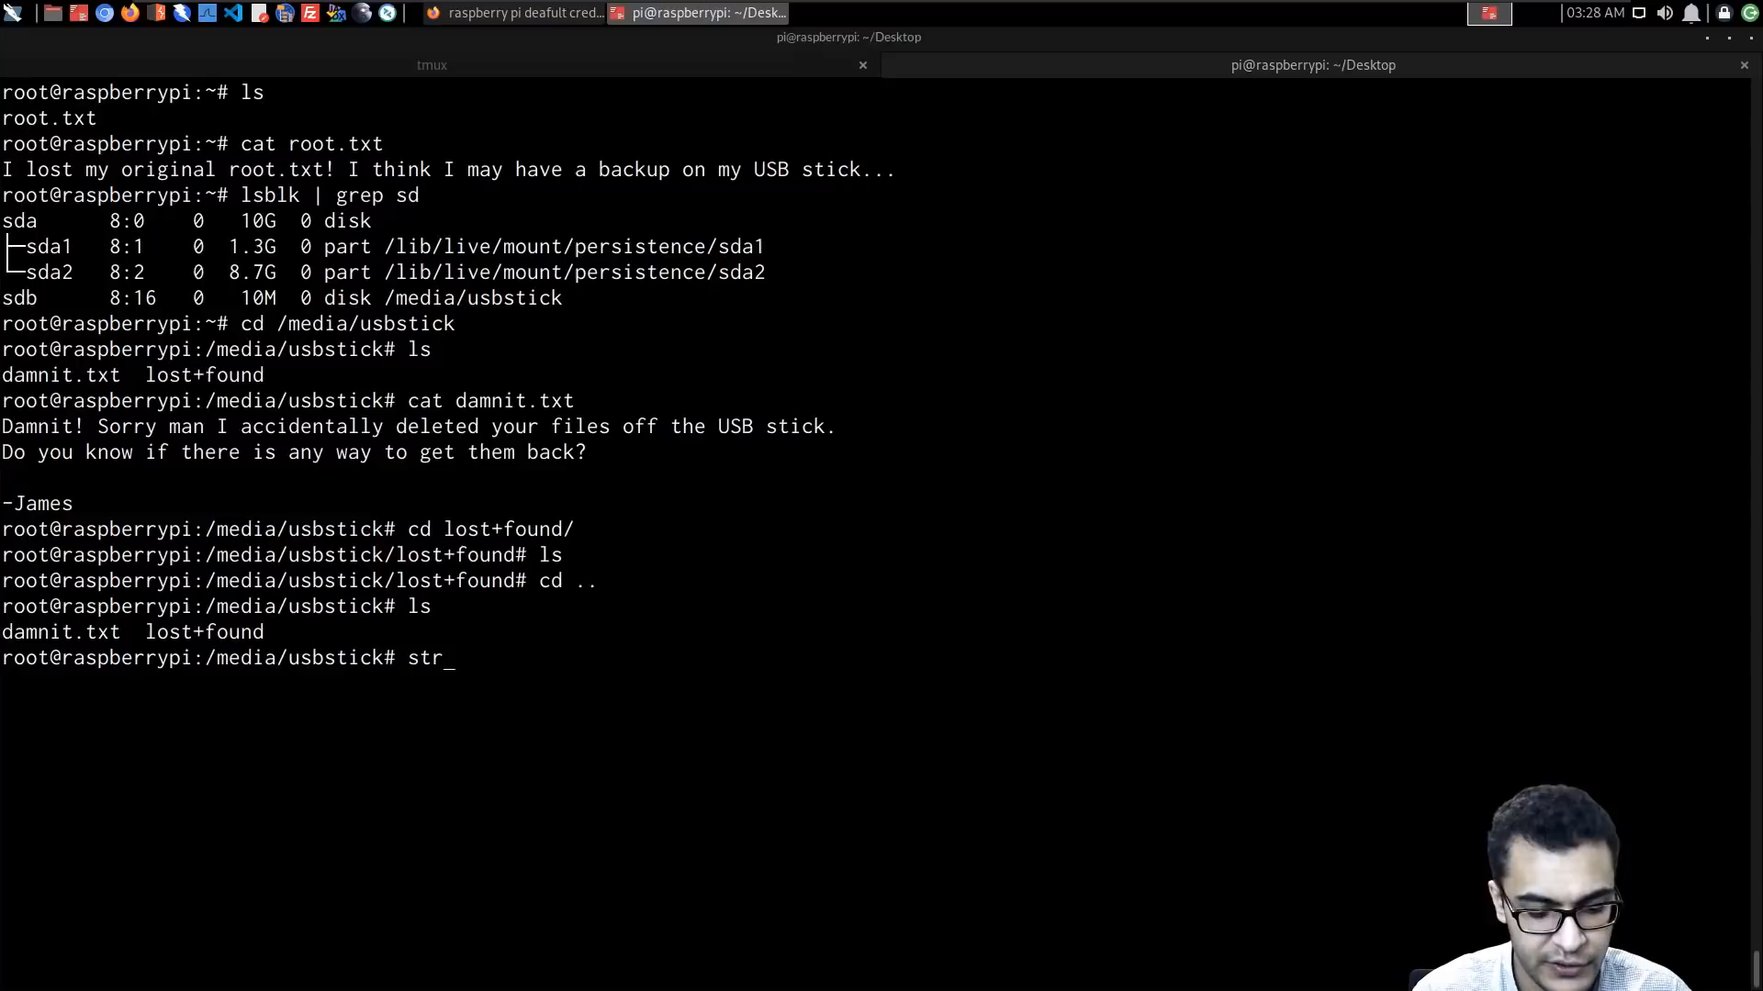
{"action": "type", "text": "ings /dev/s"}
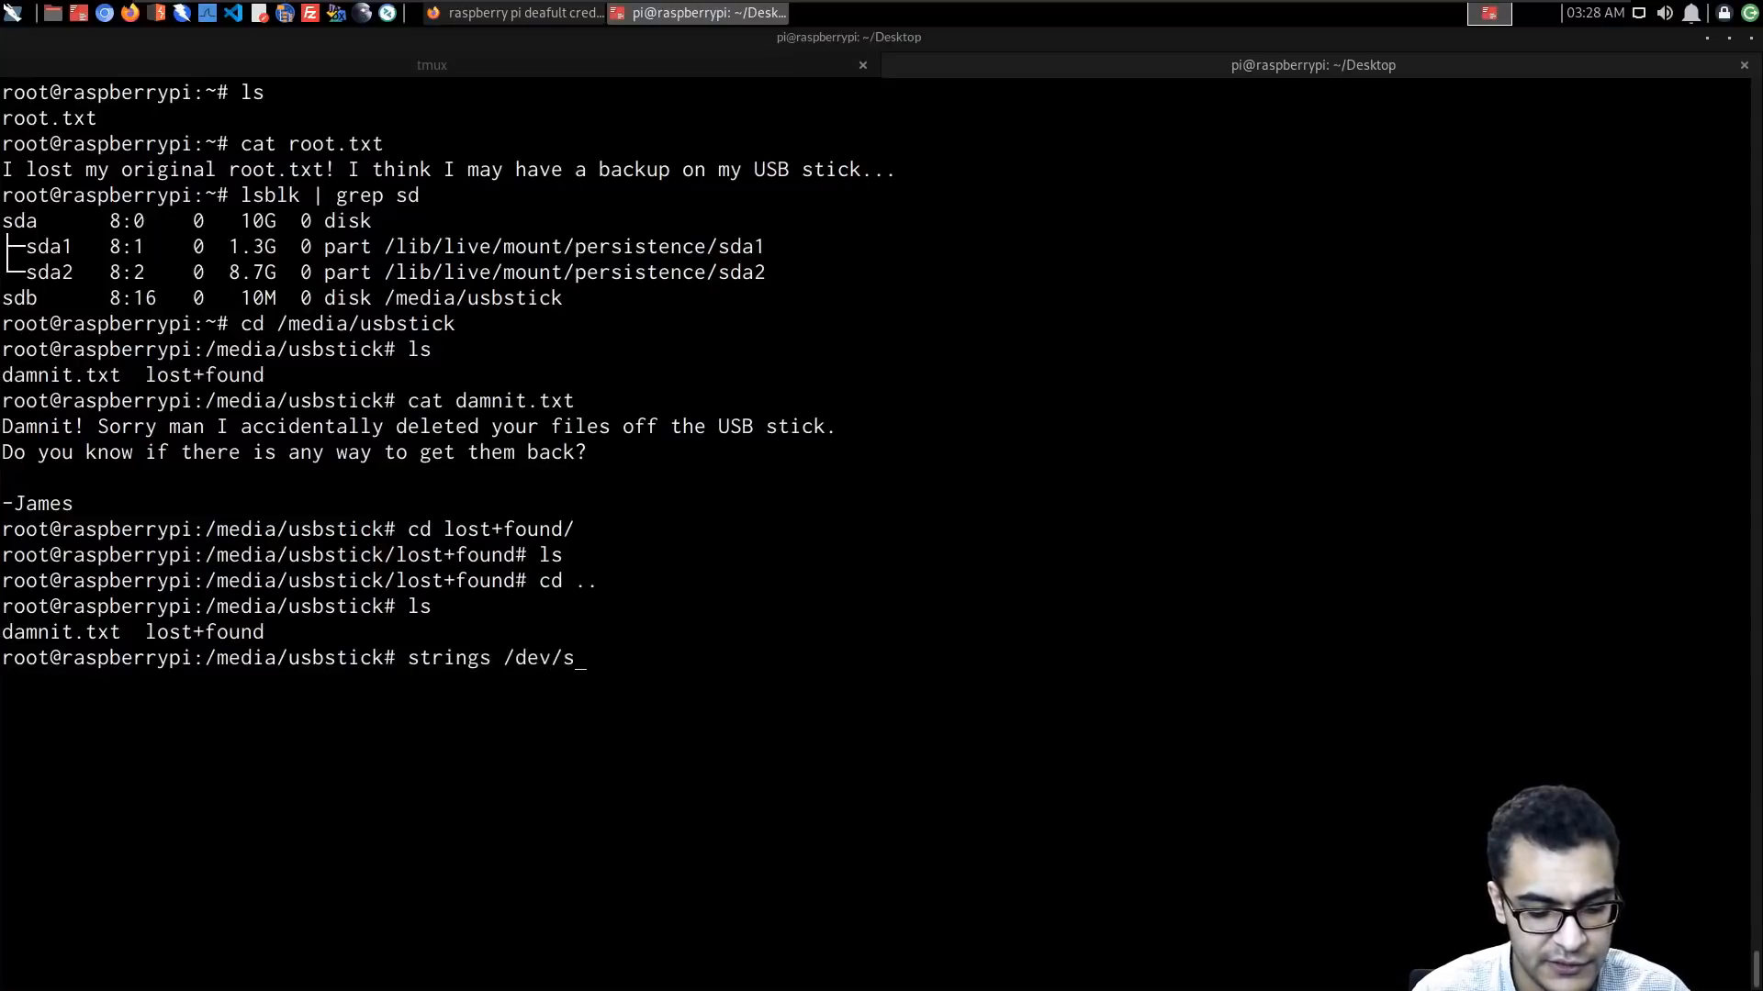
{"action": "type", "text": "db"}
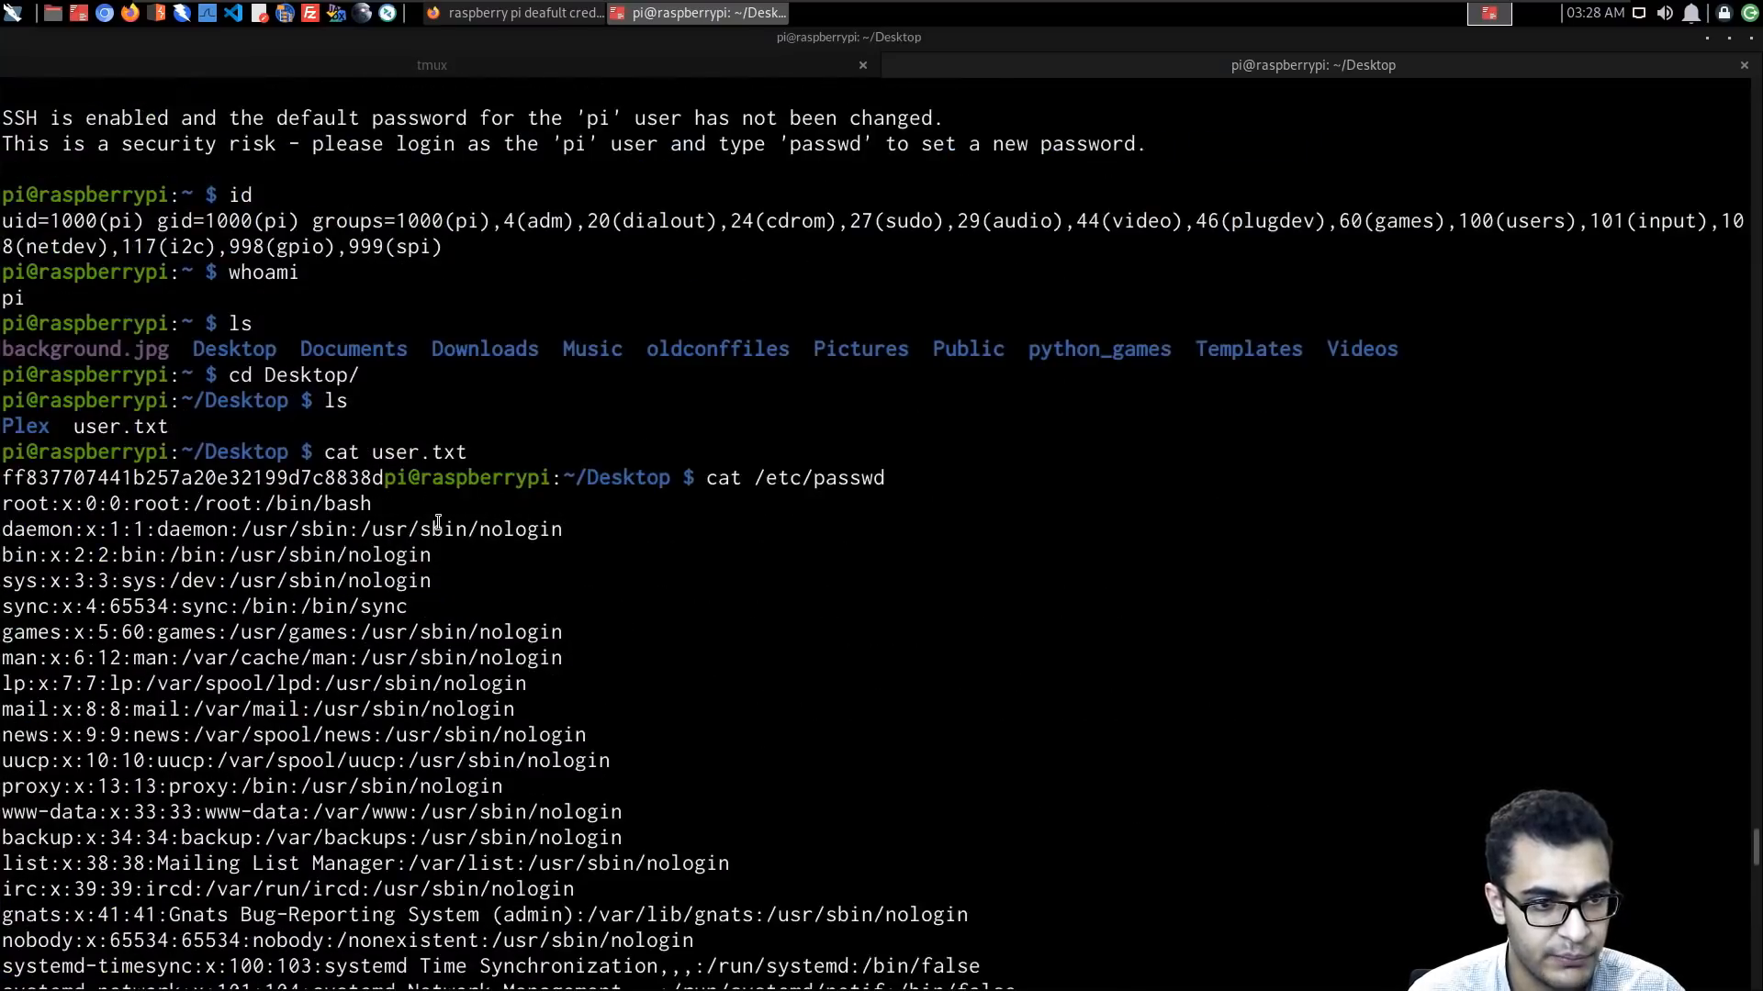
{"action": "type", "text": "sudo -l"}
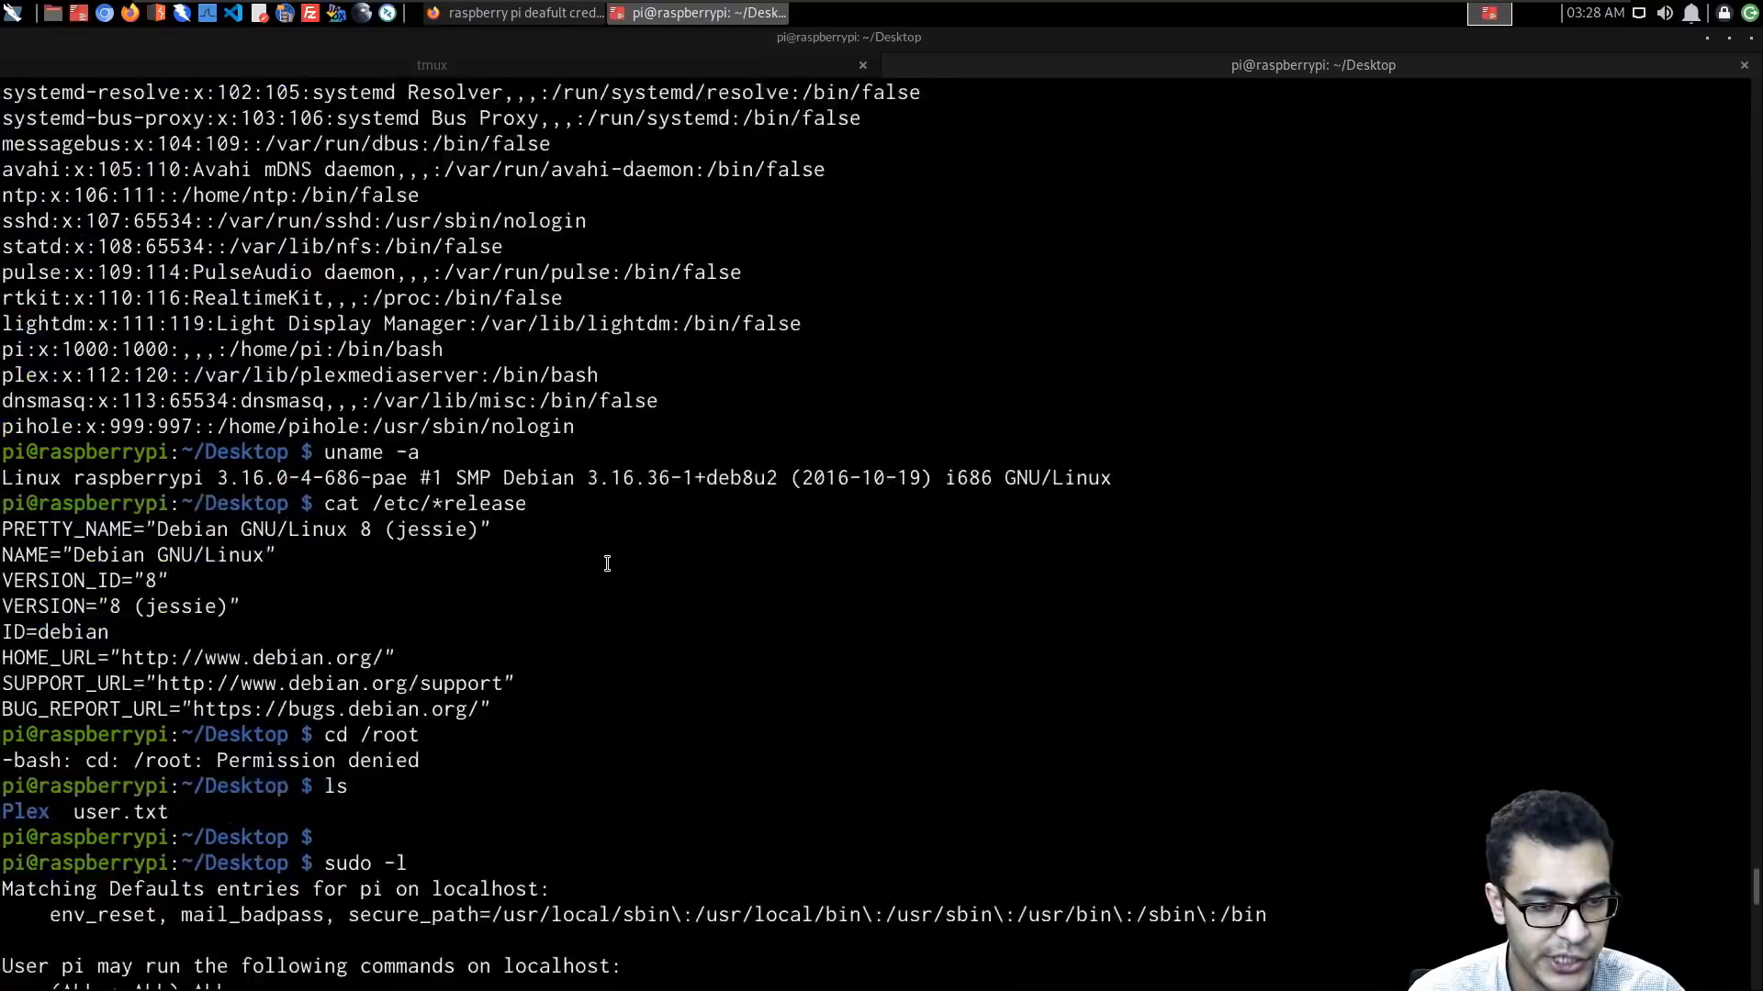